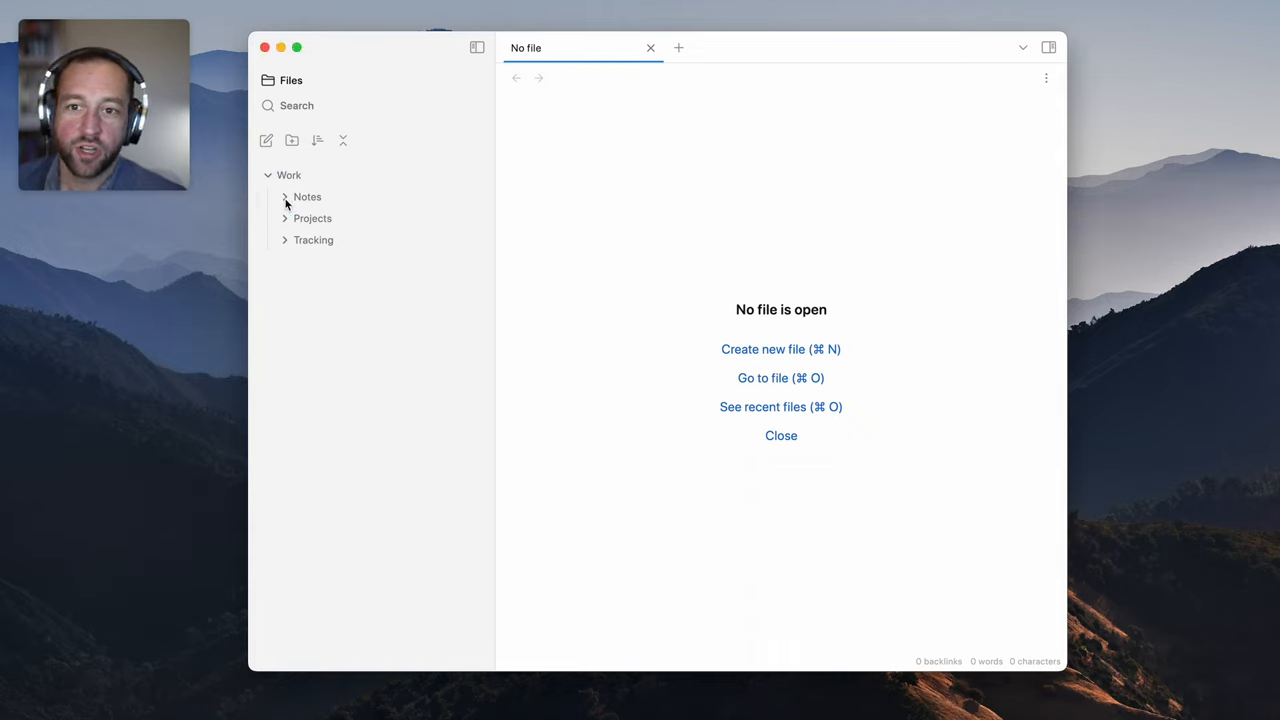
# Expand Work > Tracking > Templates to show the day, week, month, quarter and year templates
pyautogui.click(313, 240)
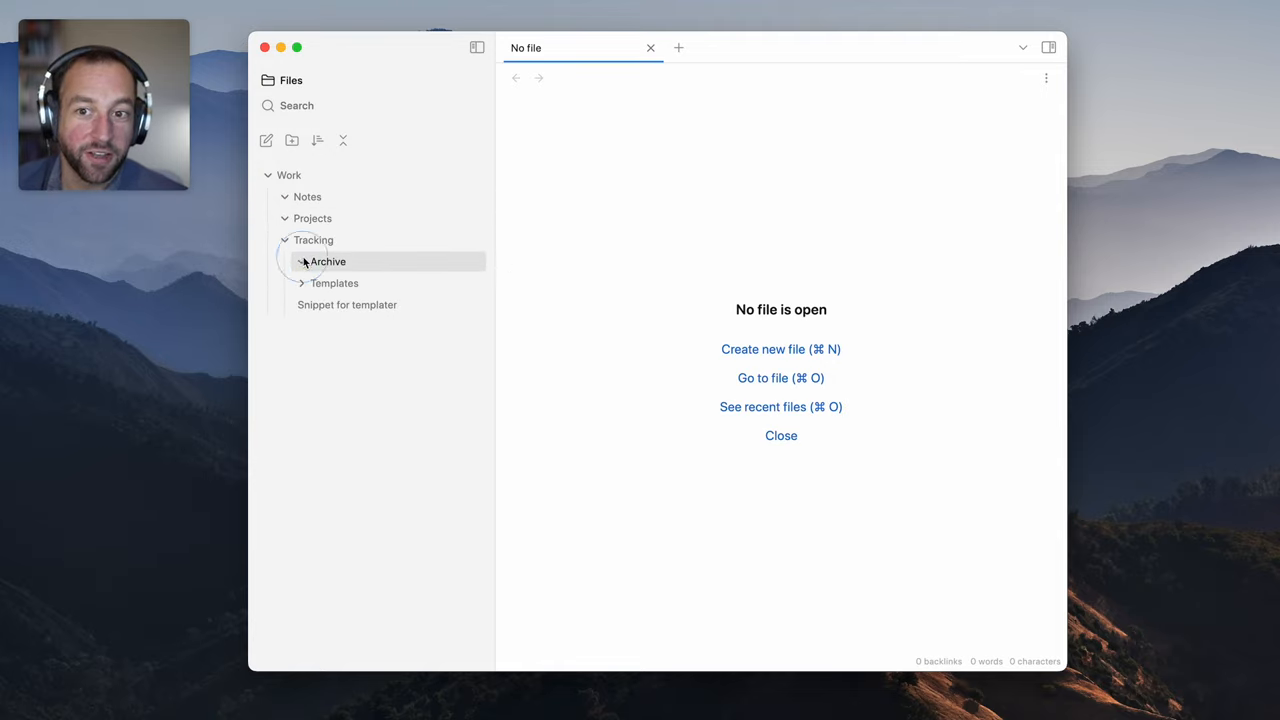
pyautogui.click(334, 283)
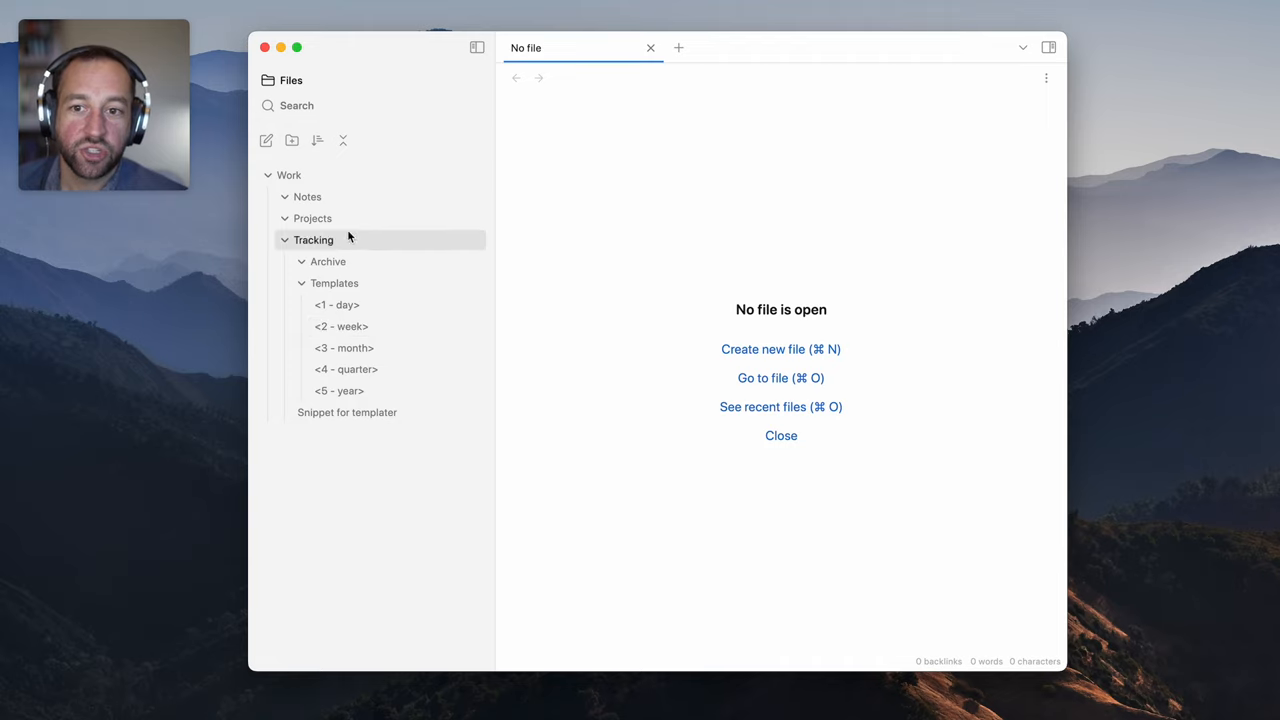
pyautogui.moveTo(288, 175)
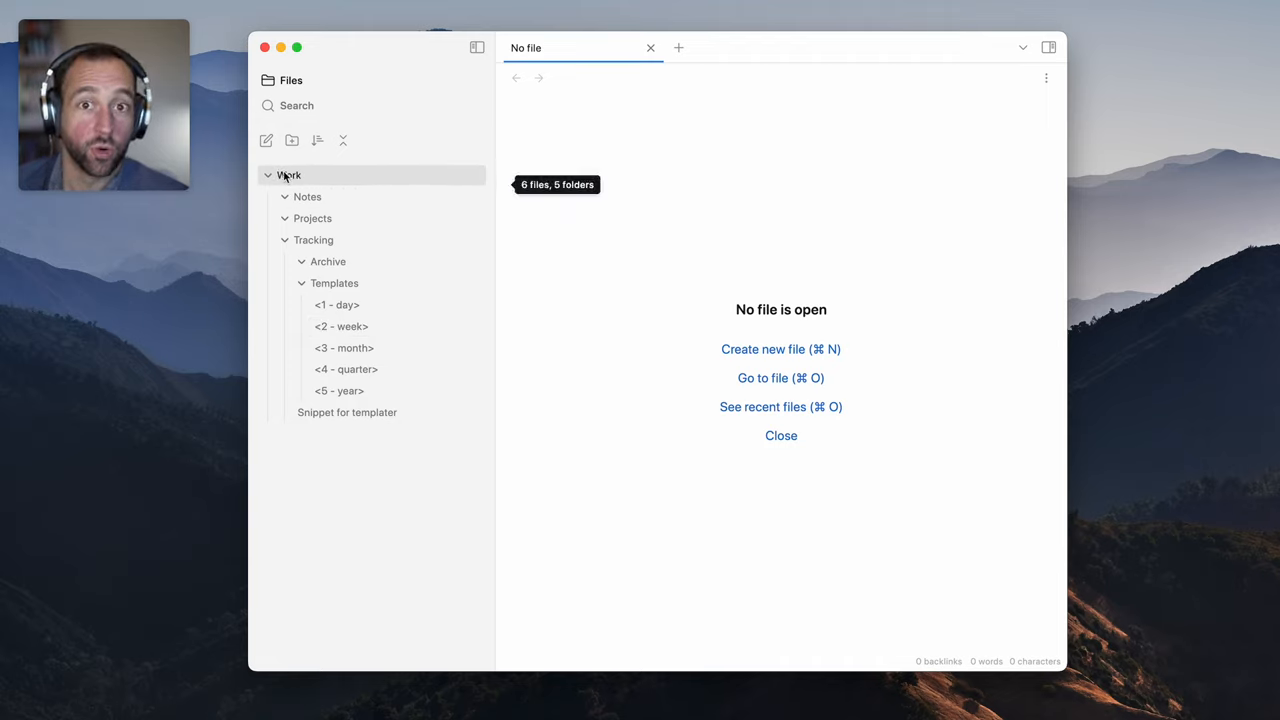
pyautogui.moveTo(312, 218)
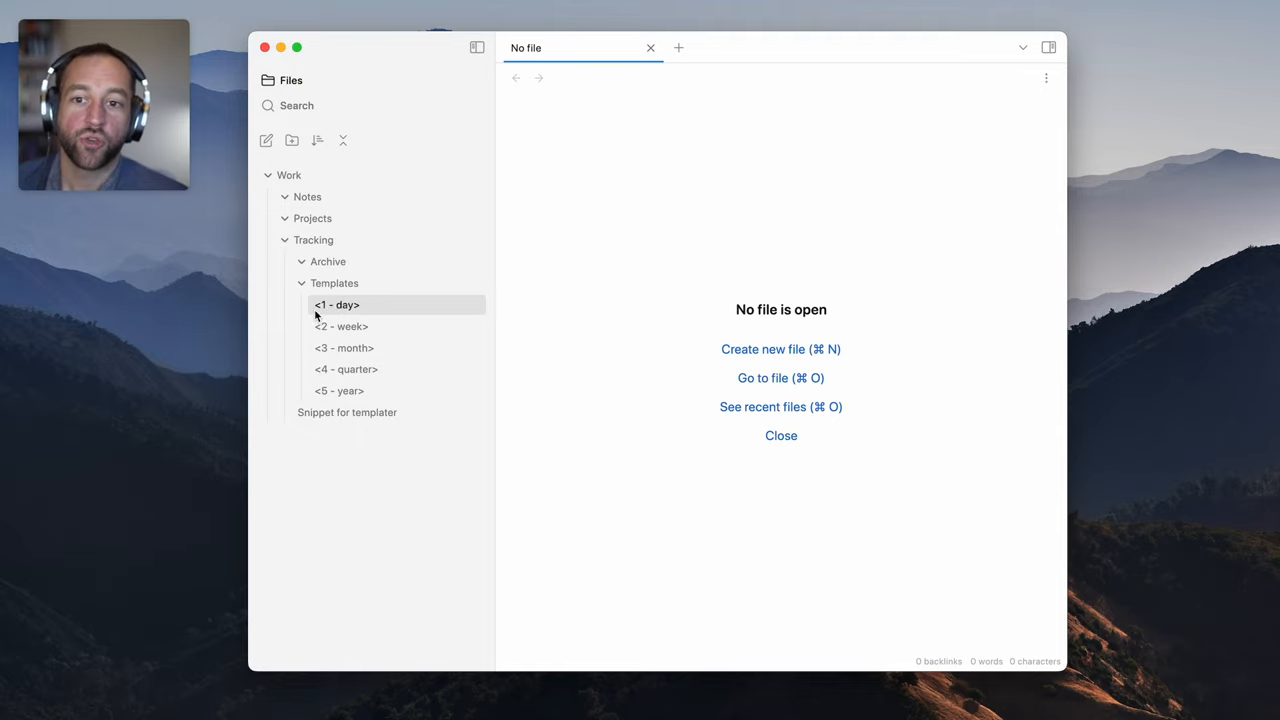
pyautogui.moveTo(313, 240)
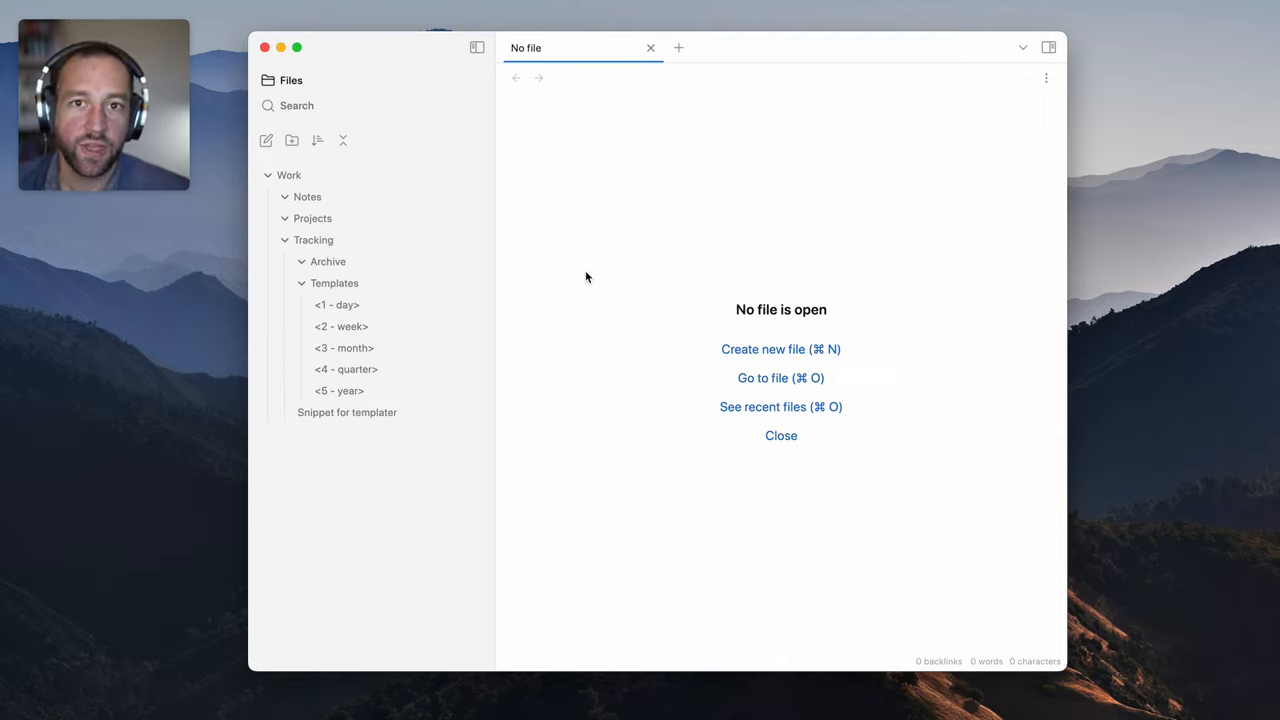
pyautogui.moveTo(1128, 461)
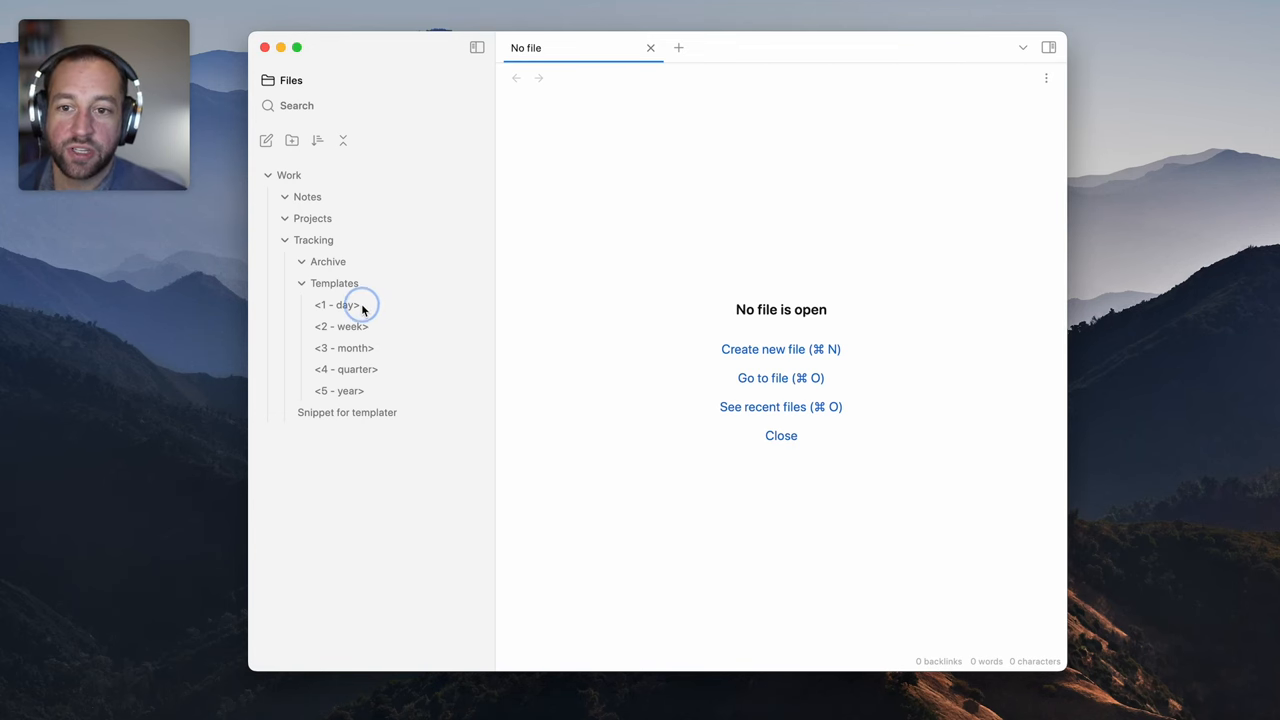
pyautogui.click(337, 304)
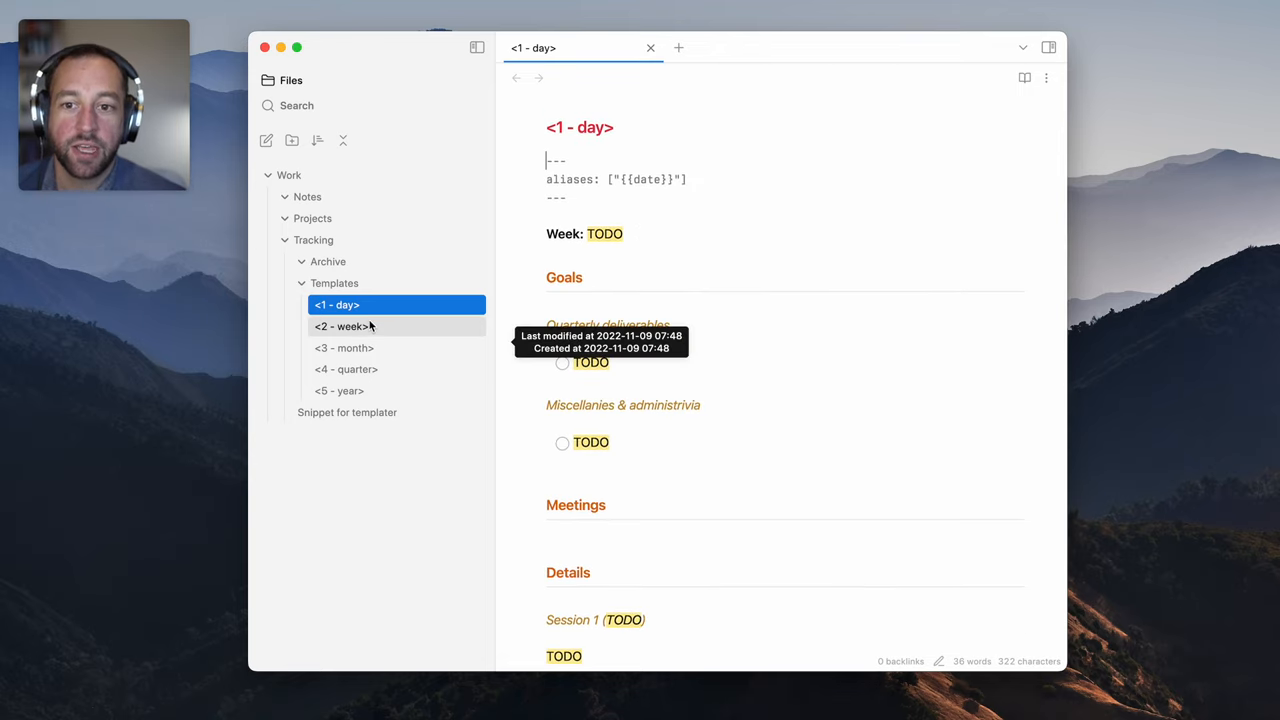
pyautogui.click(344, 347)
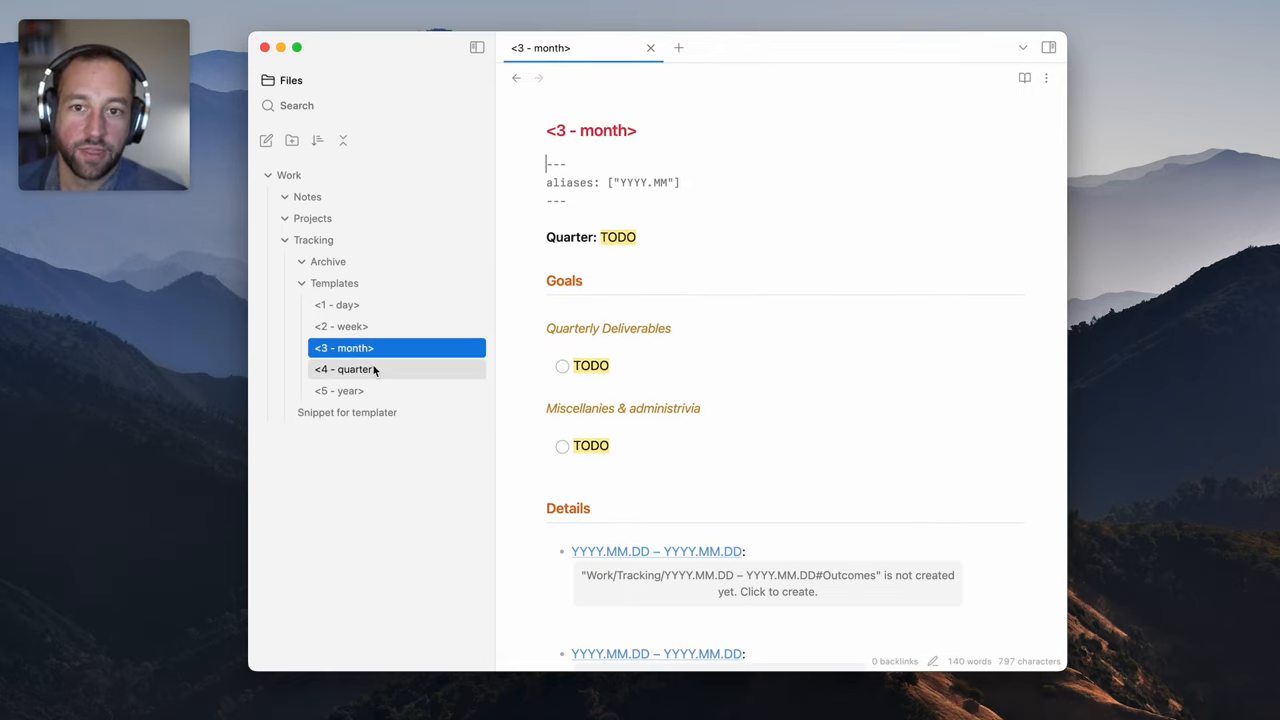
pyautogui.click(339, 390)
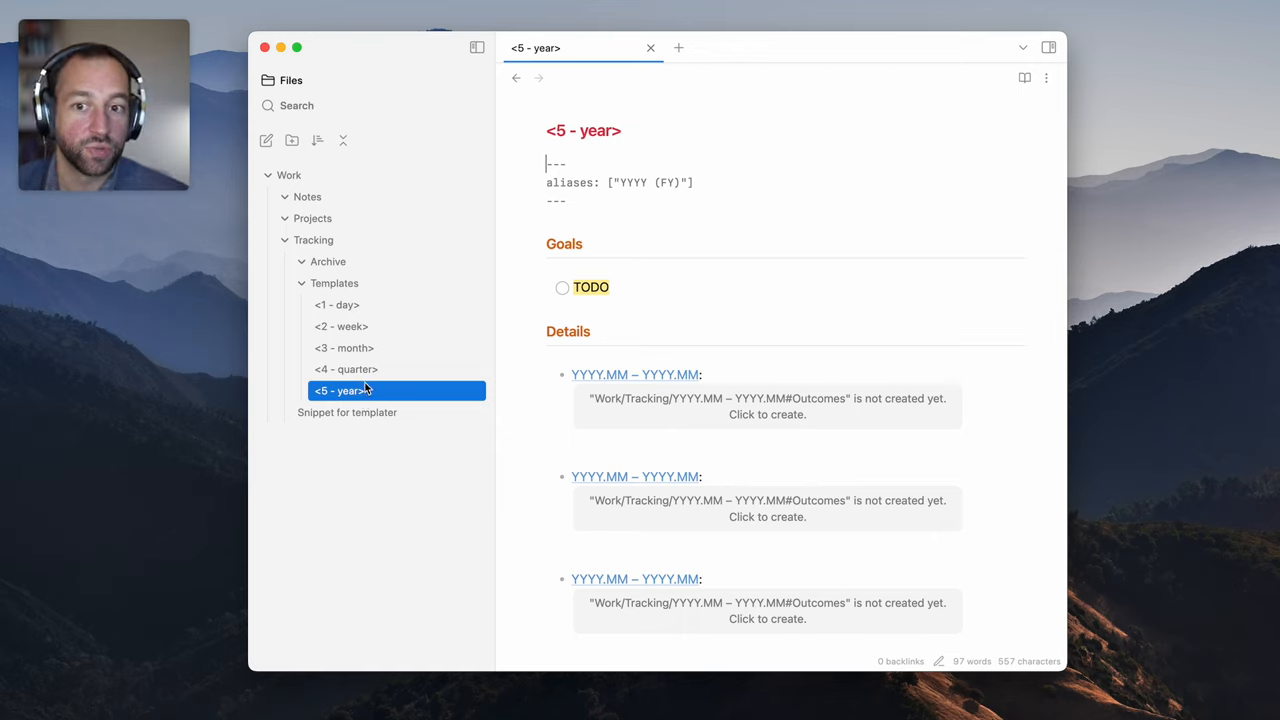
pyautogui.moveTo(366, 390)
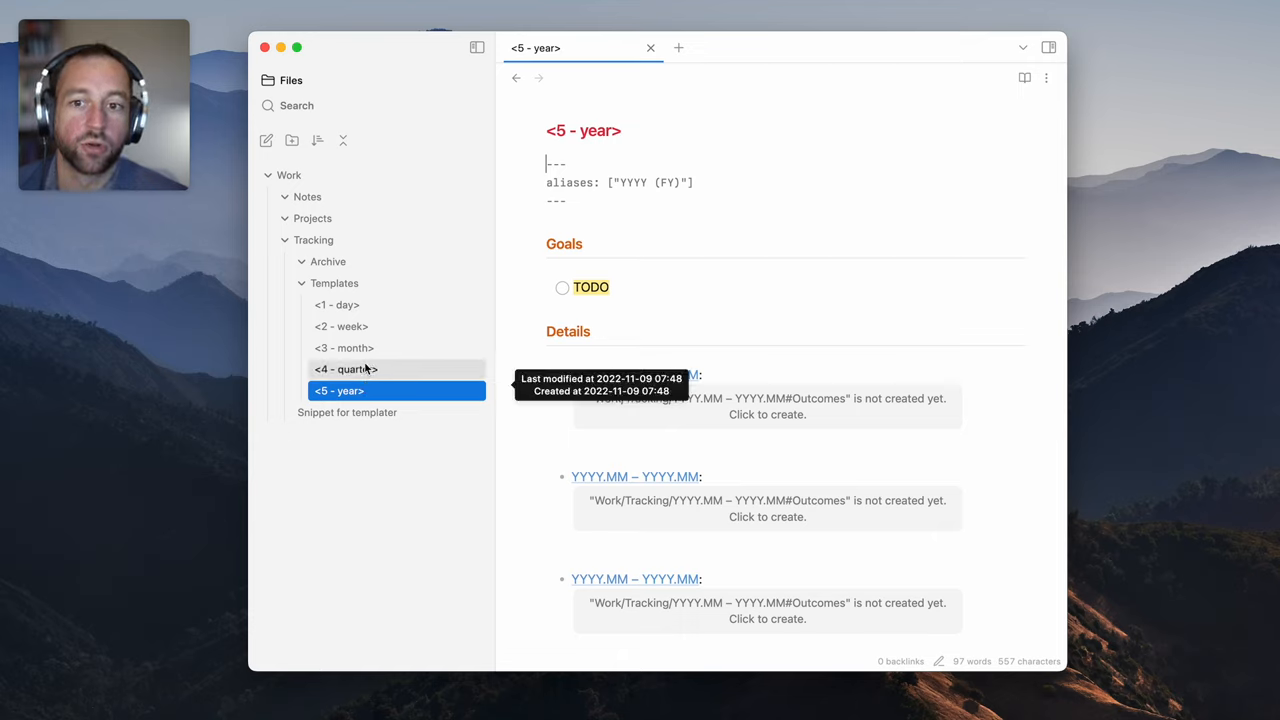
pyautogui.moveTo(646, 227)
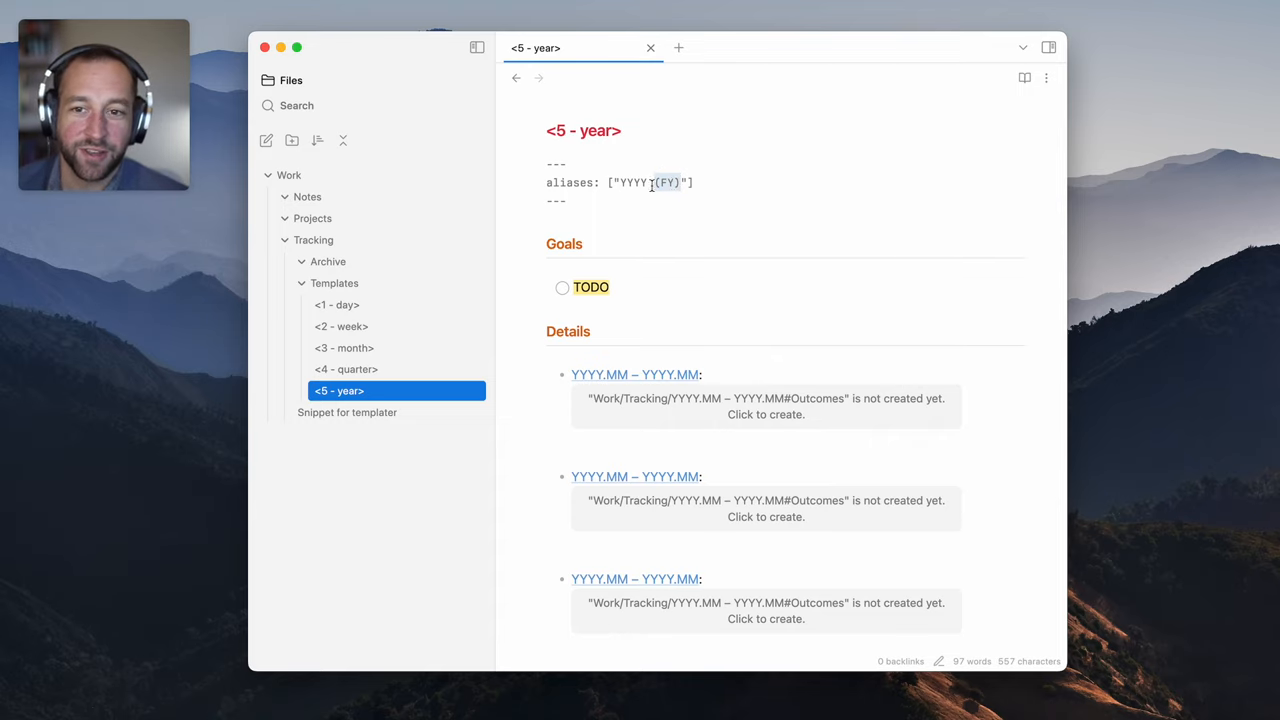
pyautogui.click(650, 47)
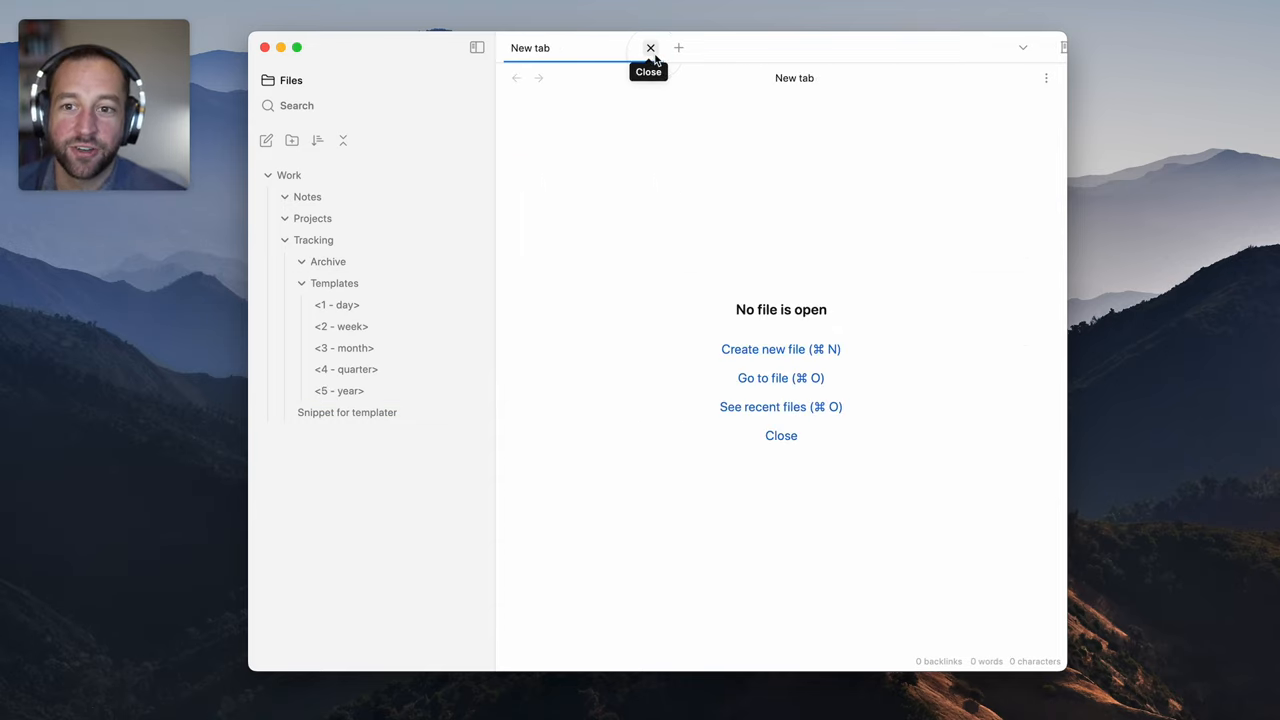
pyautogui.moveTo(406, 247)
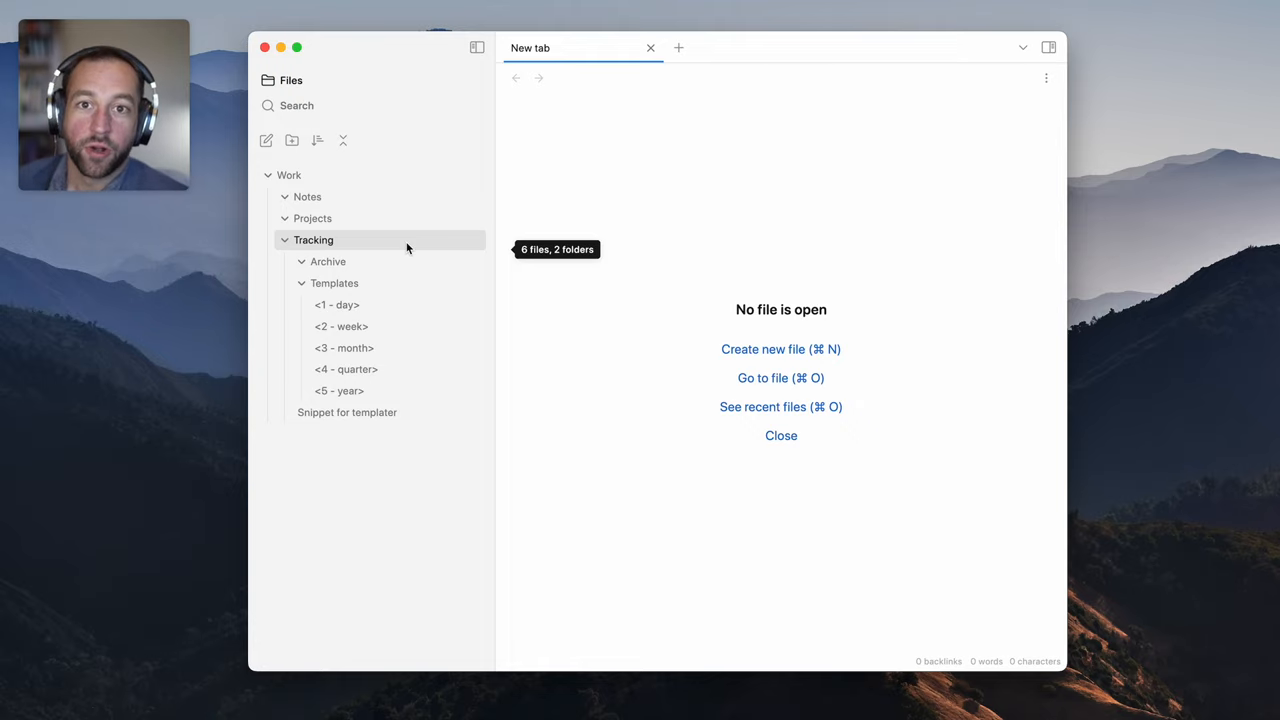
# Run the Daily notes command to create today's note, 2022.11.09, from the day template
pyautogui.press('cmd+shift+p')
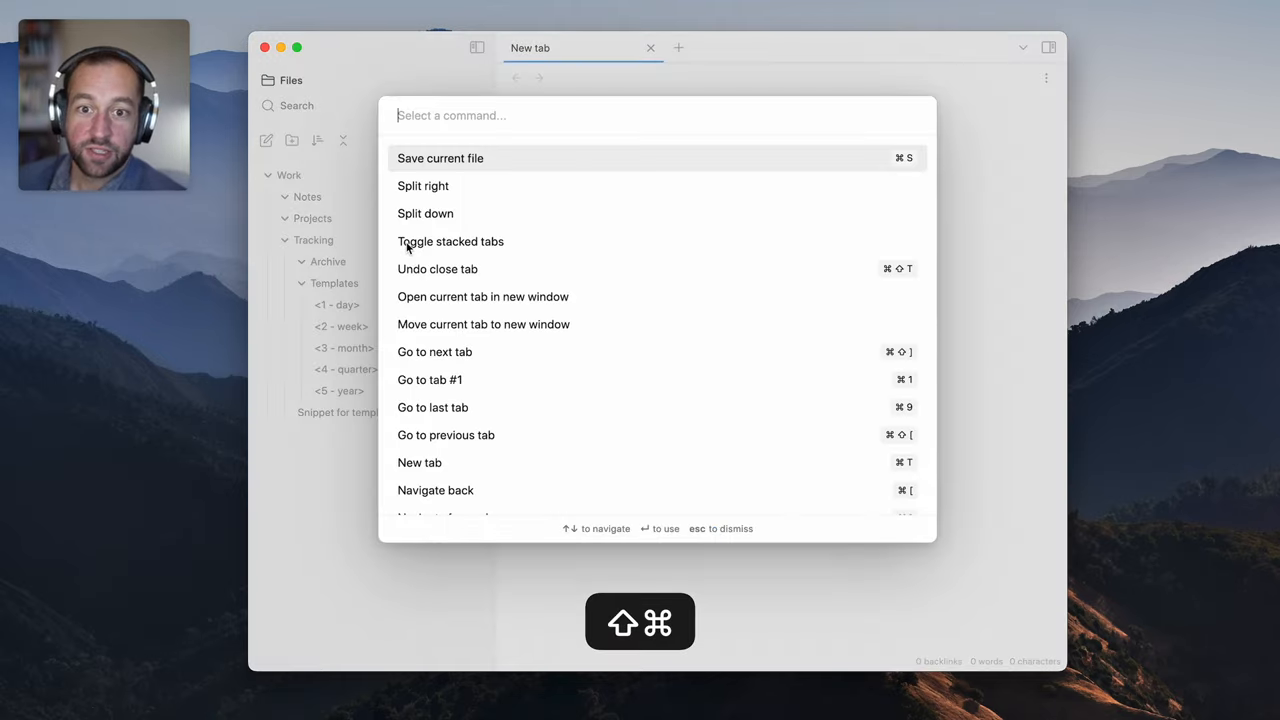
pyautogui.write('dai')
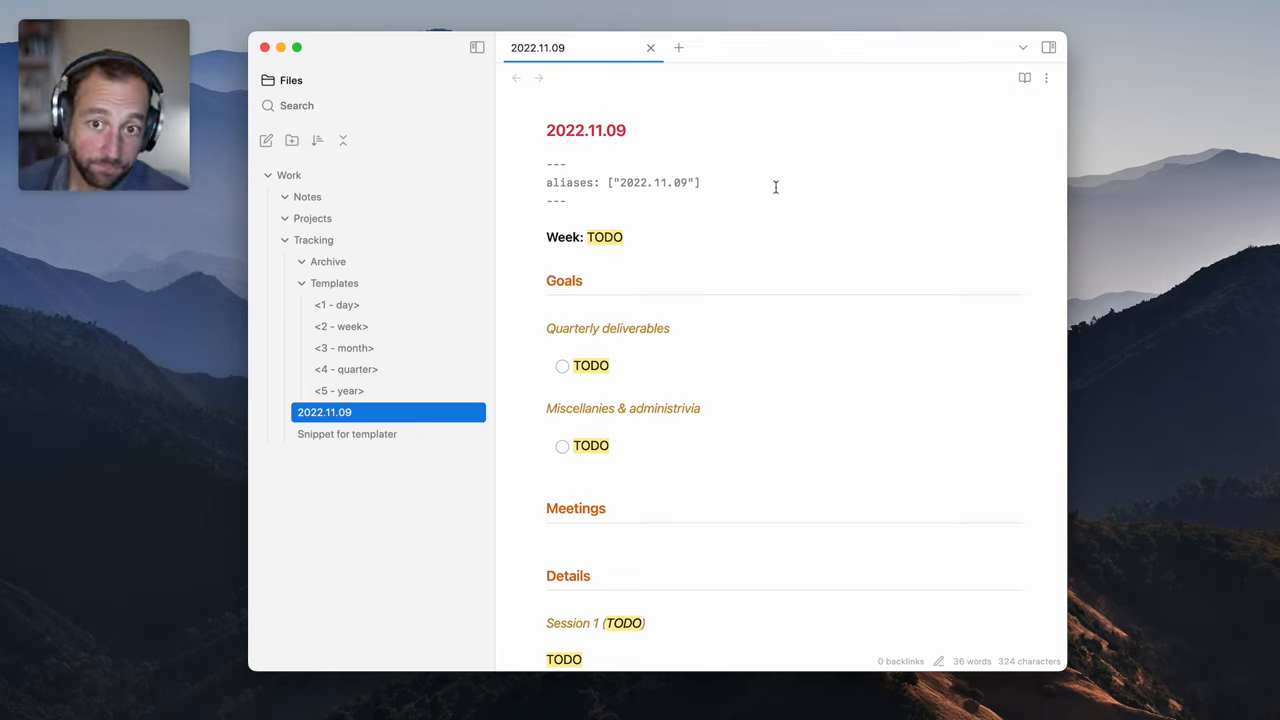
pyautogui.moveTo(594, 155)
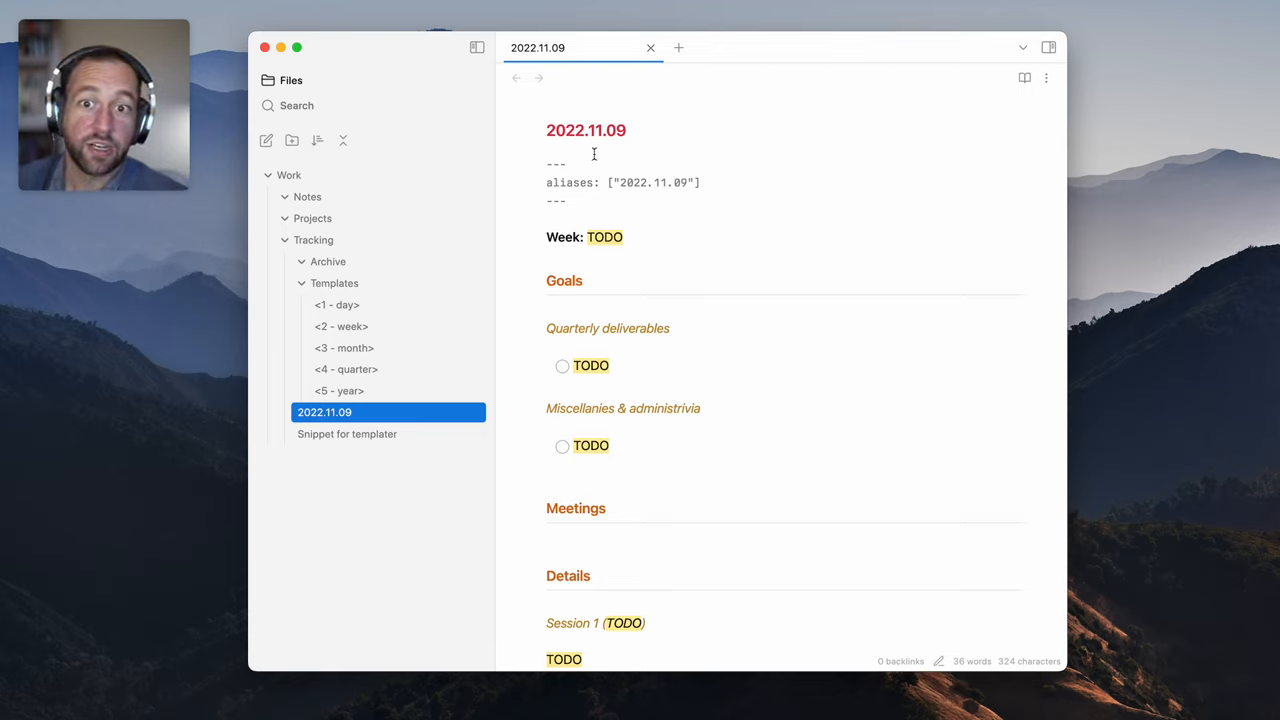
# Set the Daily notes template to Work/Tracking/Templates/<1 - day> and close Settings
pyautogui.press('cmd')
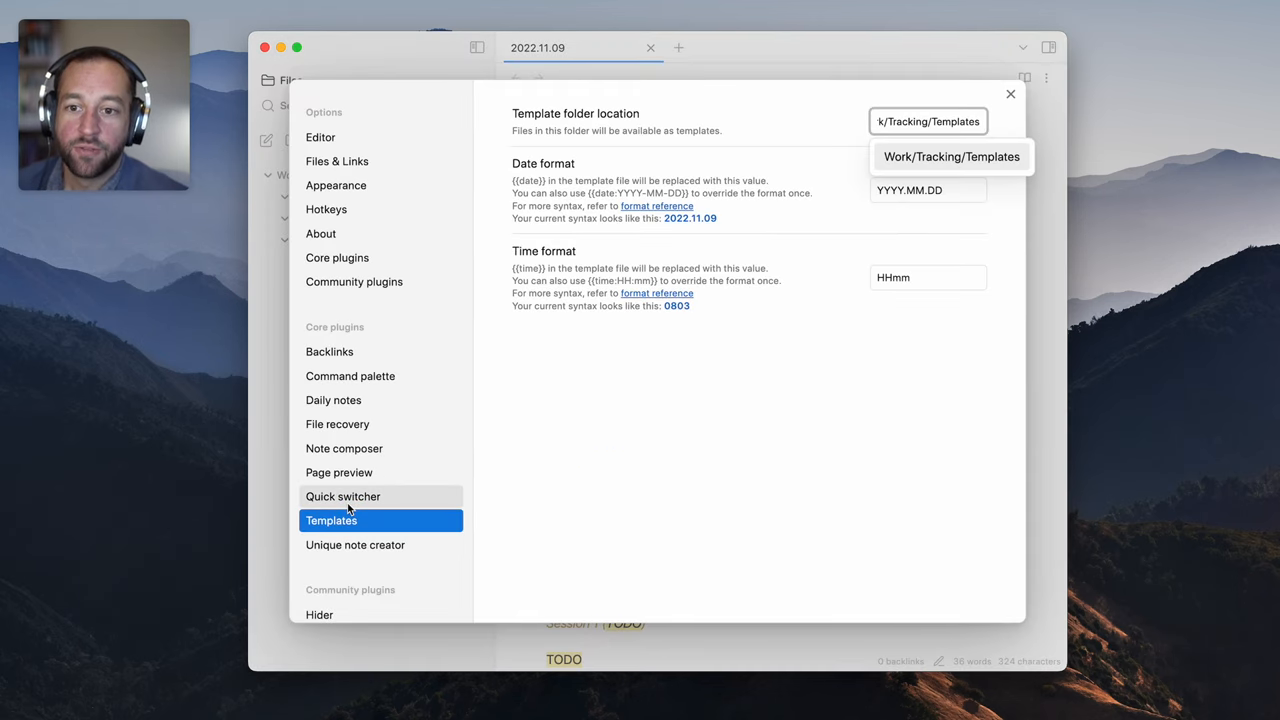
pyautogui.scroll(-3)
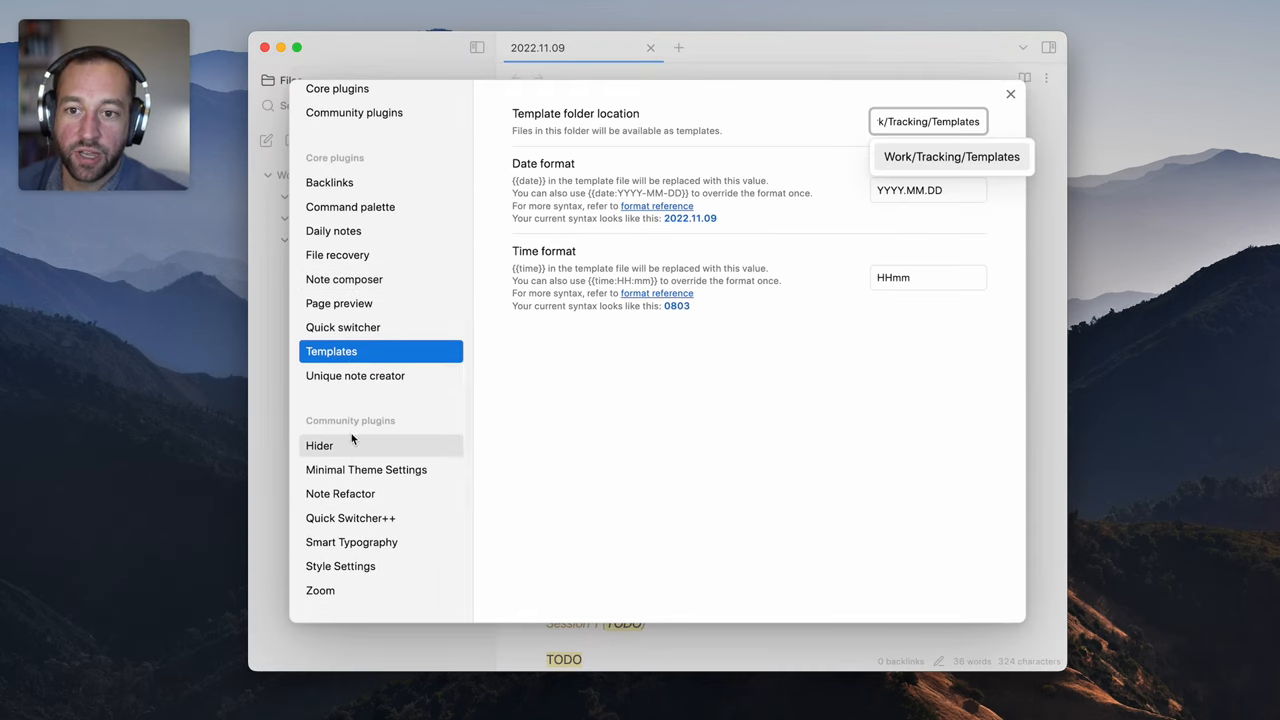
pyautogui.moveTo(388, 351)
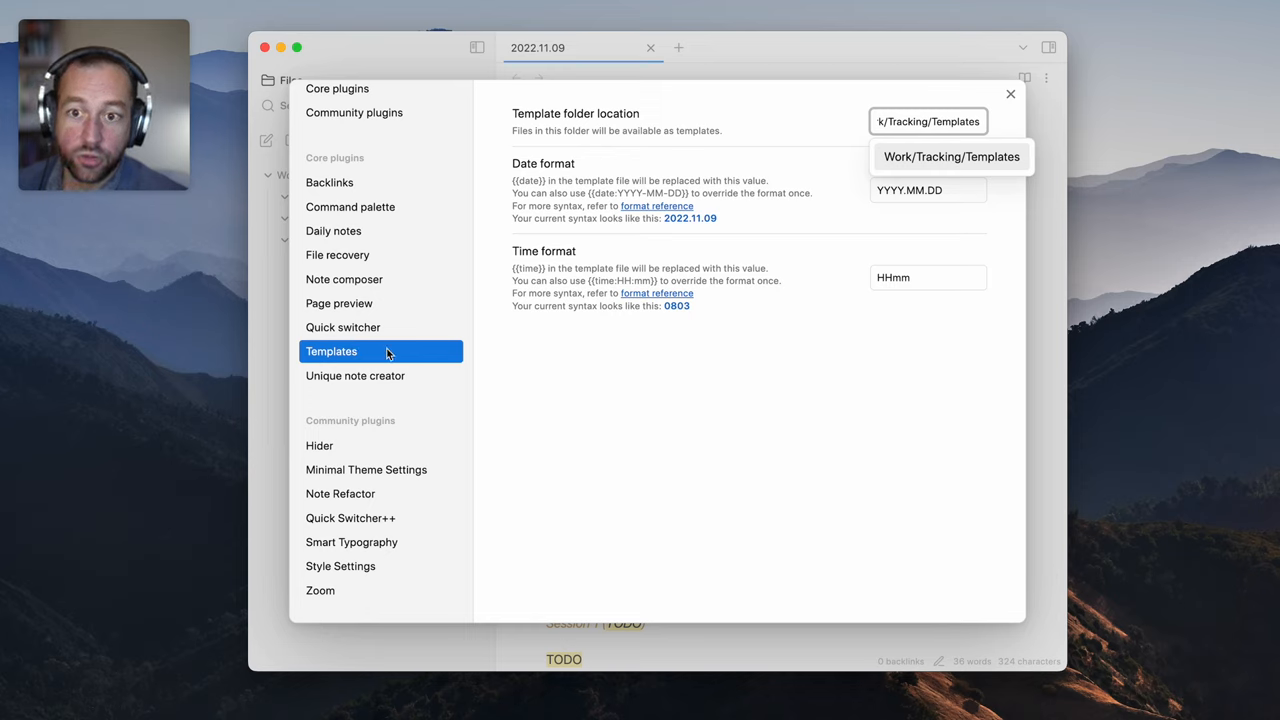
pyautogui.moveTo(362, 247)
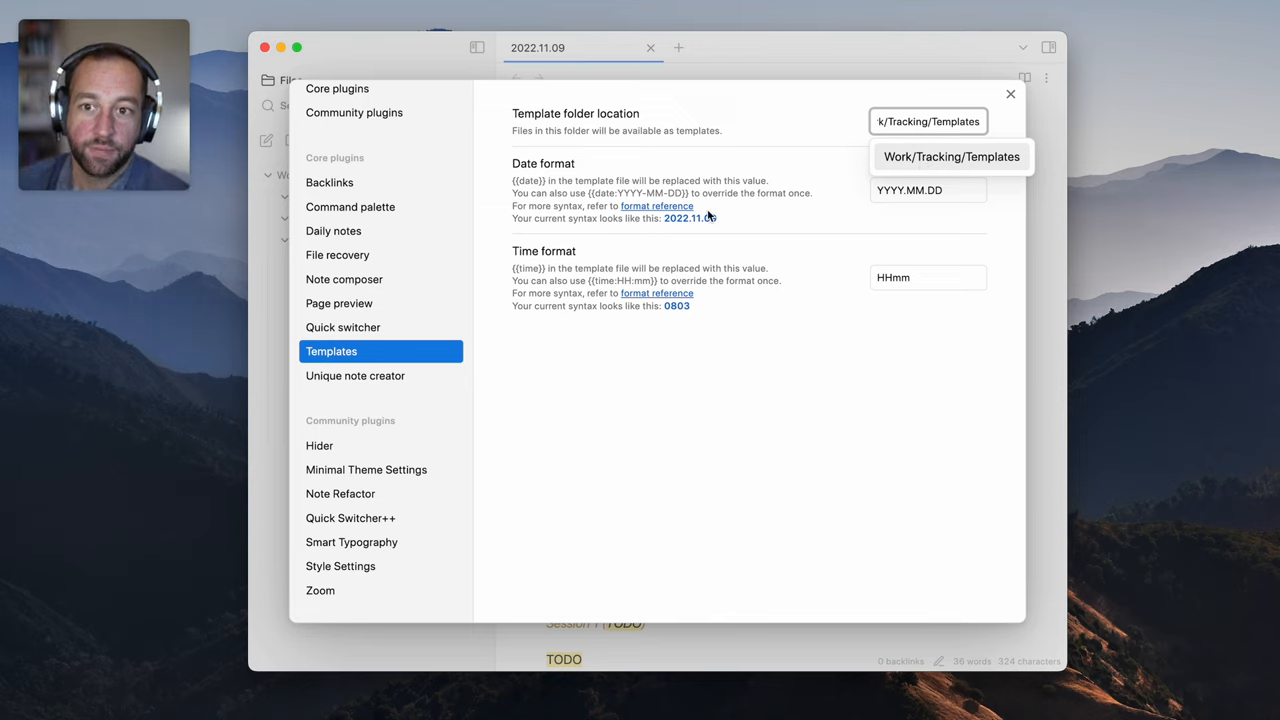
pyautogui.click(333, 230)
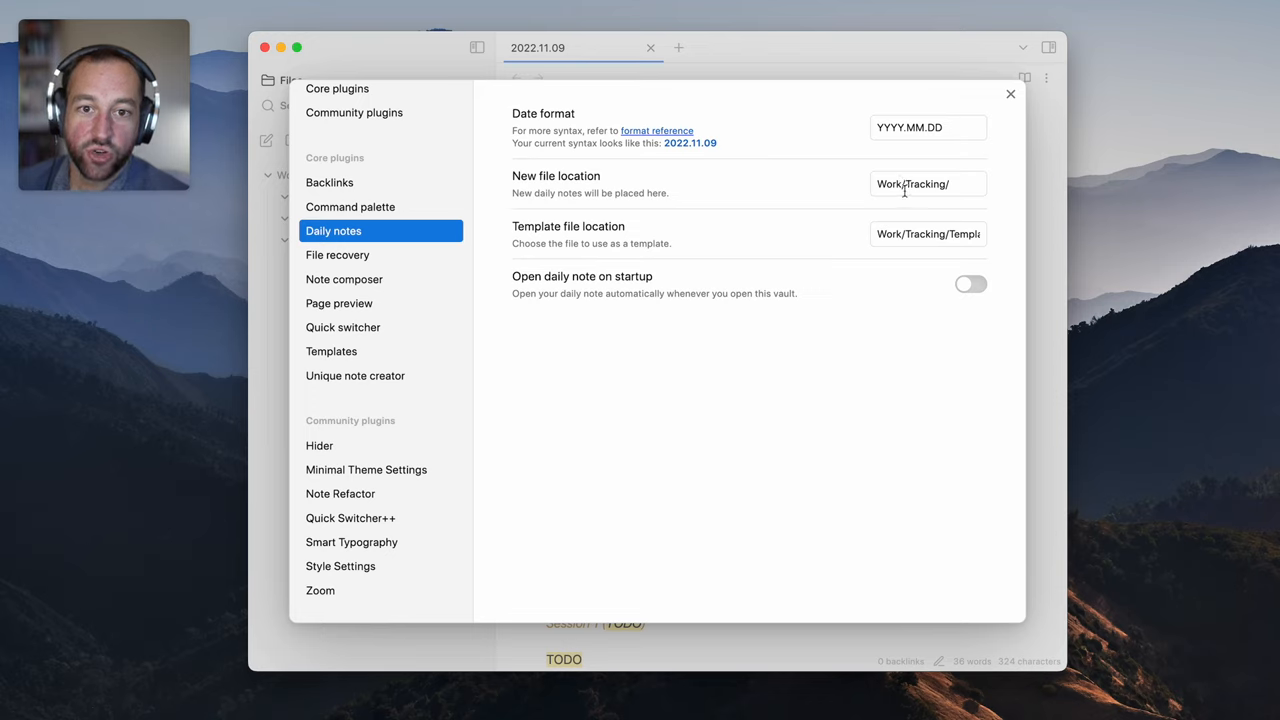
pyautogui.moveTo(945, 234)
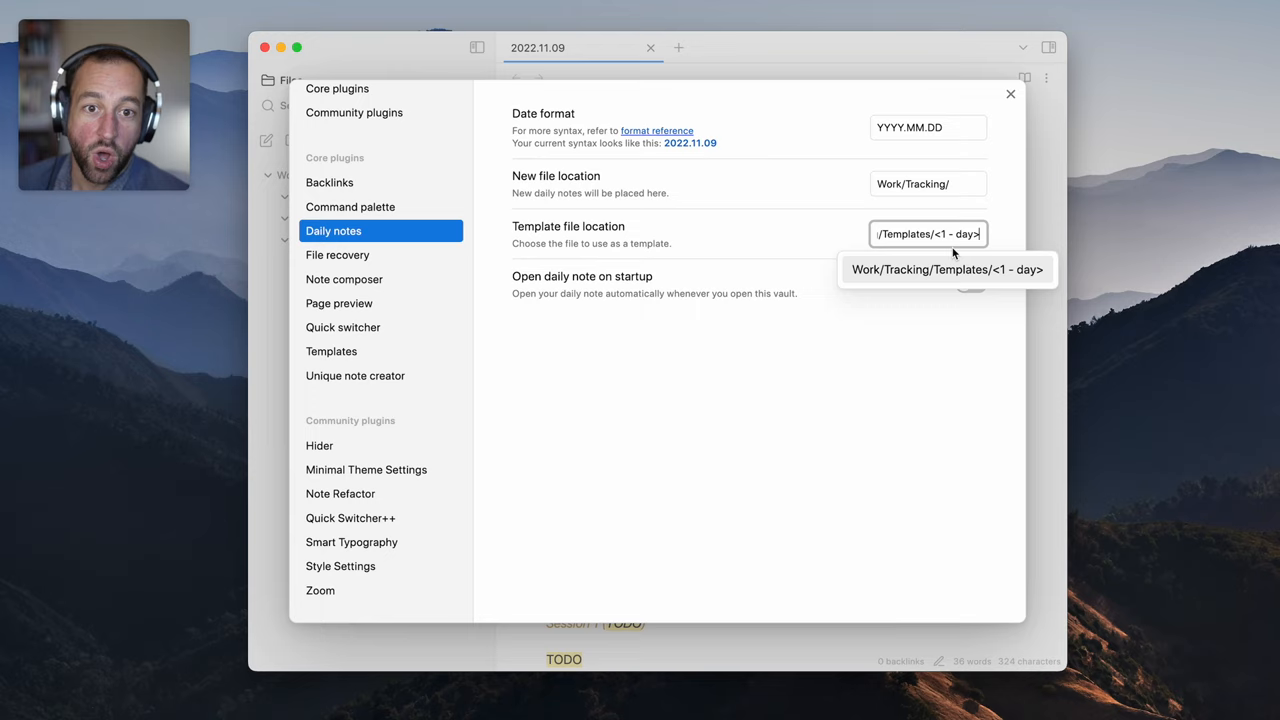
pyautogui.click(946, 269)
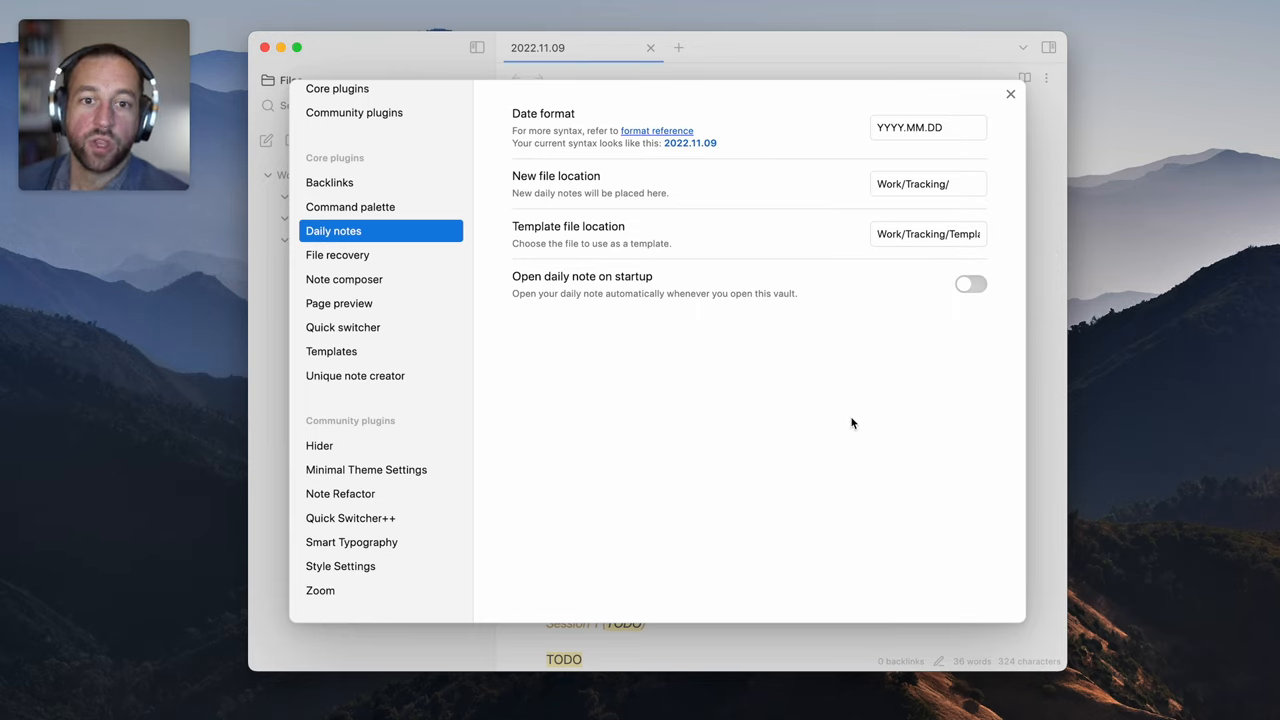
pyautogui.moveTo(1010, 95)
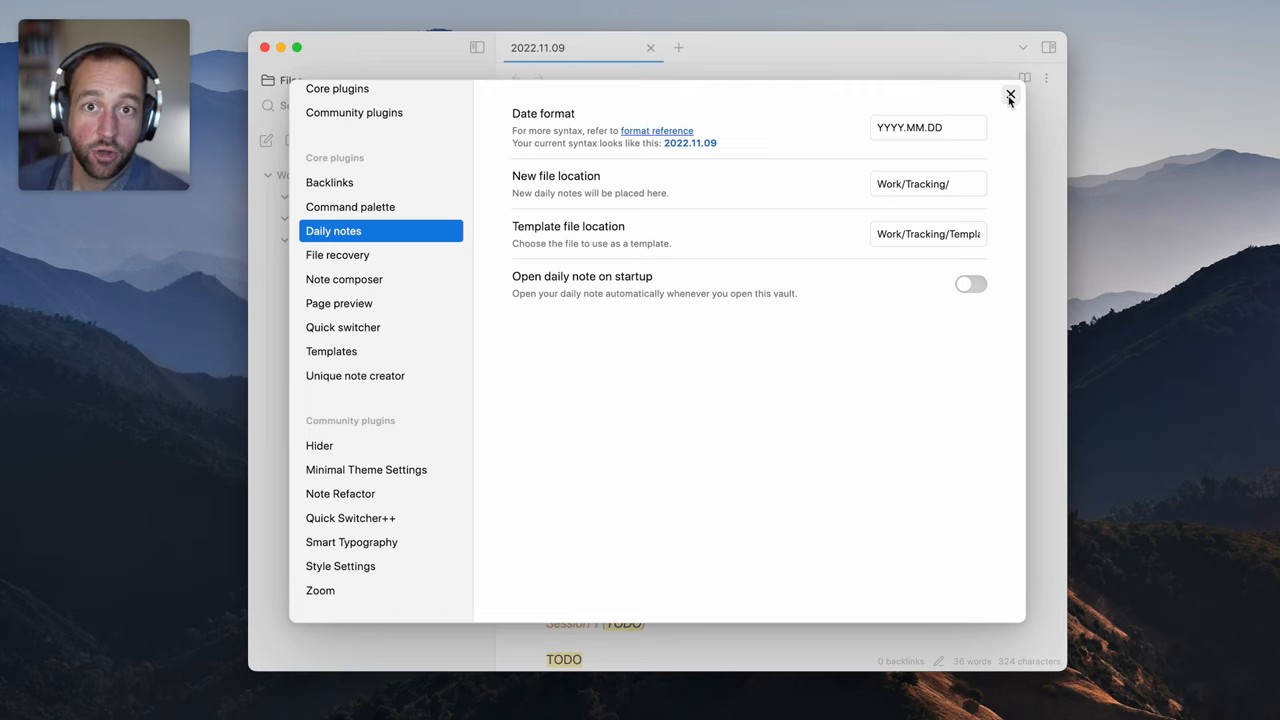
pyautogui.click(1009, 96)
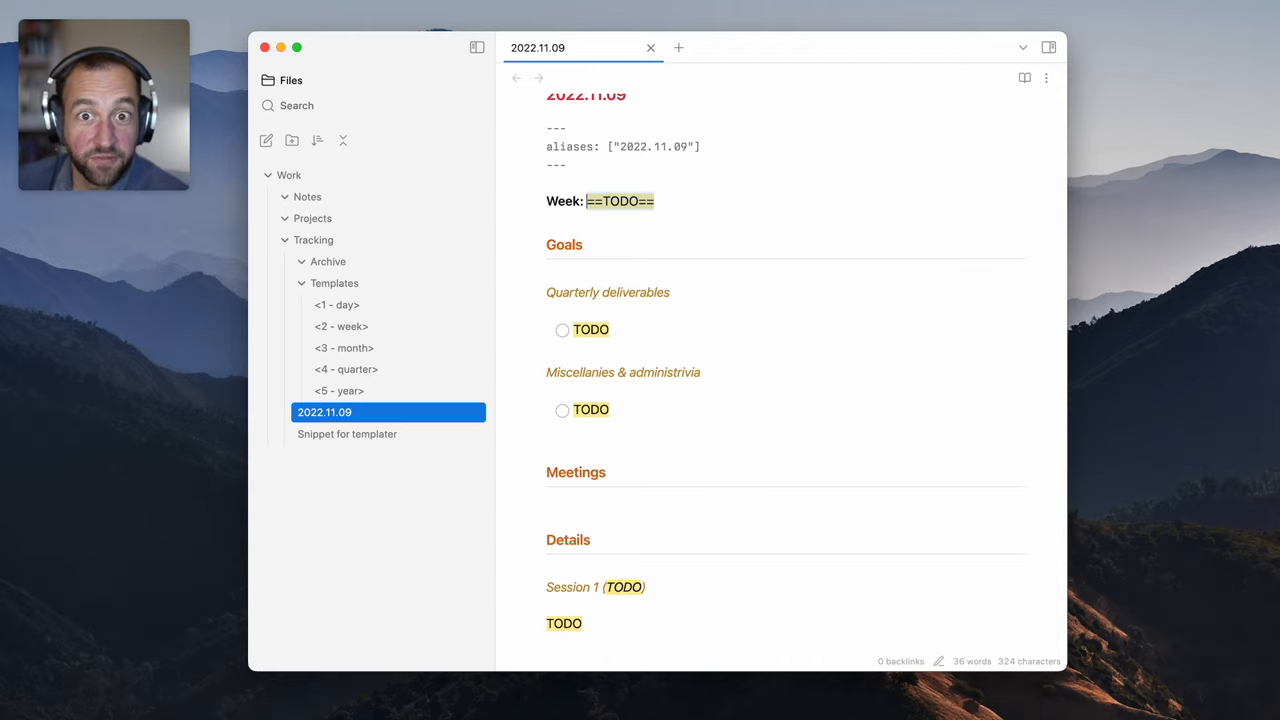
# Link the daily note's Week line to [[2022.11.07 – 2022.11.11]]
pyautogui.write('[[')
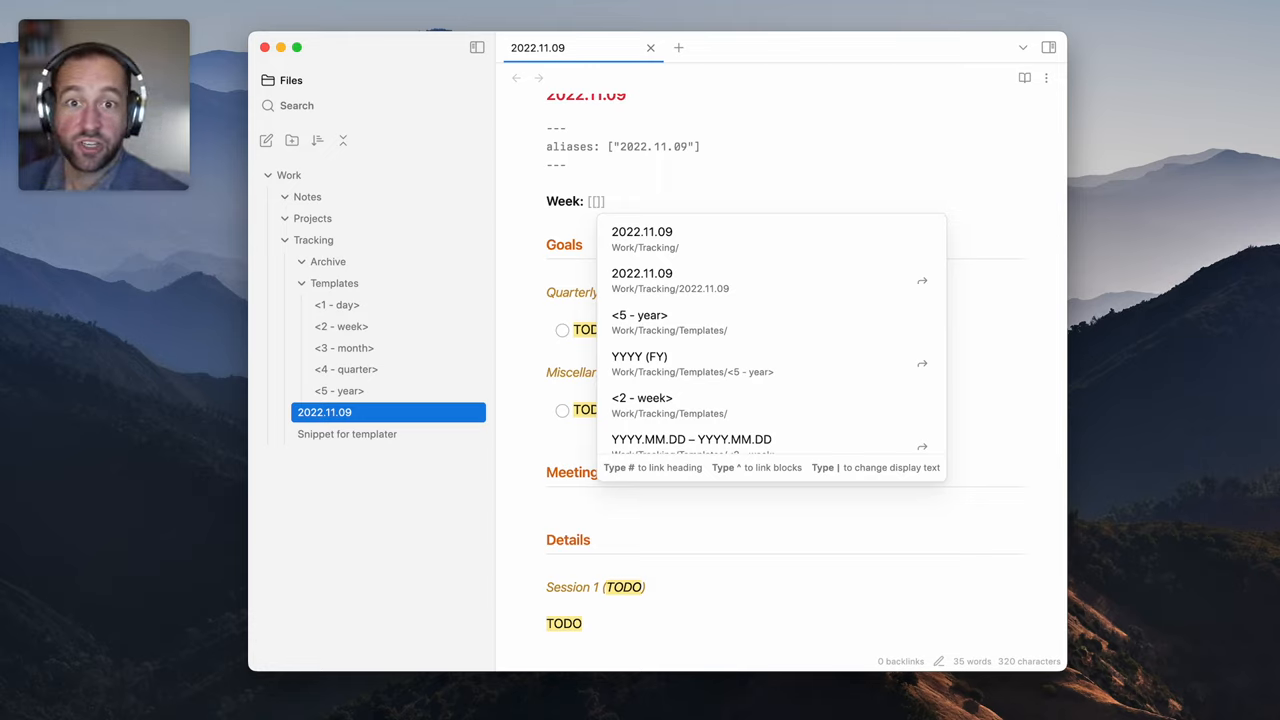
pyautogui.write('2022.')
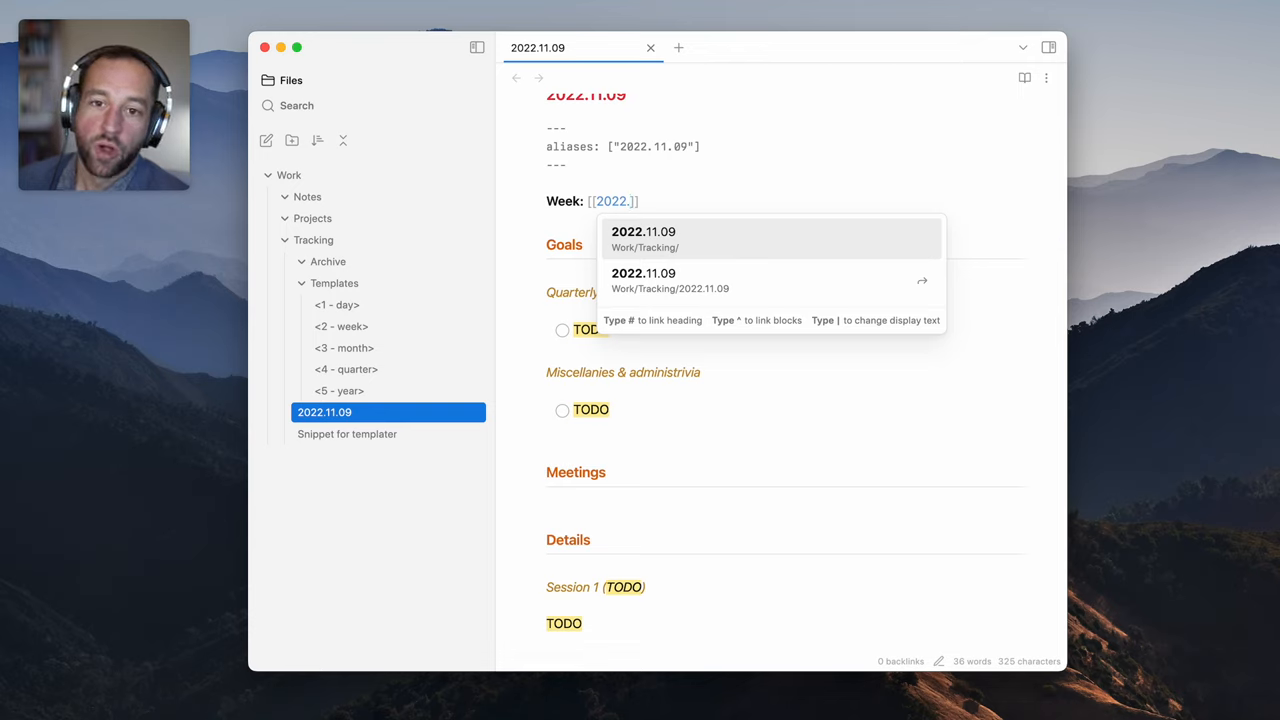
pyautogui.write('.11.07 – 2022.')
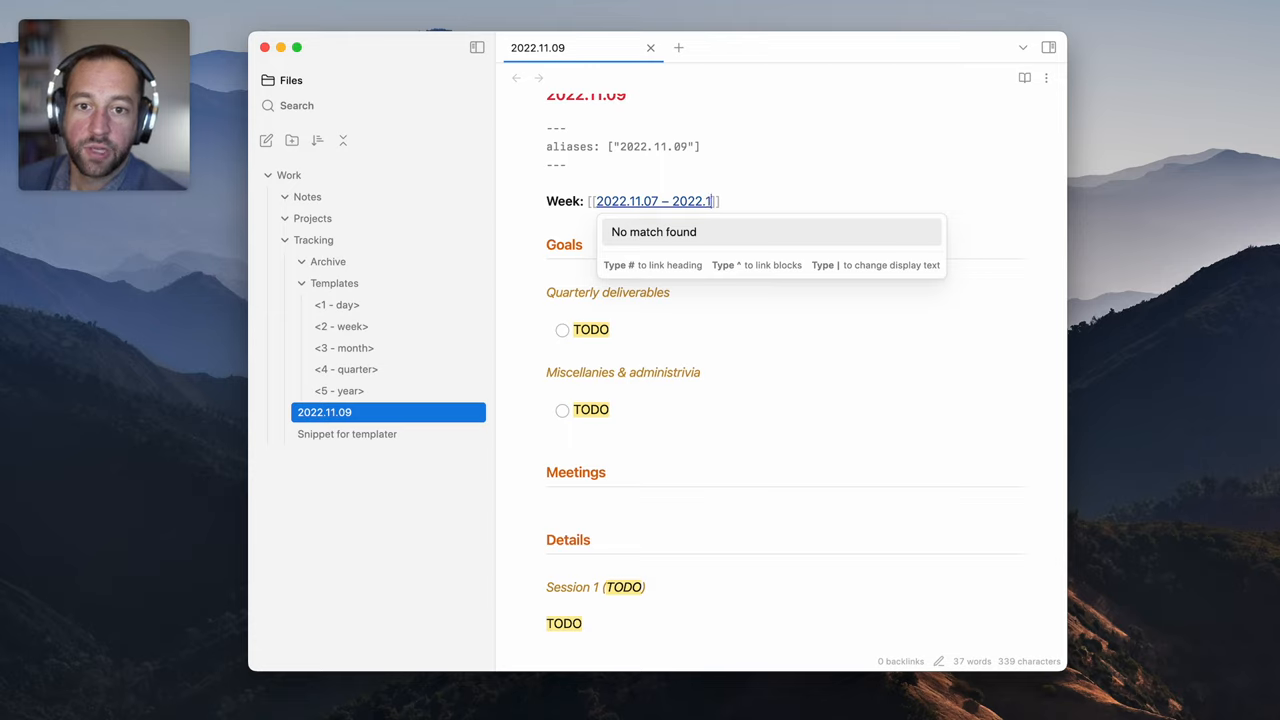
pyautogui.write('1.11')
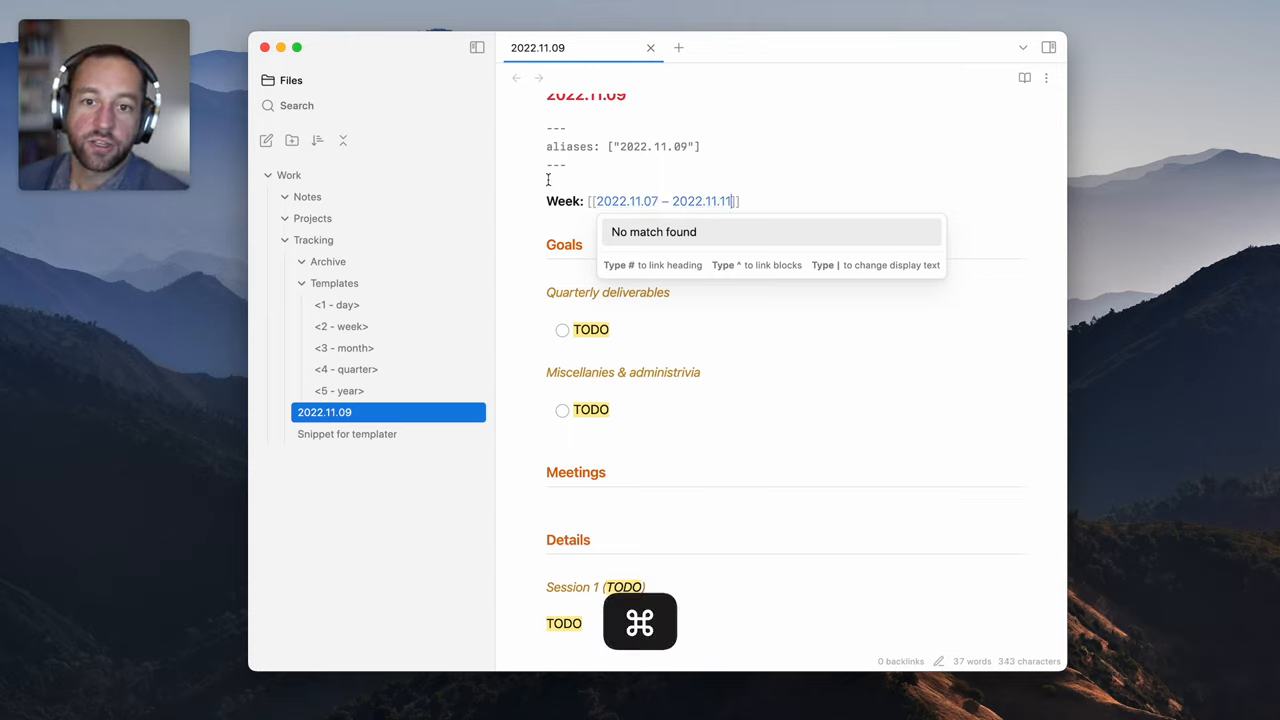
pyautogui.write('W')
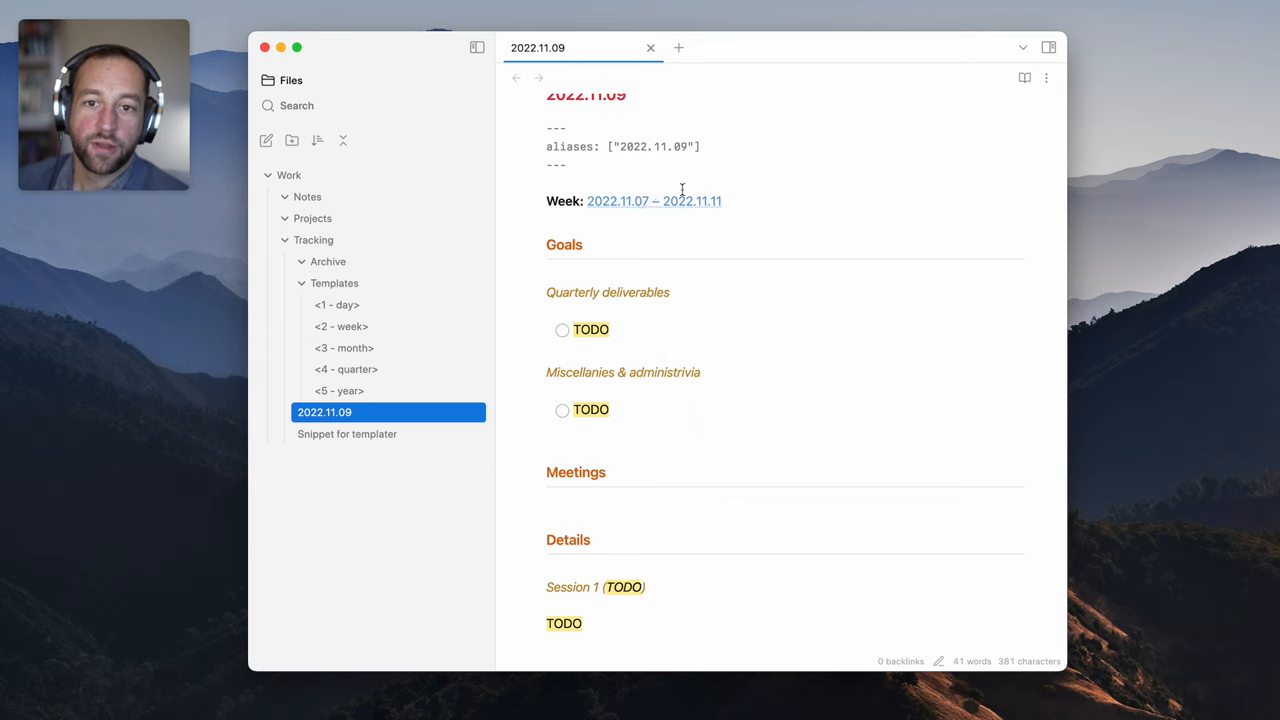
pyautogui.write('@')
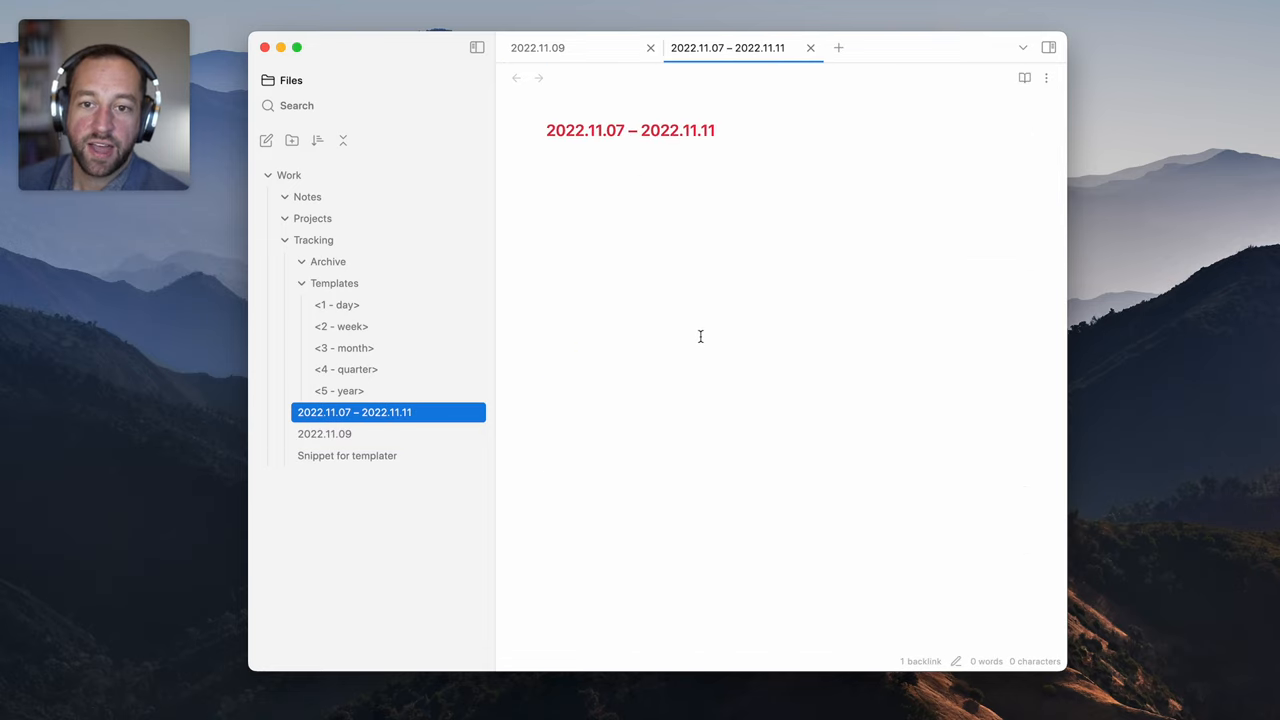
# Insert the <2 - week> template into the new 2022.11.07 – 2022.11.11 note
pyautogui.press('ctrl+shift+cmd')
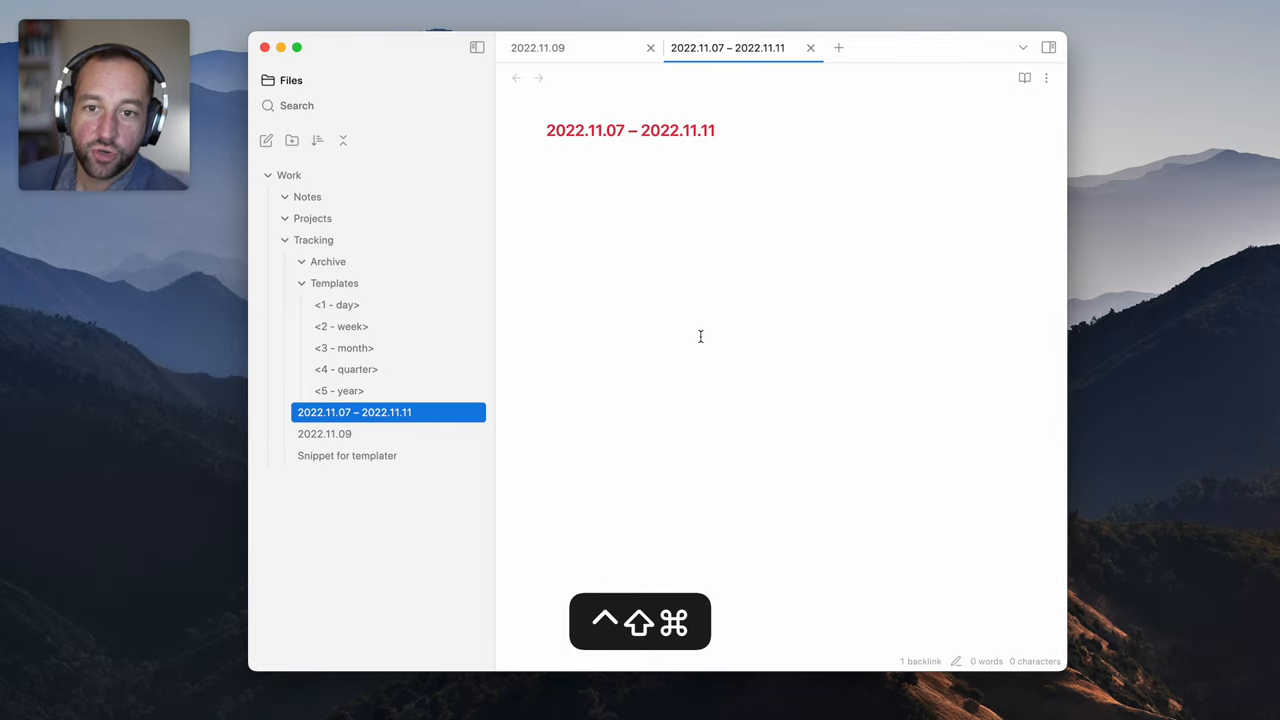
pyautogui.press('ctrl+shift+cmd')
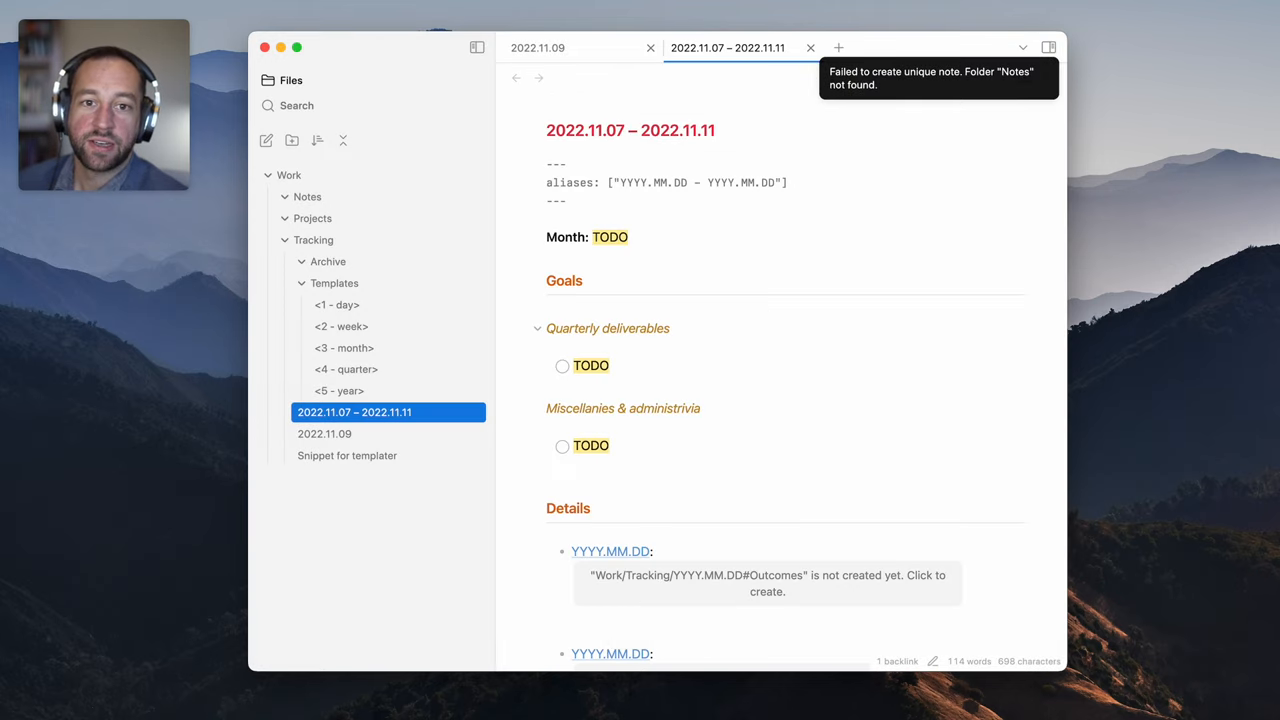
pyautogui.moveTo(354, 412)
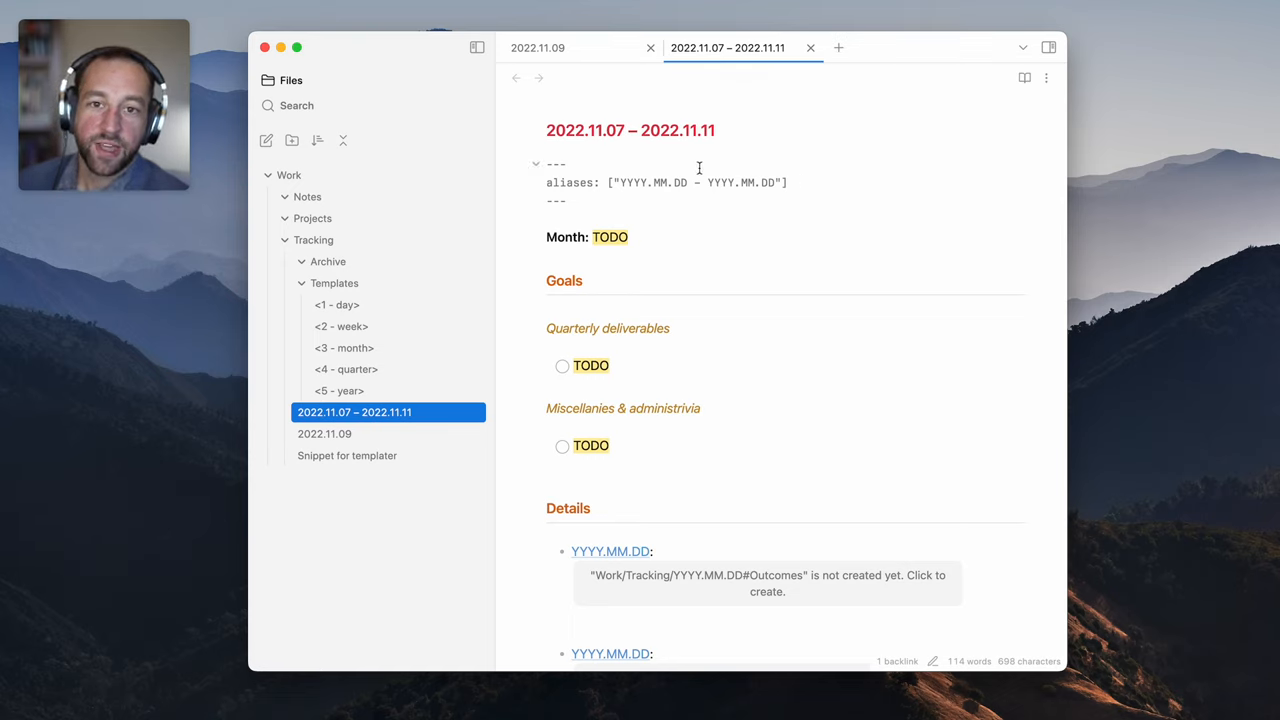
pyautogui.moveTo(328, 261)
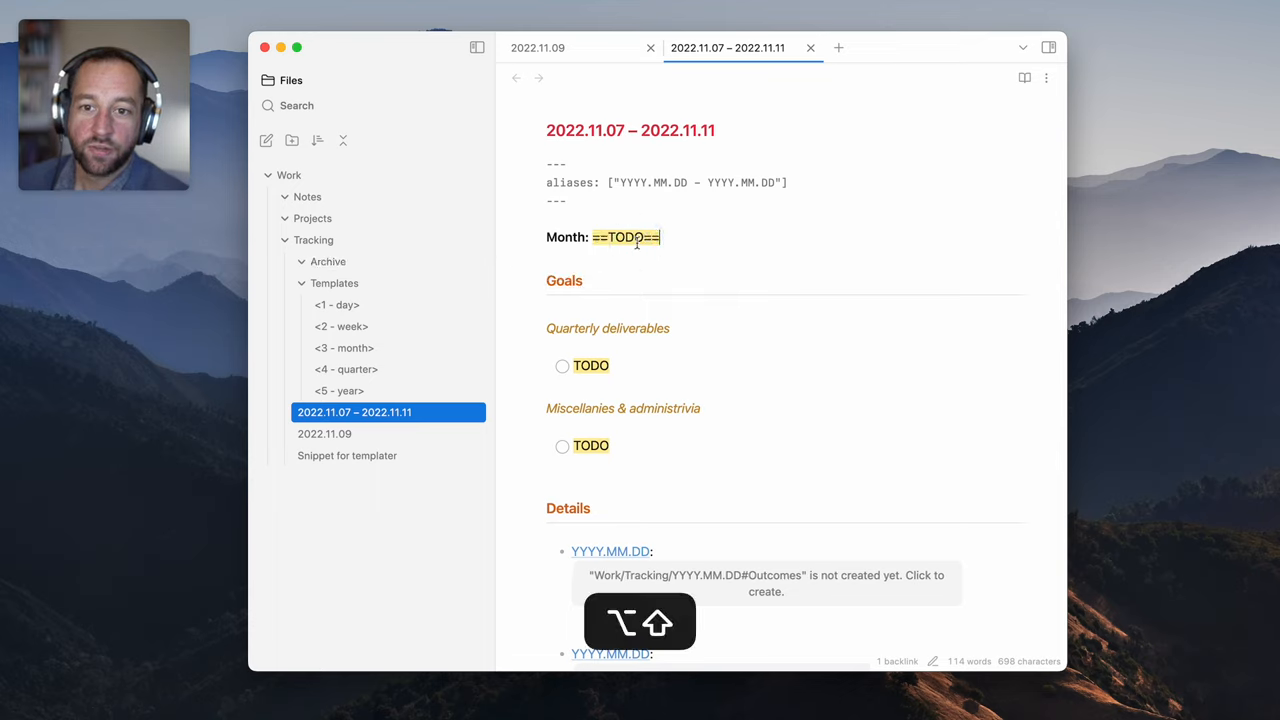
# Link the week's Month to [[Work/Tracking/2022.11|2022.11]] and follow the link to create it
pyautogui.write('[[2022.11')
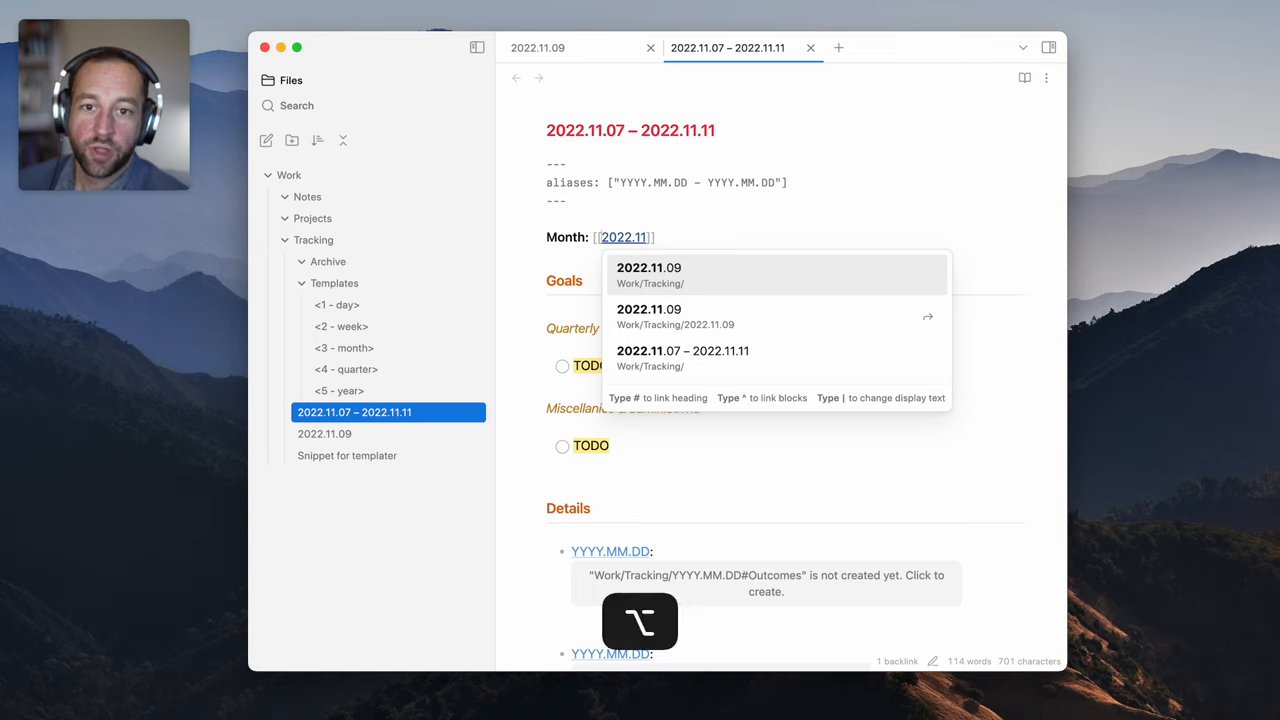
pyautogui.write('Work')
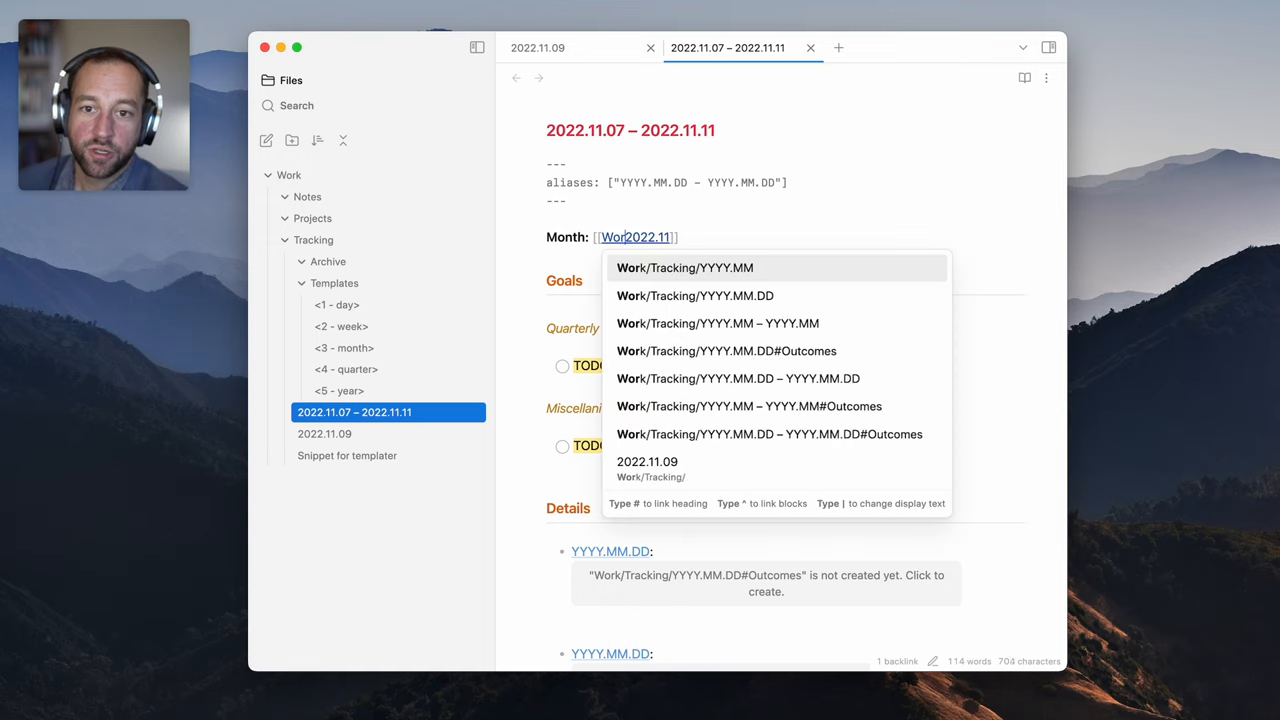
pyautogui.write('Work/Tracking')
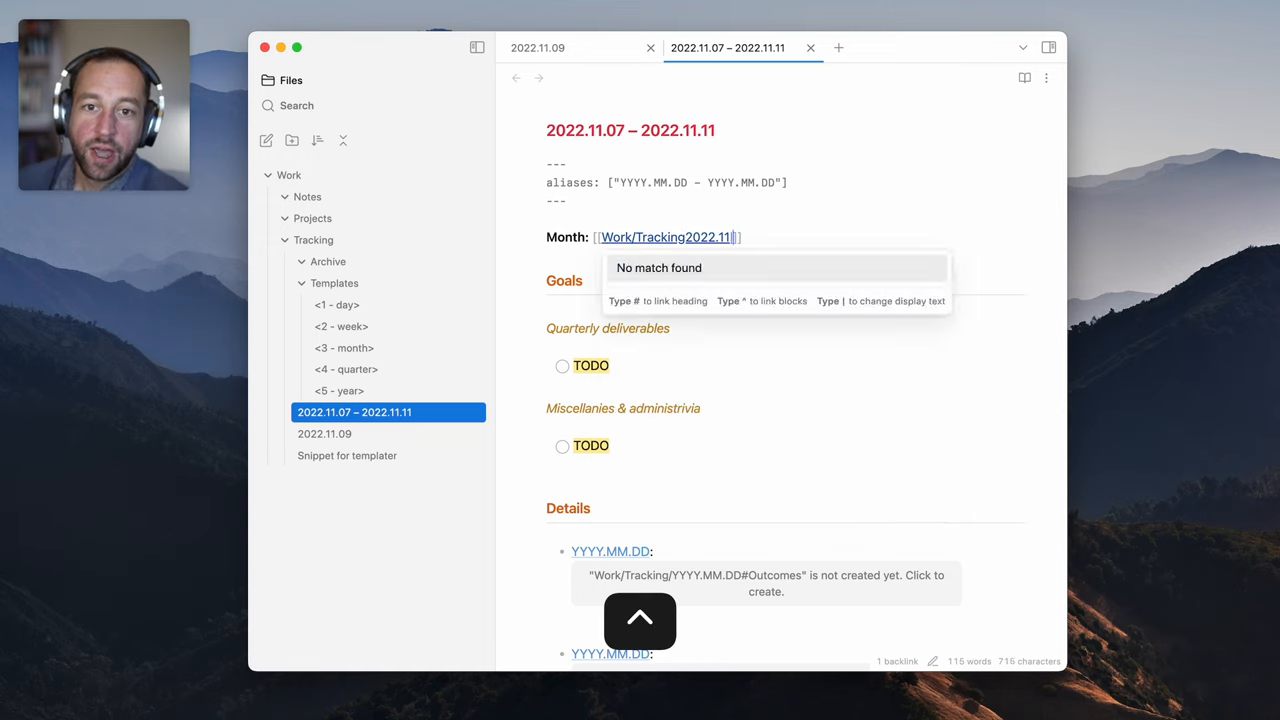
pyautogui.write('|2022.11')
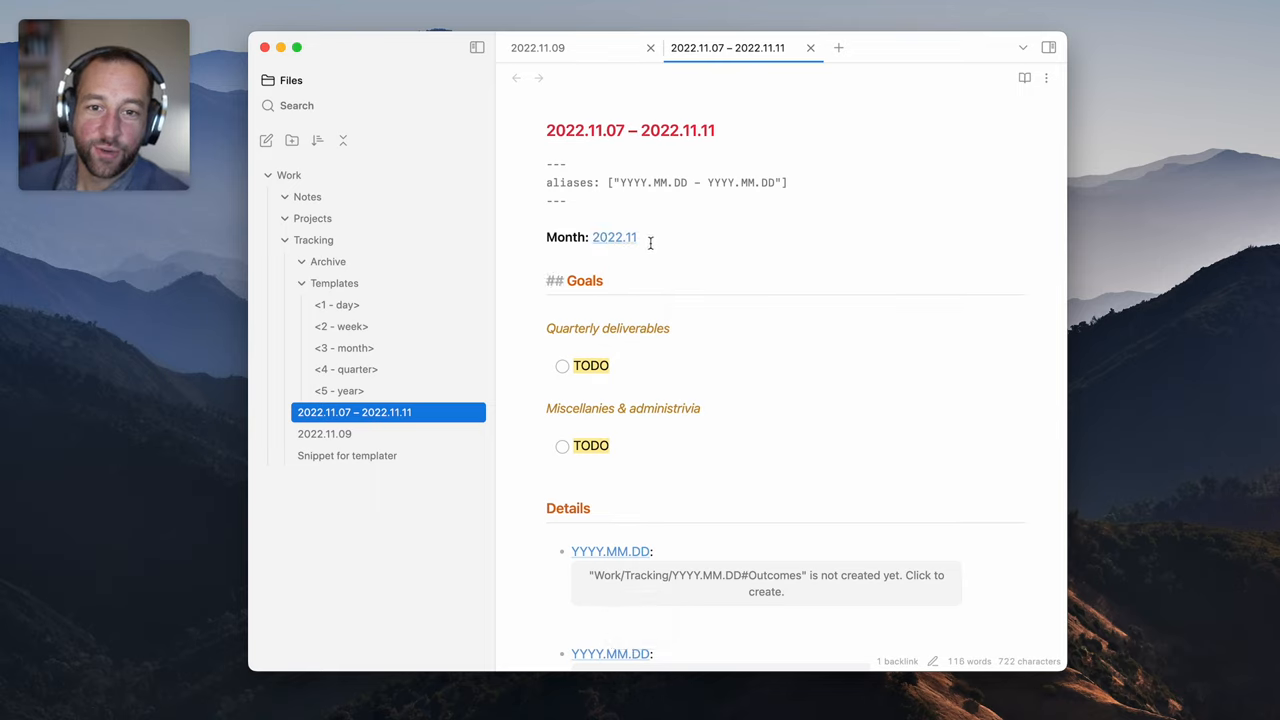
pyautogui.click(614, 237)
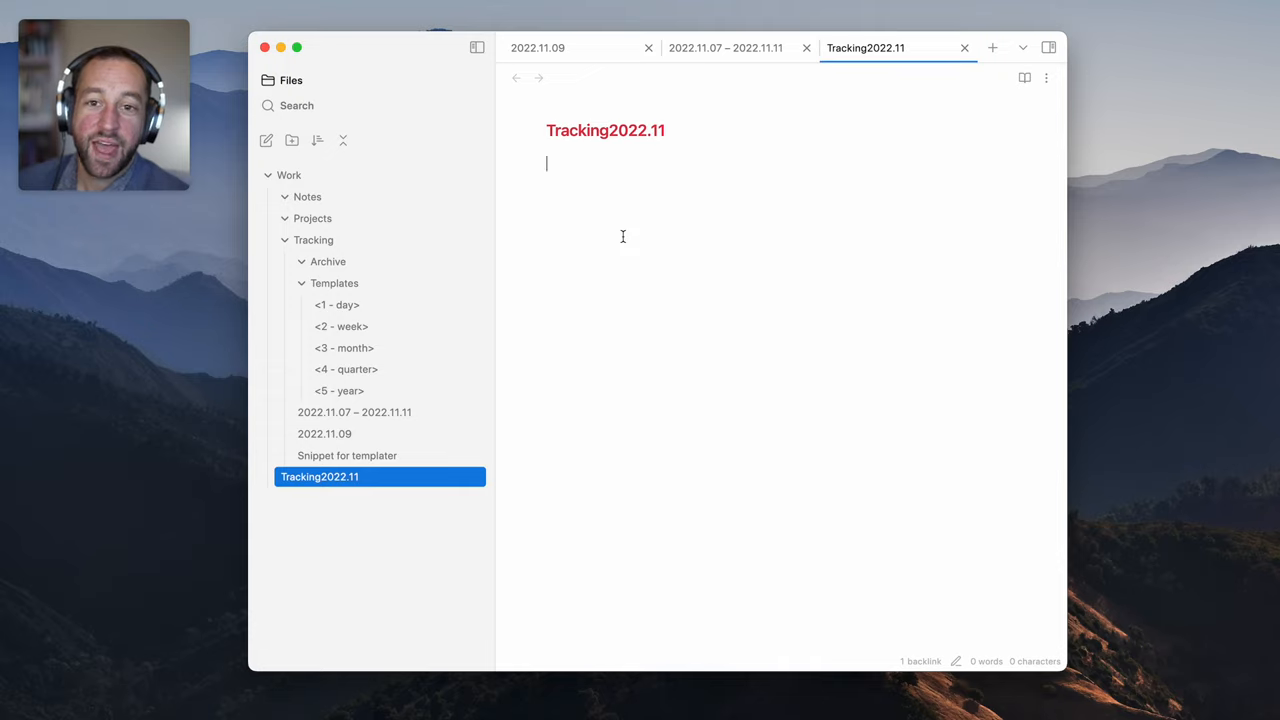
pyautogui.moveTo(325, 433)
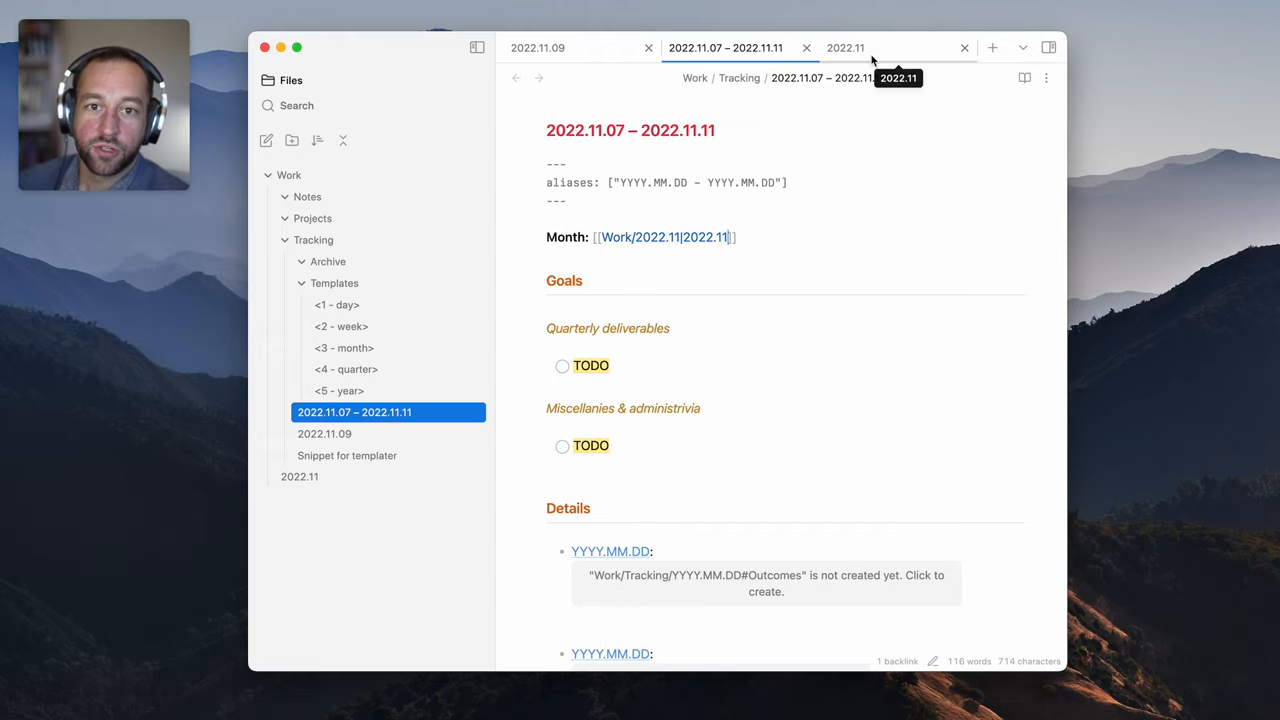
# Switch to the 2022.11 note and insert the <3 - month> template
pyautogui.click(846, 47)
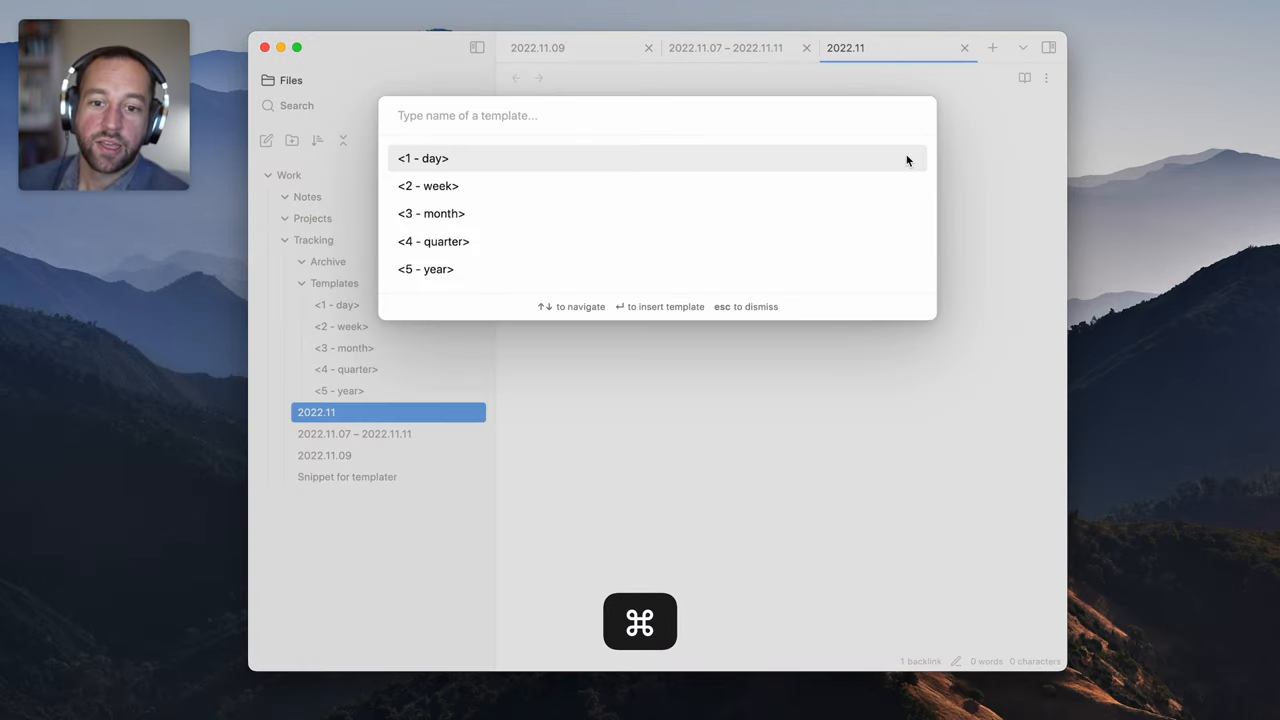
pyautogui.press('down')
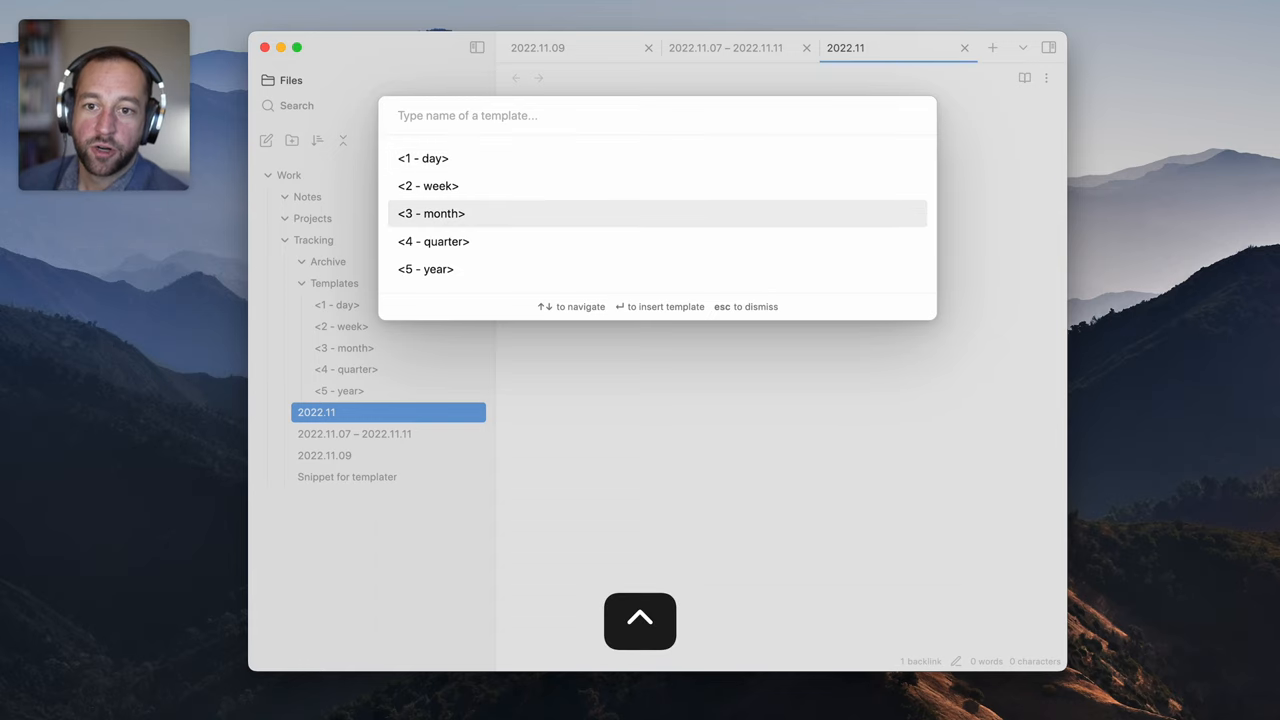
pyautogui.rightClick(305, 240)
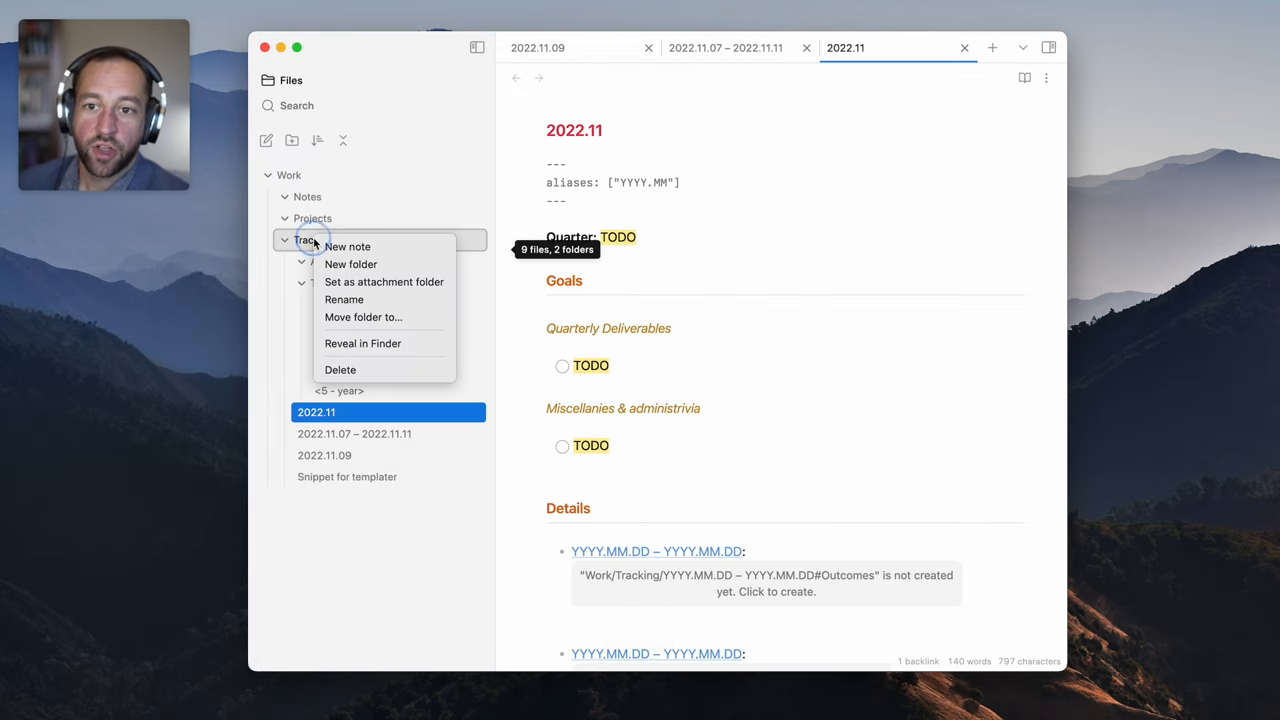
# Create the notes 2022.09 – 2022.12 and 2023 (FY) inside Tracking
pyautogui.click(347, 246)
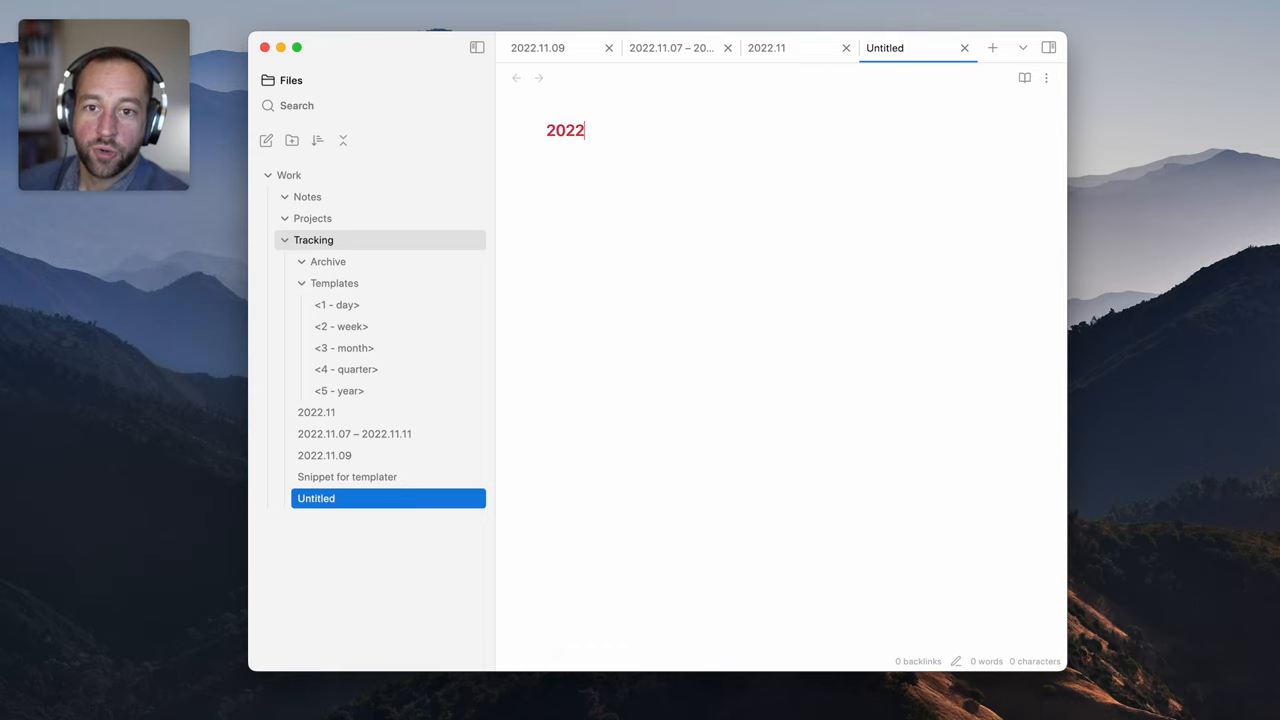
pyautogui.write('.')
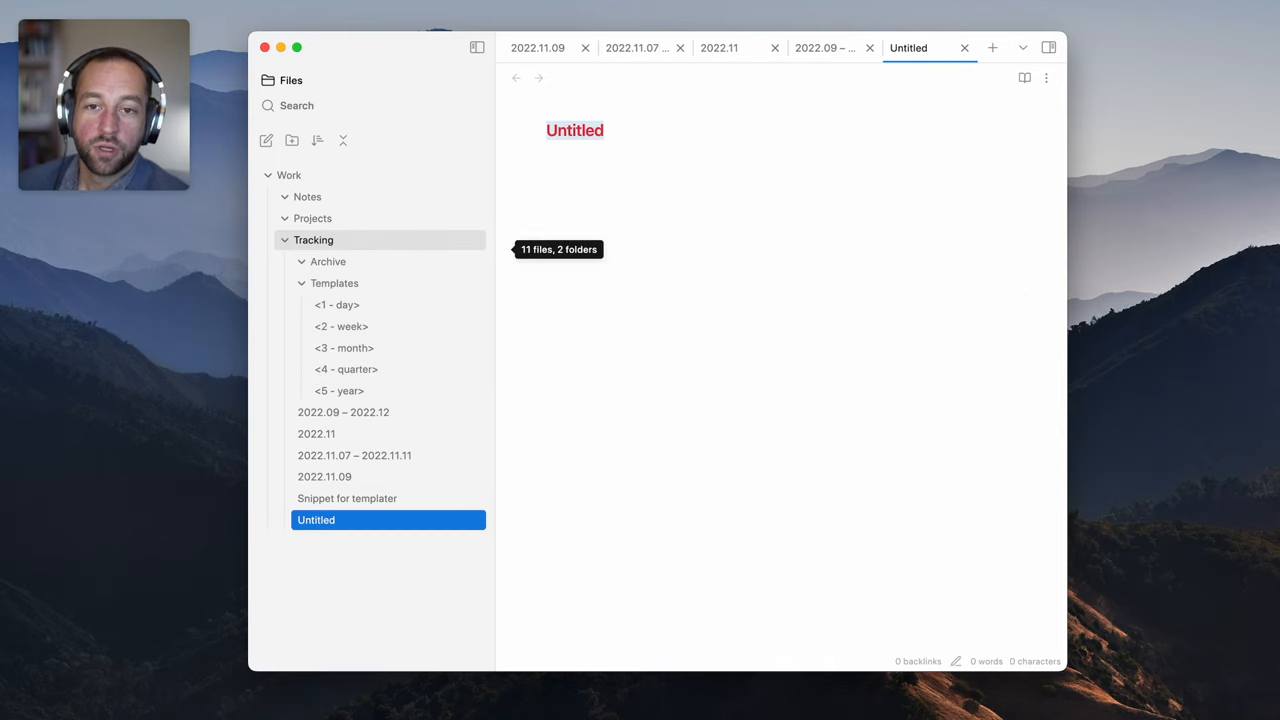
pyautogui.write('2023')
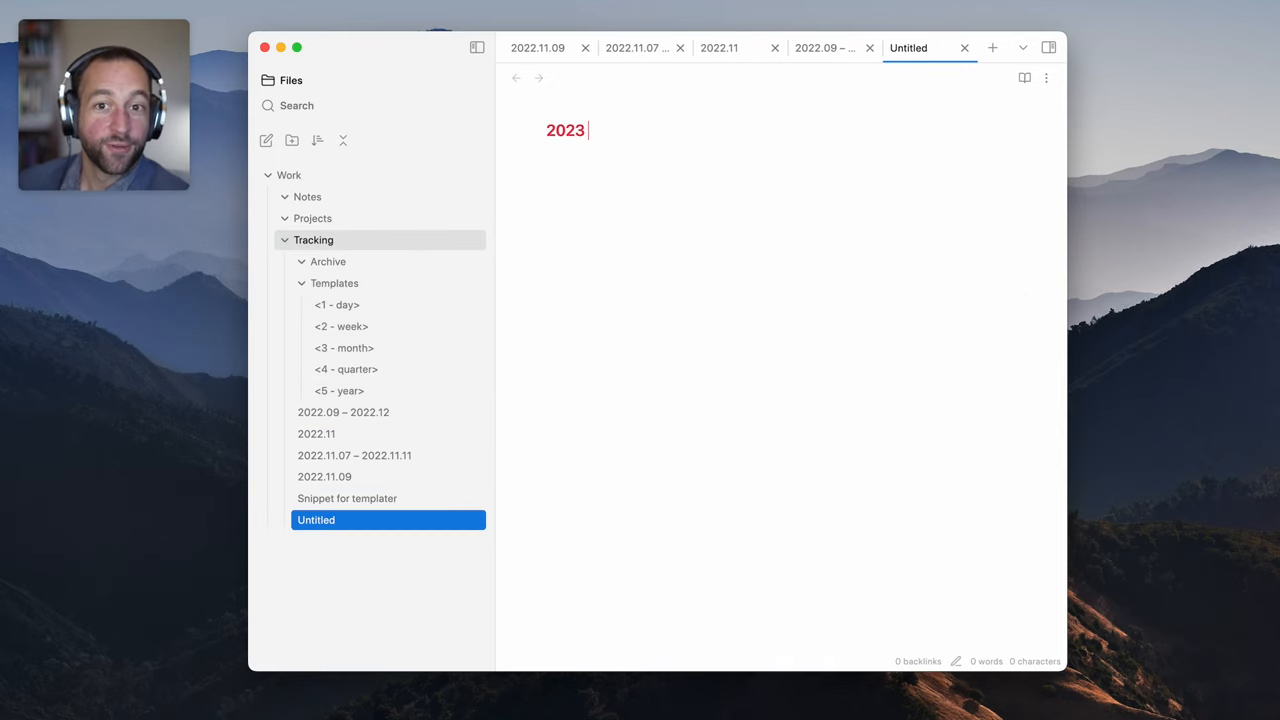
pyautogui.write('(FY)')
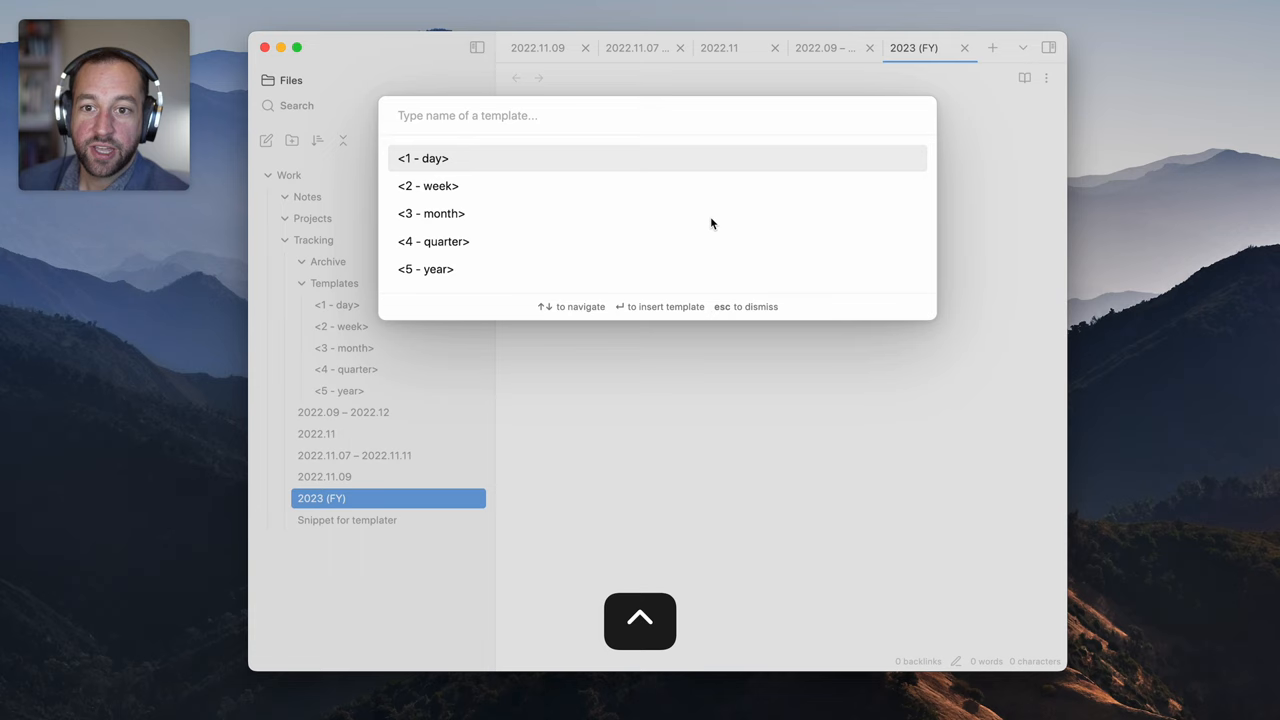
# Fill 2023 (FY) with <5 - year>, link the quarter to 2023, and add a screencast goal
pyautogui.click(426, 269)
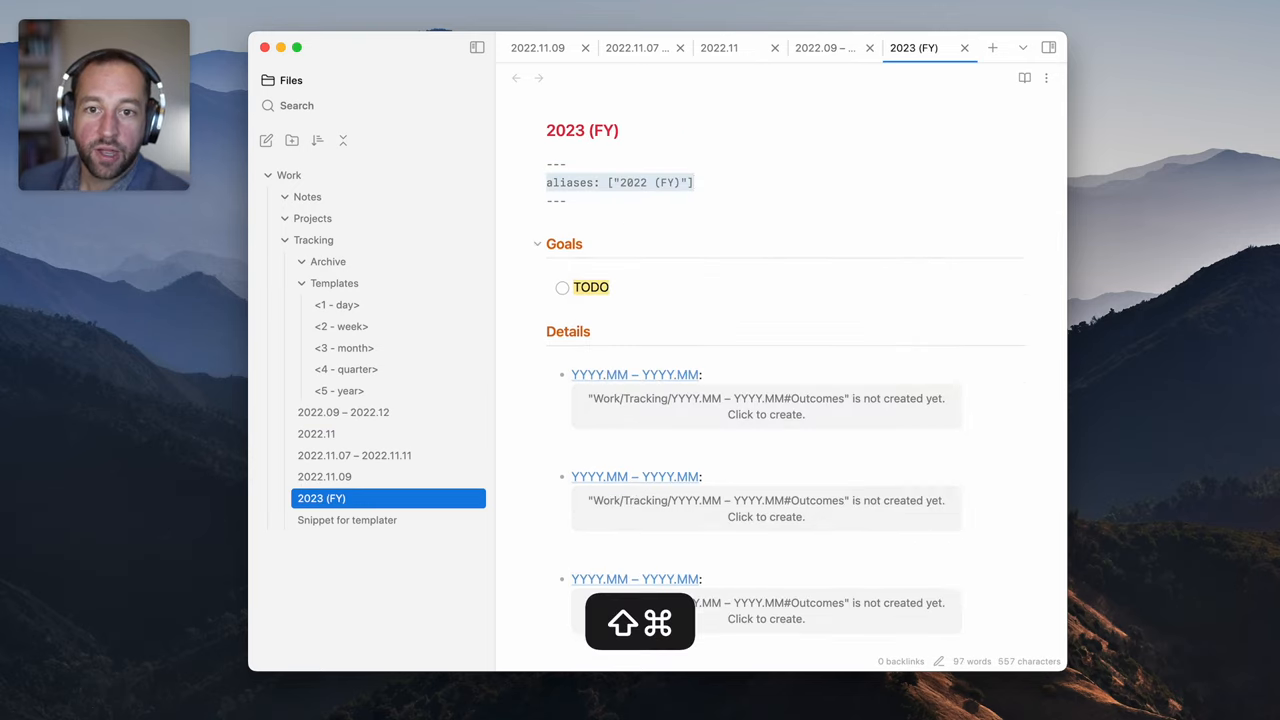
pyautogui.write('2023 (FY')
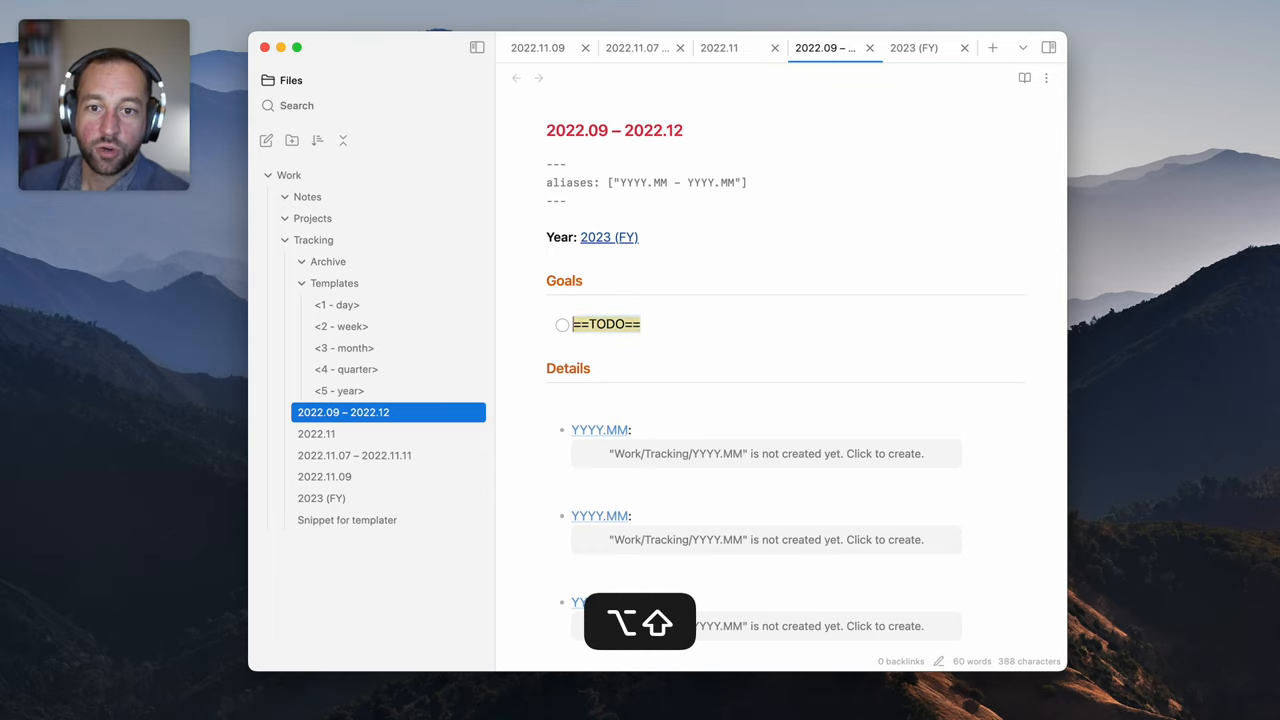
pyautogui.write('Reco')
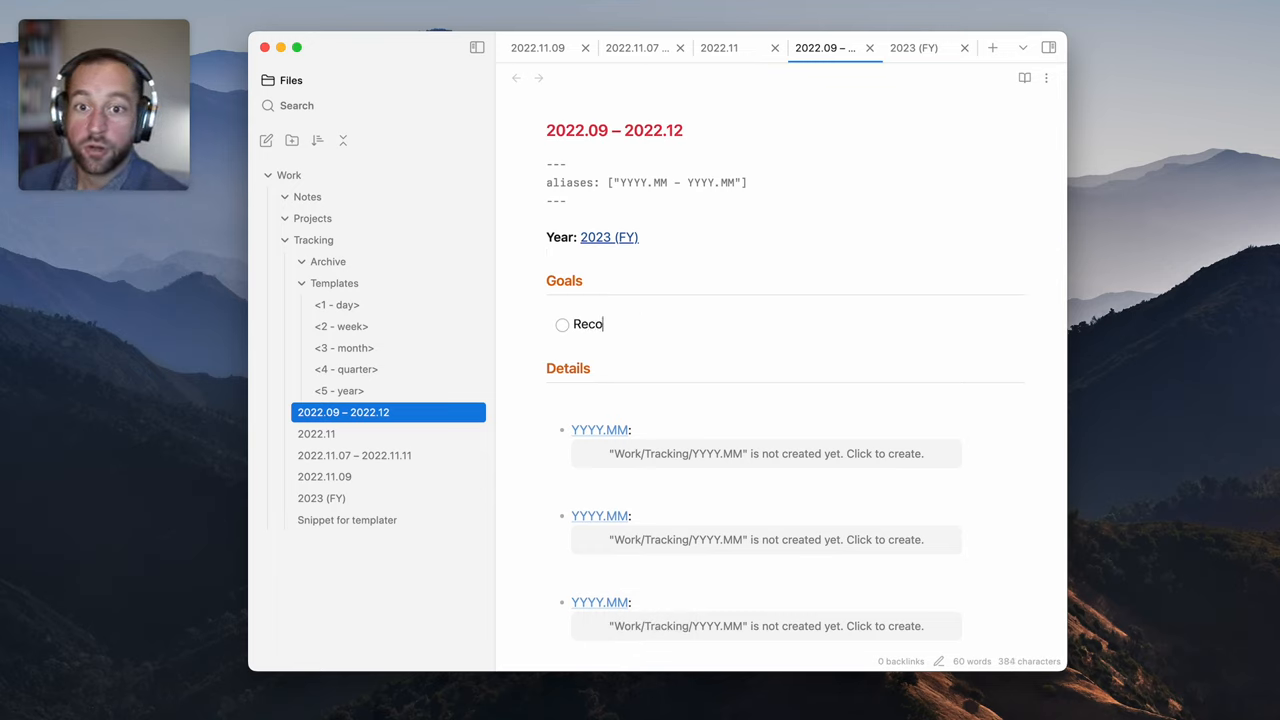
pyautogui.write('rd more screencasts this year!')
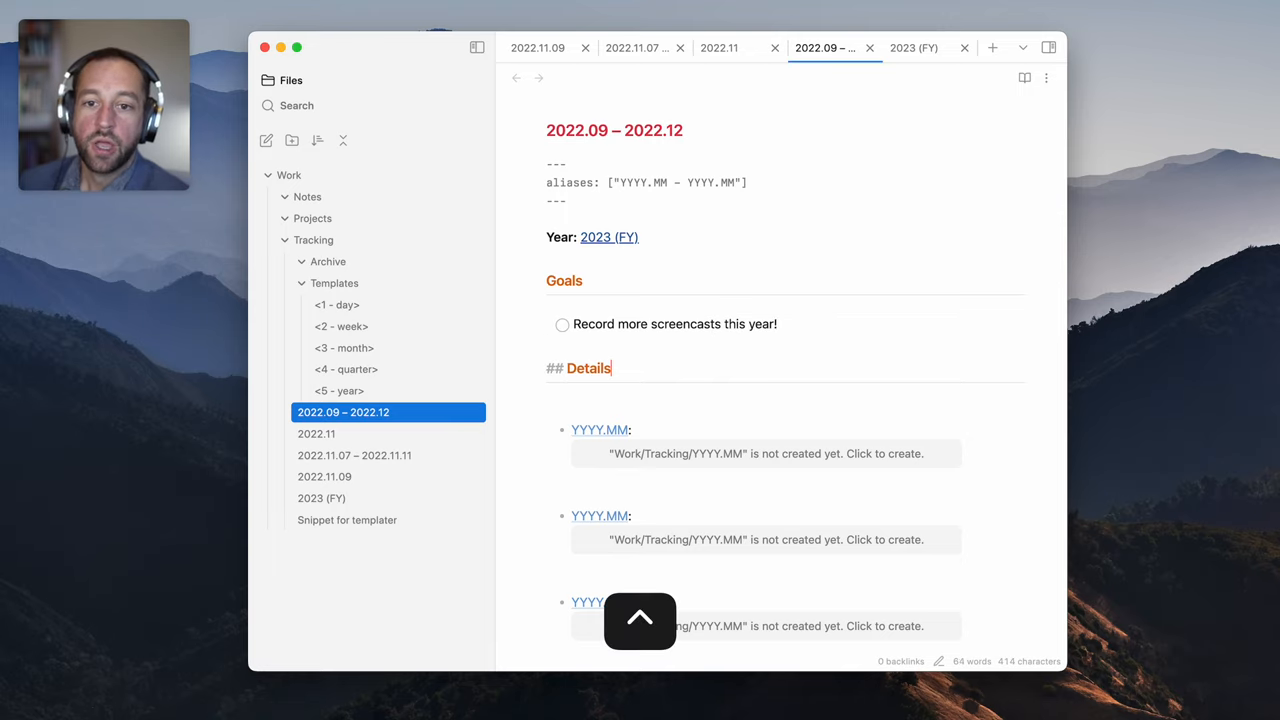
pyautogui.scroll(-3)
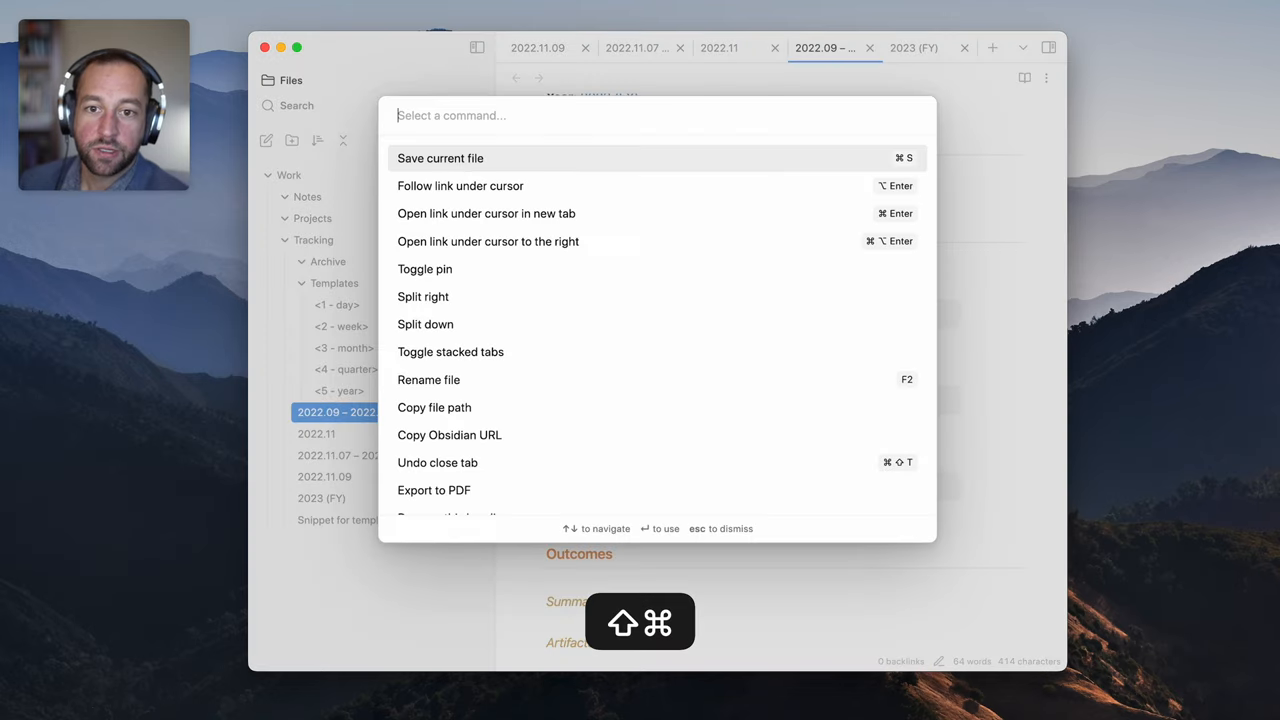
# Open the quarter note in Sublime Text and replace YYYY placeholders with 2022, entering months 12, 09, 10
pyautogui.press('Escape')
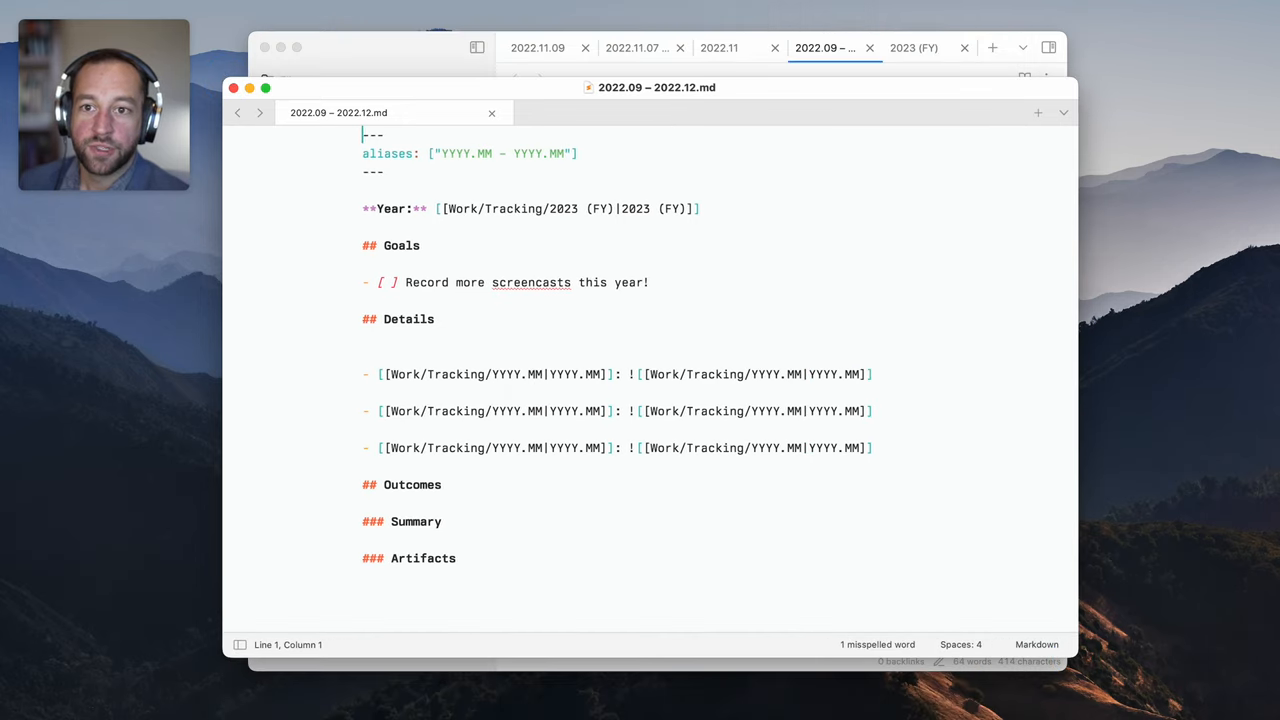
pyautogui.doubleClick(453, 153)
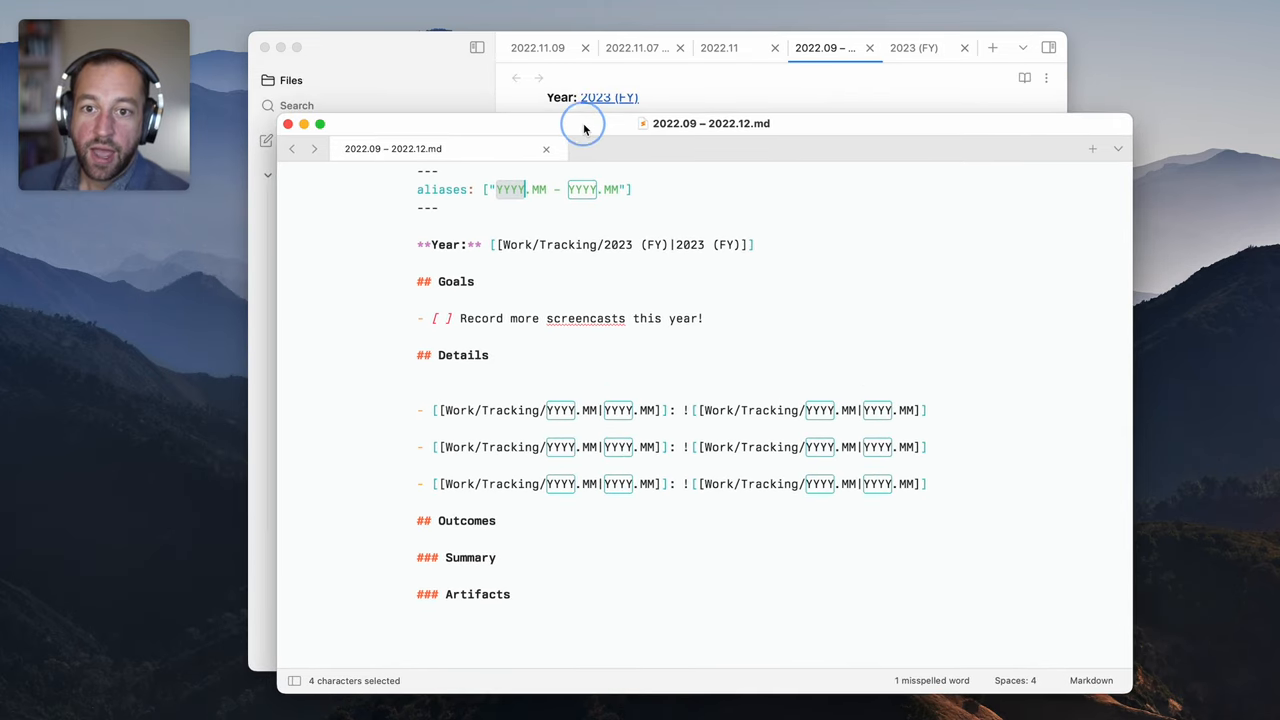
pyautogui.press('cmd')
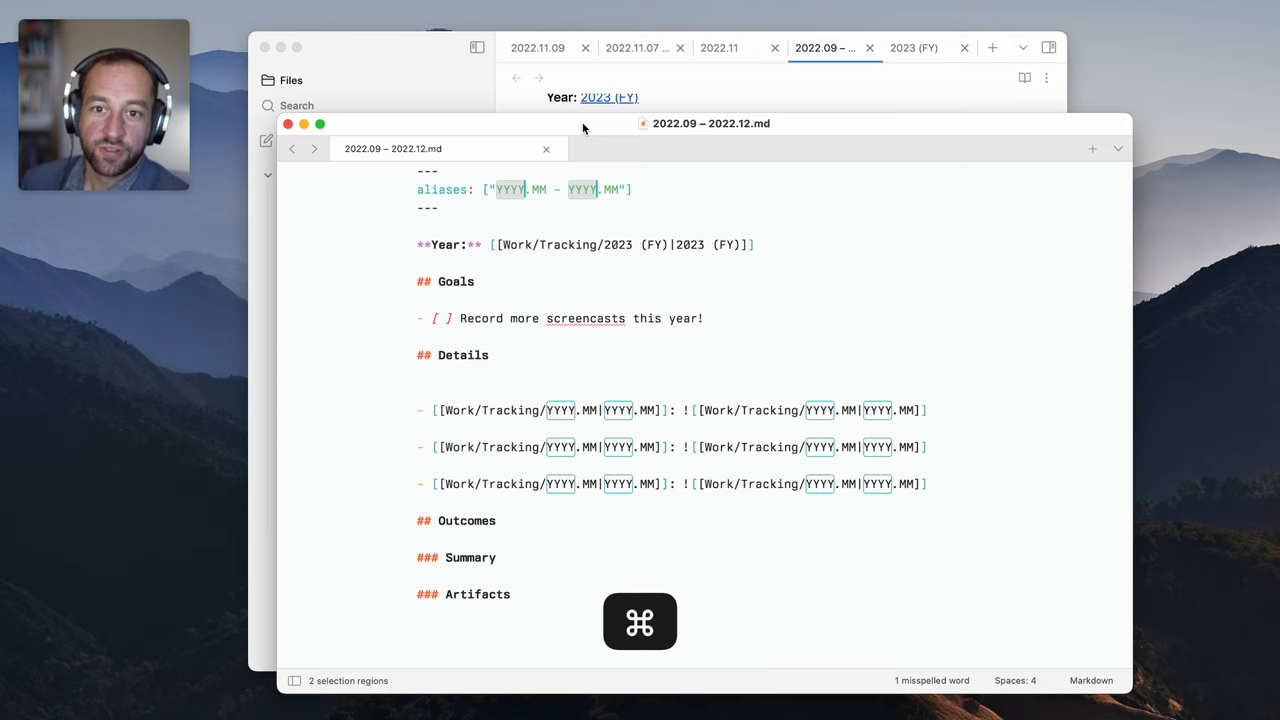
pyautogui.press('cmd+d')
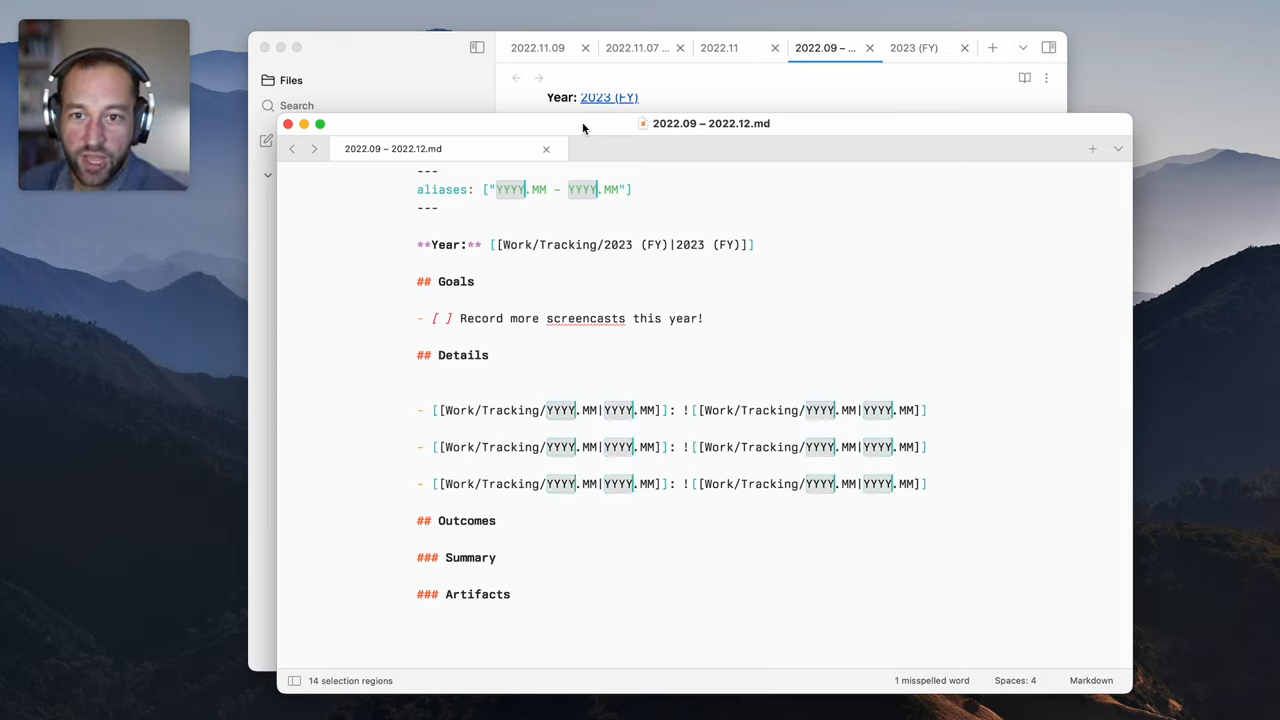
pyautogui.write('2022')
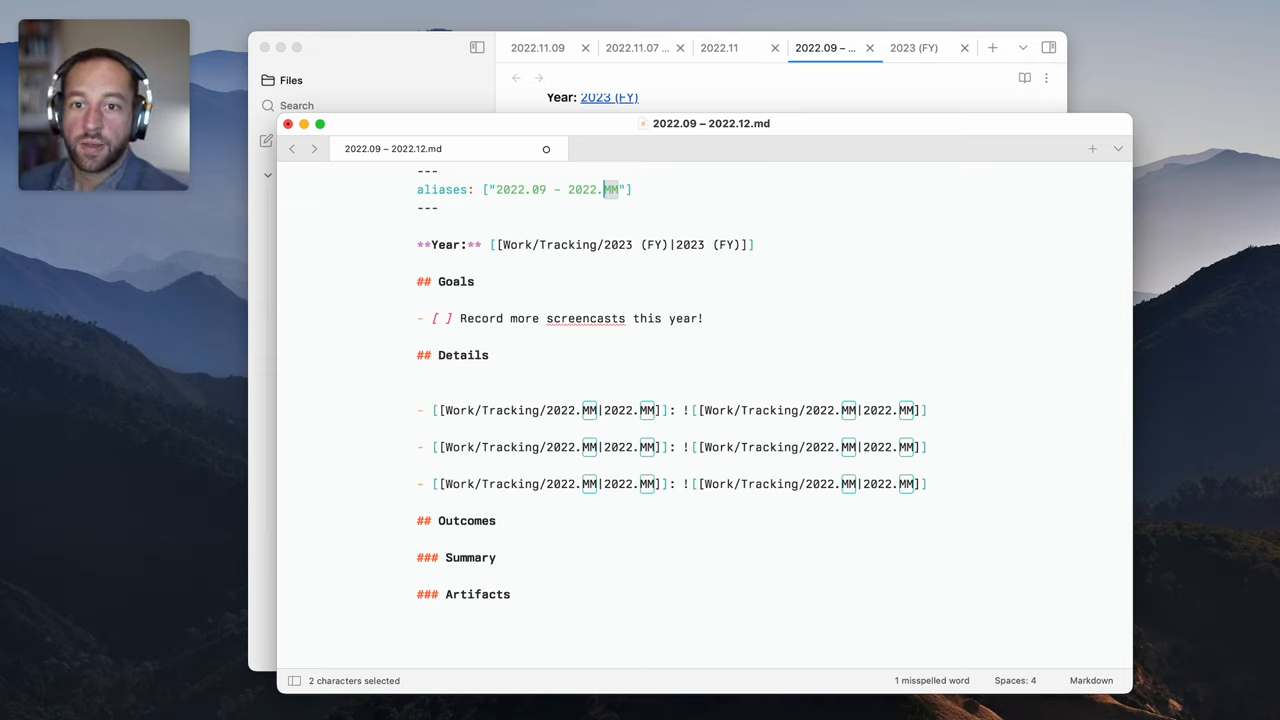
pyautogui.write('12')
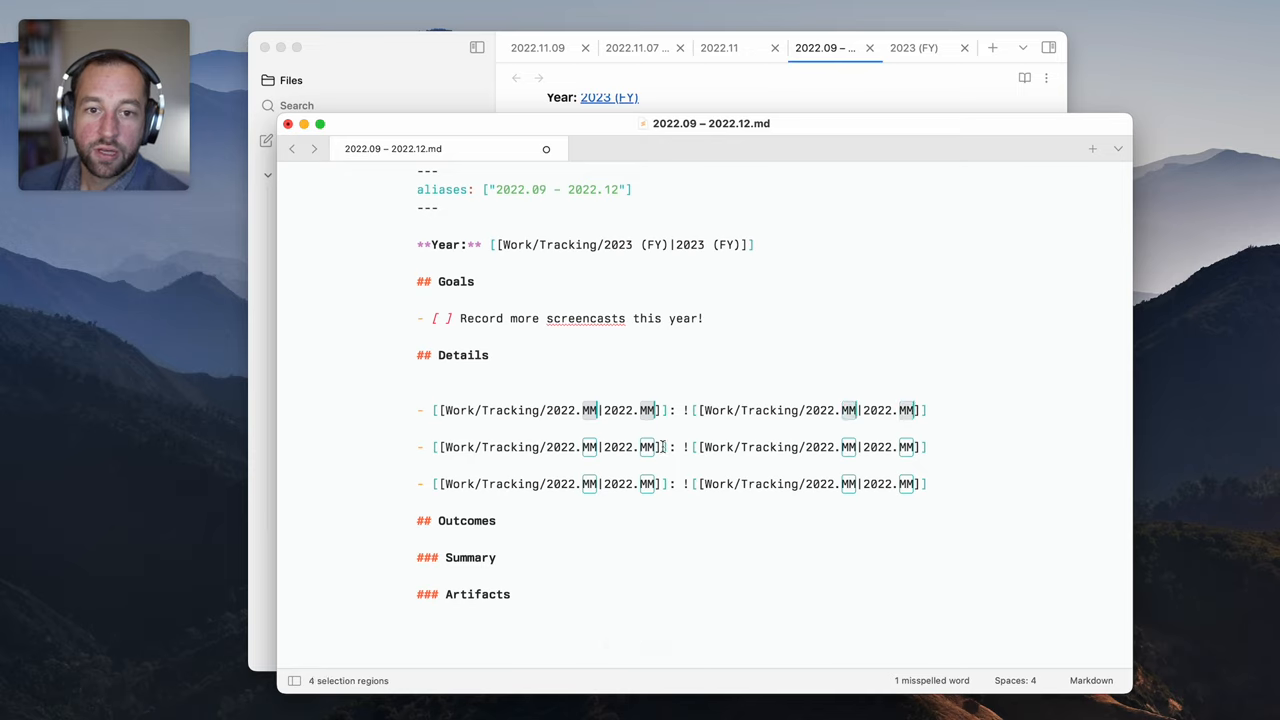
pyautogui.write('09')
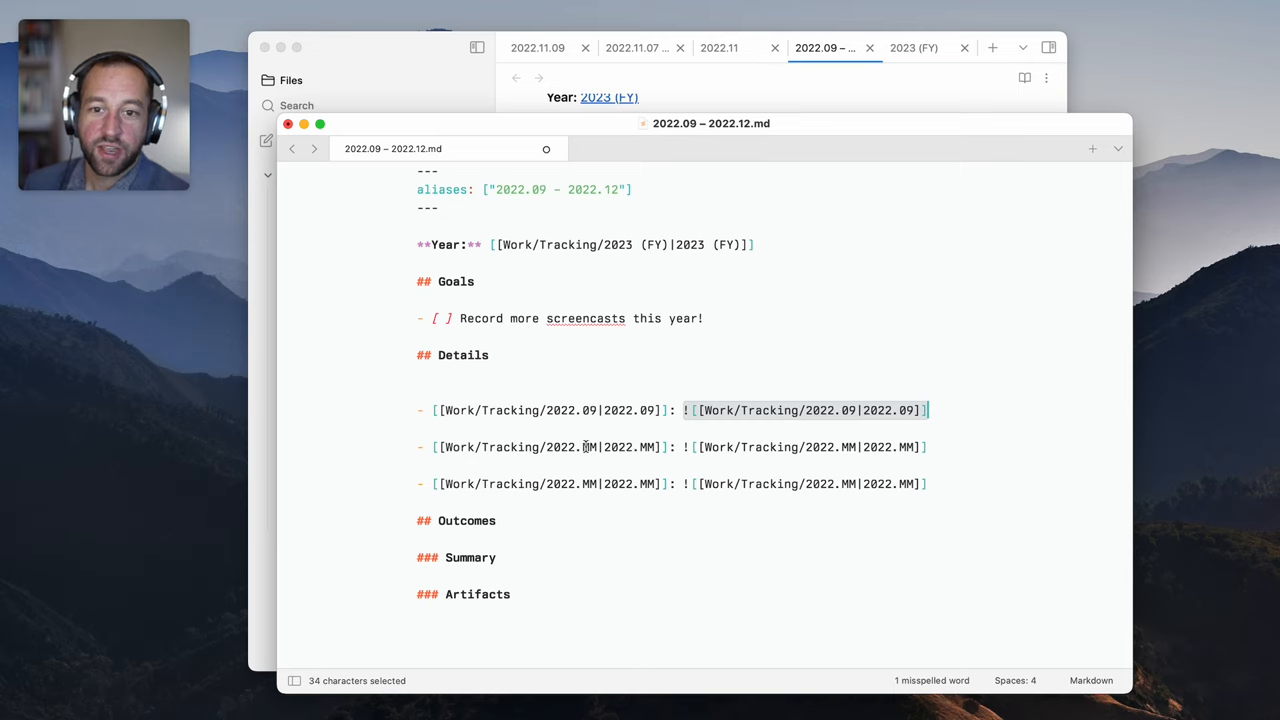
pyautogui.write('10')
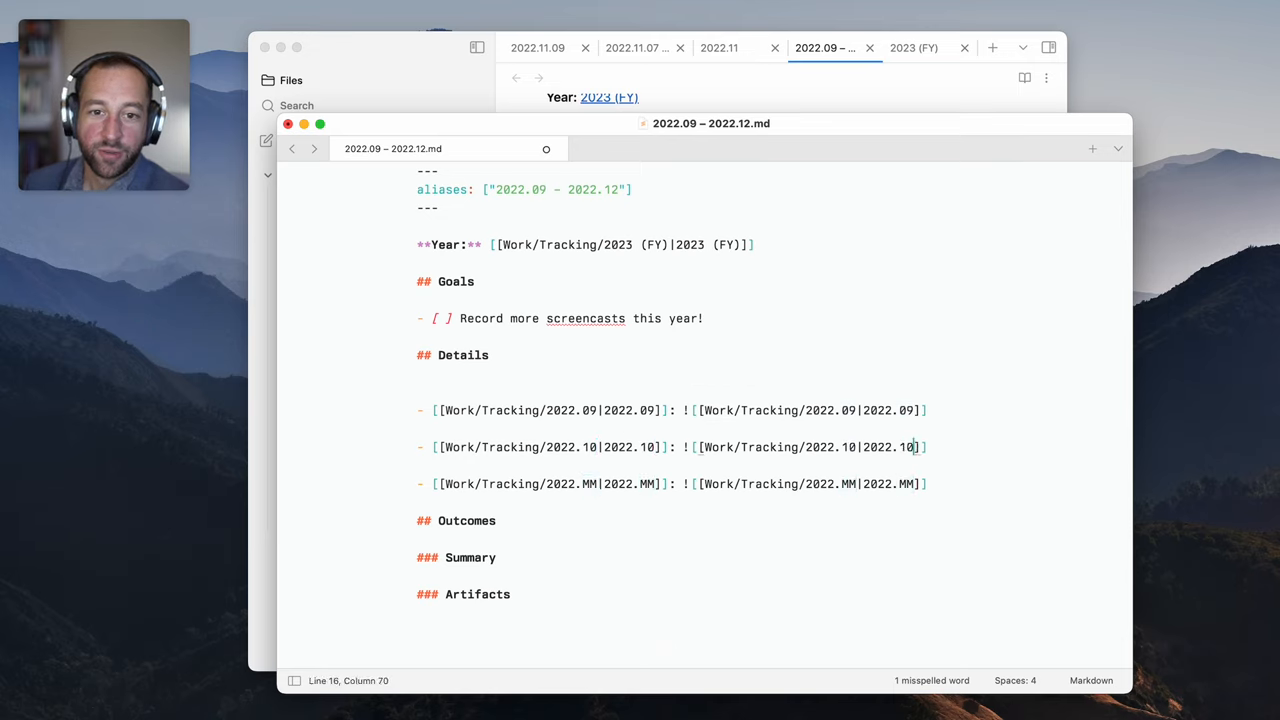
# Replace the third month line's MM placeholders with 12 and save the quarter note
pyautogui.doubleClick(591, 484)
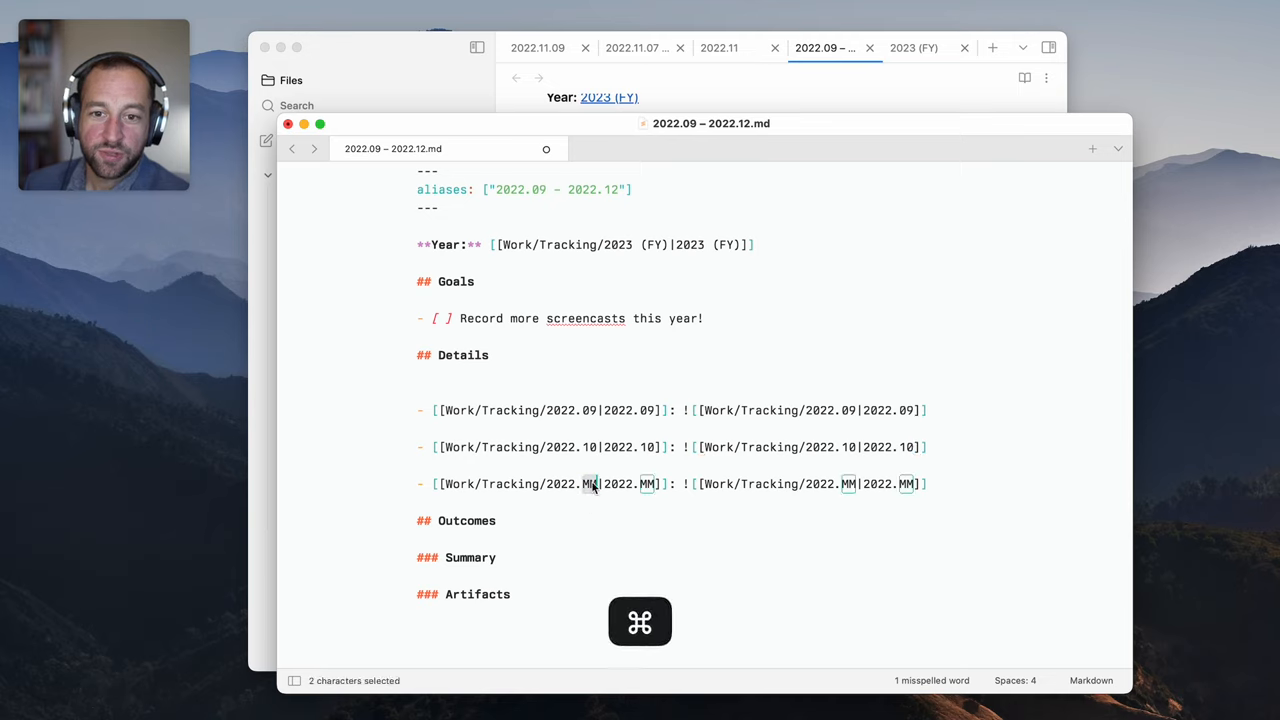
pyautogui.press('cmd+d')
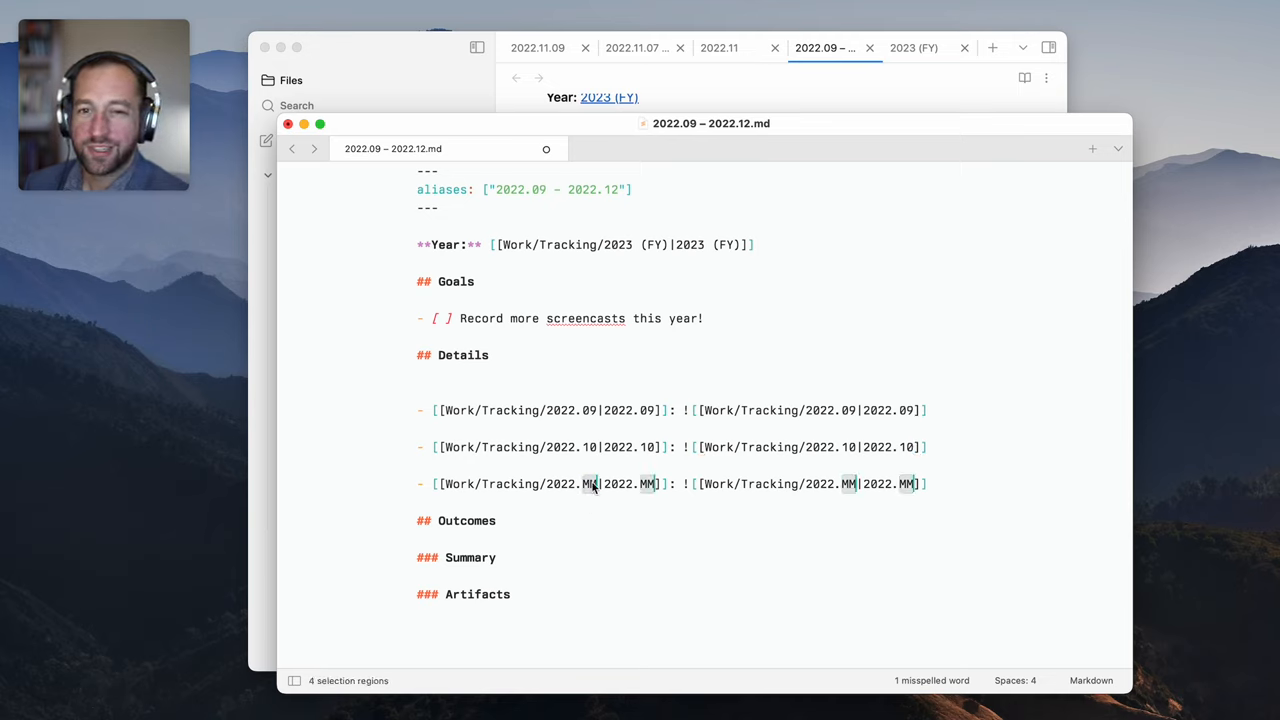
pyautogui.write('12')
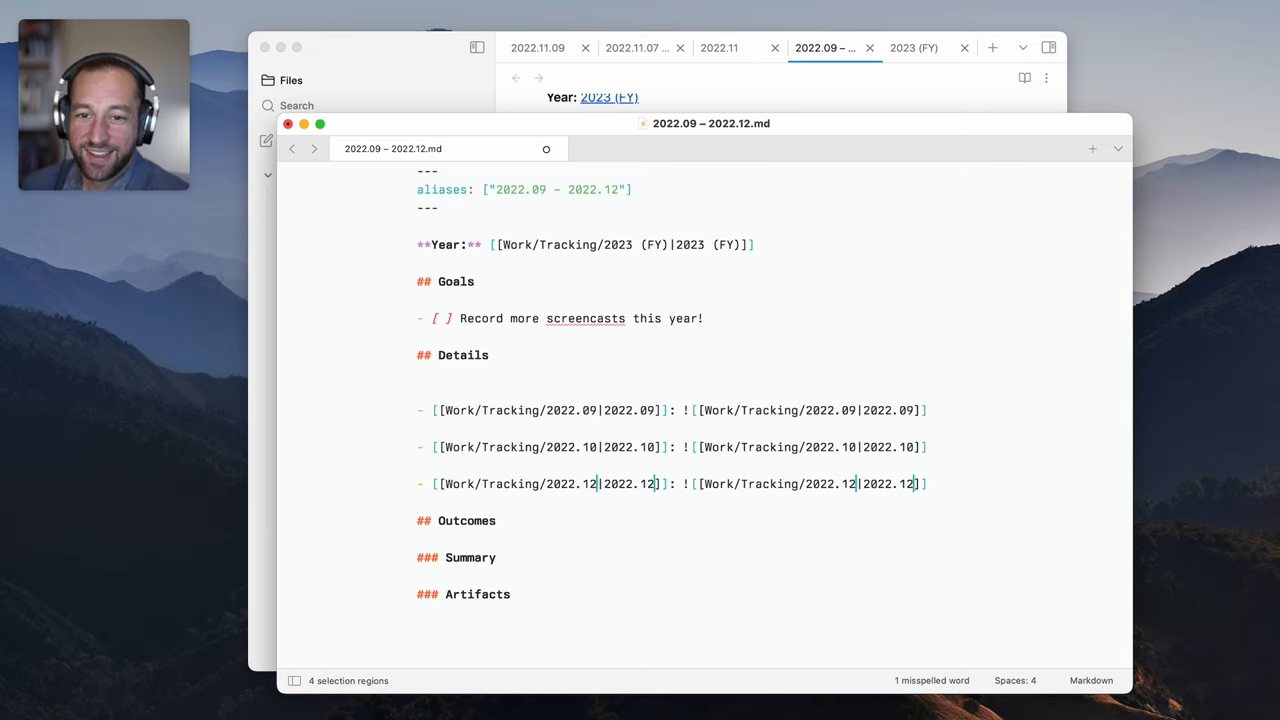
pyautogui.click(420, 447)
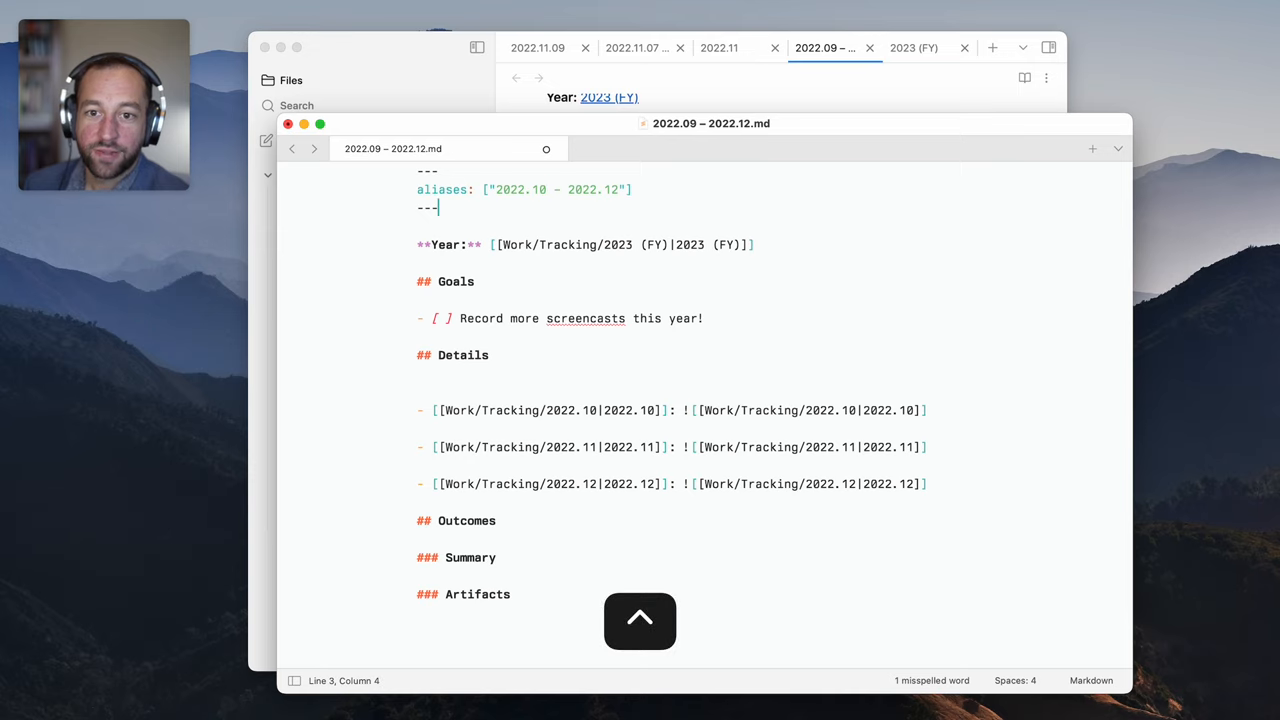
pyautogui.press('cmd+s')
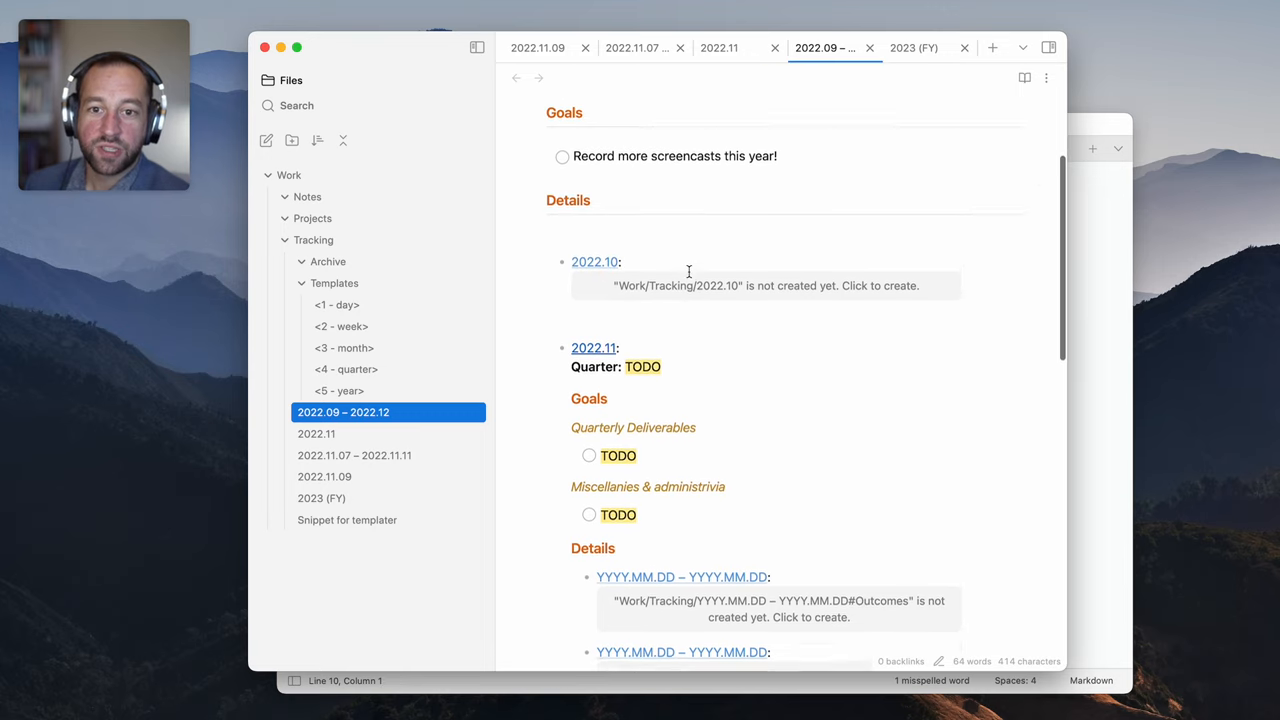
# Scroll through the rendered 2022.10 – 2022.12 quarter note, reviewing its embedded October and November notes
pyautogui.scroll(3)
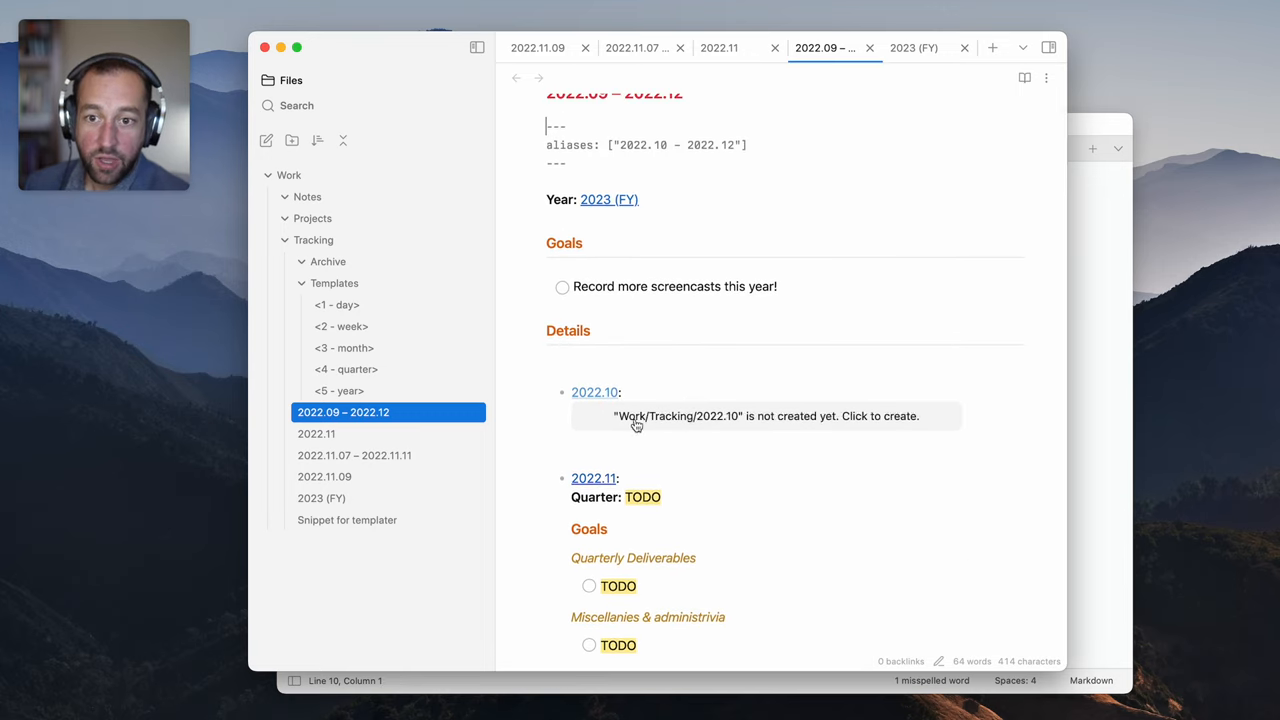
pyautogui.scroll(3)
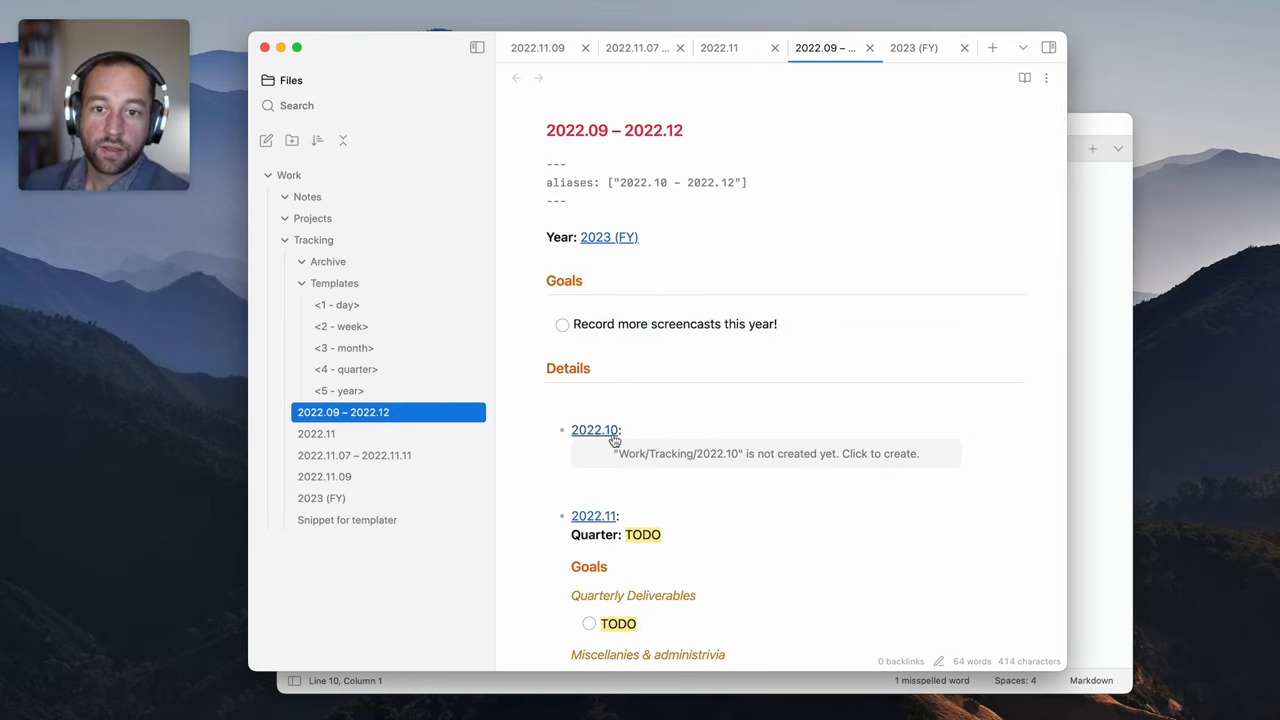
pyautogui.scroll(-3)
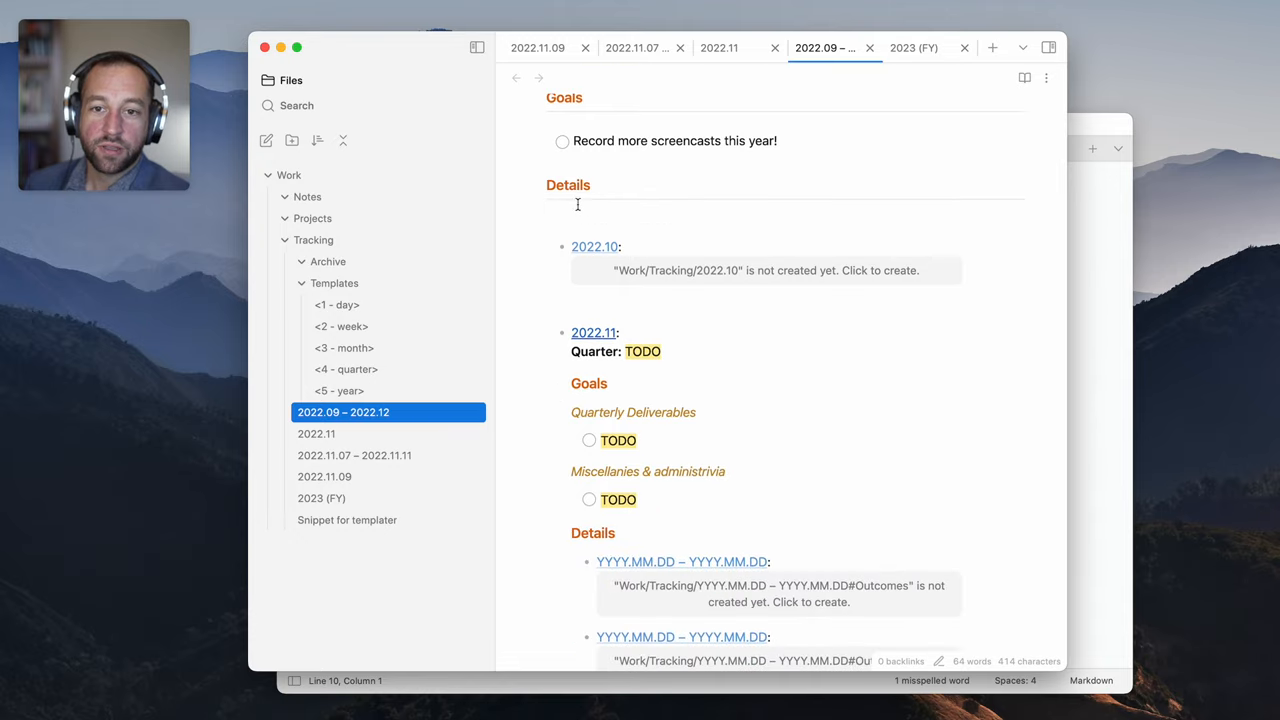
pyautogui.scroll(3)
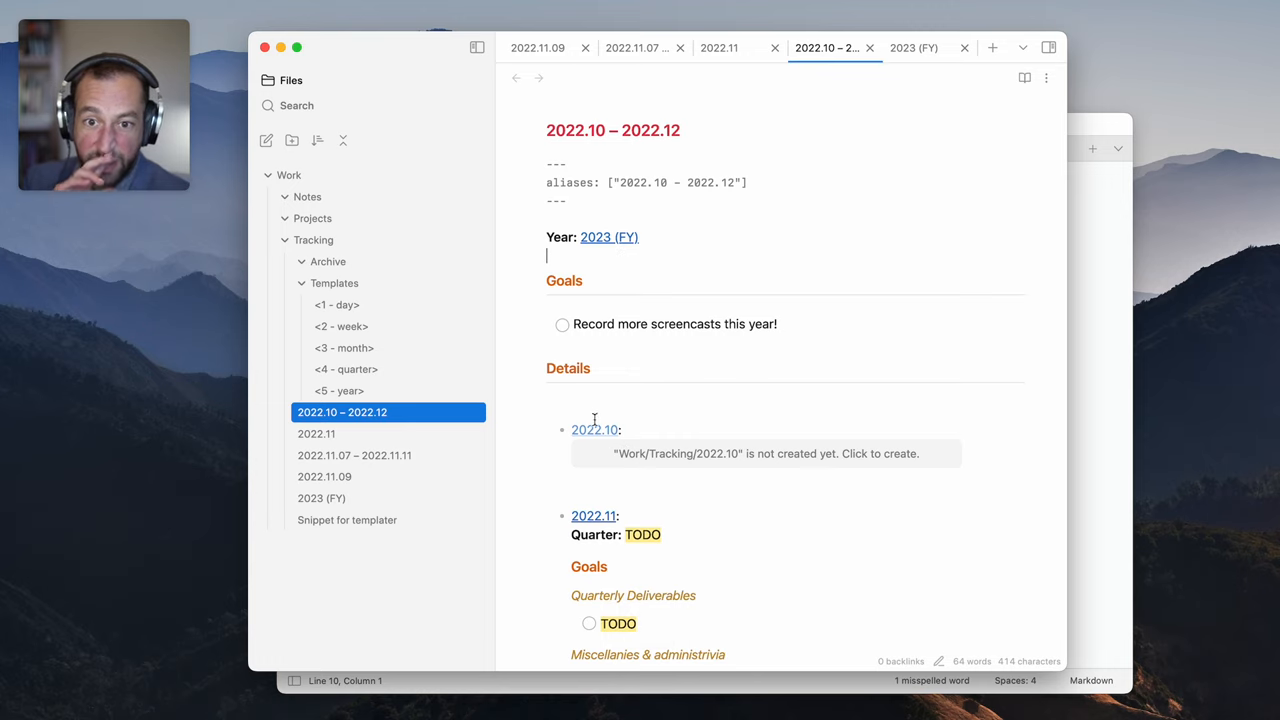
pyautogui.scroll(-3)
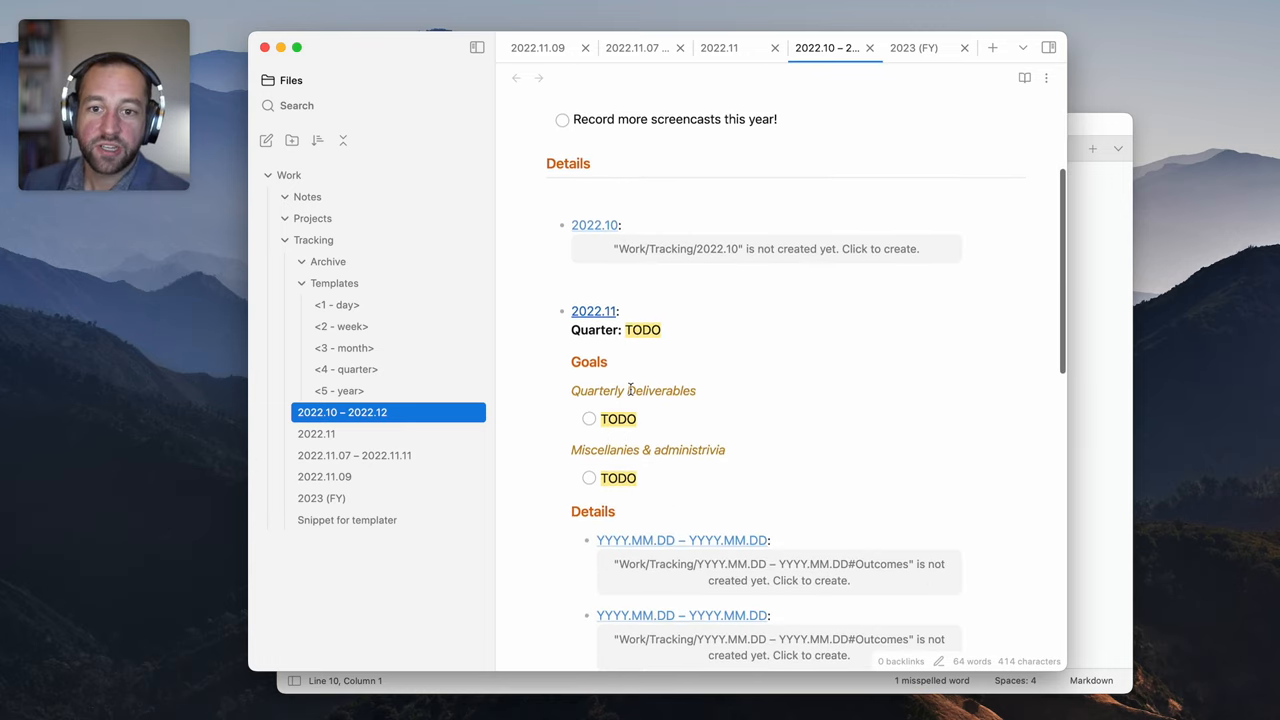
pyautogui.scroll(-3)
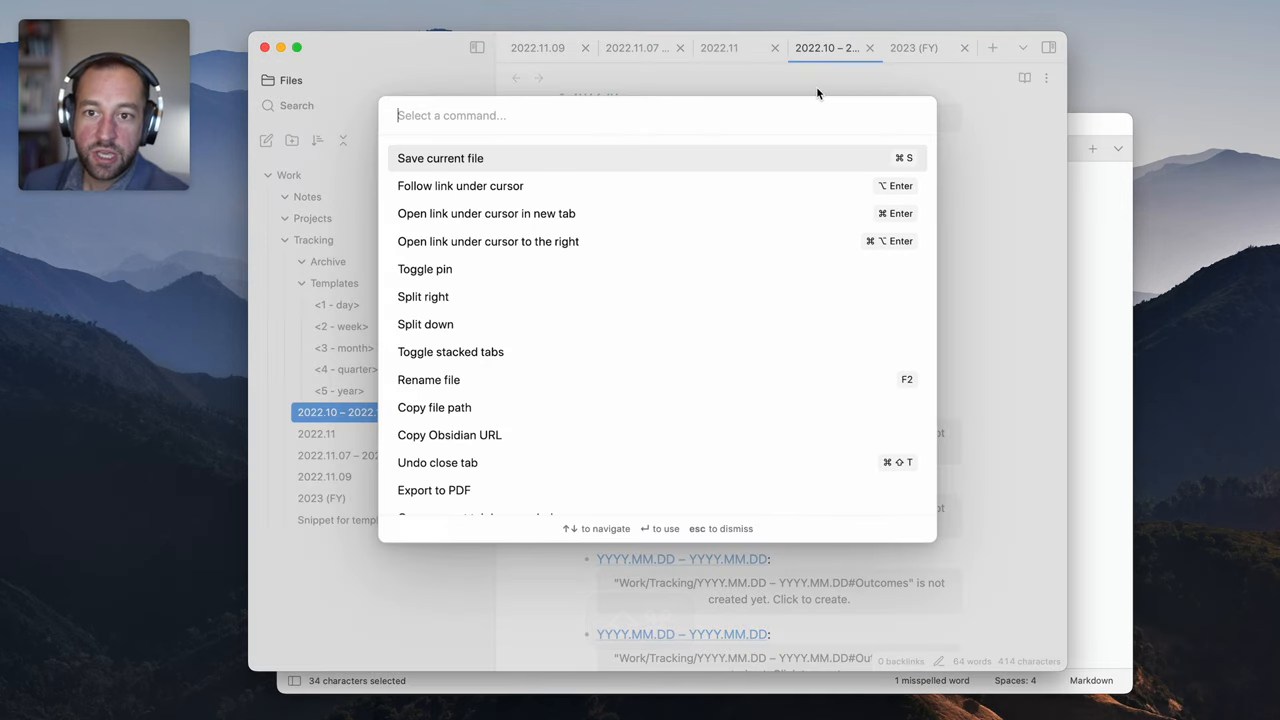
# Switch the quarter note to its editing view via the command palette
pyautogui.write('editing')
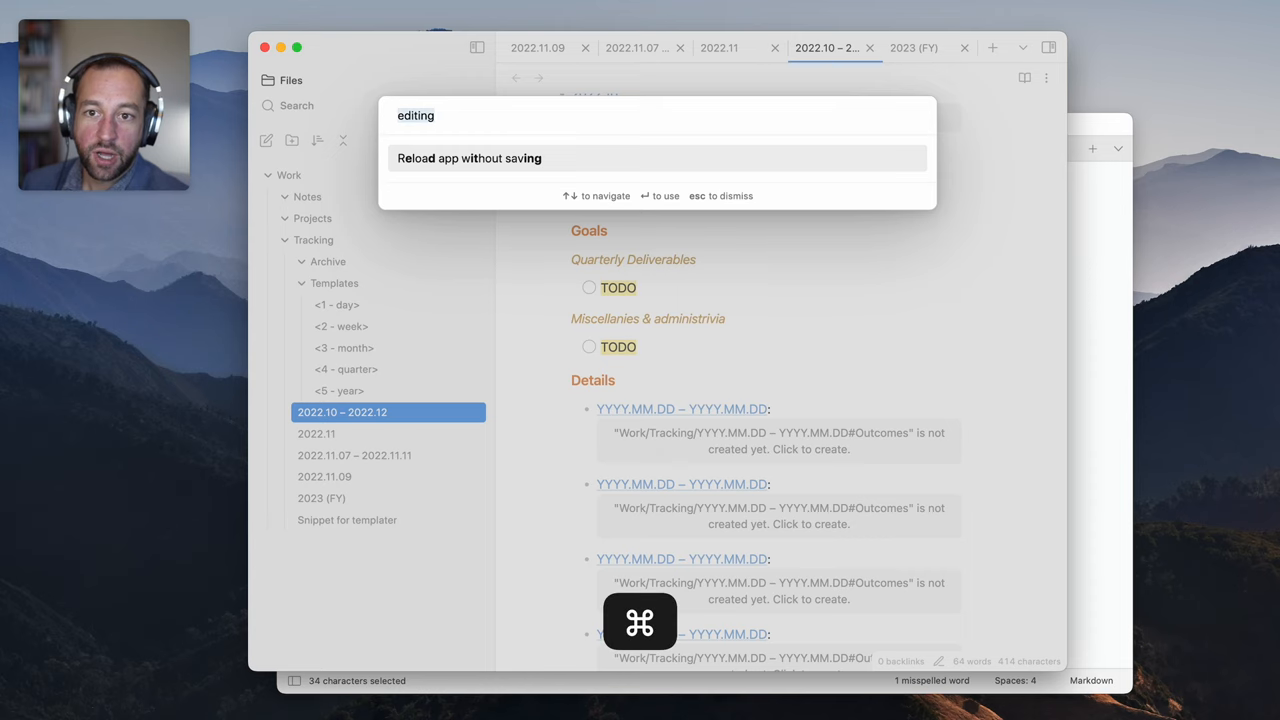
pyautogui.write('pre')
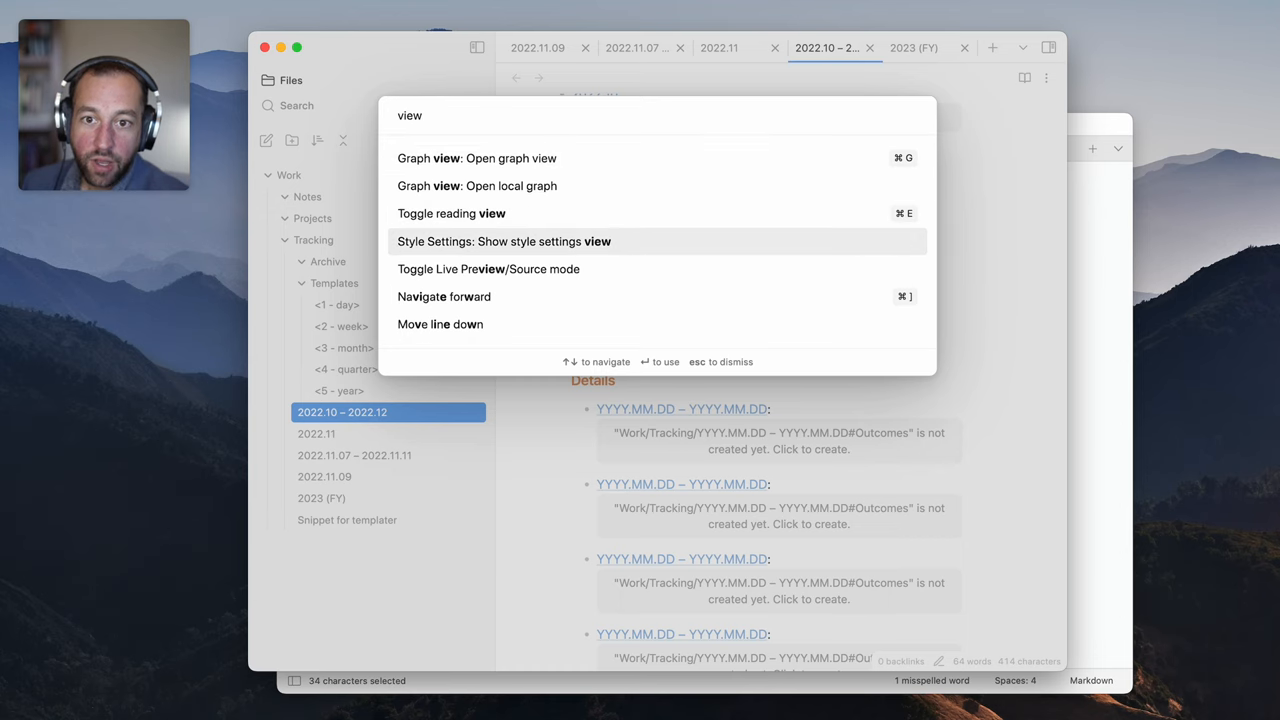
pyautogui.click(488, 268)
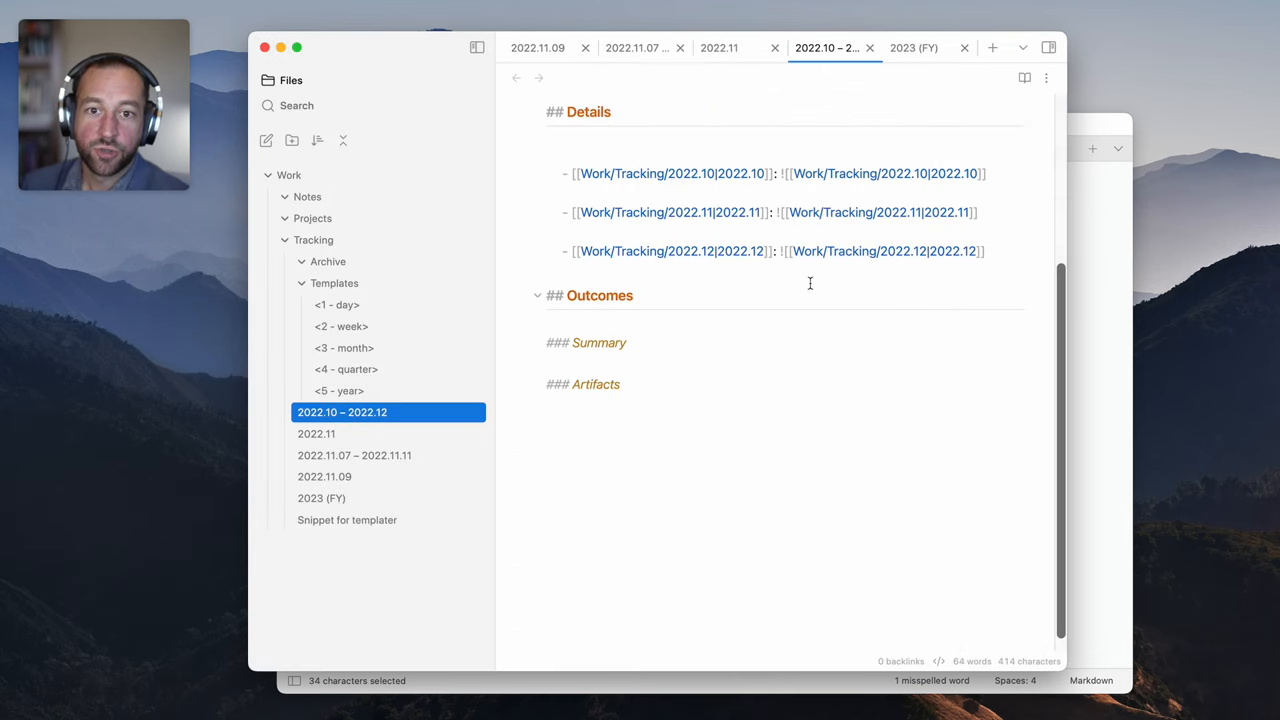
# Review the Default editing mode options under Settings > Editor, then close Settings
pyautogui.scroll(3)
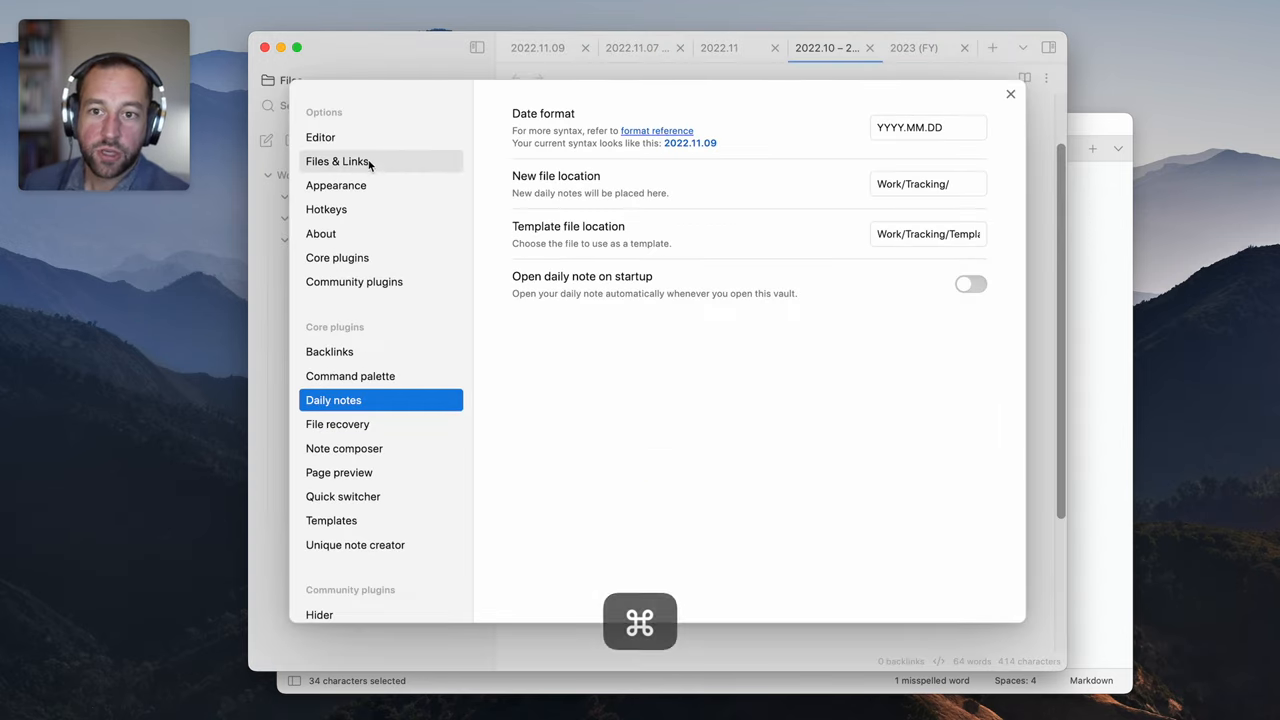
pyautogui.click(320, 137)
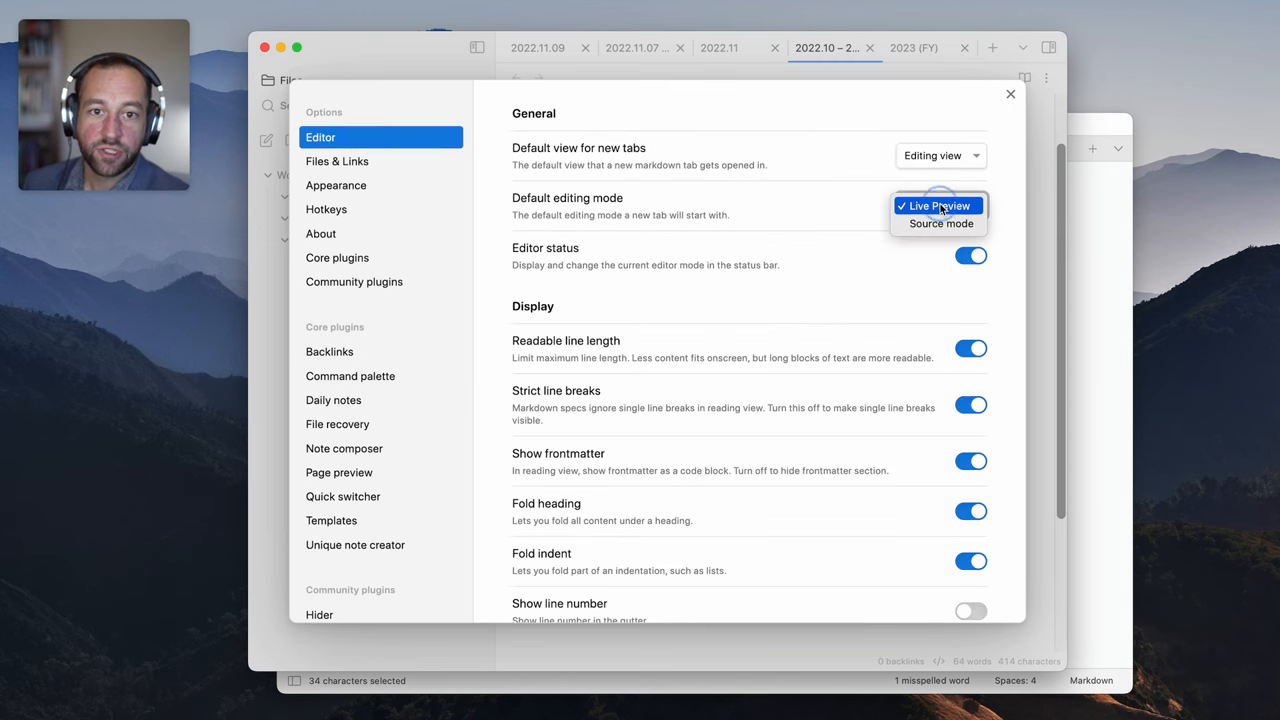
pyautogui.click(933, 205)
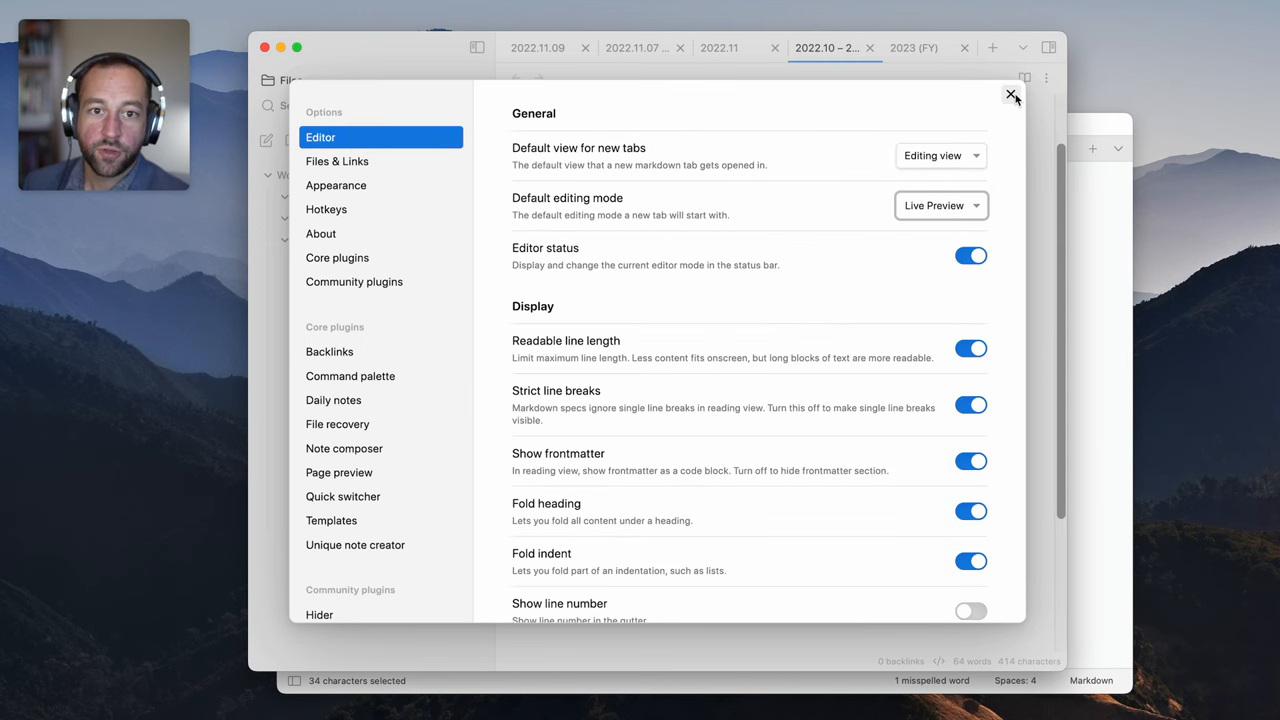
pyautogui.click(1012, 94)
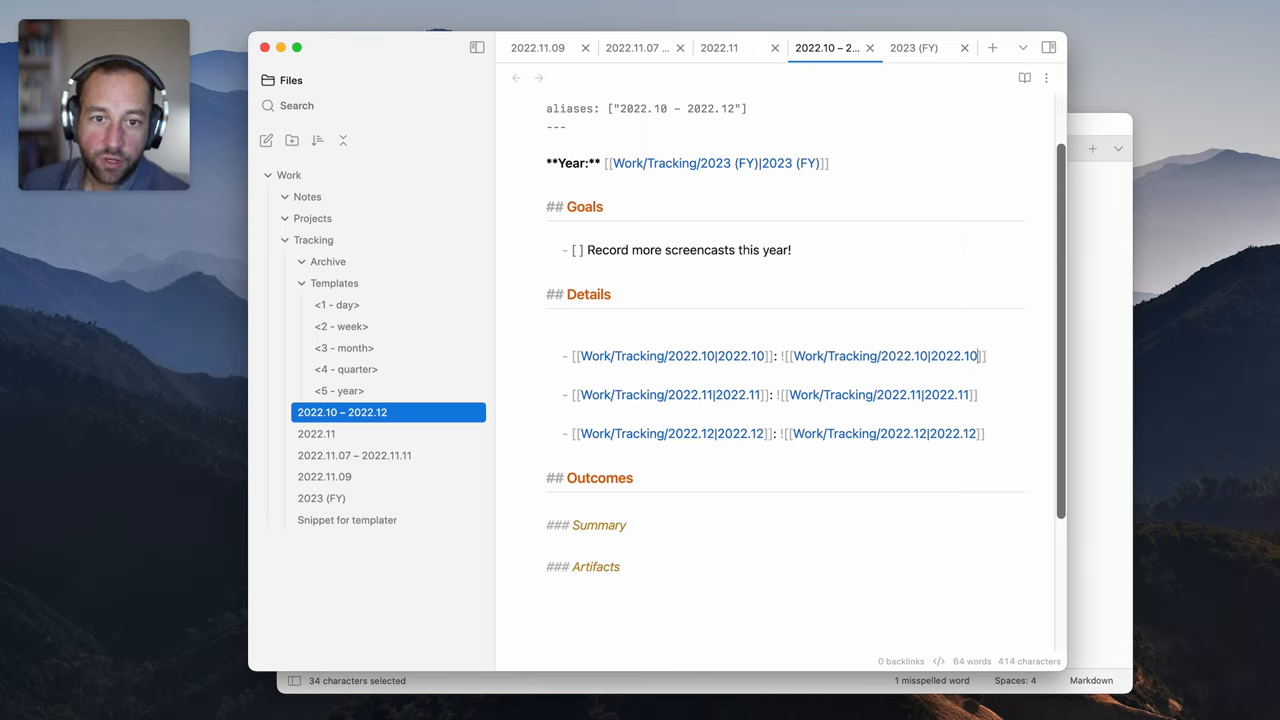
# Append #Outcomes to the three month embed links and return to reading view
pyautogui.write('#')
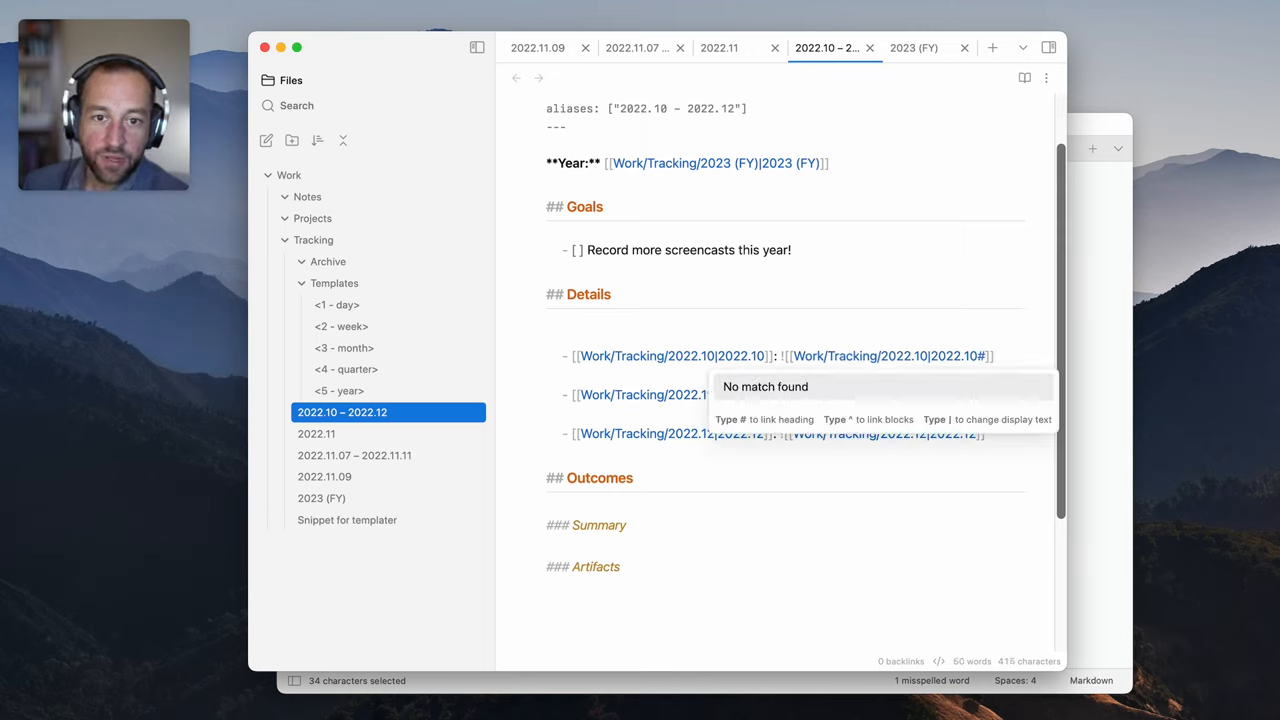
pyautogui.write('Outcomes')
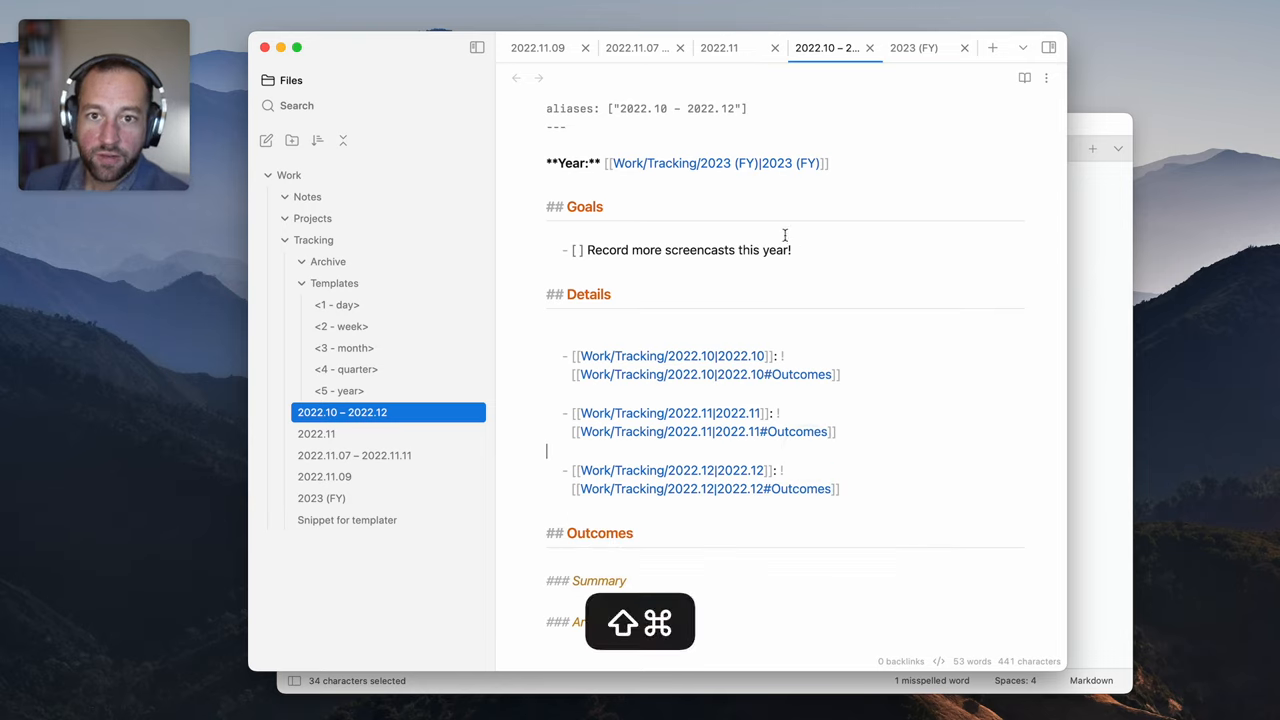
pyautogui.press('cmd+p')
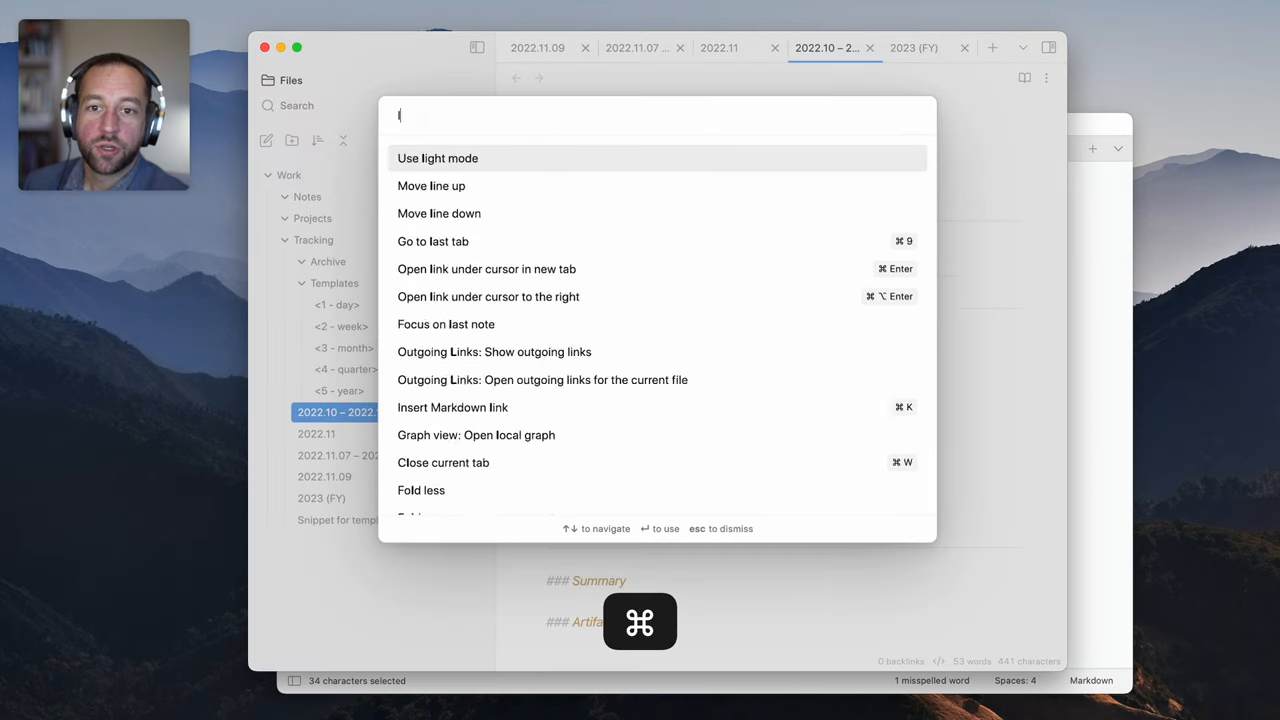
pyautogui.press('Escape')
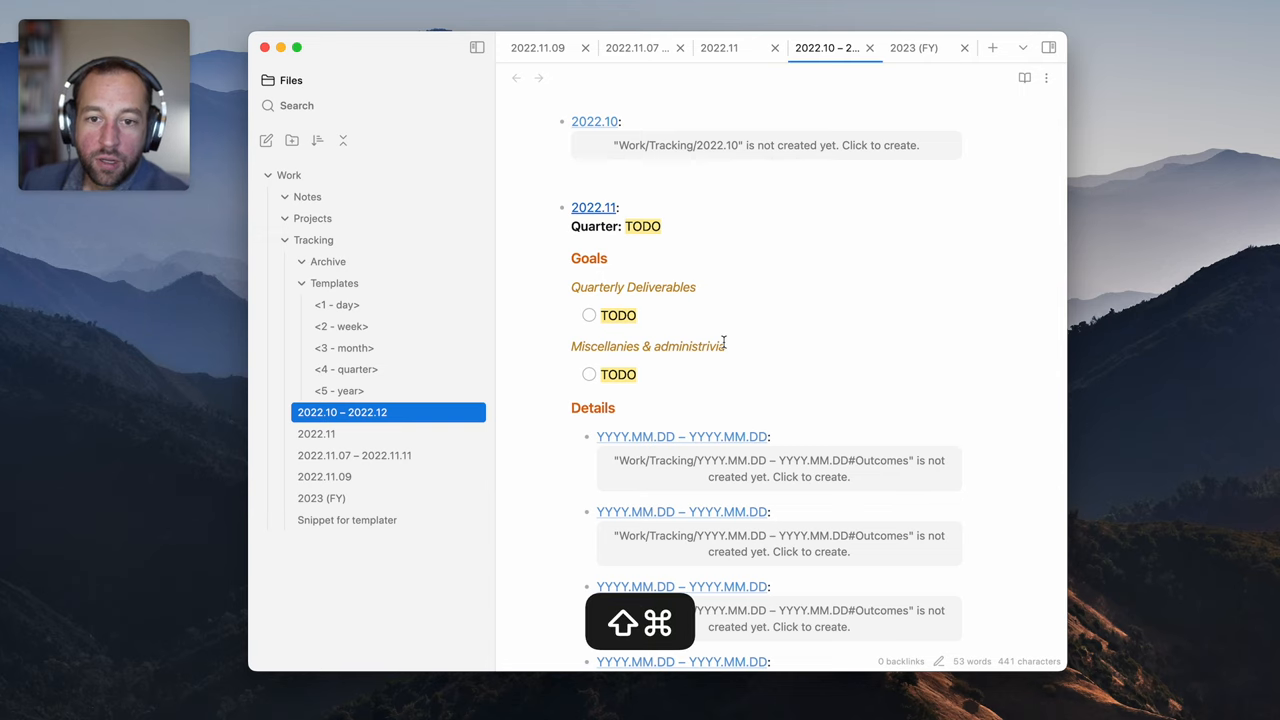
# Look at the 2022.11 and 2023 (FY) notes, then return to the quarter note
pyautogui.scroll(-3)
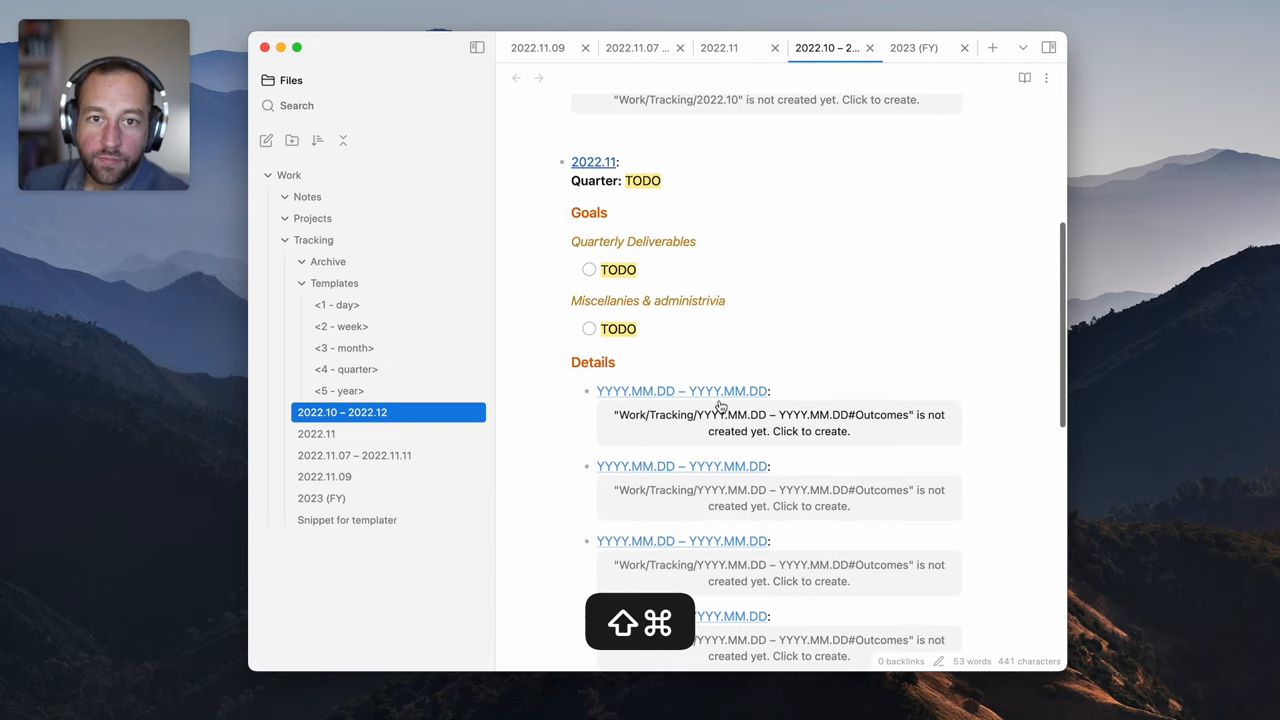
pyautogui.click(719, 47)
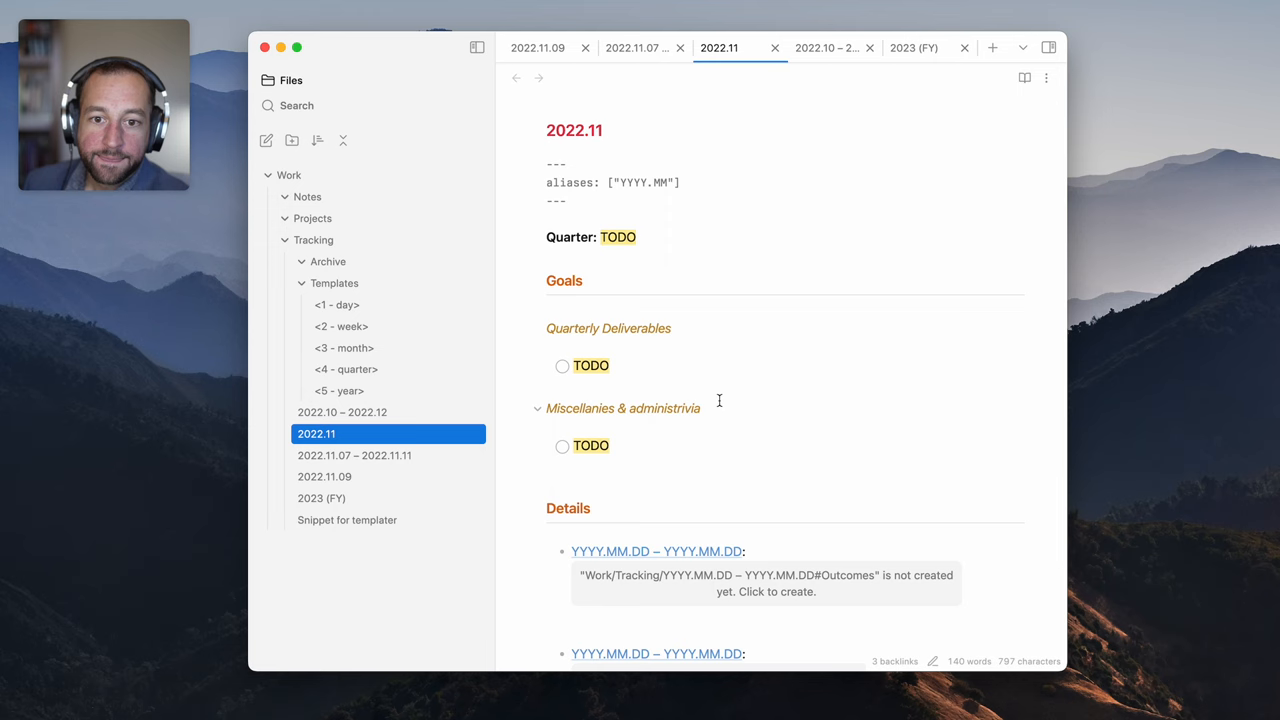
pyautogui.click(912, 47)
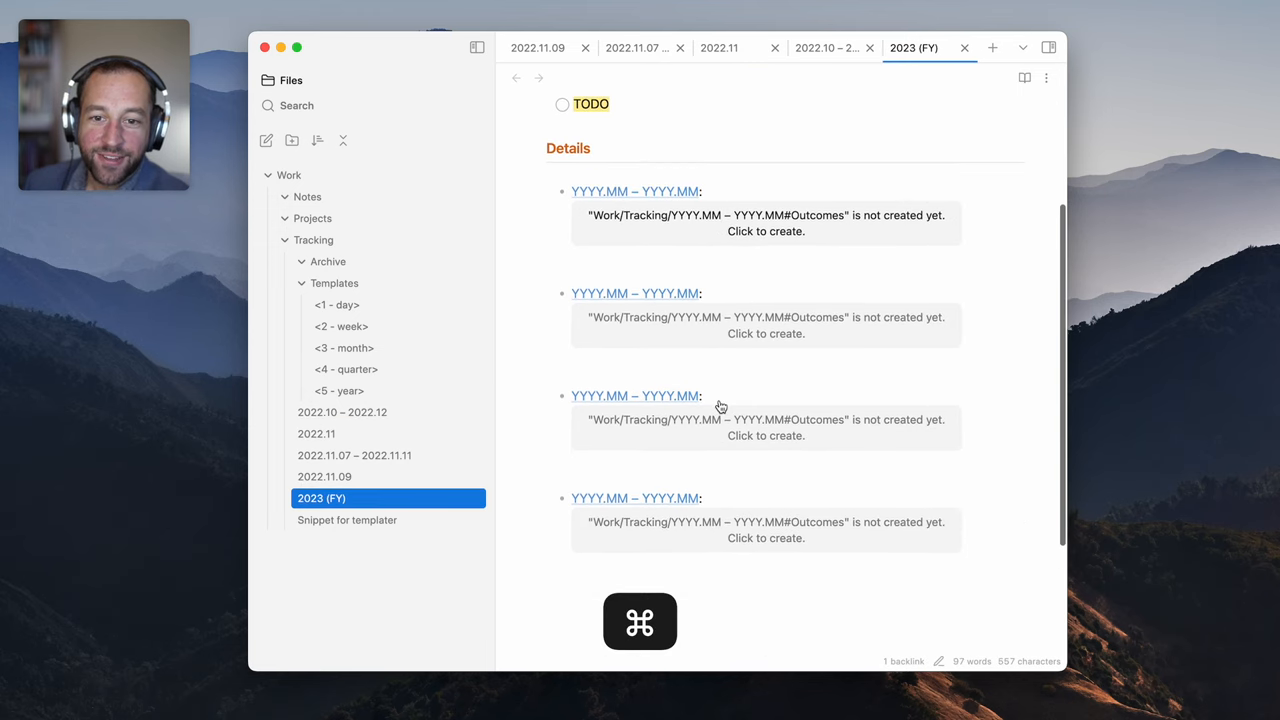
pyautogui.click(826, 47)
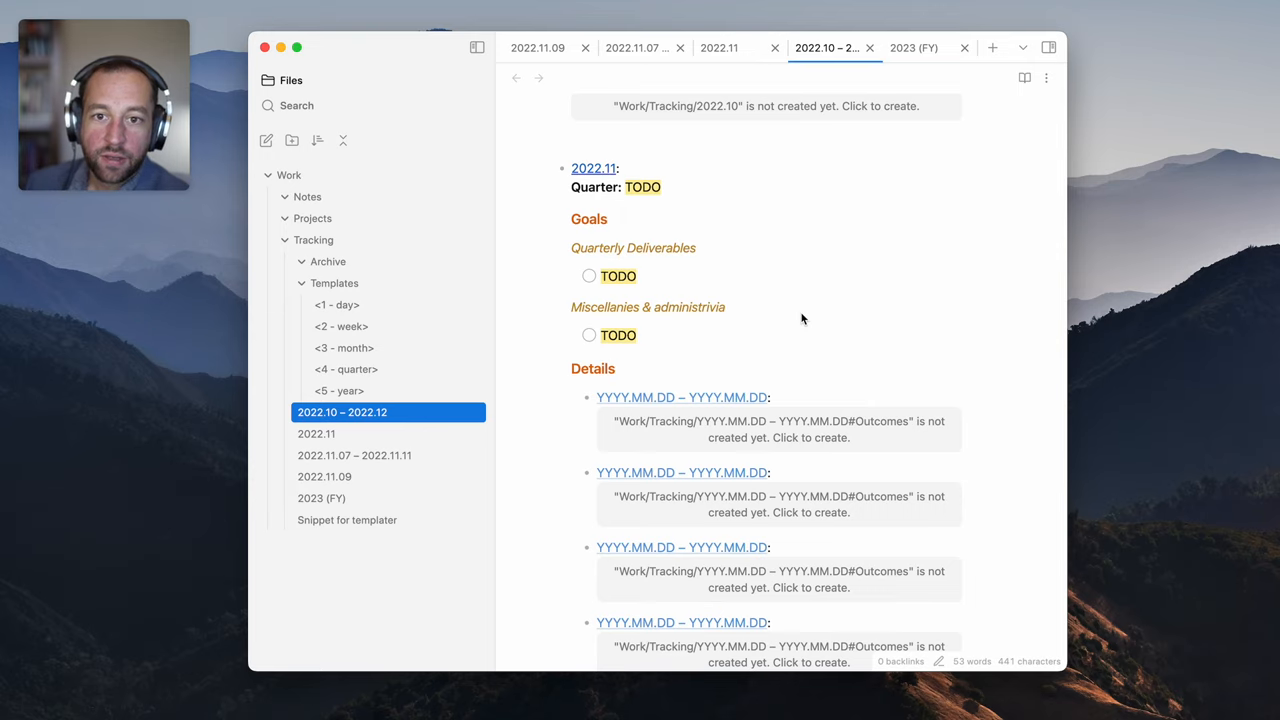
# Give the 2022.10, 2022.11 and 2022.12 #Outcomes embeds labelled links, then go to 2022.11
pyautogui.press('cmd+shift+p')
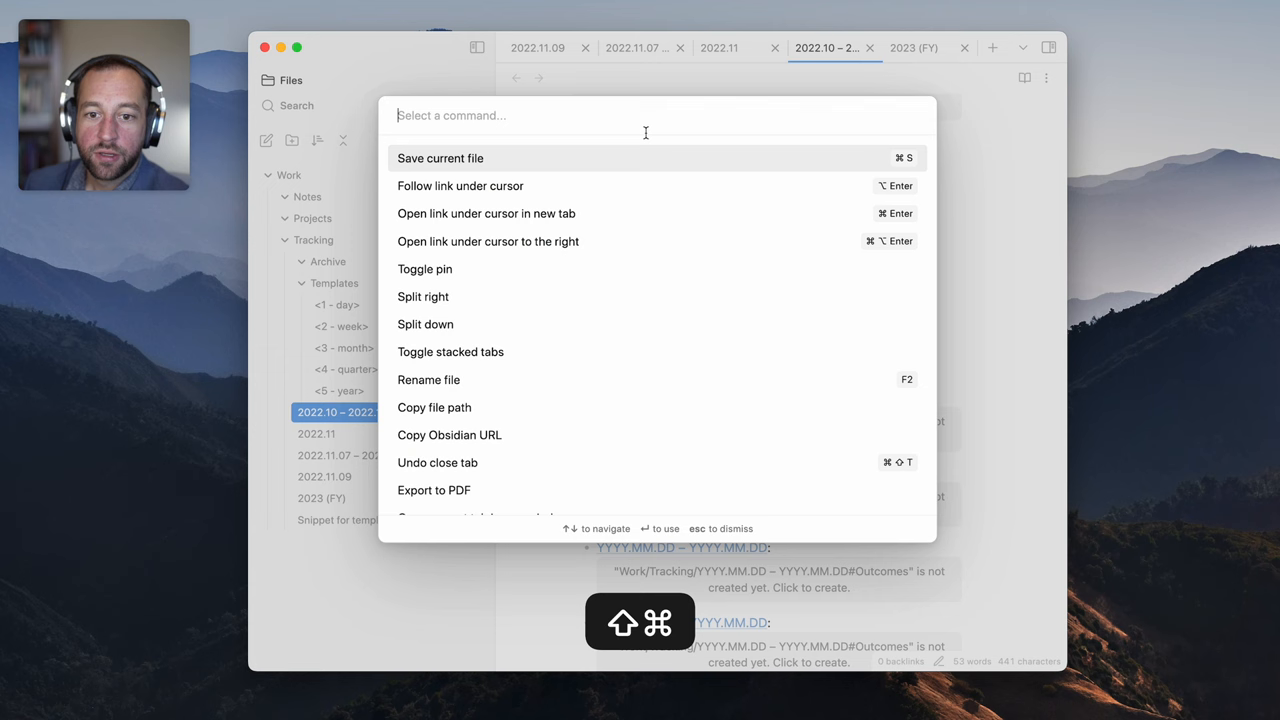
pyautogui.press('Escape')
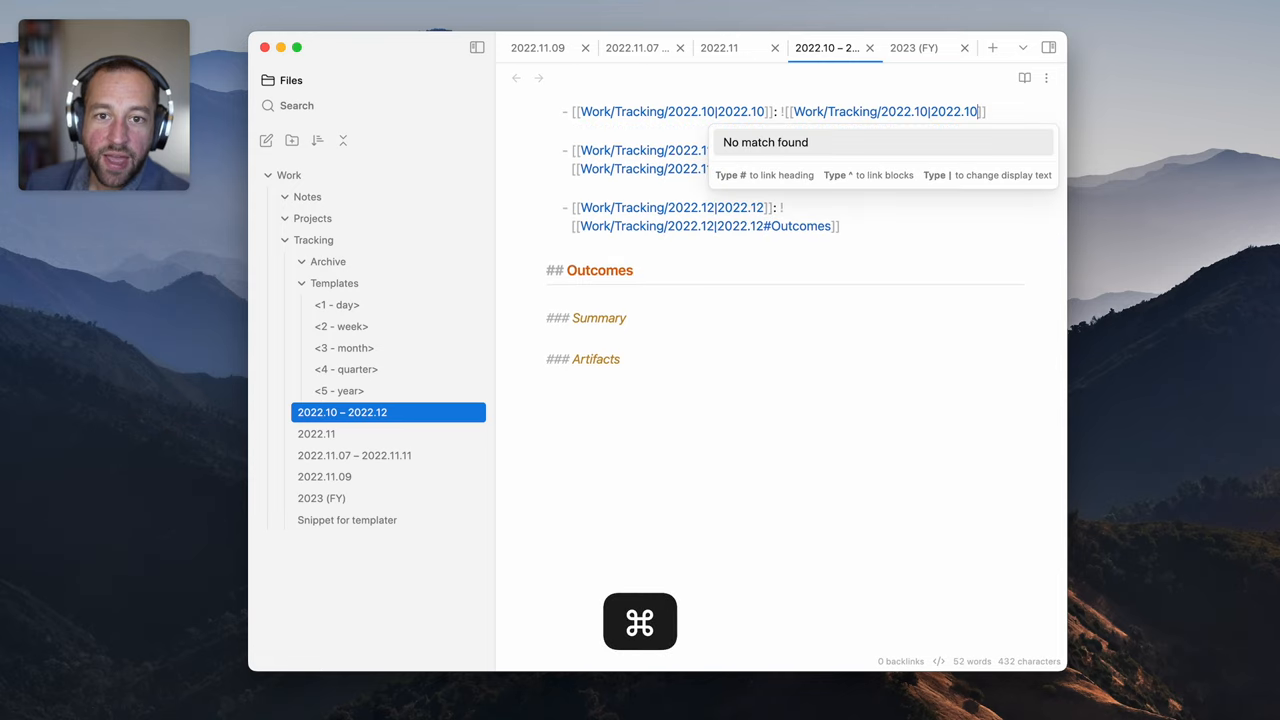
pyautogui.write('#Outcomes')
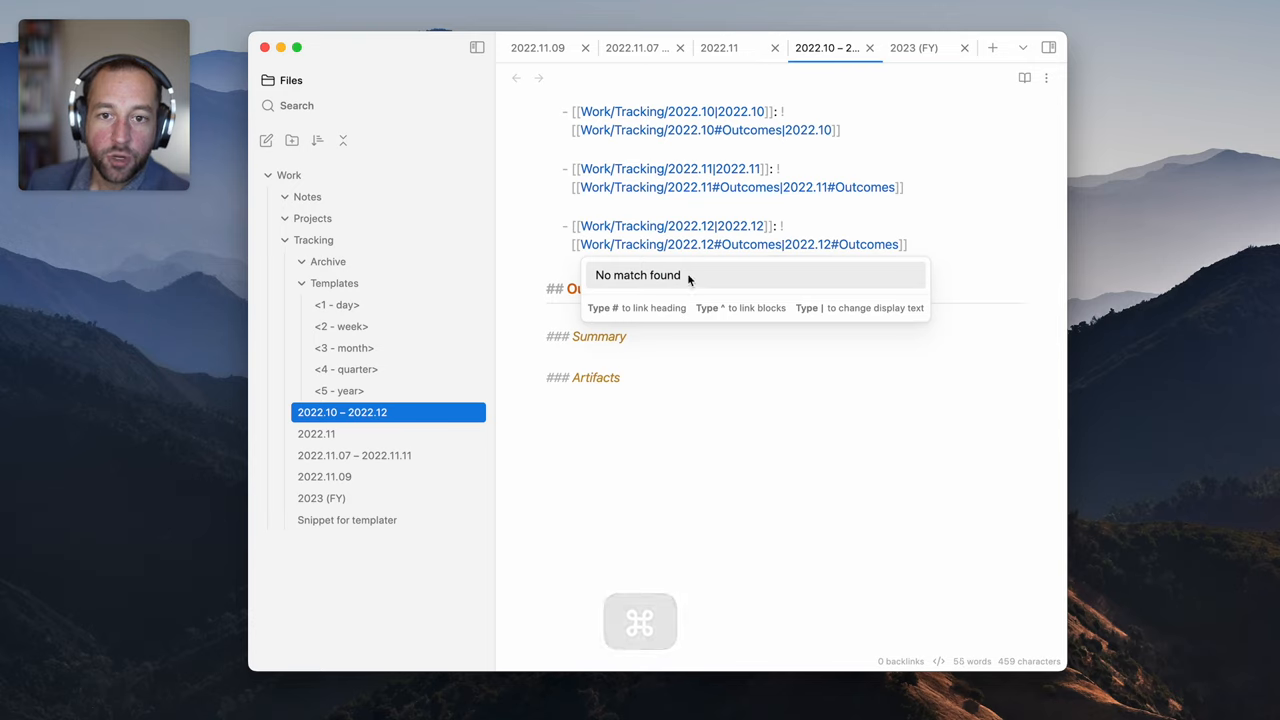
pyautogui.moveTo(747, 213)
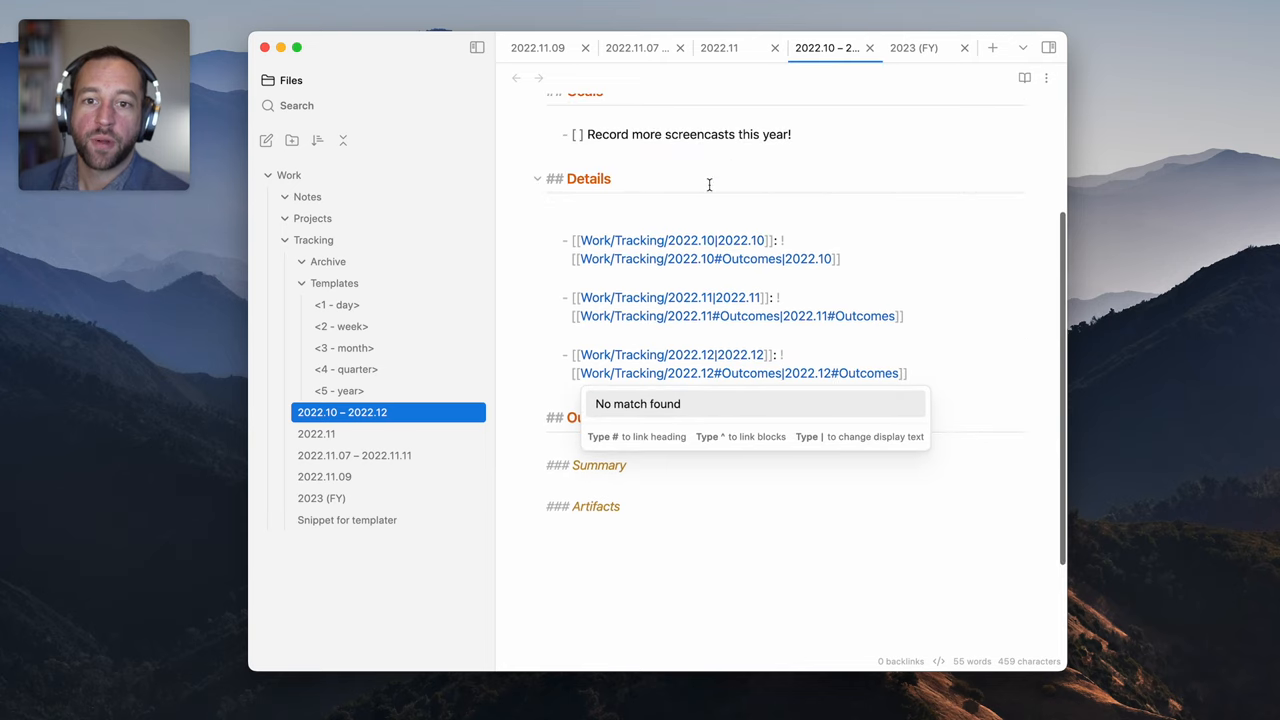
pyautogui.press('cmd+shift+p')
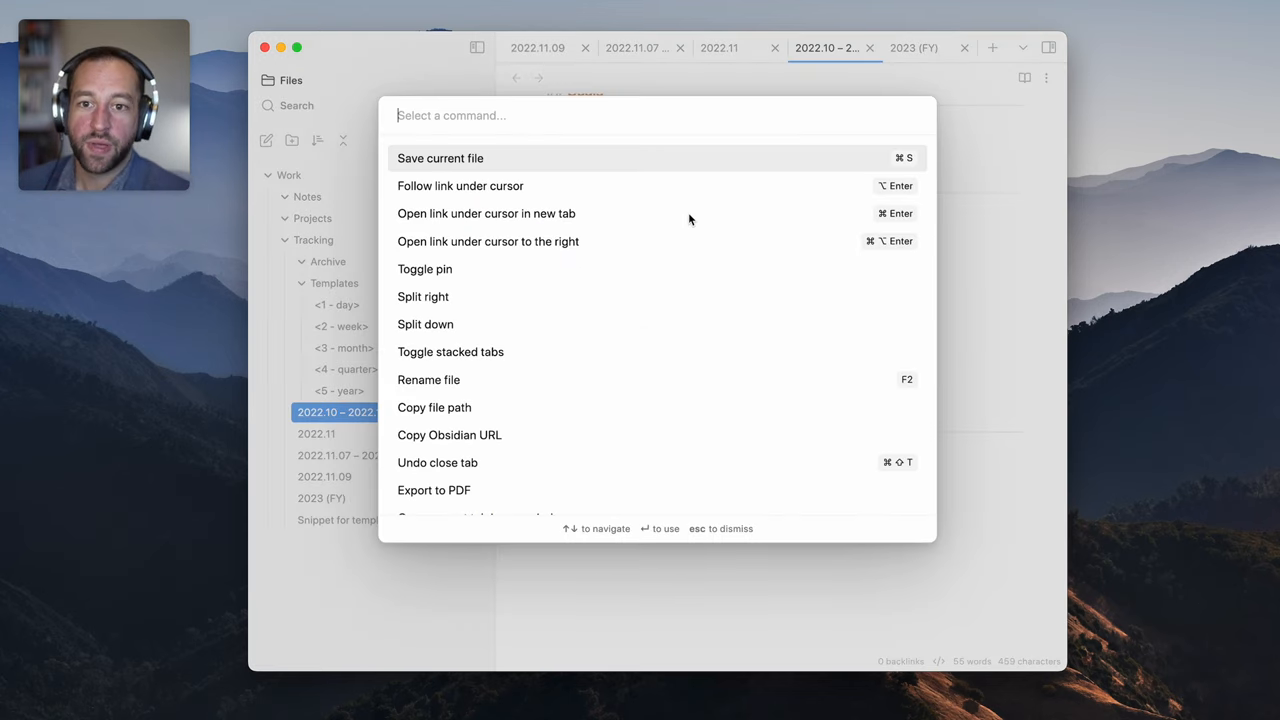
pyautogui.press('Escape')
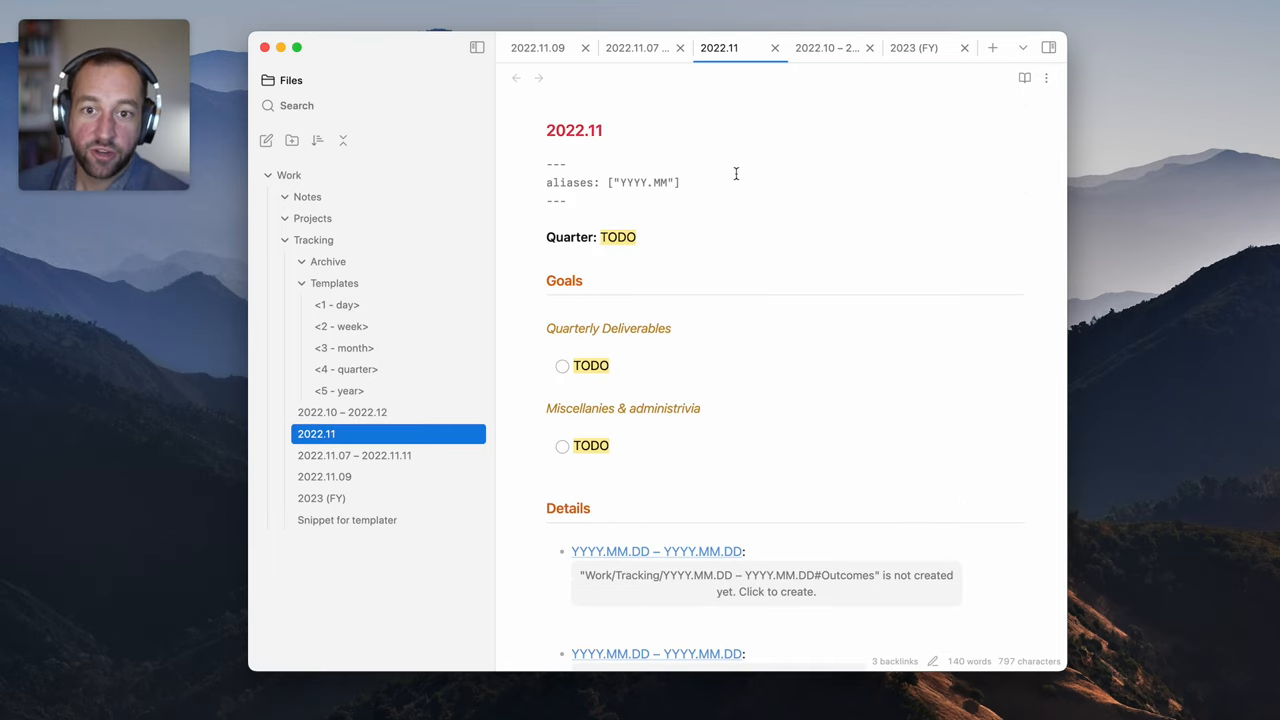
# Add the Summary bullet 'Made this screencast' under Outcomes in the 2022.11 note
pyautogui.scroll(-3)
pyautogui.write('-')
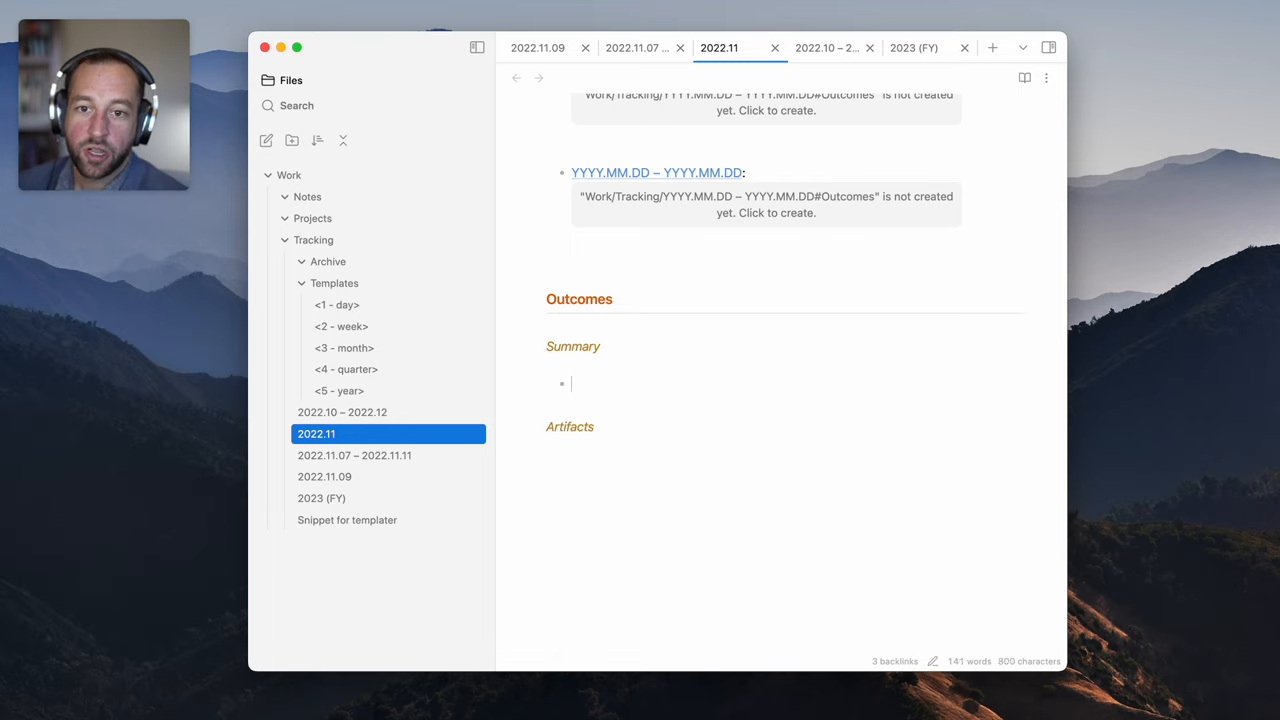
pyautogui.write('Made this screencast')
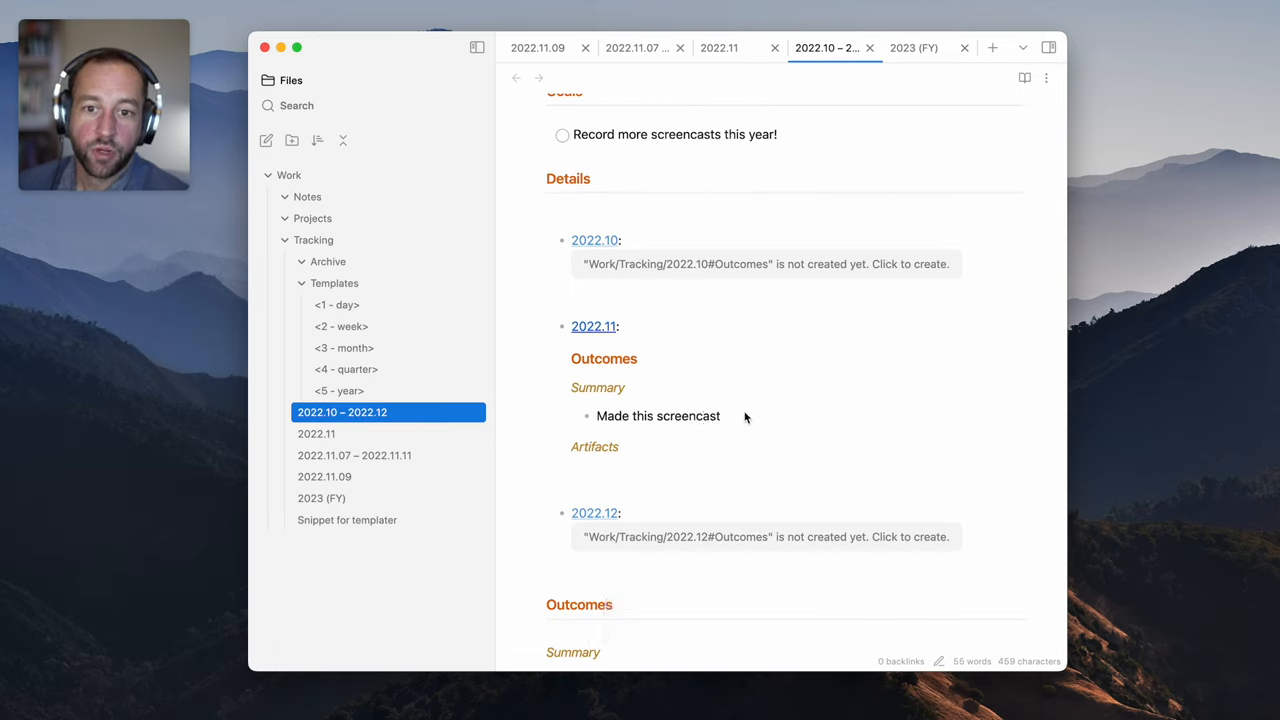
pyautogui.moveTo(648, 403)
pyautogui.write('split')
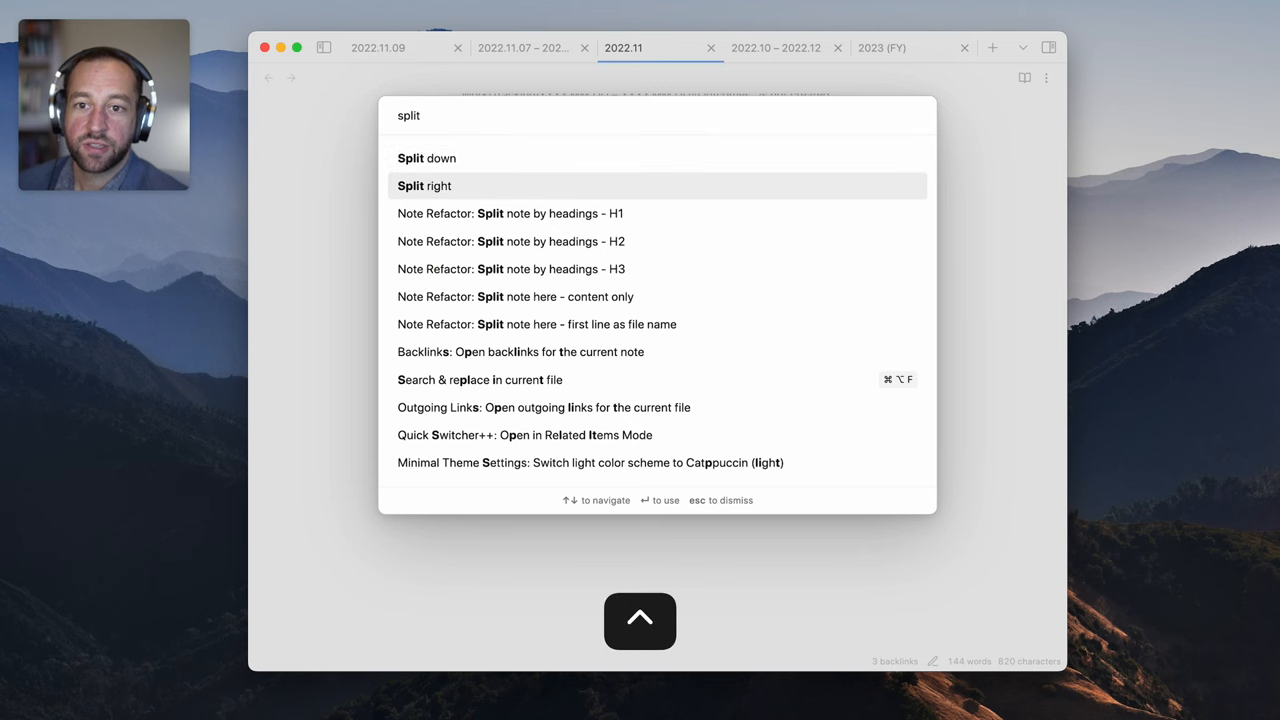
# Split 2022.11 to the right and add 'Posted it to YouTube' and 'Did the blog post that goes with it, too'
pyautogui.click(424, 185)
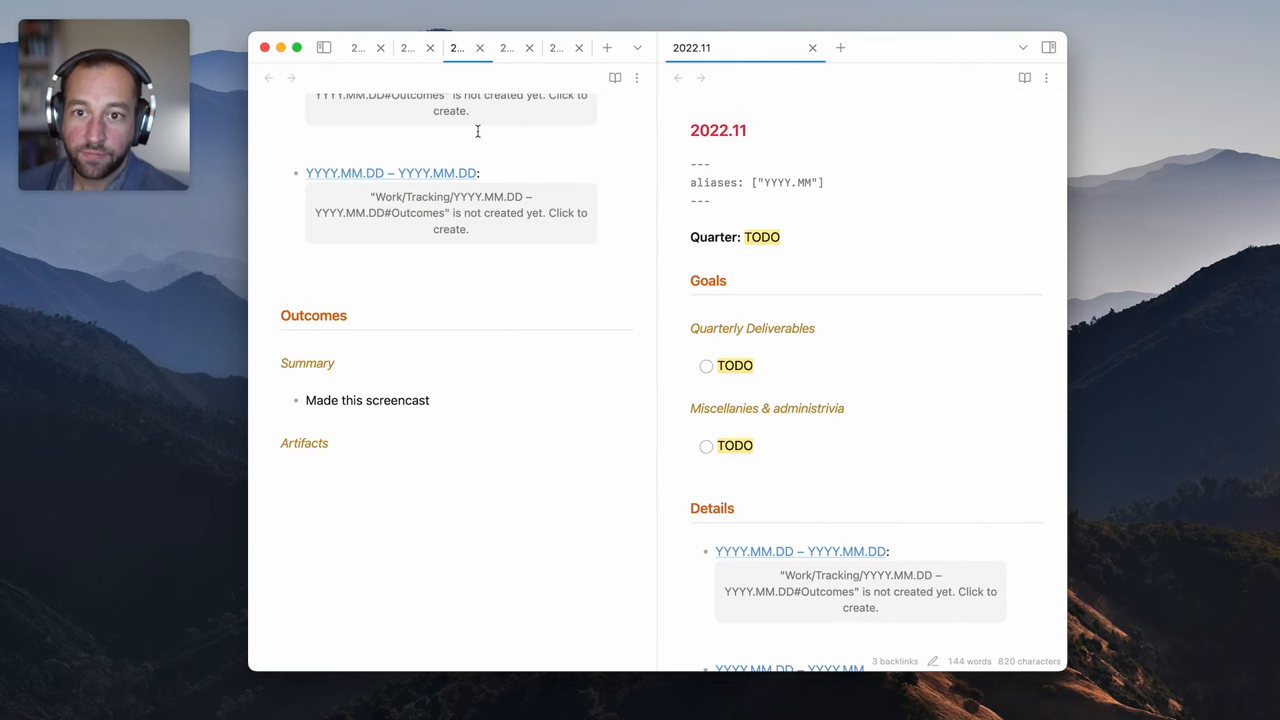
pyautogui.moveTo(479, 47)
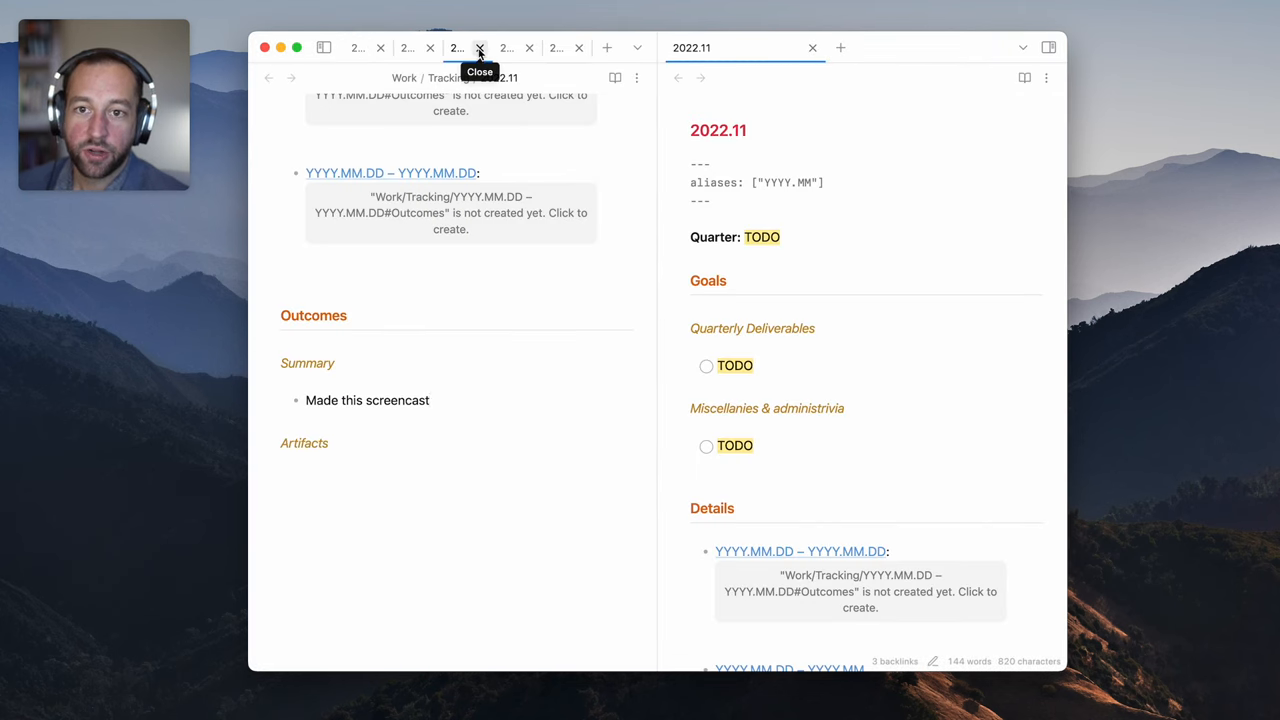
pyautogui.click(487, 47)
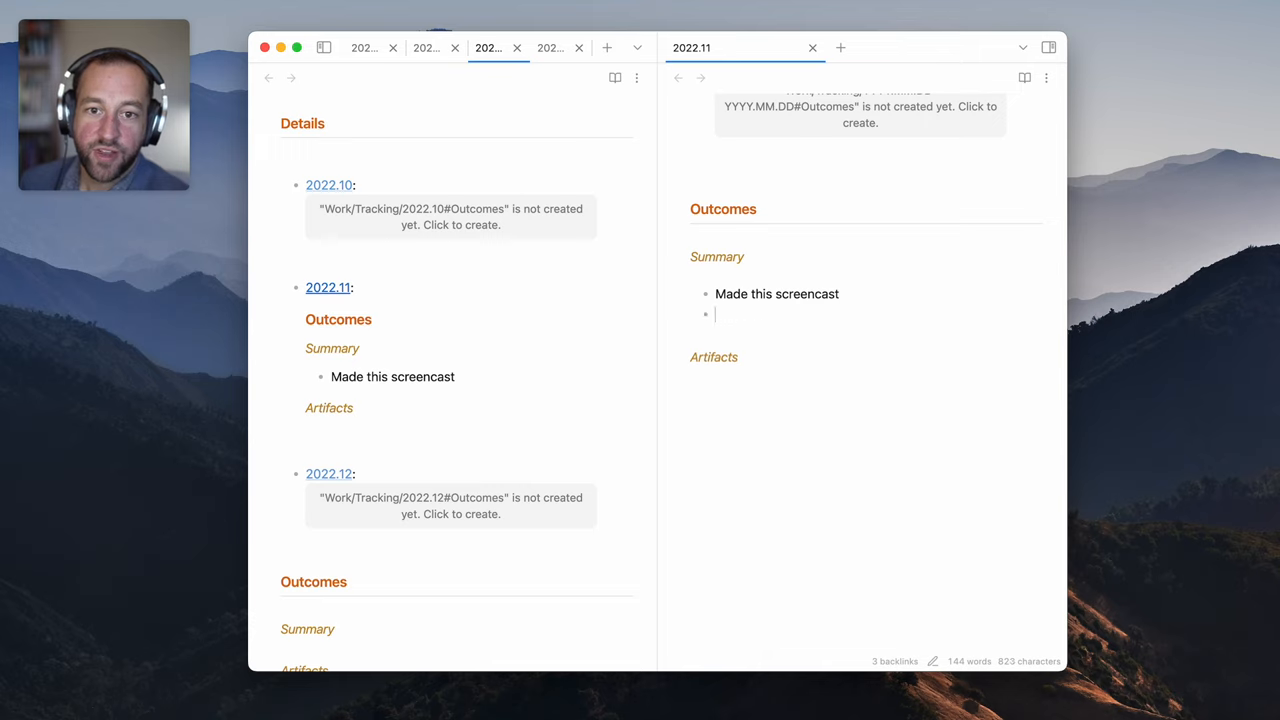
pyautogui.write('Posted i')
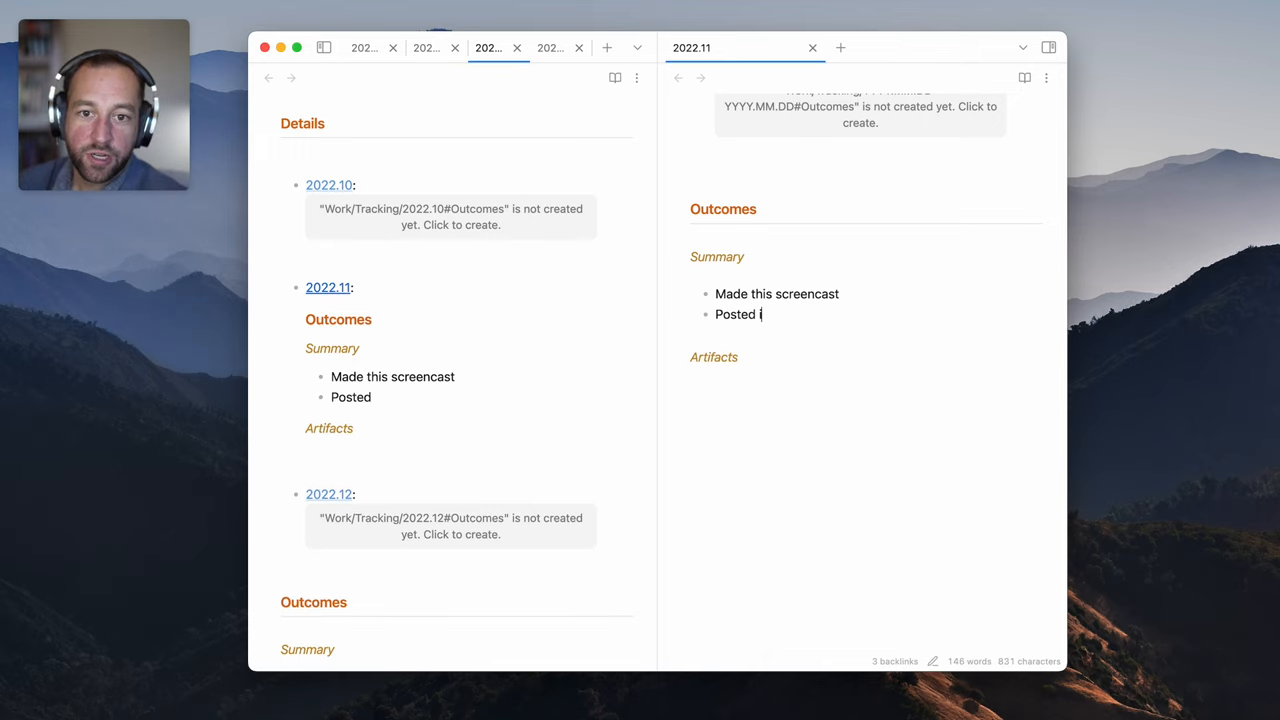
pyautogui.write('it to YouTube')
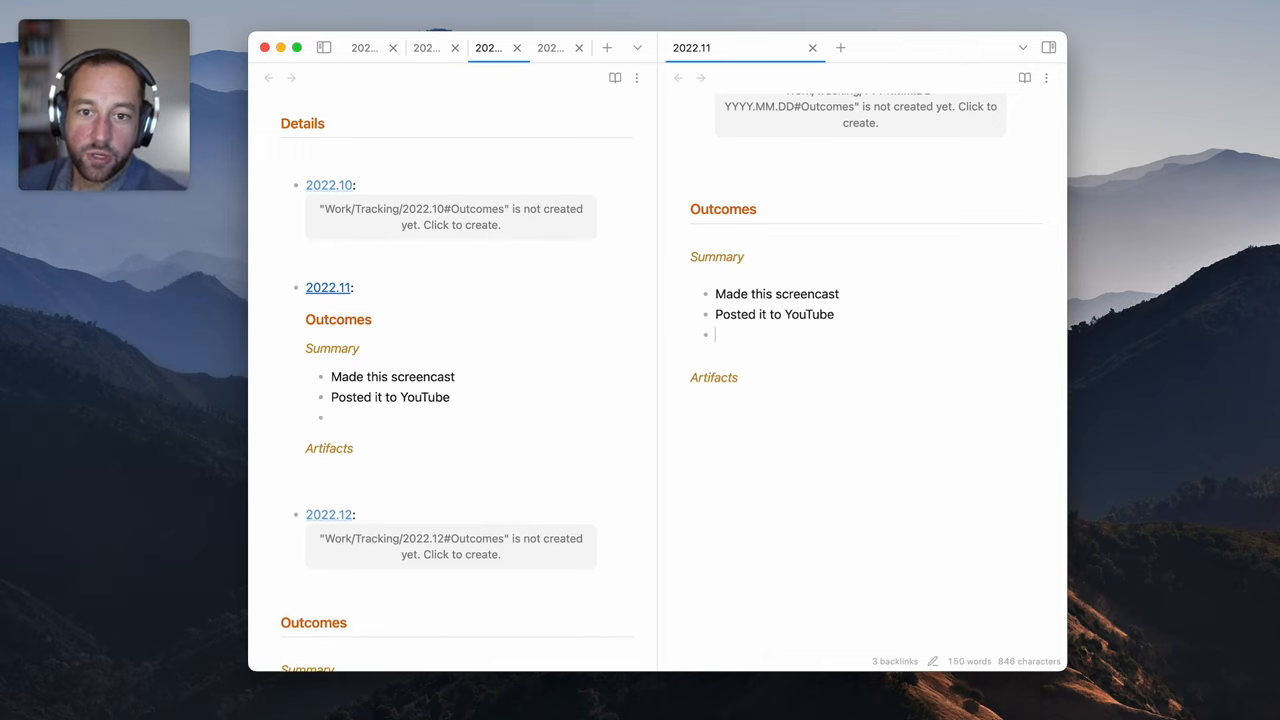
pyautogui.write('Did the blog post th')
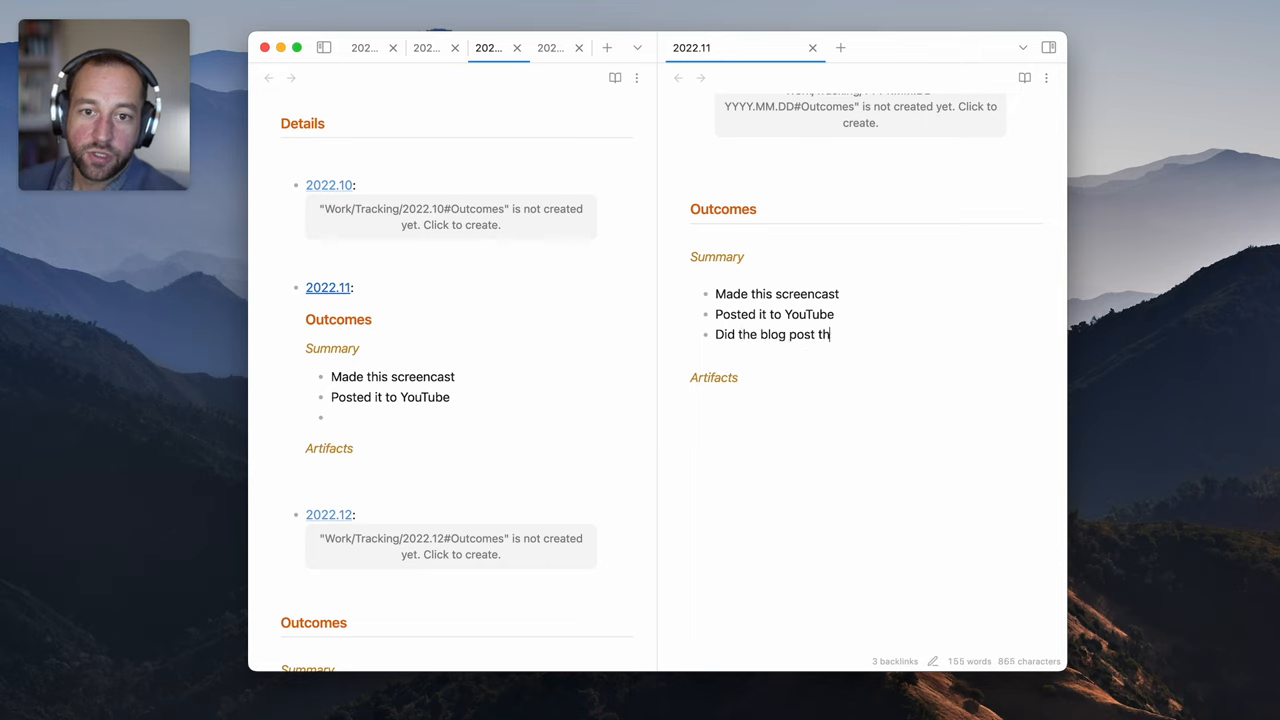
pyautogui.write('that goes with it, too')
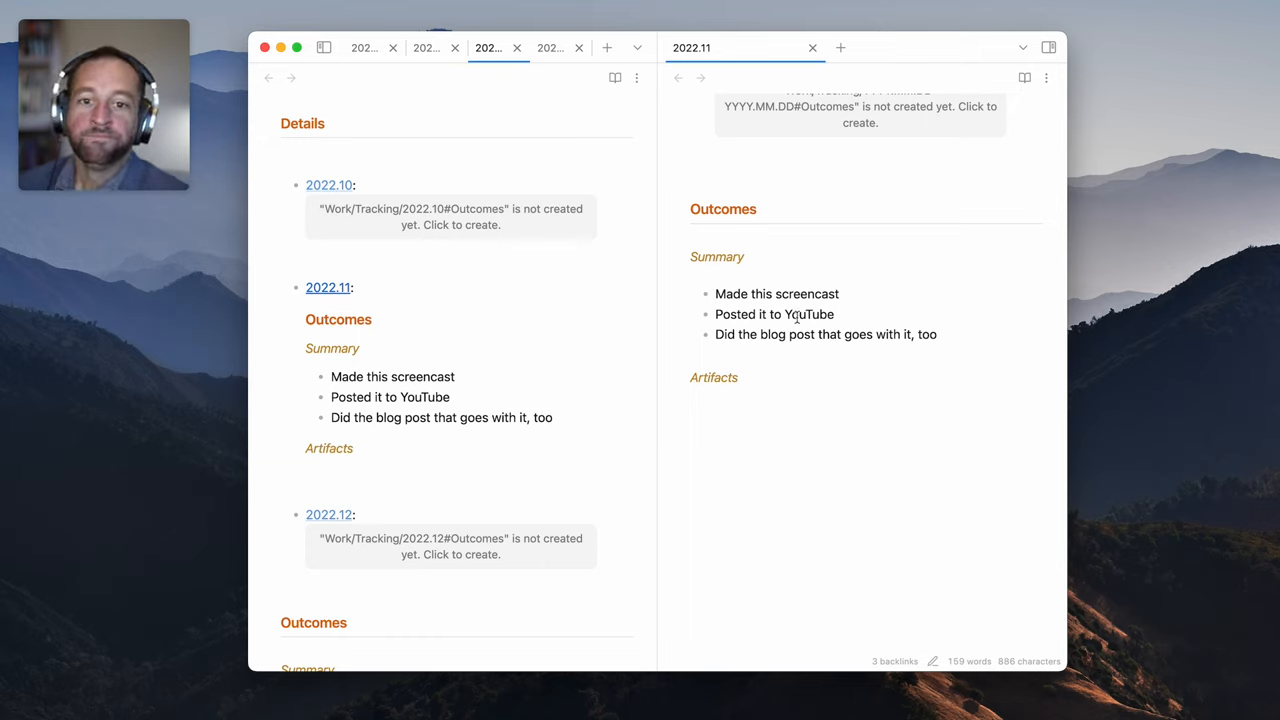
pyautogui.scroll(-3)
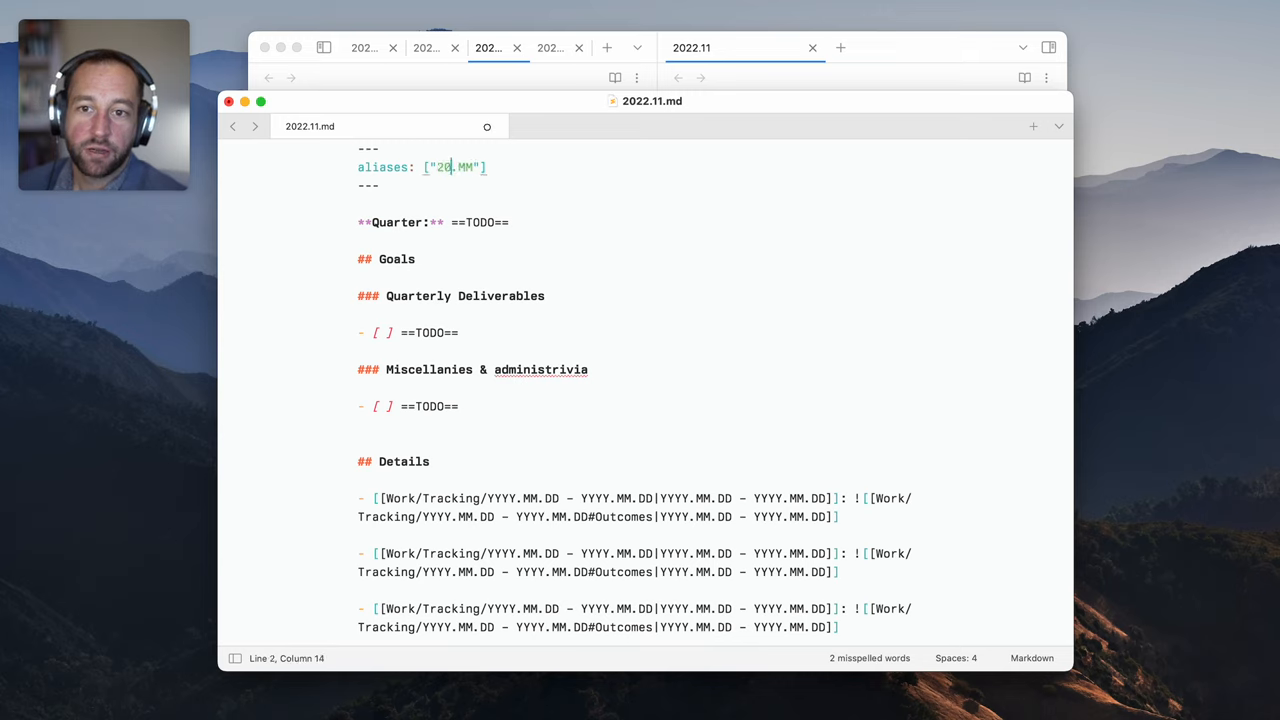
# Set the 2022.11 note's alias to 2022.11 in Sublime Text and save it
pyautogui.write('22.11')
pyautogui.click(438, 222)
pyautogui.write('[[]]')
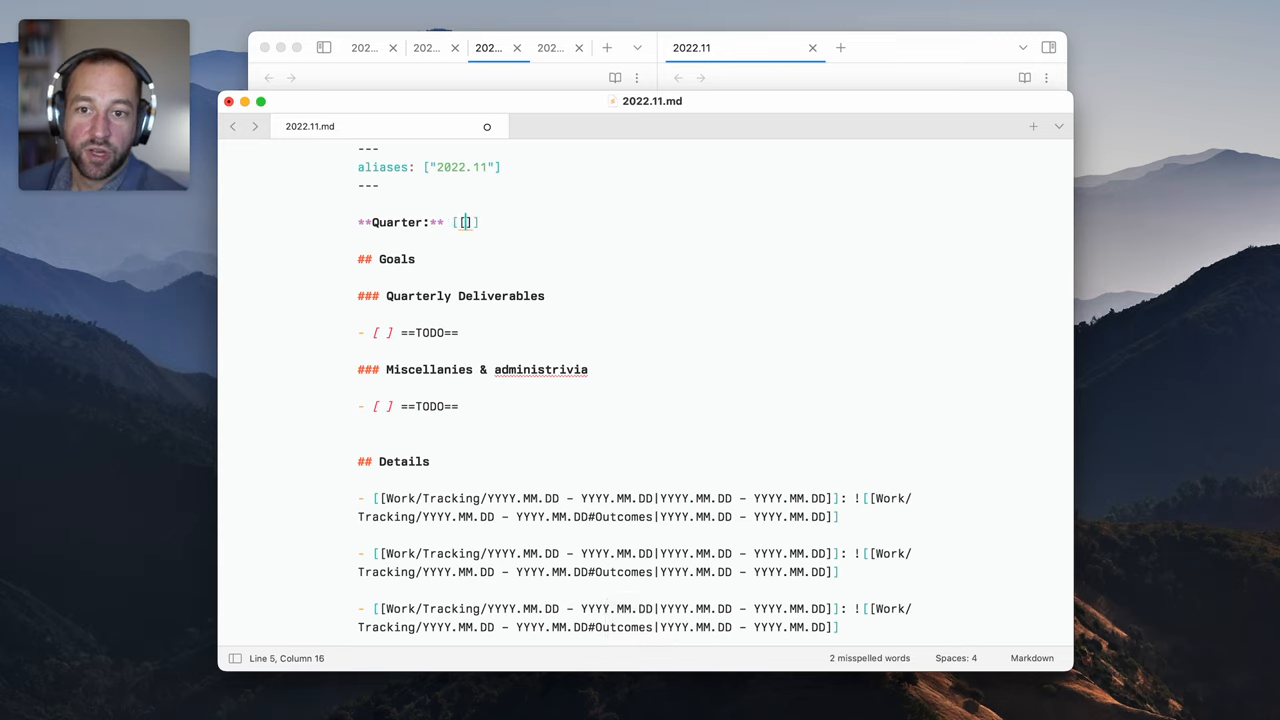
pyautogui.press('alt')
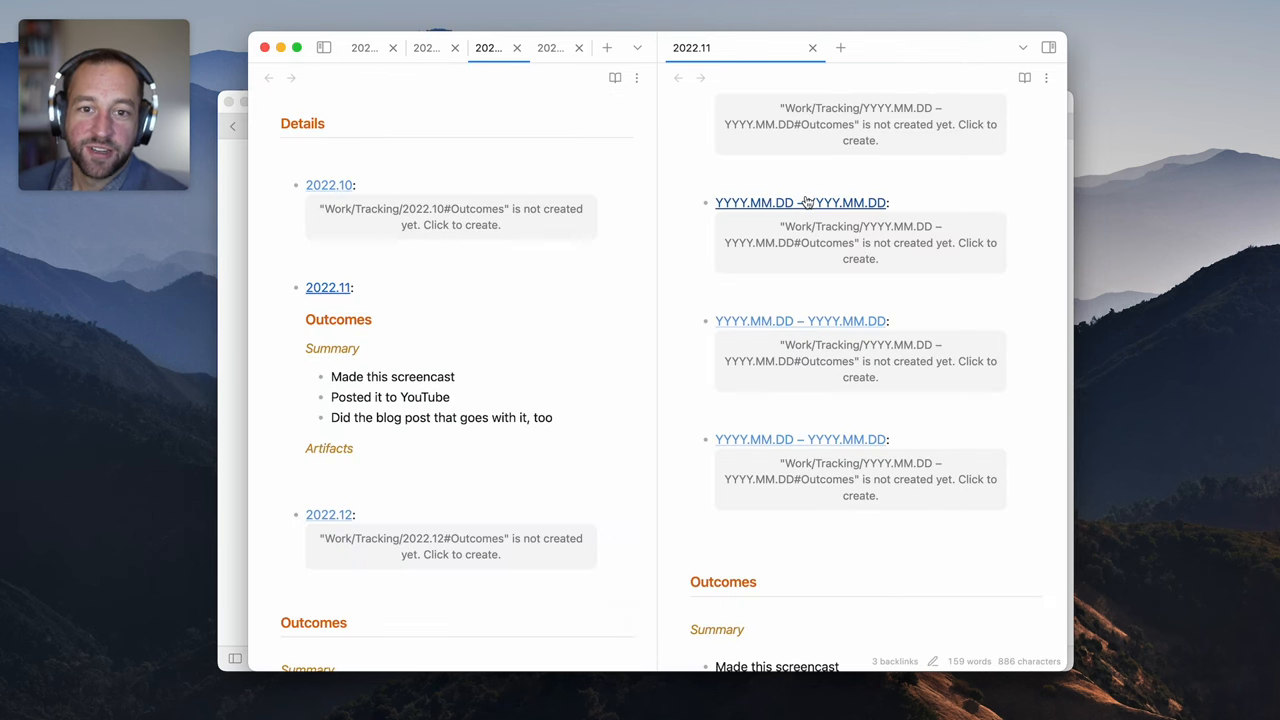
# Link 2022.11's Quarter line to 2022.10 – 2022.12, check the link, and close the split pane
pyautogui.scroll(3)
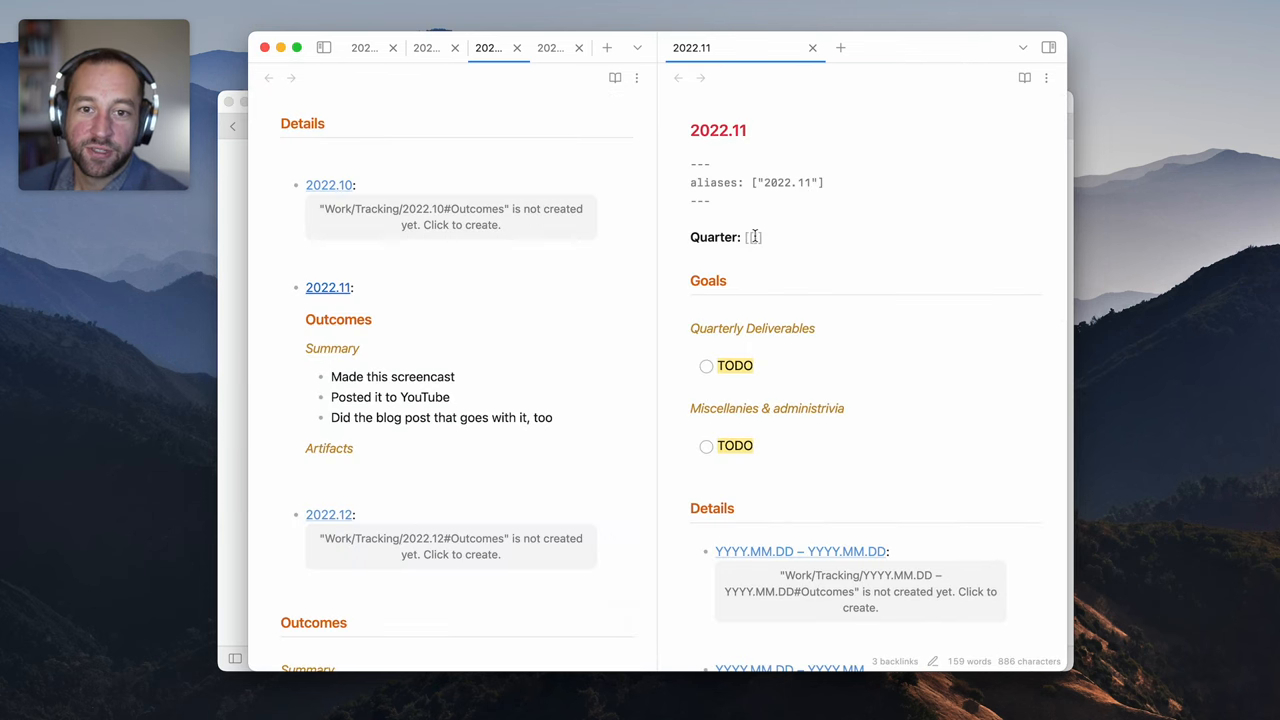
pyautogui.write('[[2022.12')
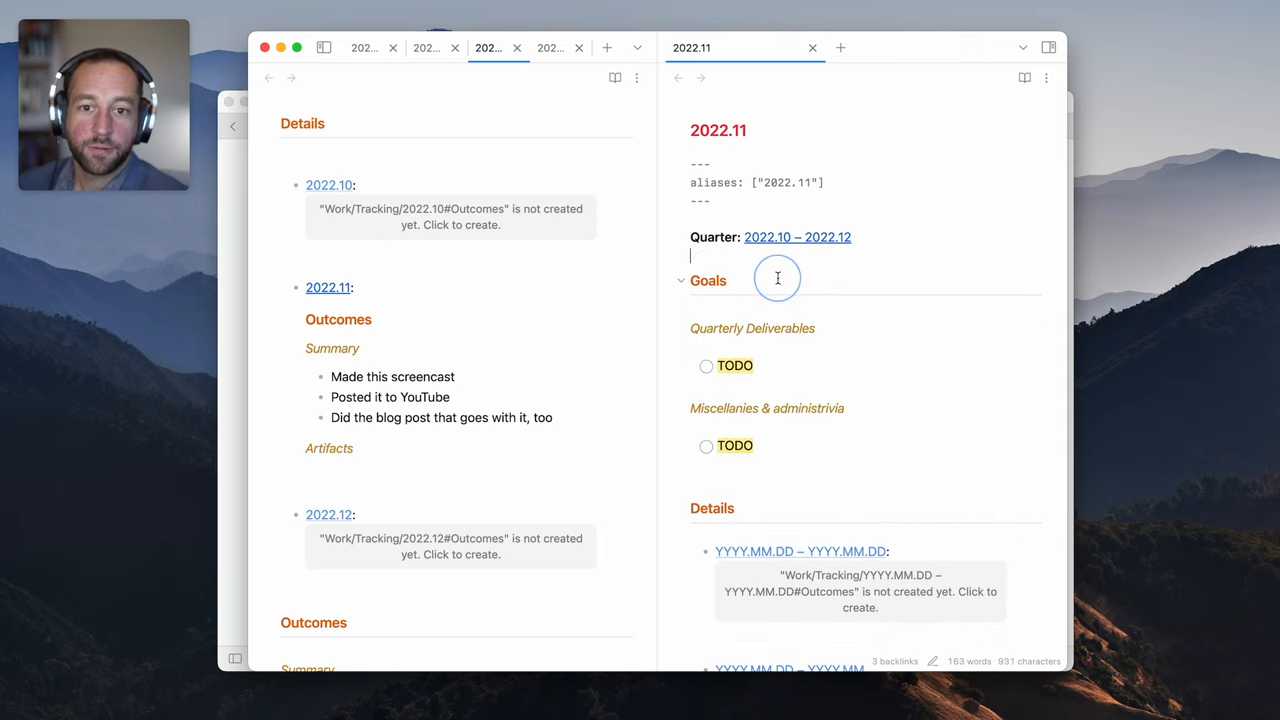
pyautogui.click(797, 237)
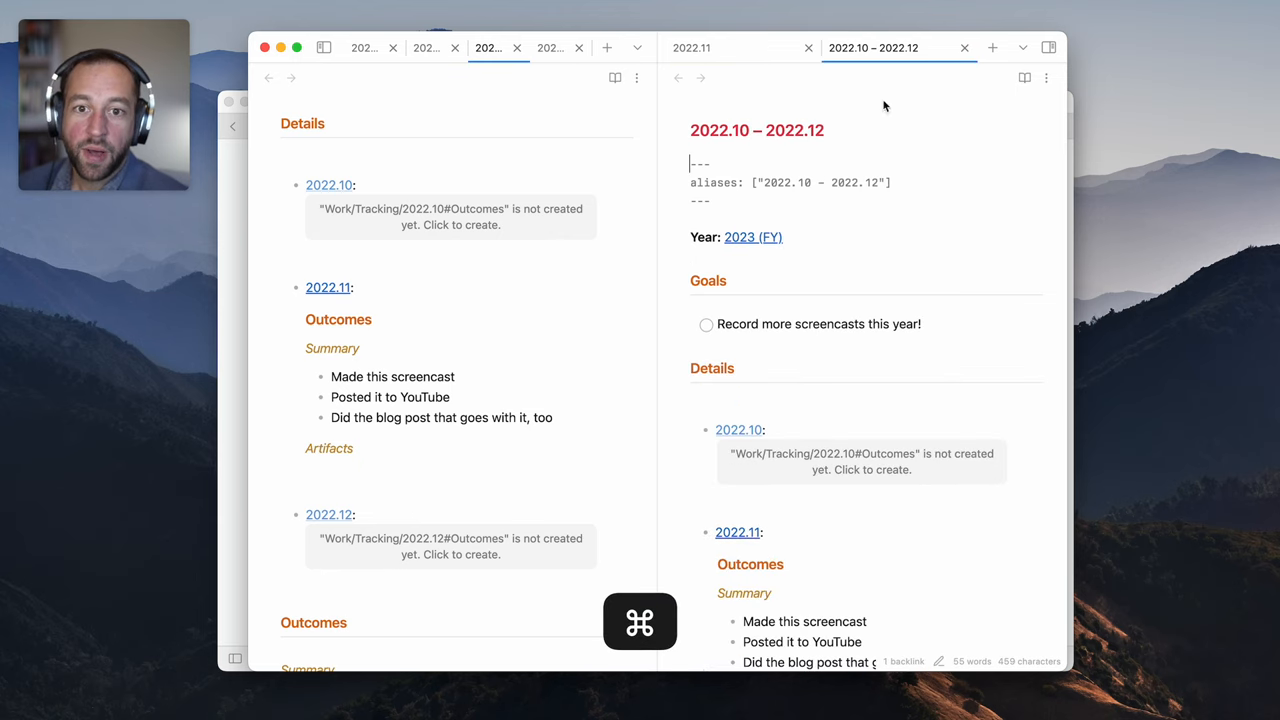
pyautogui.scroll(-3)
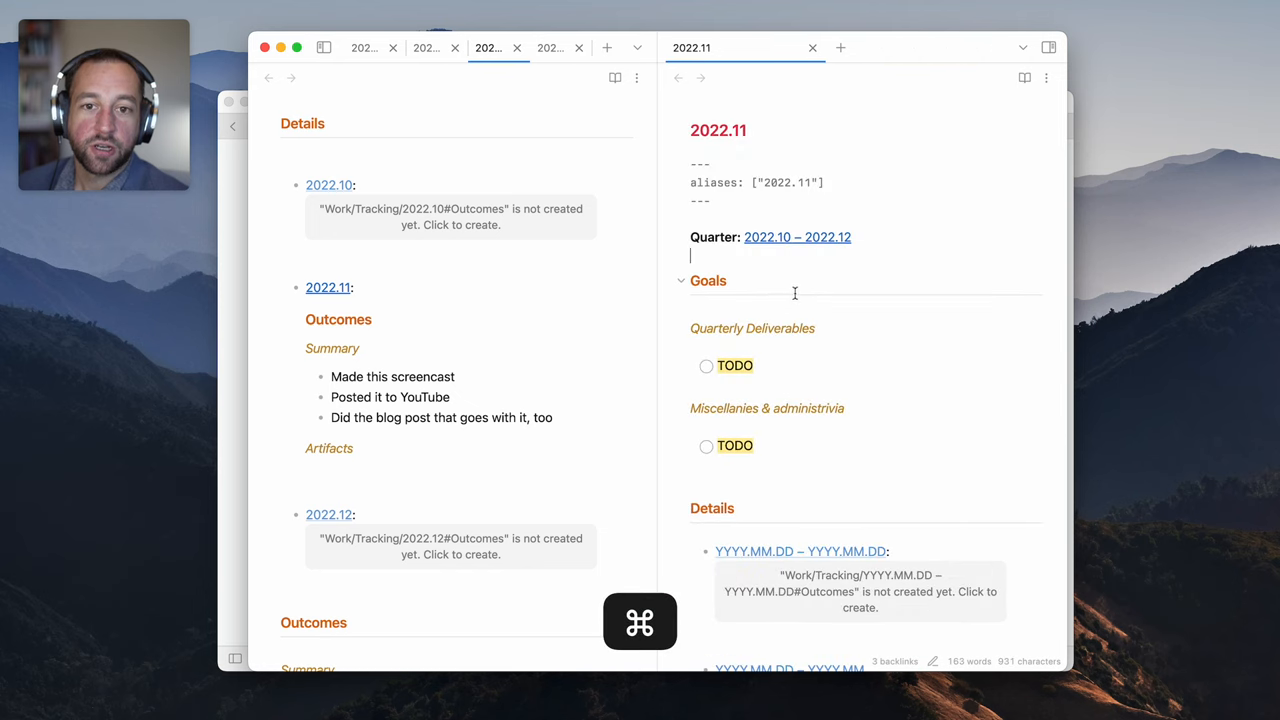
pyautogui.scroll(-3)
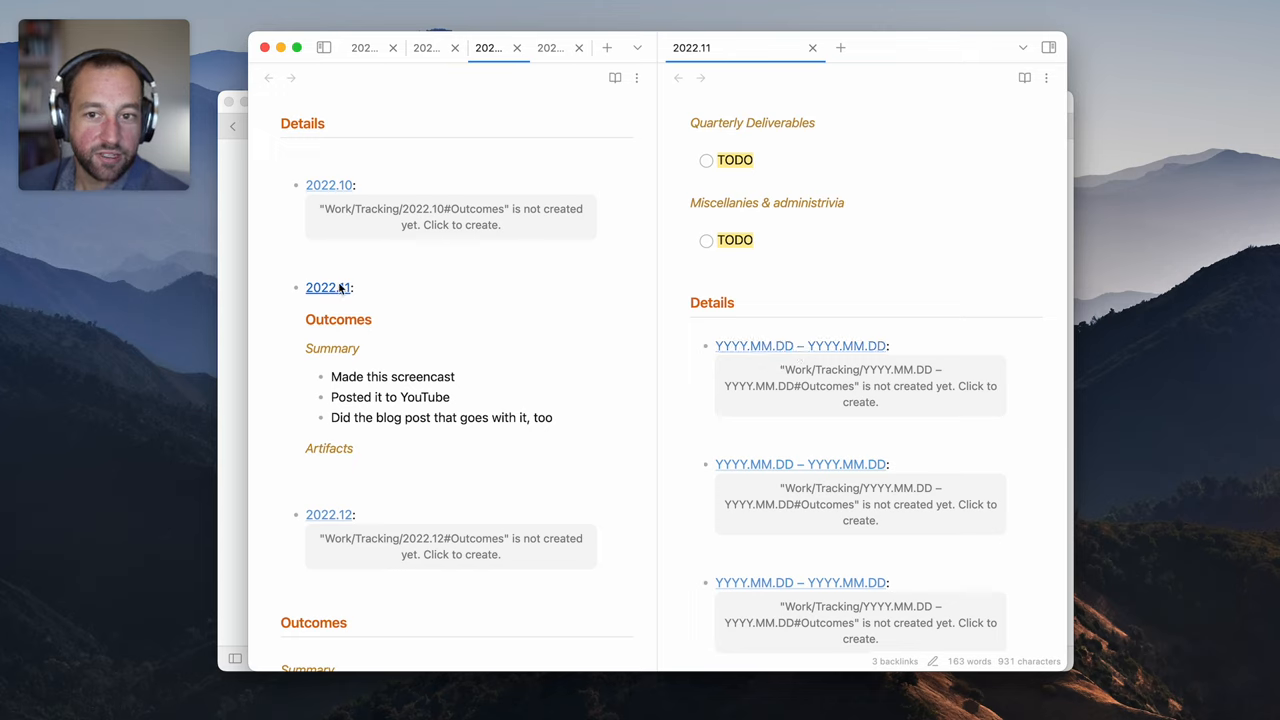
pyautogui.moveTo(288, 123)
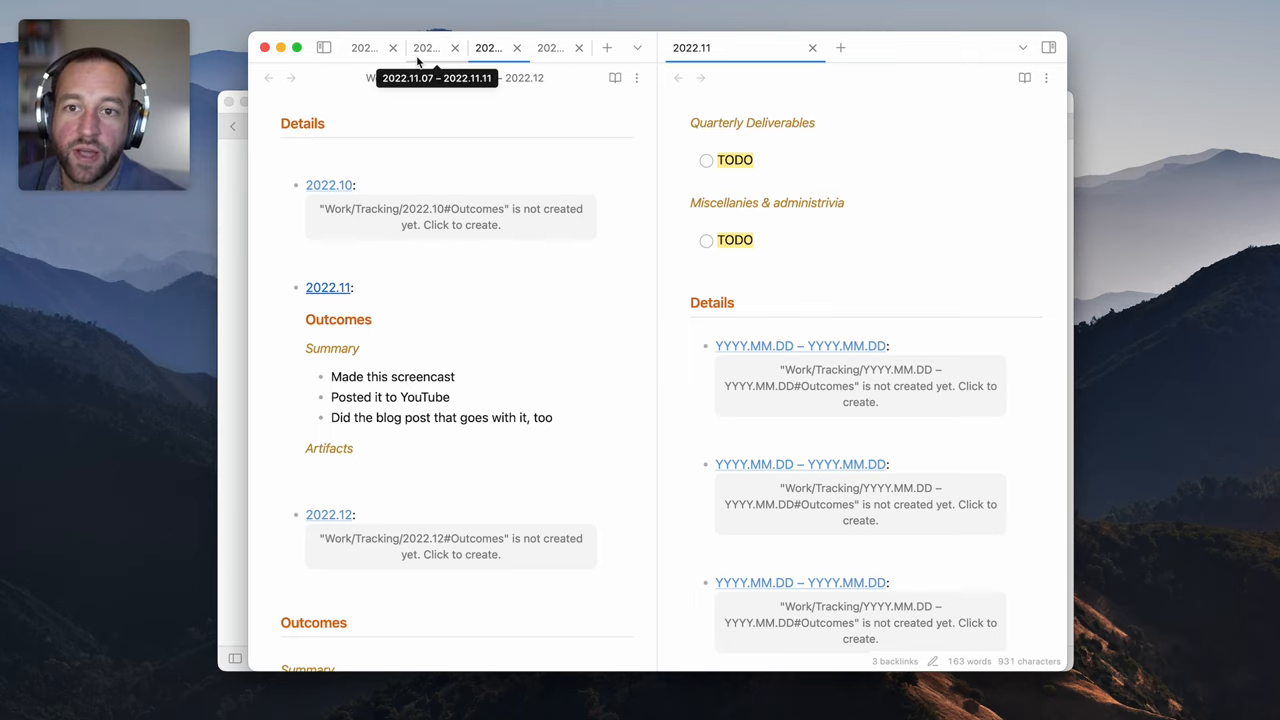
pyautogui.click(487, 47)
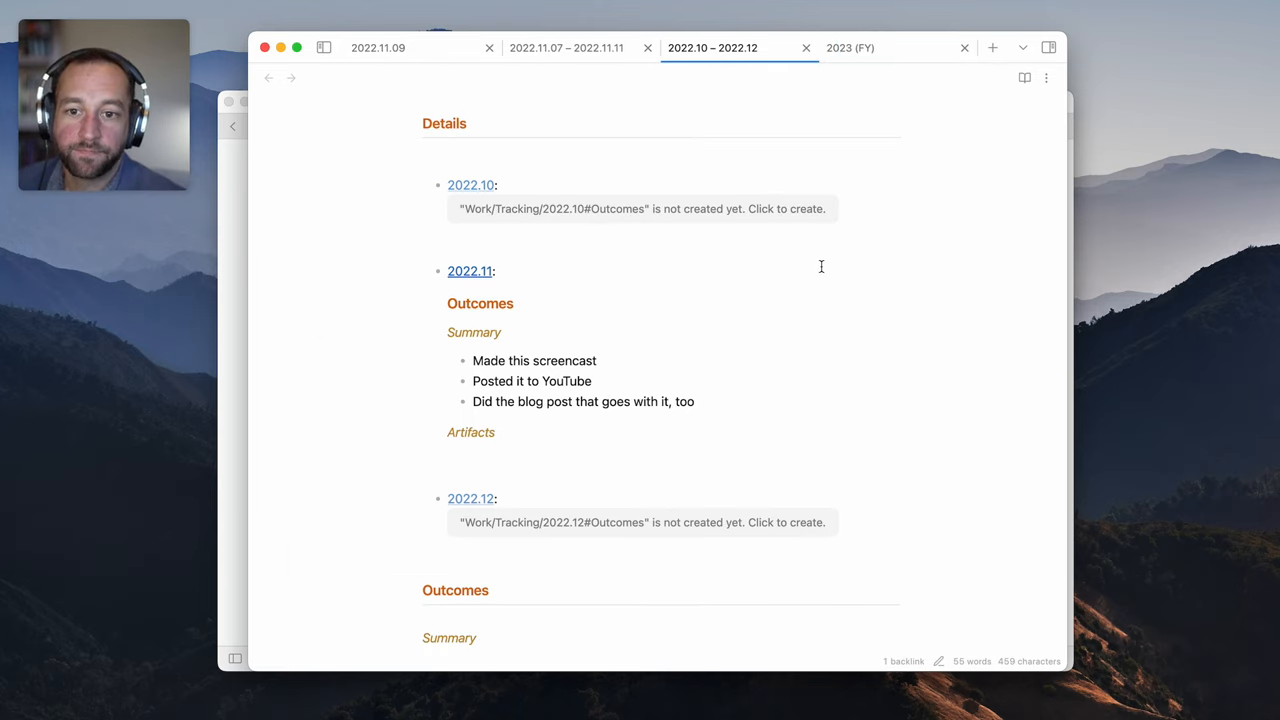
# Scroll through the 2023 (FY) note's Details list of YYYY.MM placeholder links
pyautogui.scroll(3)
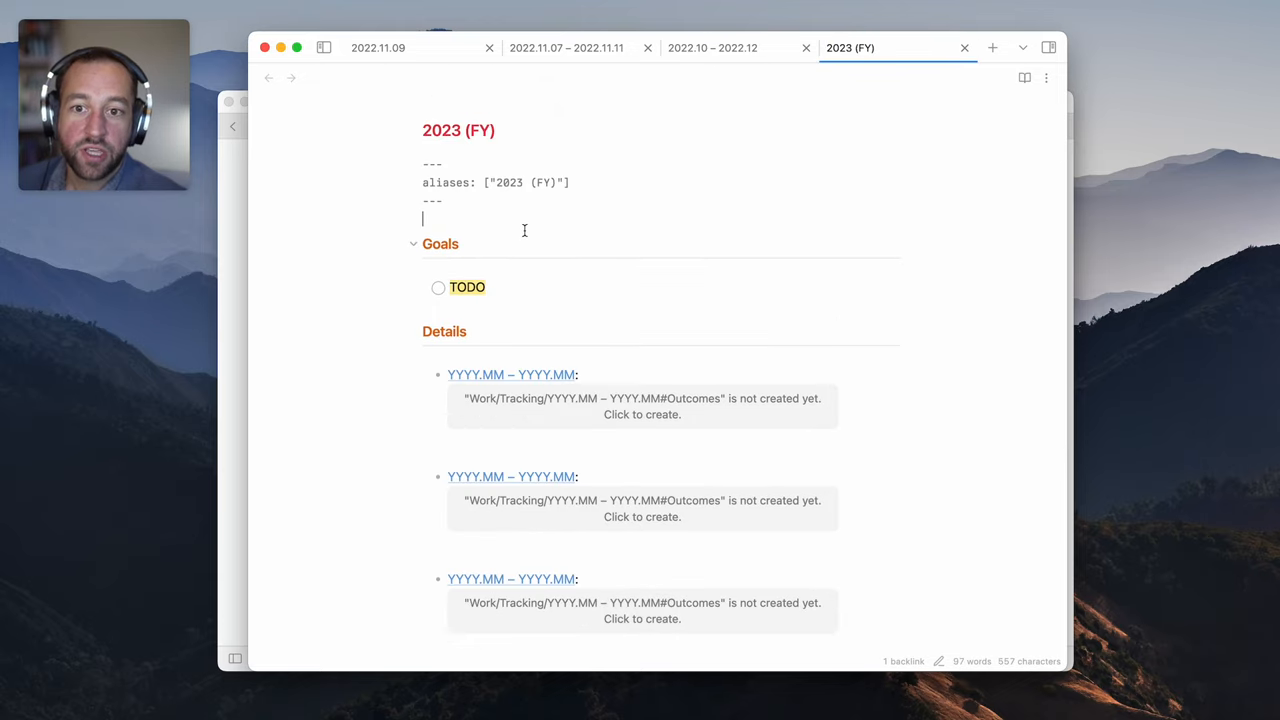
pyautogui.scroll(-3)
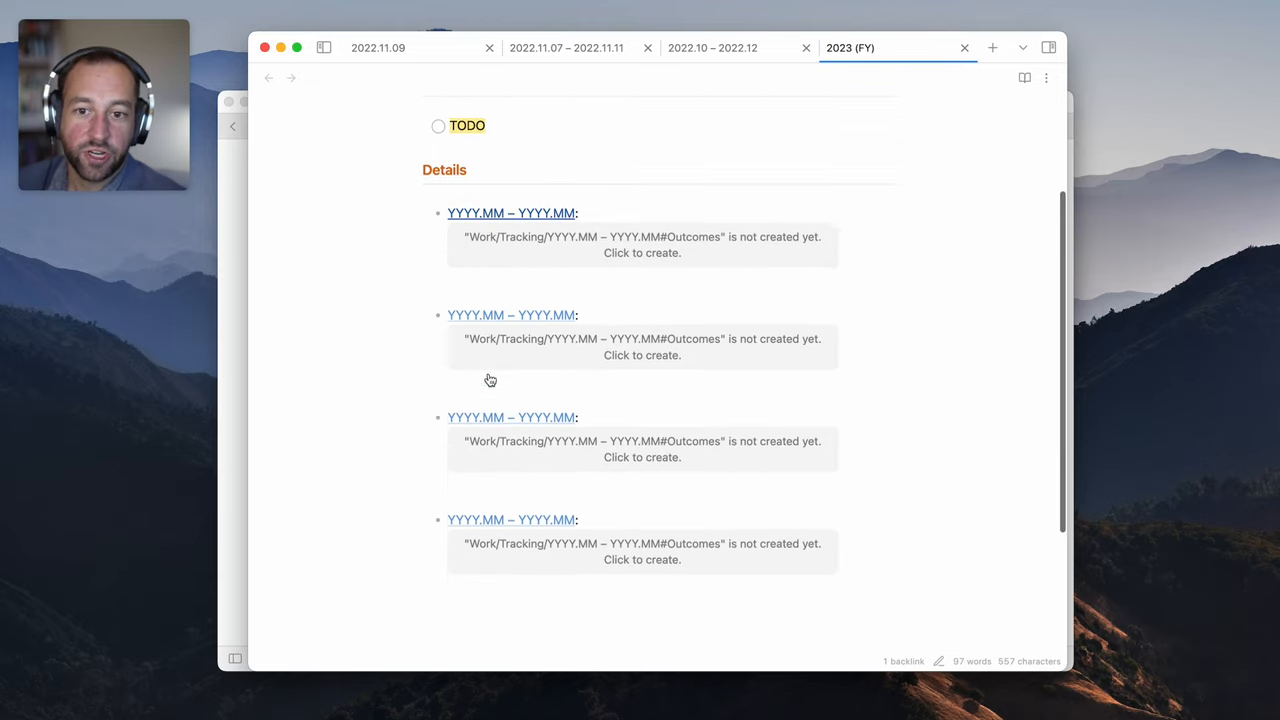
pyautogui.scroll(3)
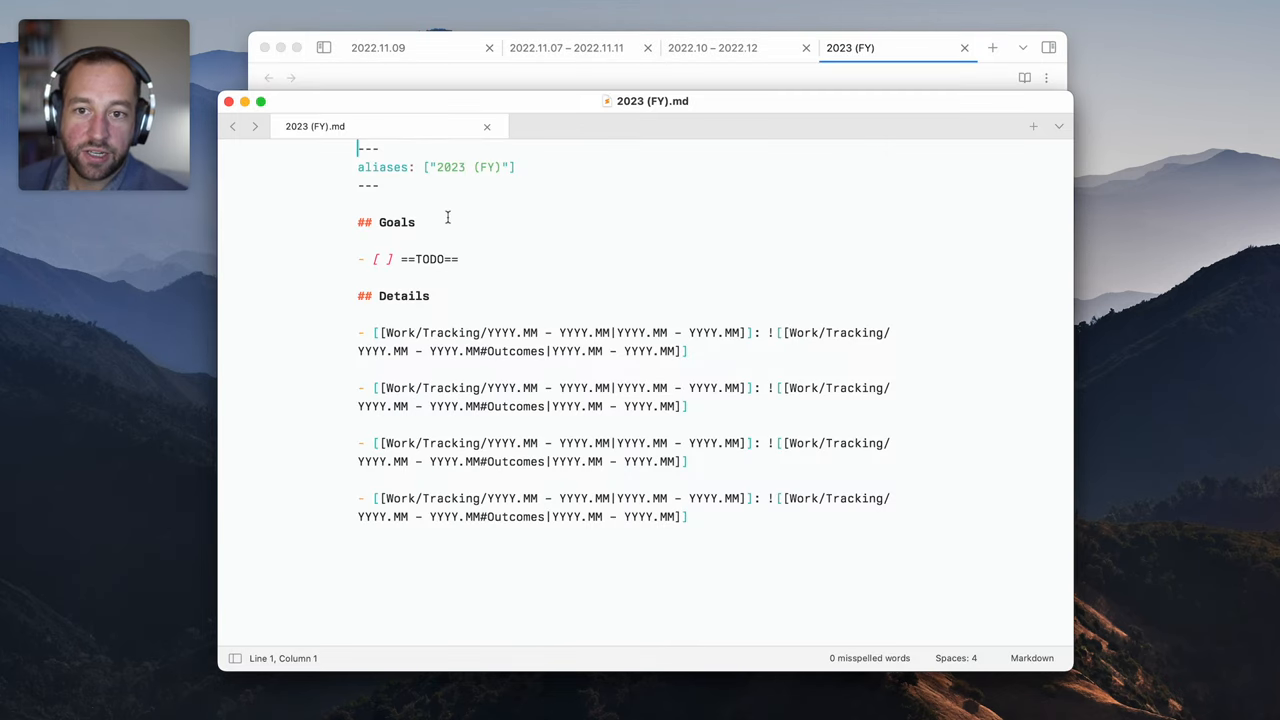
# Replace the first Details entry's placeholders in 2023 (FY).md with 2022.10 – 2022.12 using multiple cursors
pyautogui.doubleClick(501, 332)
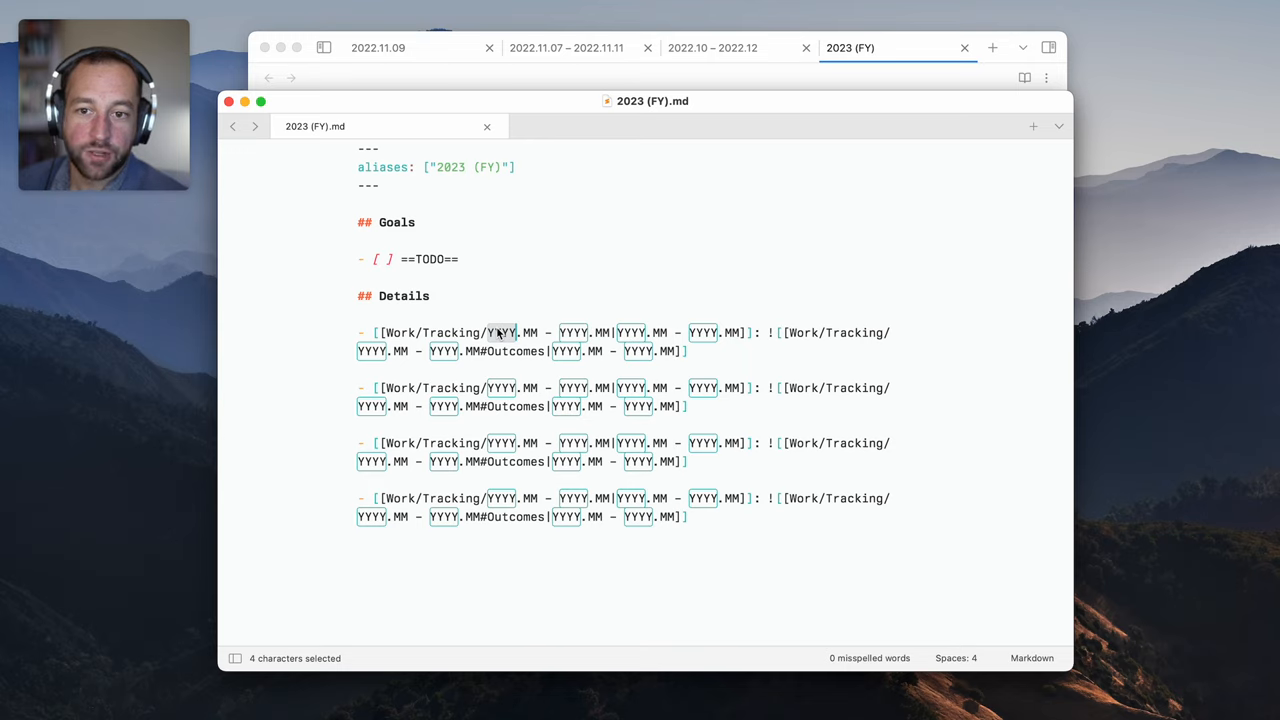
pyautogui.press('cmd')
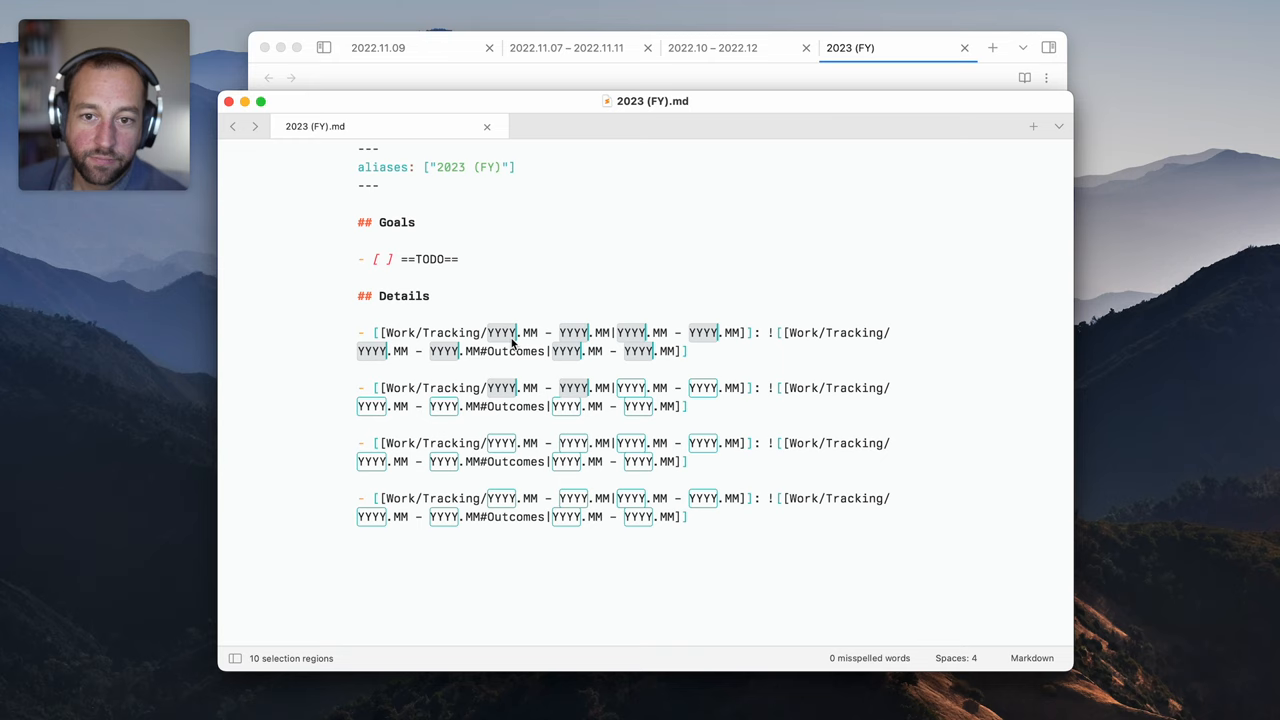
pyautogui.write('2022')
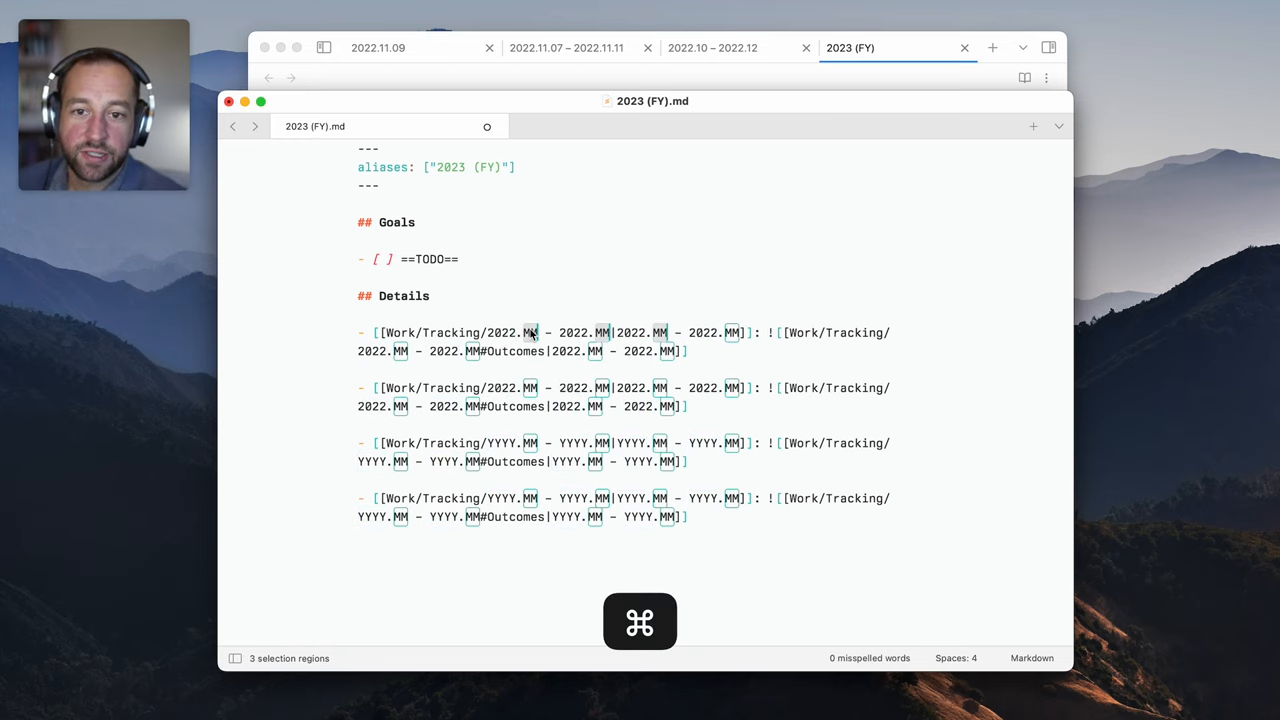
pyautogui.write('09')
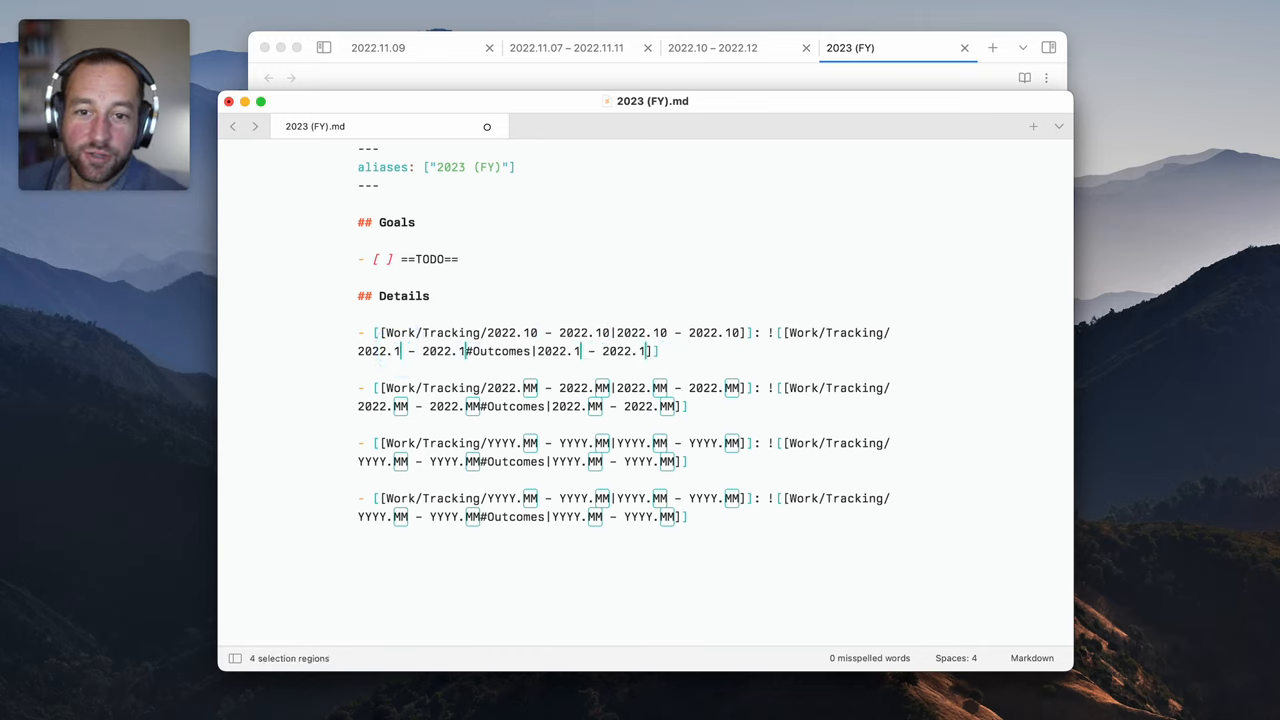
pyautogui.write('2')
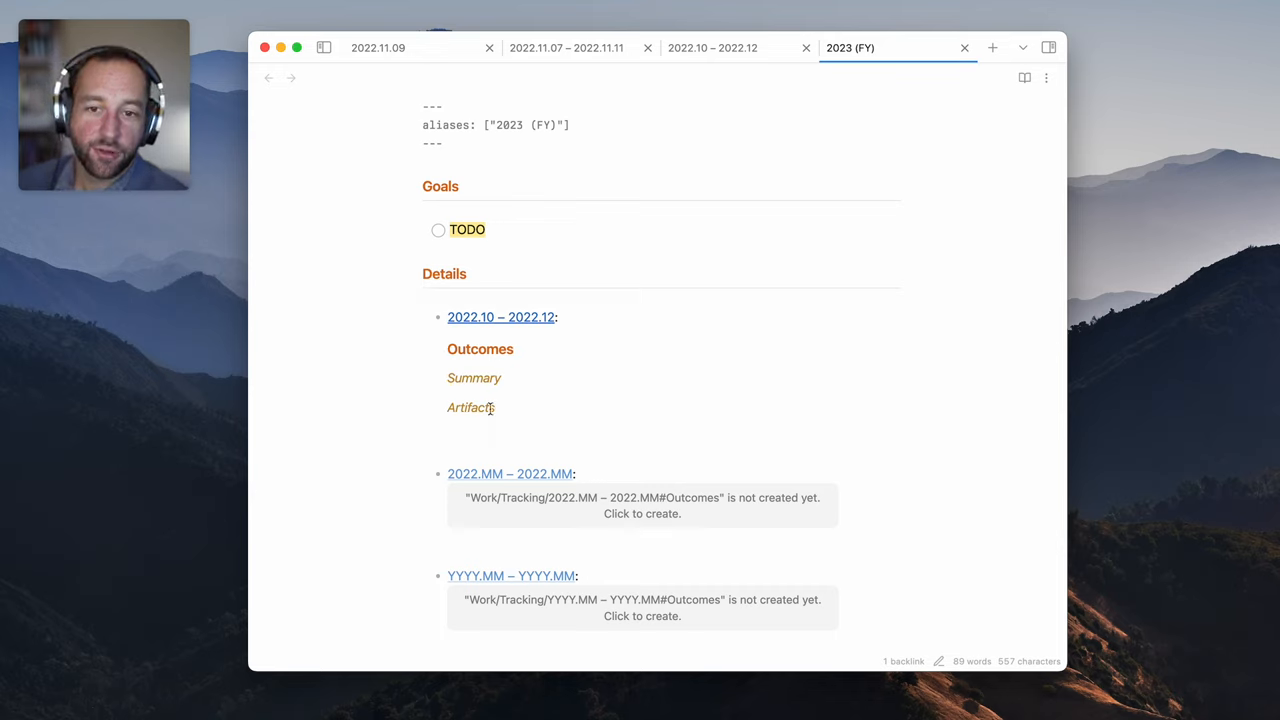
# Open 2022.11 from the 2022.10 – 2022.12 quarter note, placing its tab before the quarter's
pyautogui.click(712, 47)
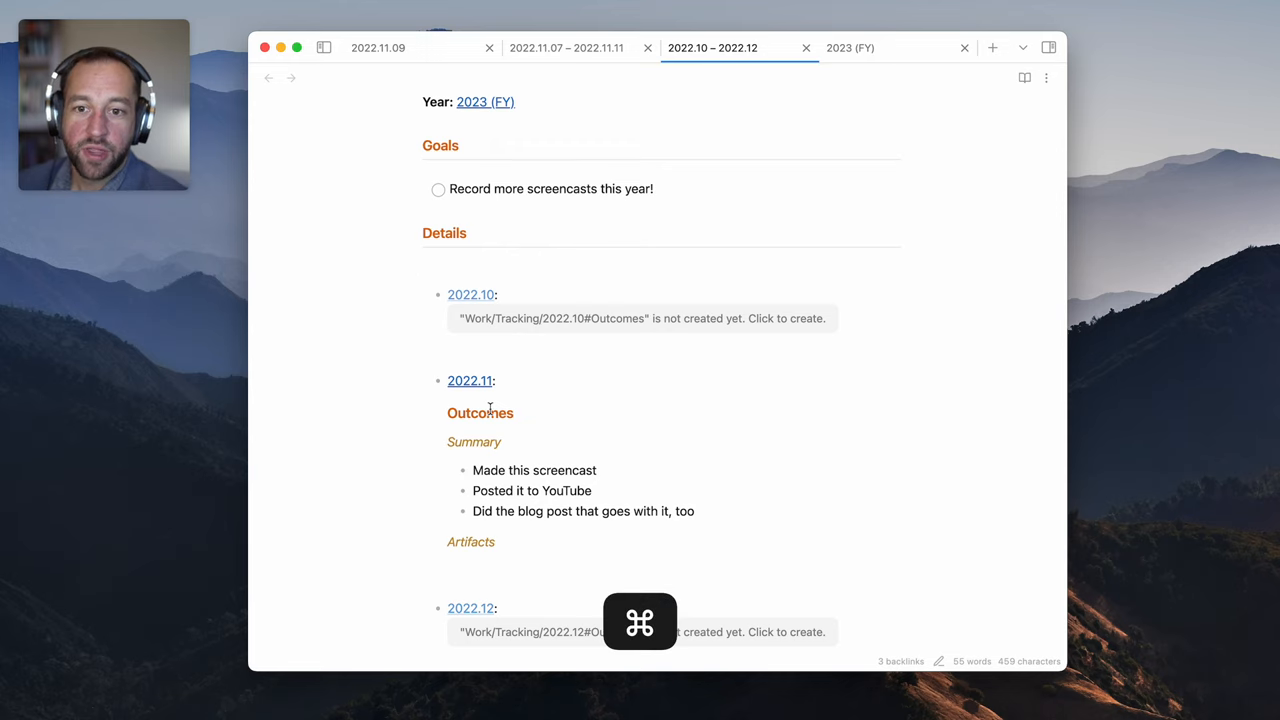
pyautogui.click(470, 380)
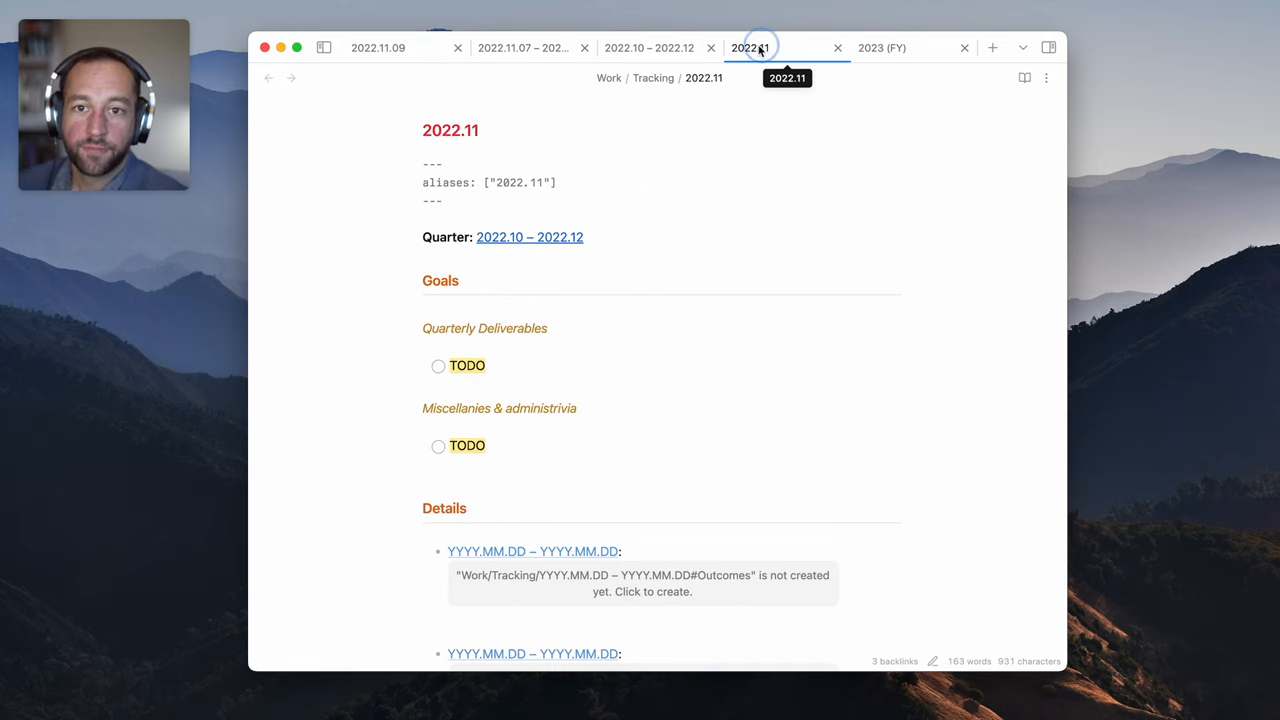
pyautogui.click(755, 47)
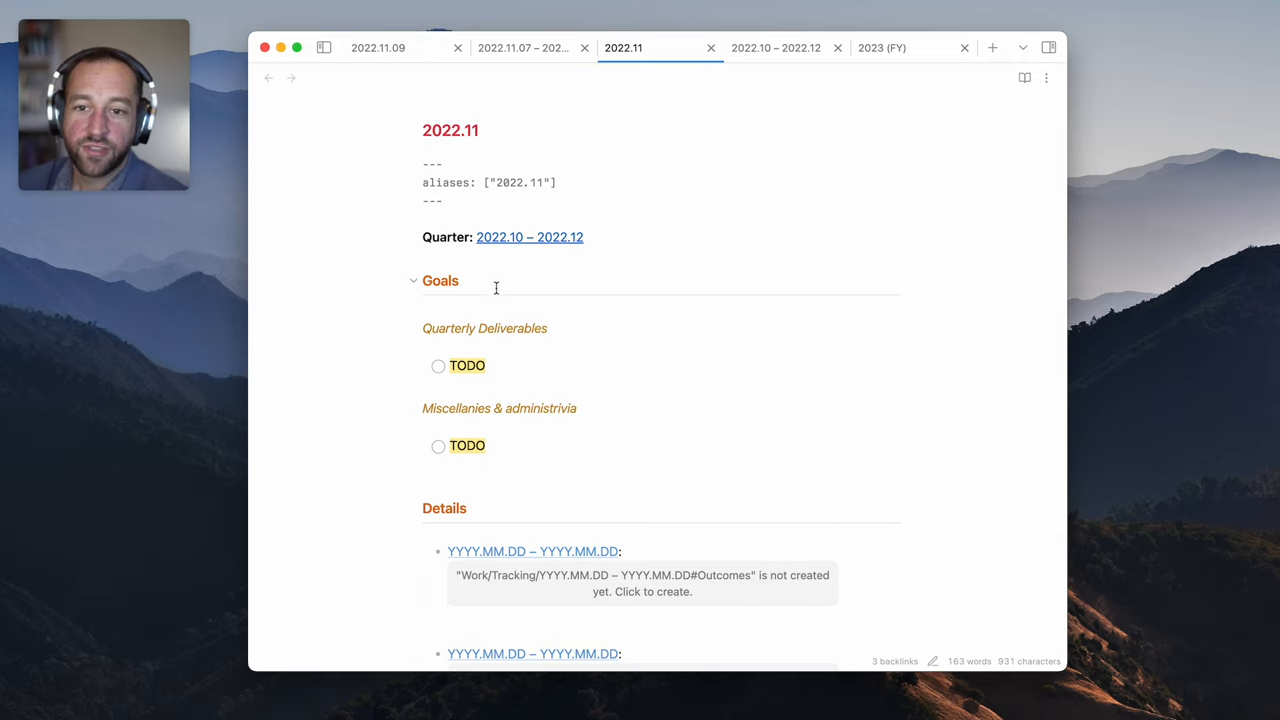
pyautogui.click(775, 47)
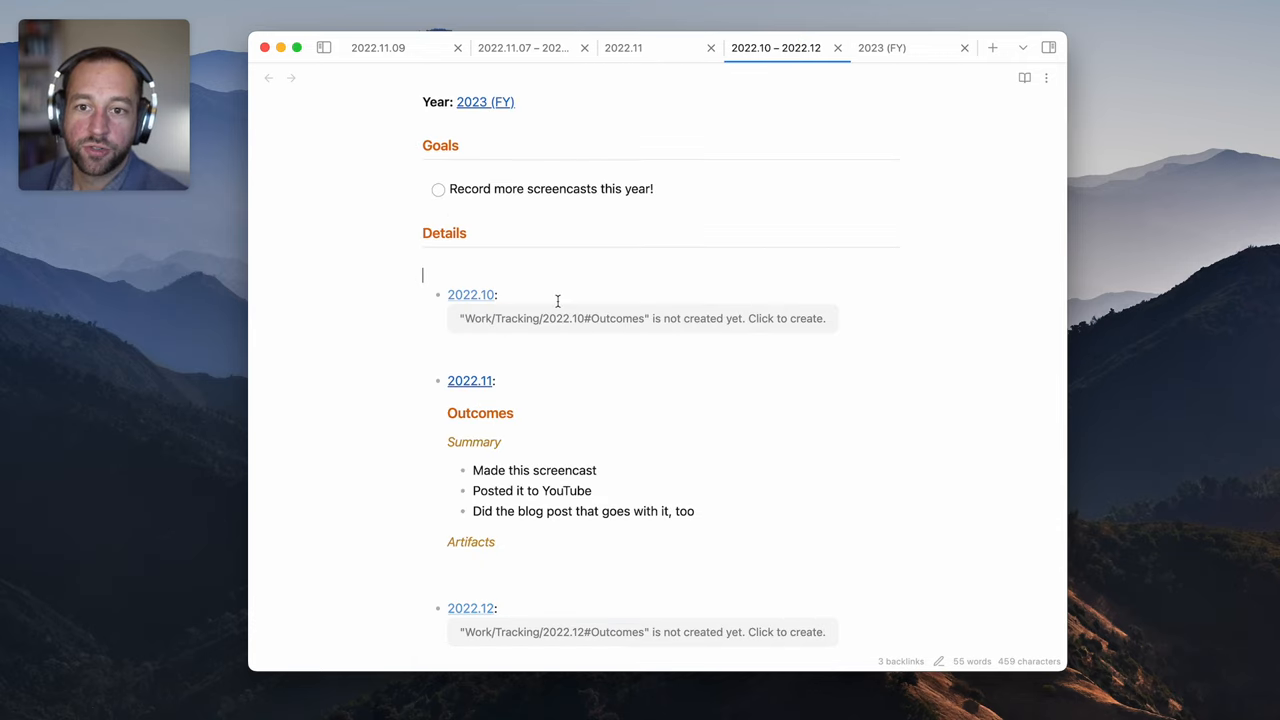
pyautogui.click(623, 47)
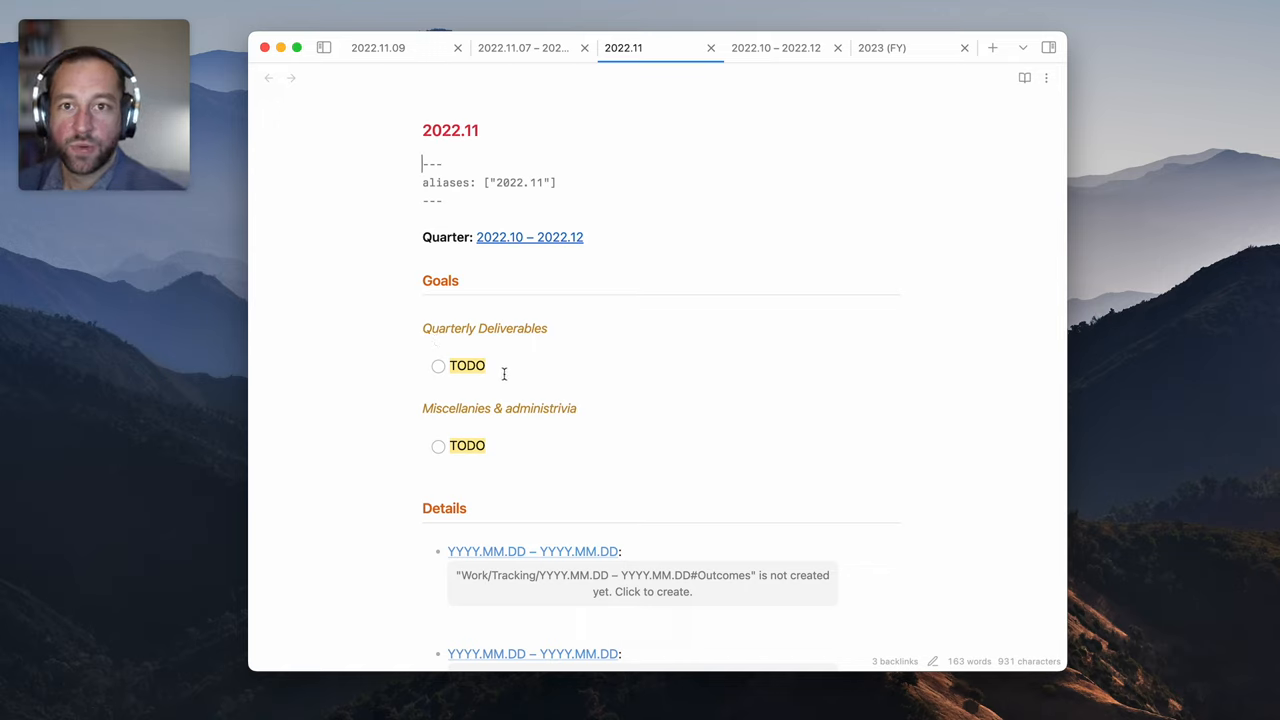
pyautogui.moveTo(410, 383)
pyautogui.write('defa')
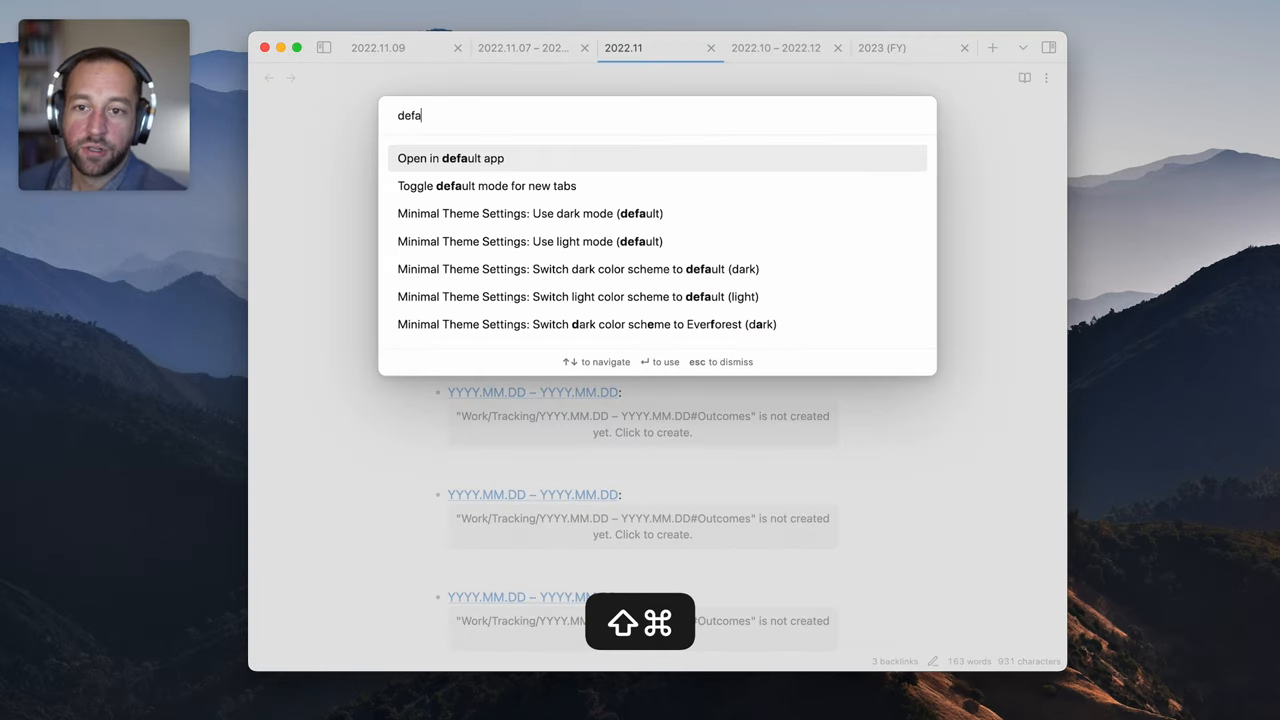
# In Sublime, replace 2022.11.md's YYYY.MM placeholders with 2022.11 and the first DD with 07
pyautogui.click(450, 158)
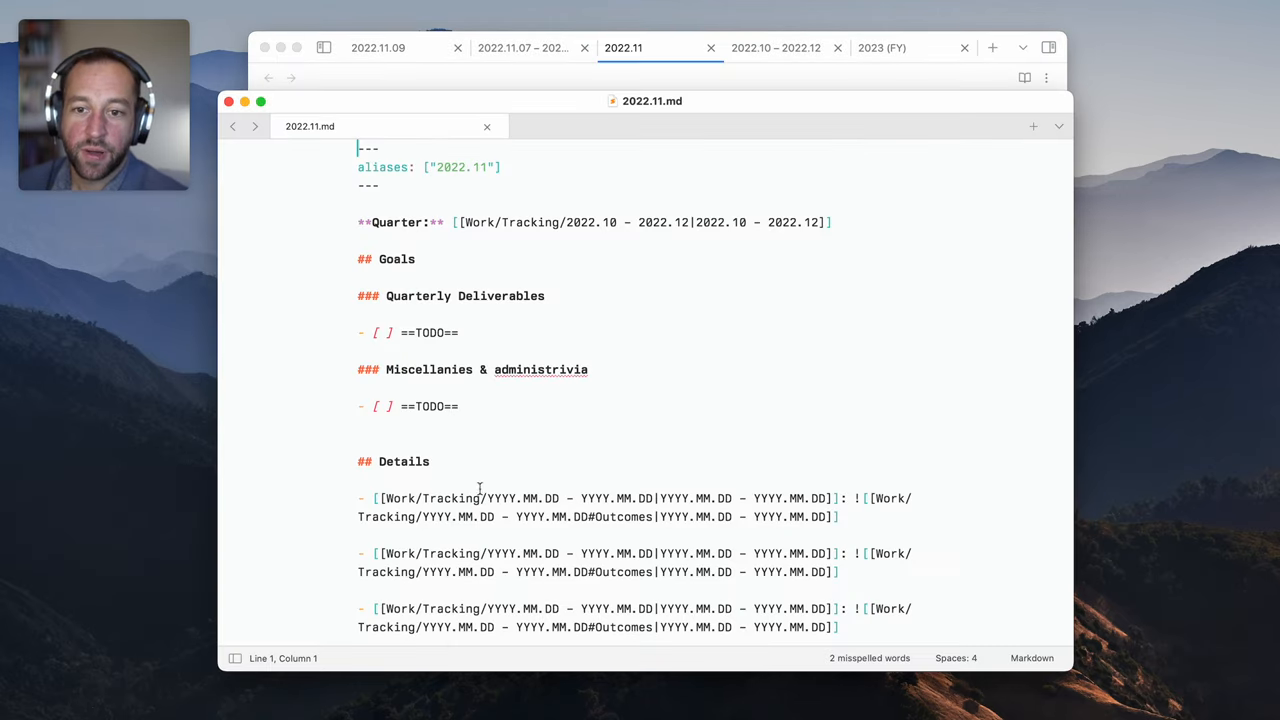
pyautogui.doubleClick(510, 498)
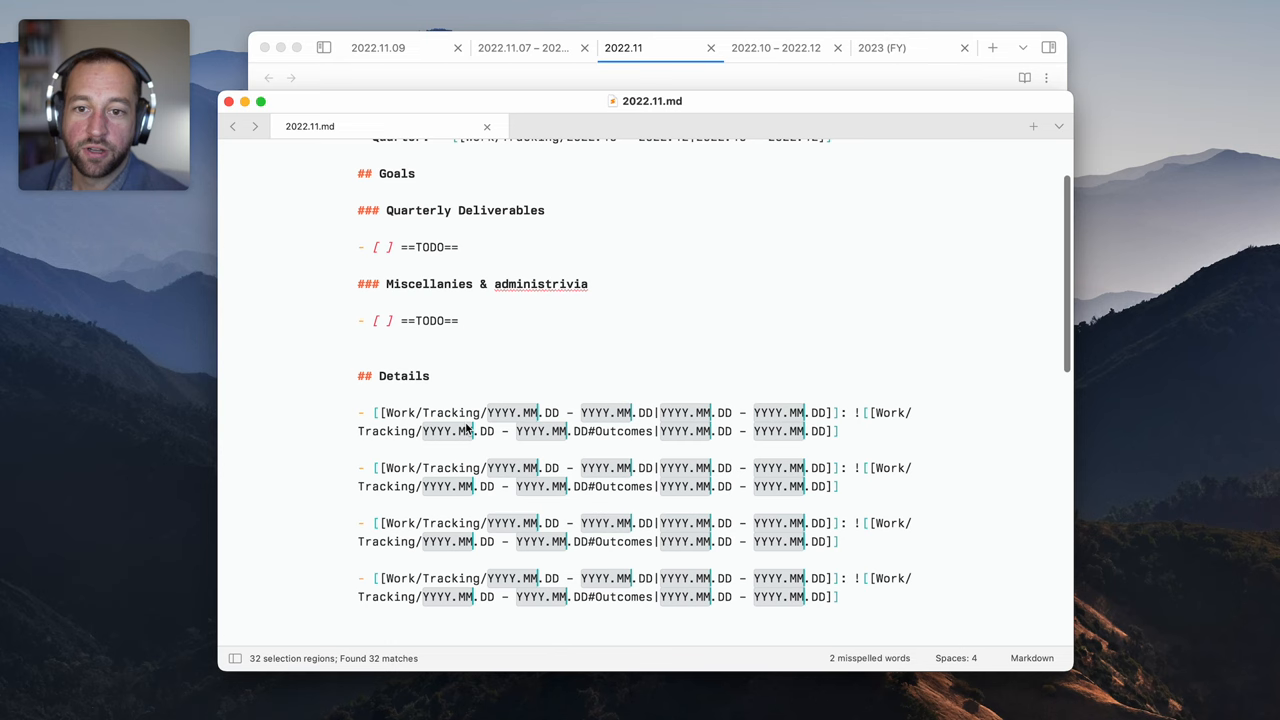
pyautogui.write('2022.')
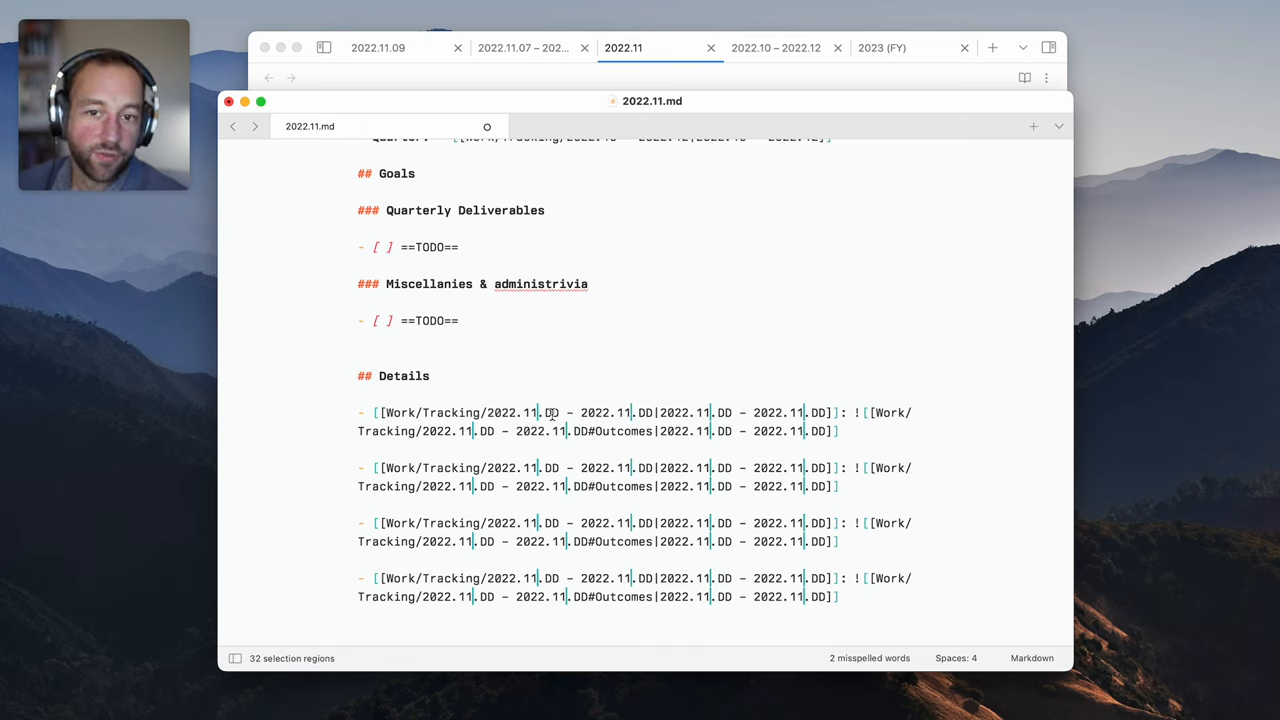
pyautogui.click(551, 413)
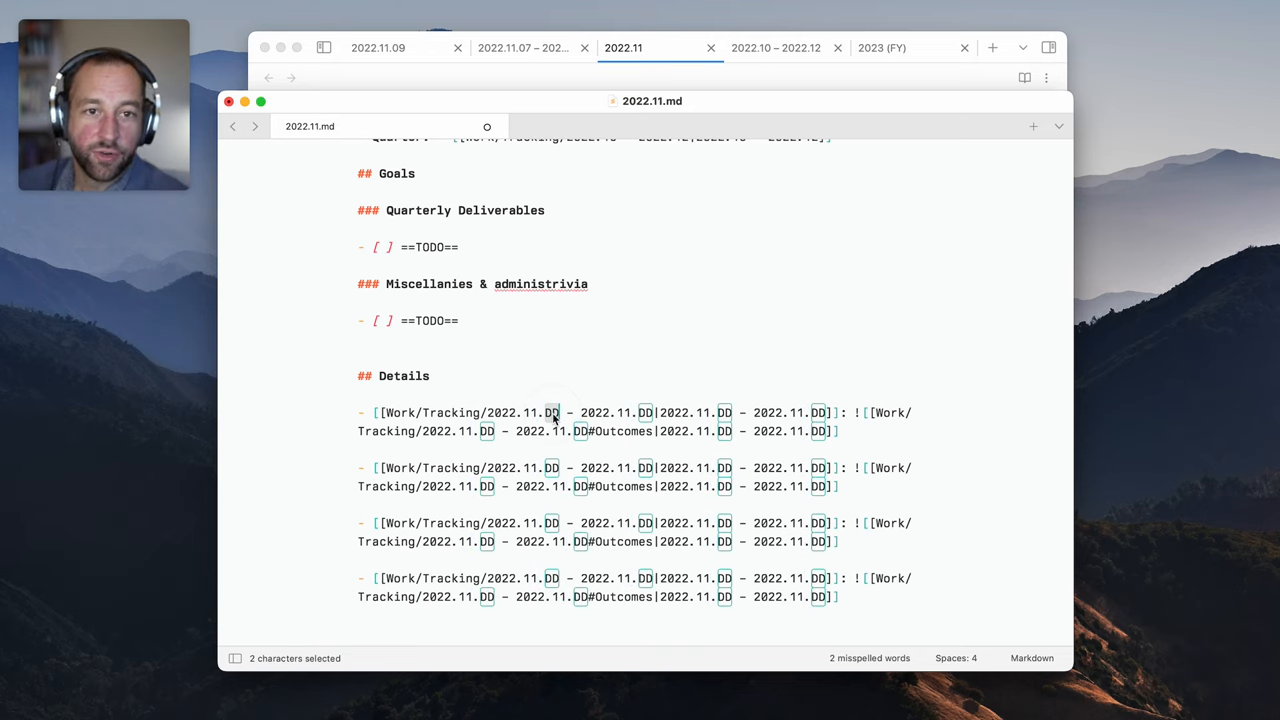
pyautogui.press('cmd')
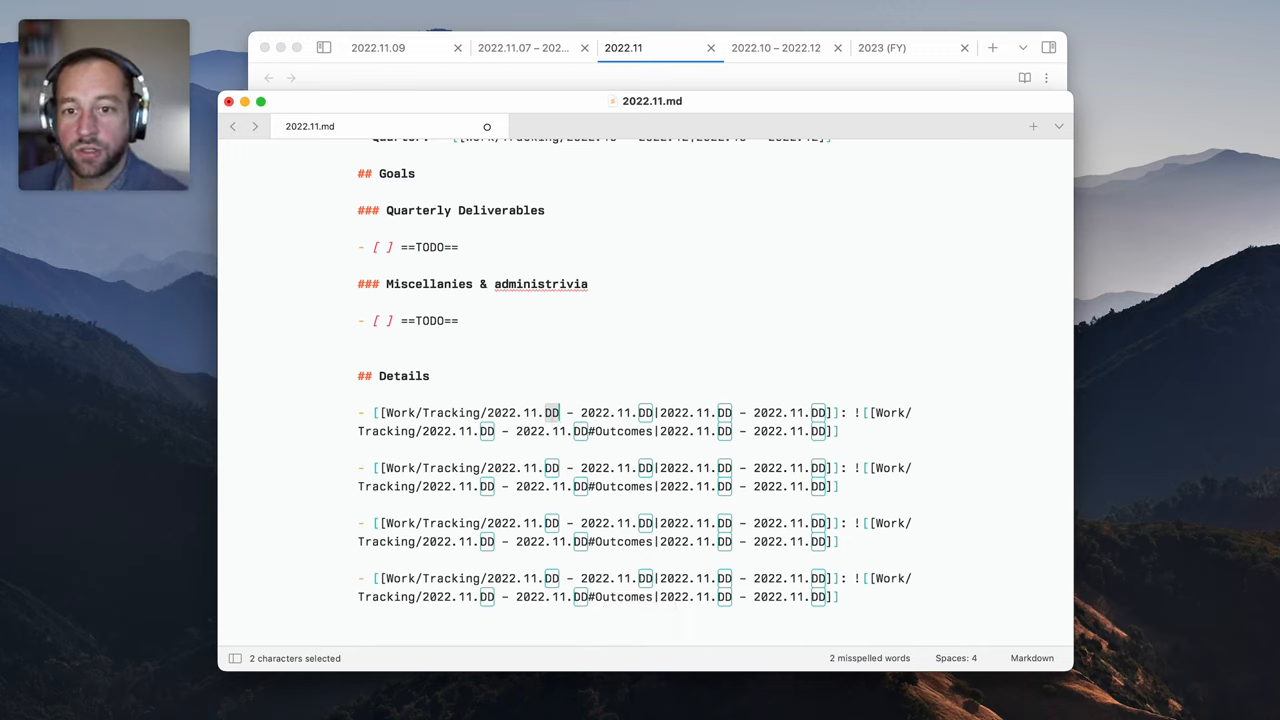
pyautogui.write('07 – 2022.11.11:')
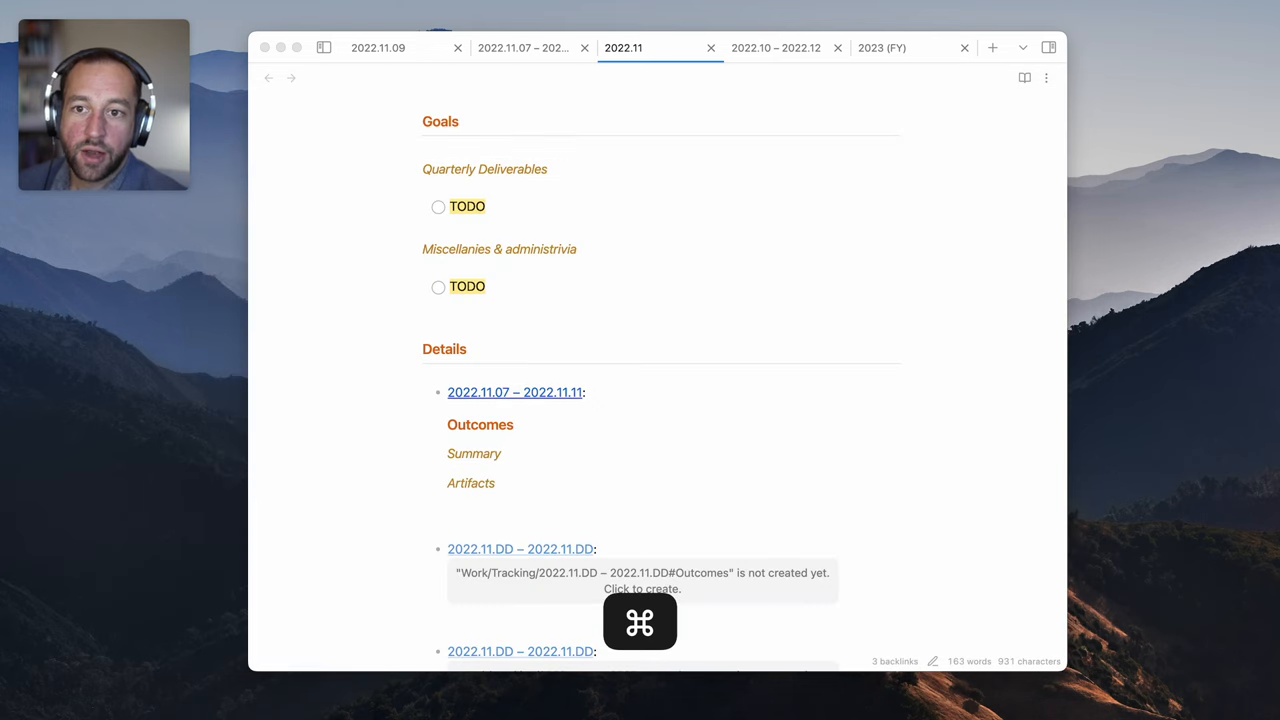
pyautogui.scroll(-3)
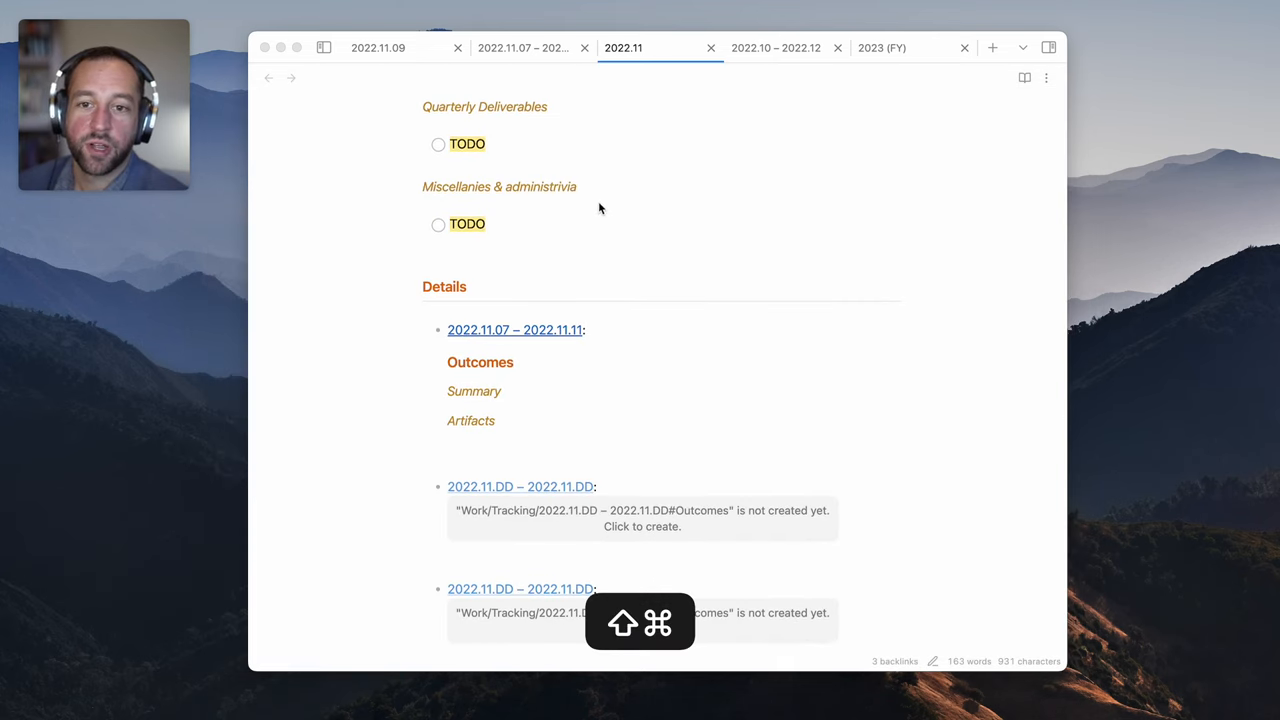
# Switch to the 2022.11.07 – 2022.11.11 weekly note and scroll through its Details
pyautogui.click(524, 47)
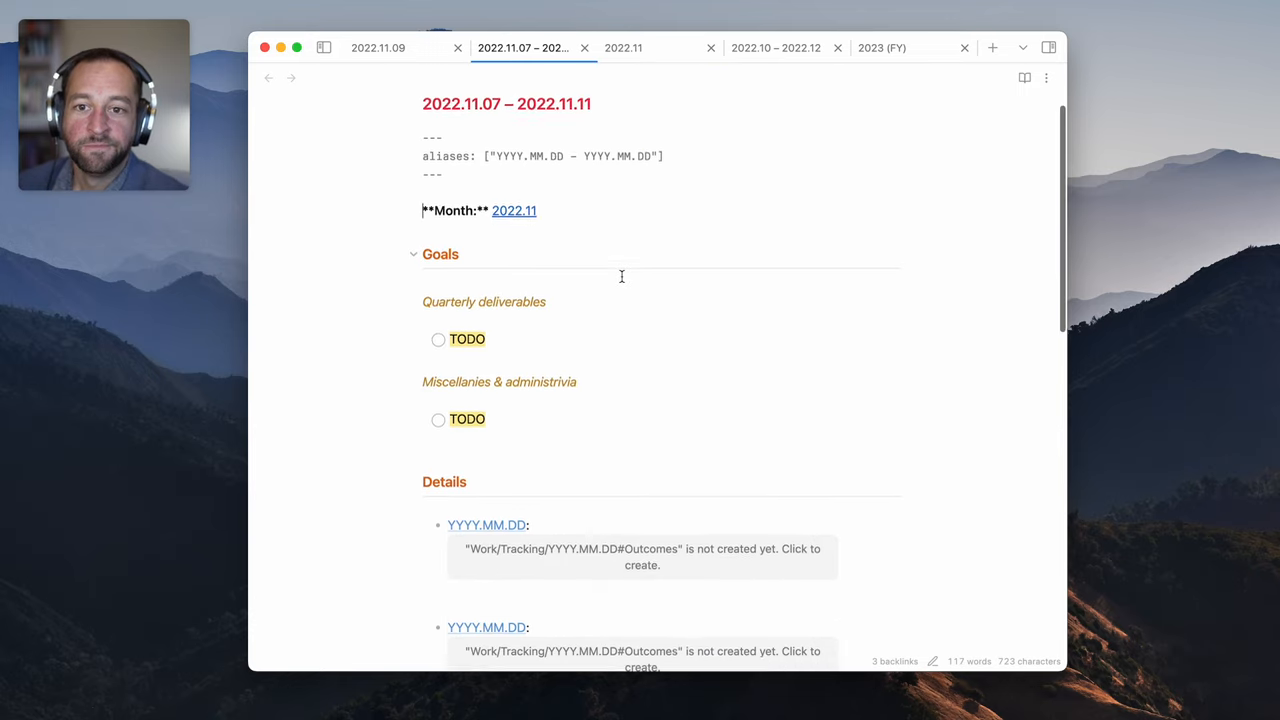
pyautogui.scroll(-3)
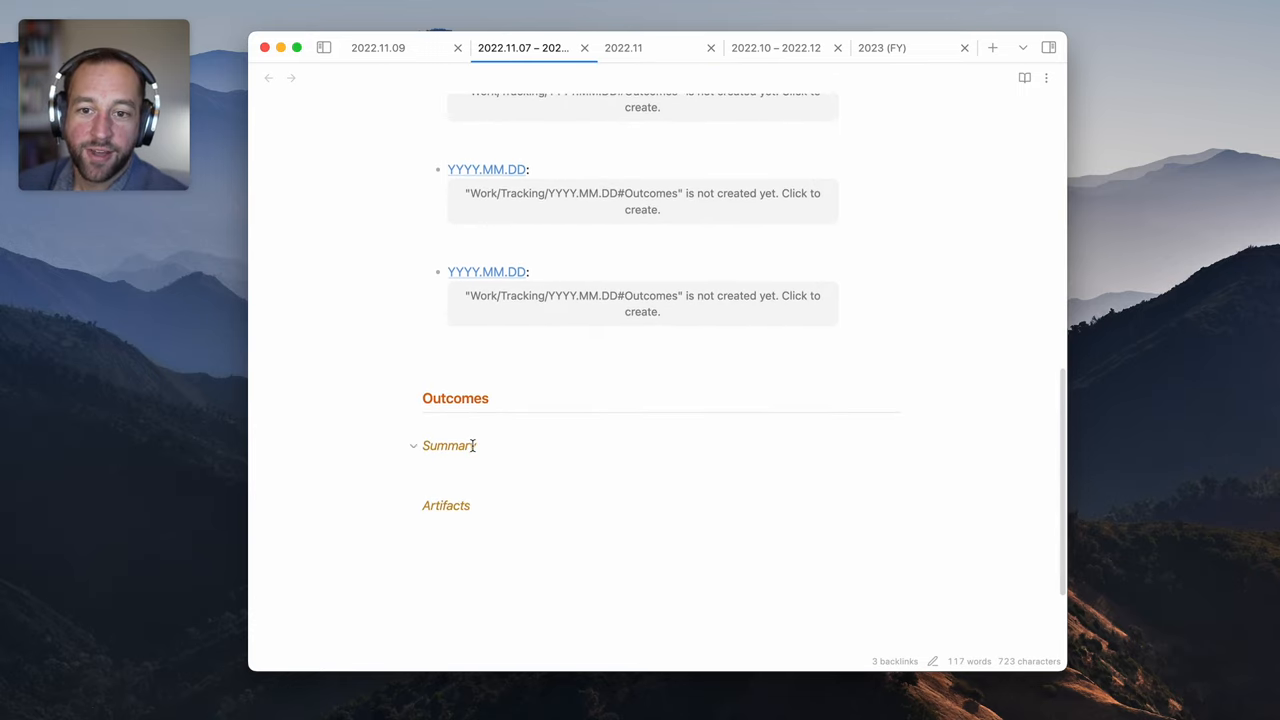
pyautogui.scroll(3)
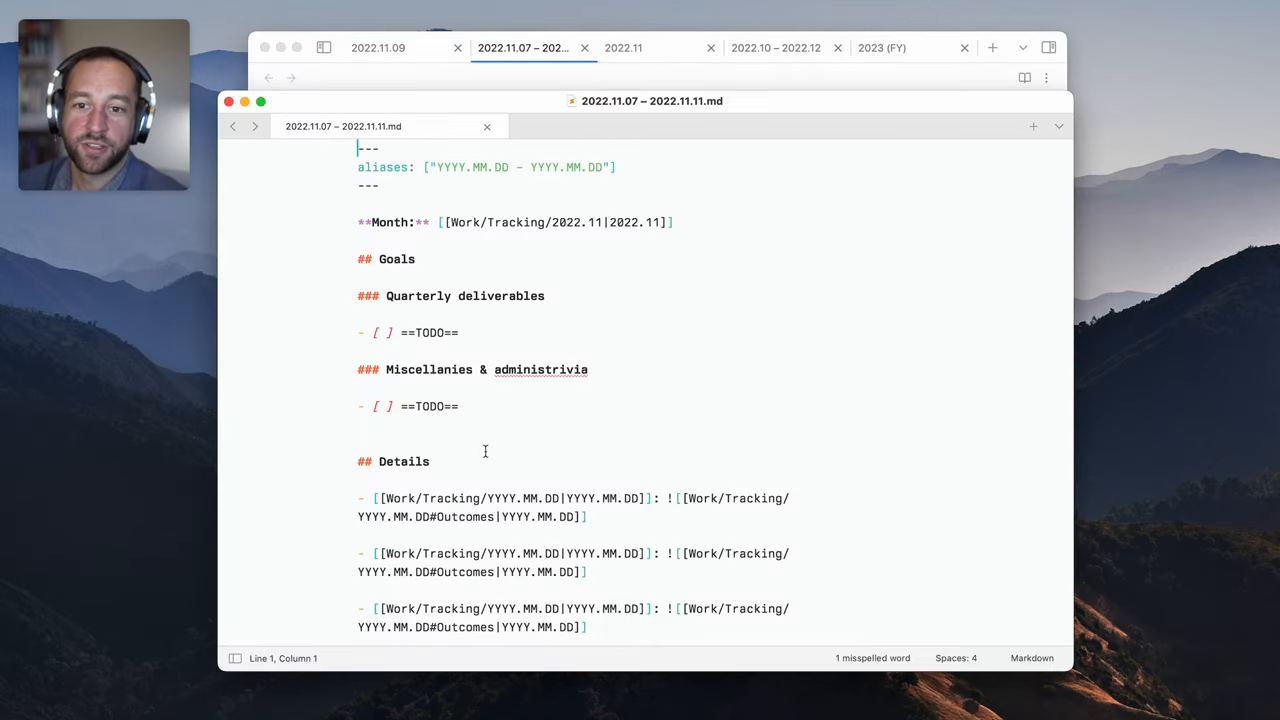
# Fill the first day placeholder with 2022.11.07 and begin a 2022.11 date in the third
pyautogui.press('cmd+d')
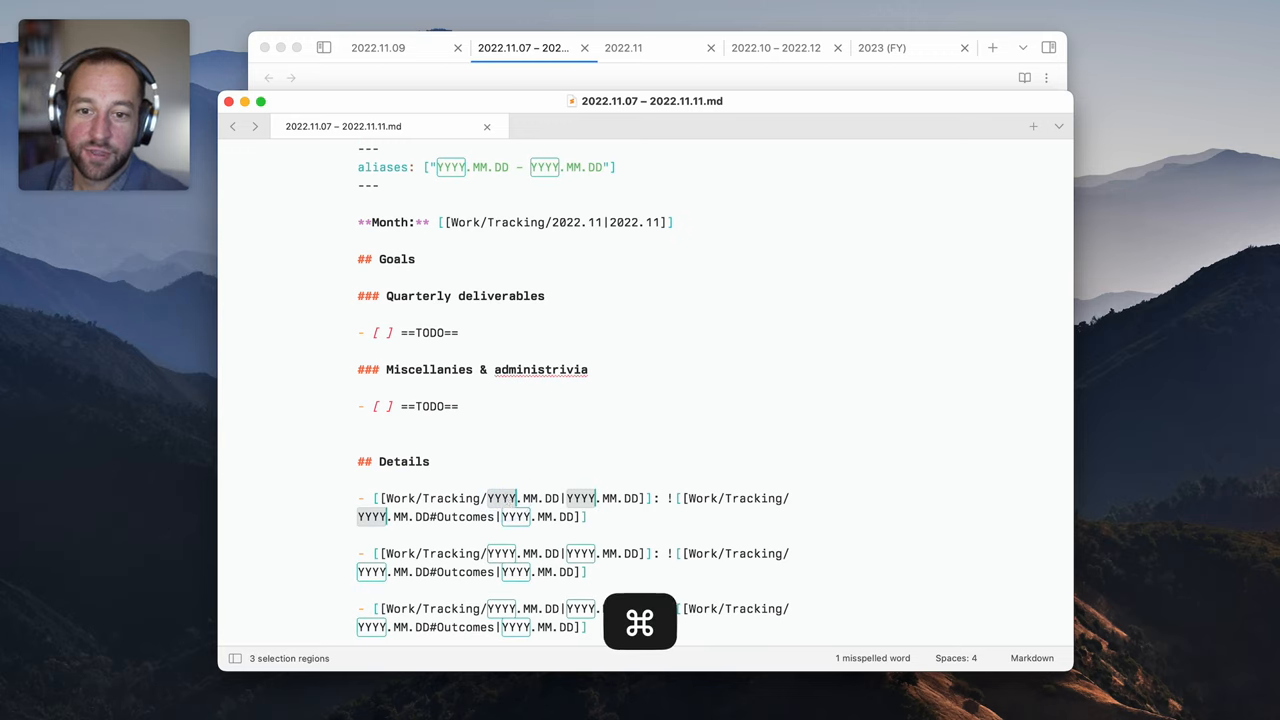
pyautogui.write('2022')
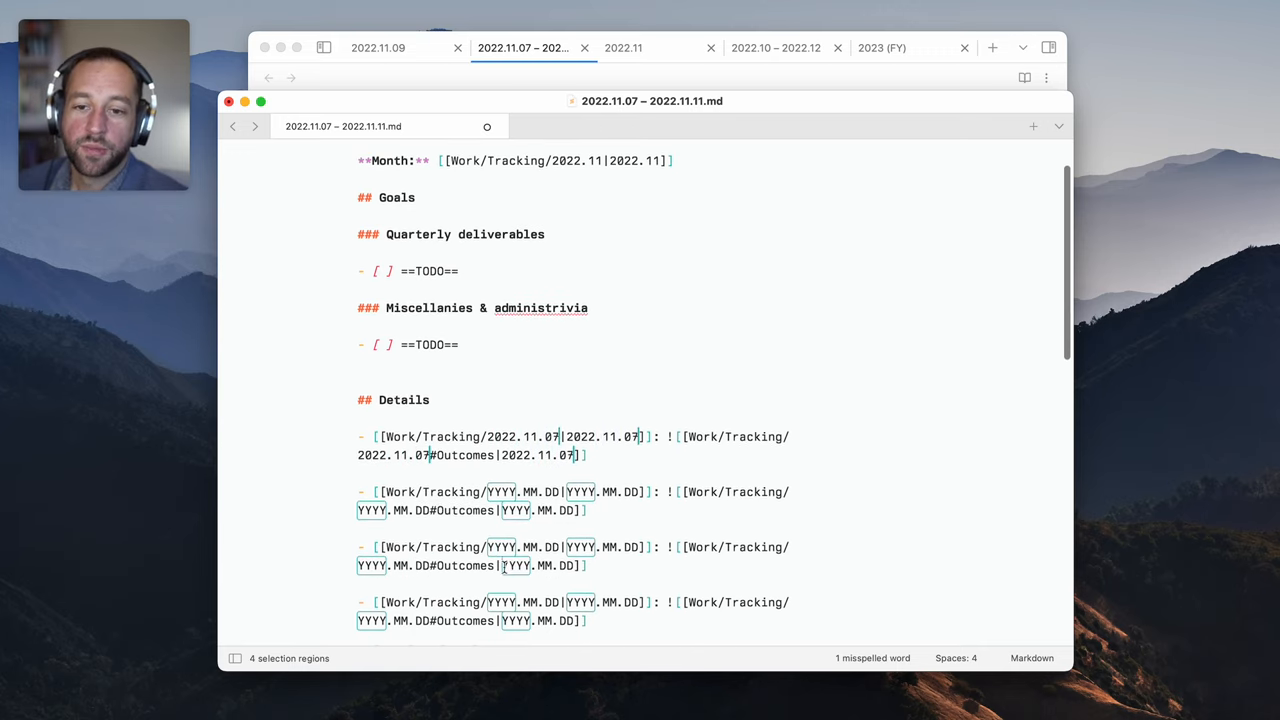
pyautogui.write('2')
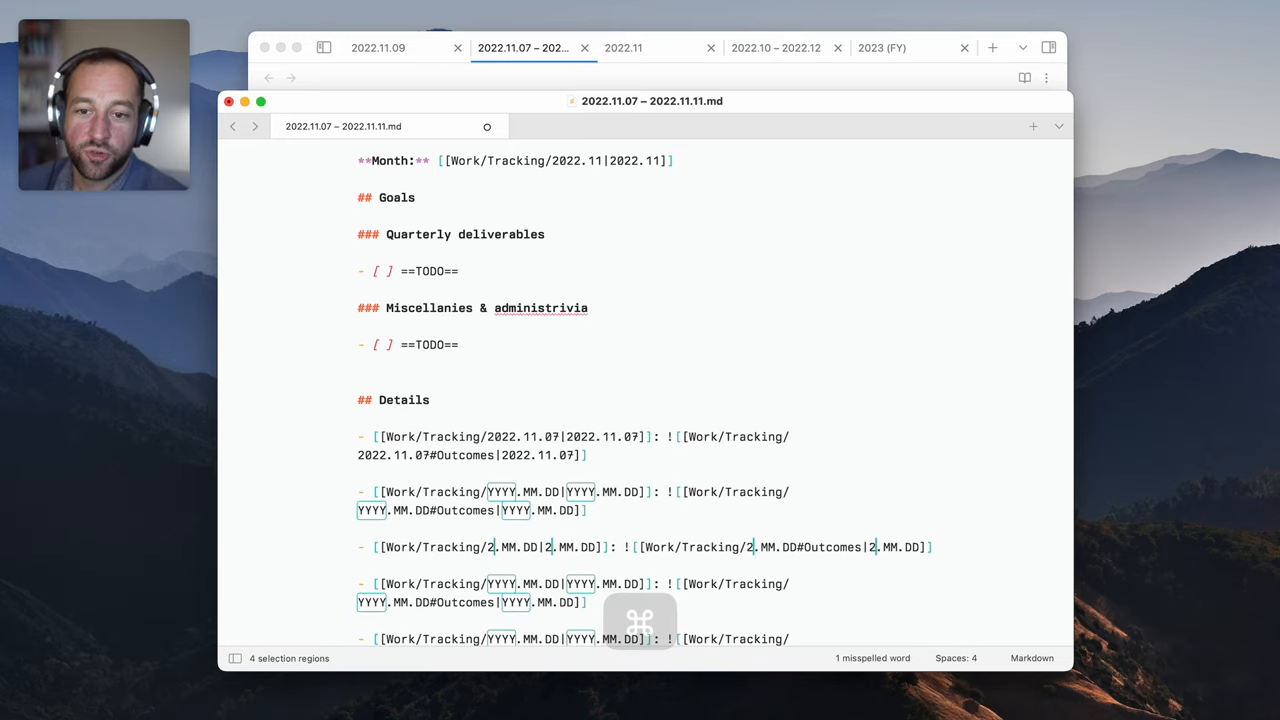
pyautogui.write('2022.11')
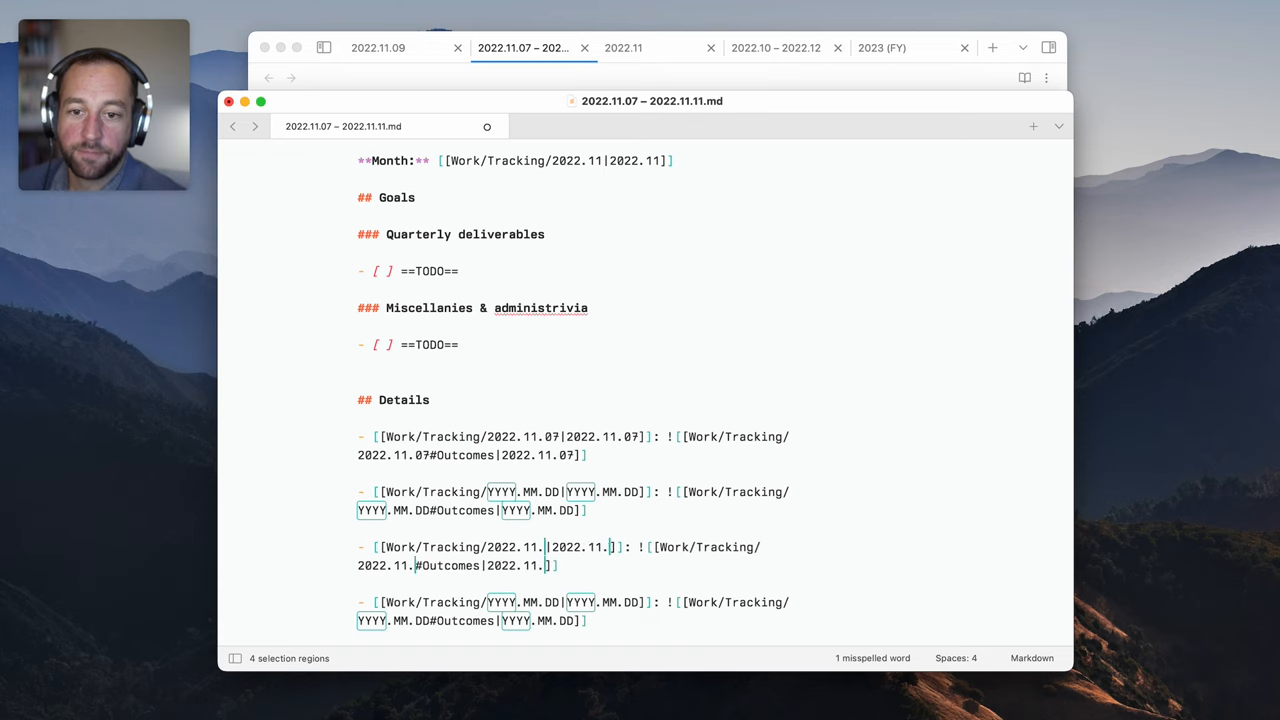
# Scroll the weekly note down to the embedded 2022.11.09 Outcomes and start writing under Summary
pyautogui.click(1024, 78)
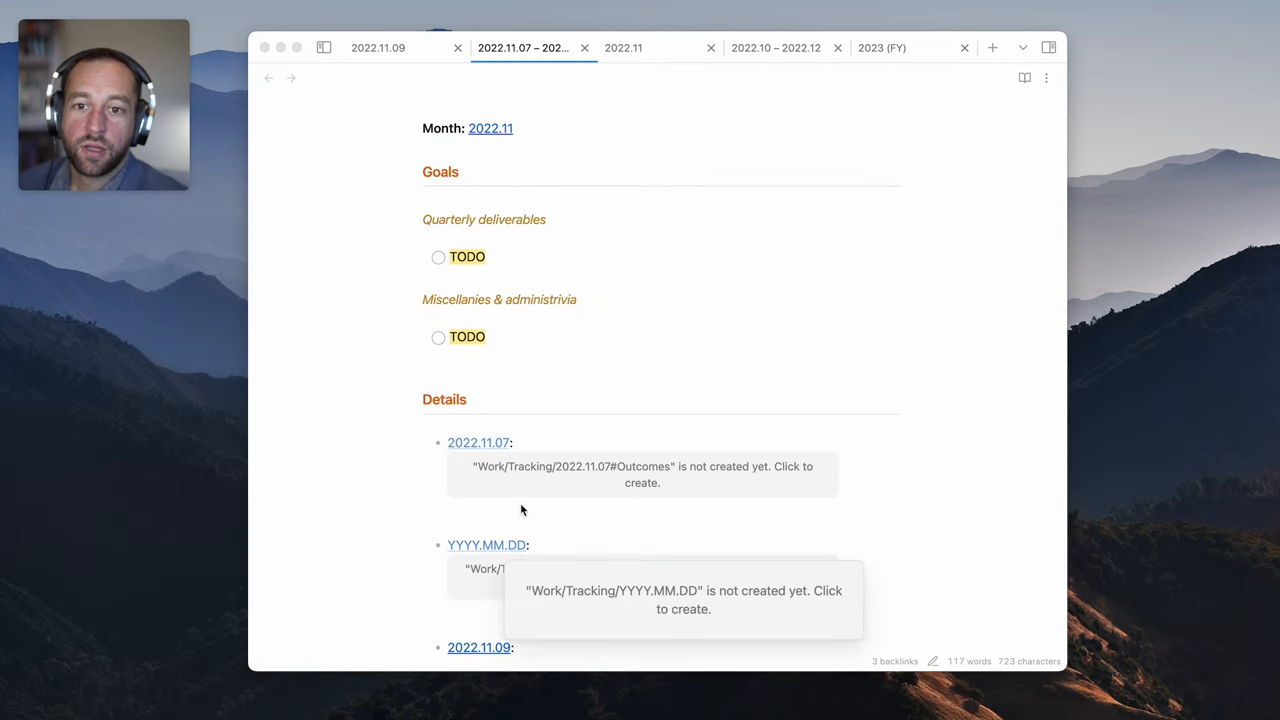
pyautogui.scroll(-3)
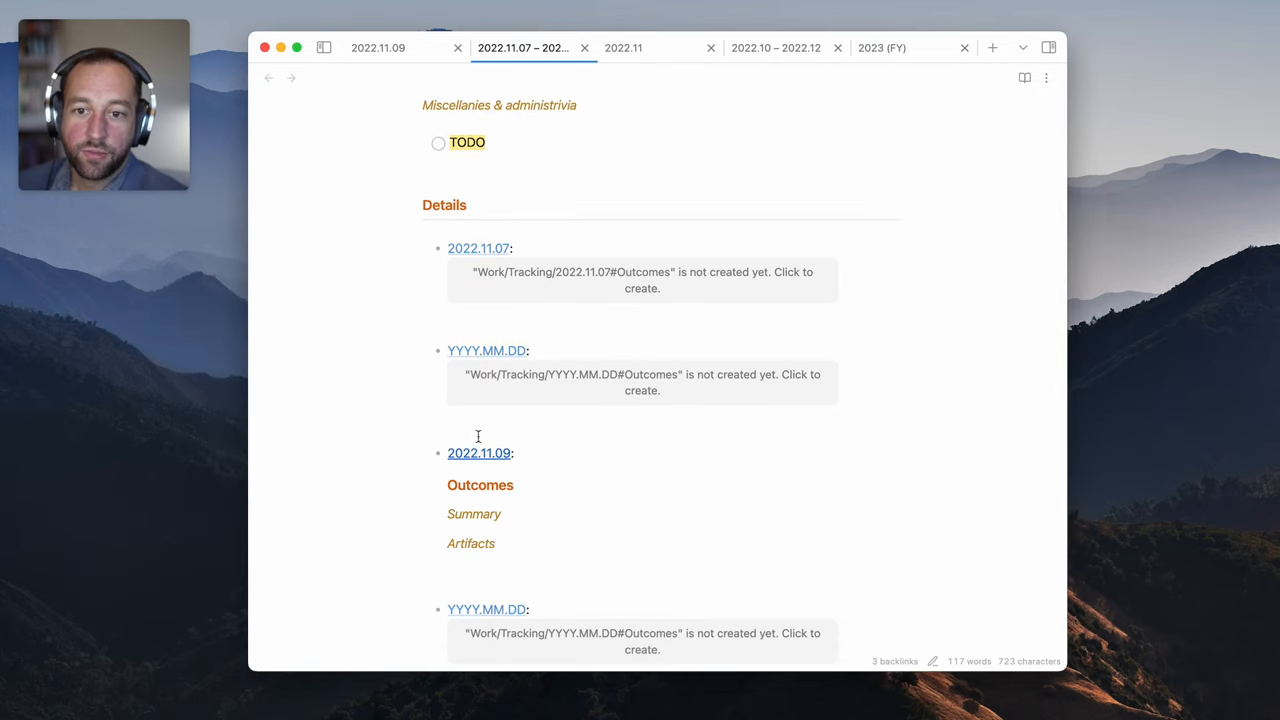
pyautogui.scroll(-3)
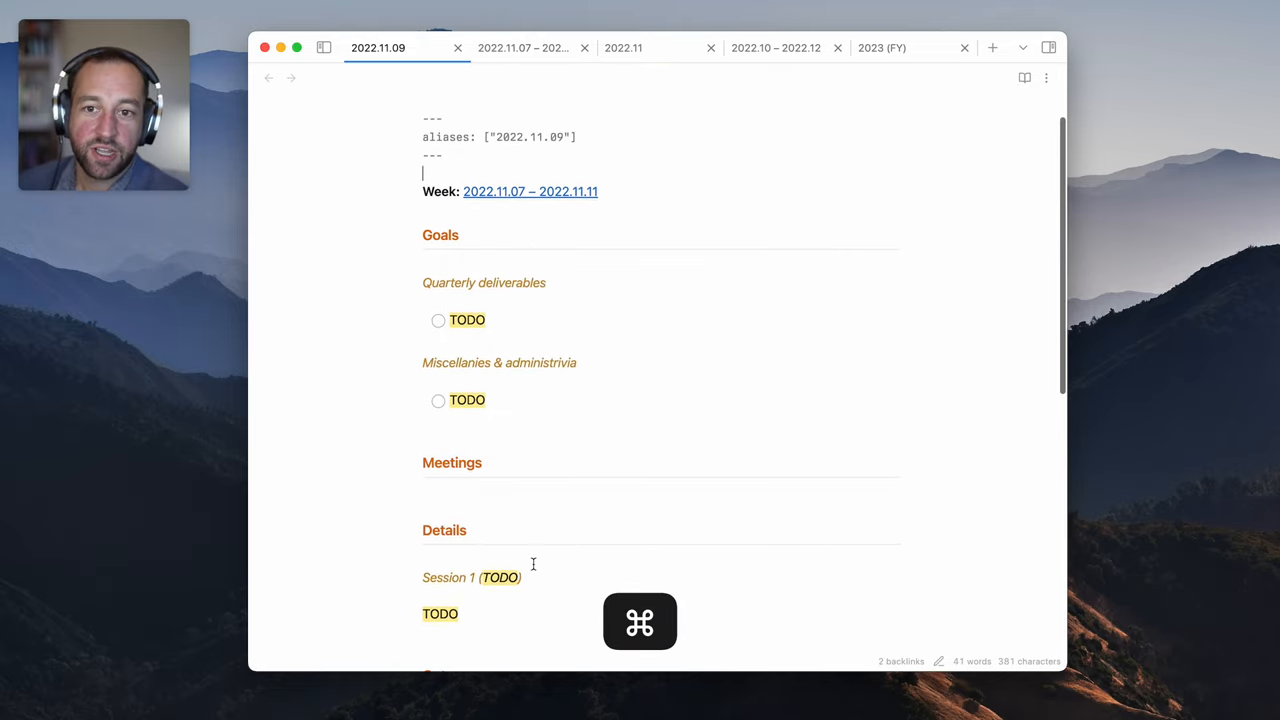
pyautogui.scroll(-3)
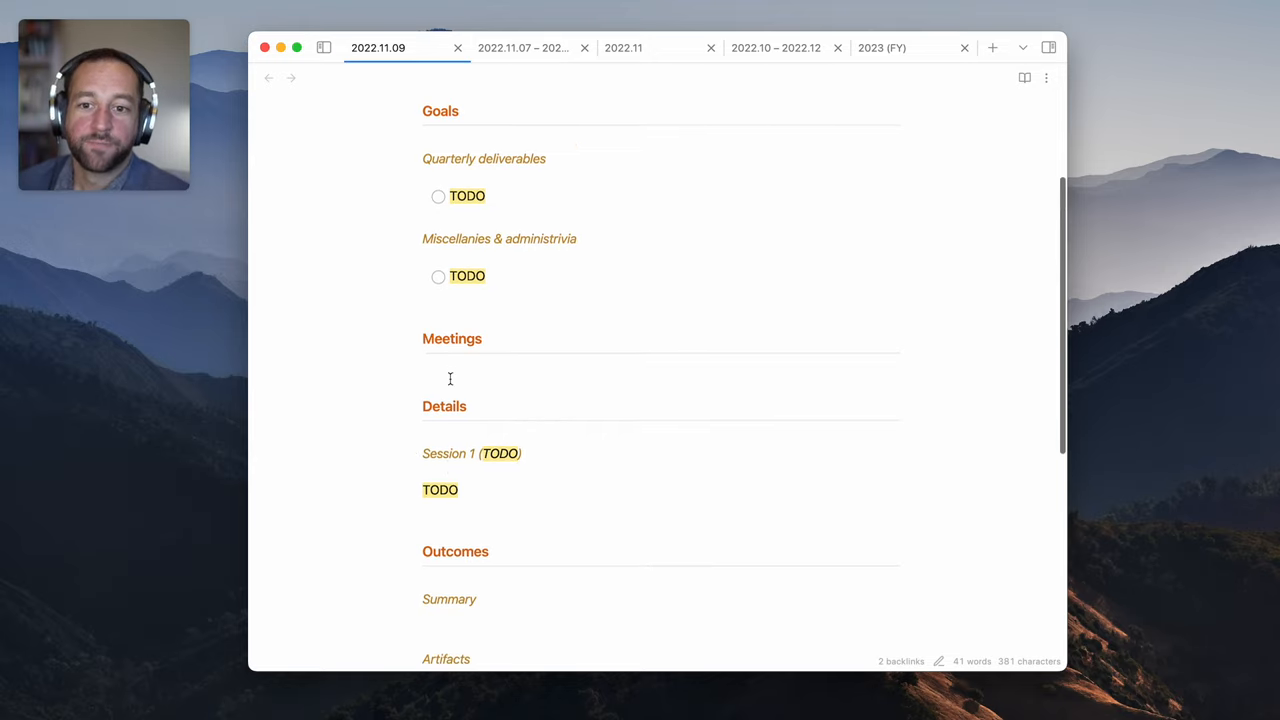
pyautogui.scroll(-3)
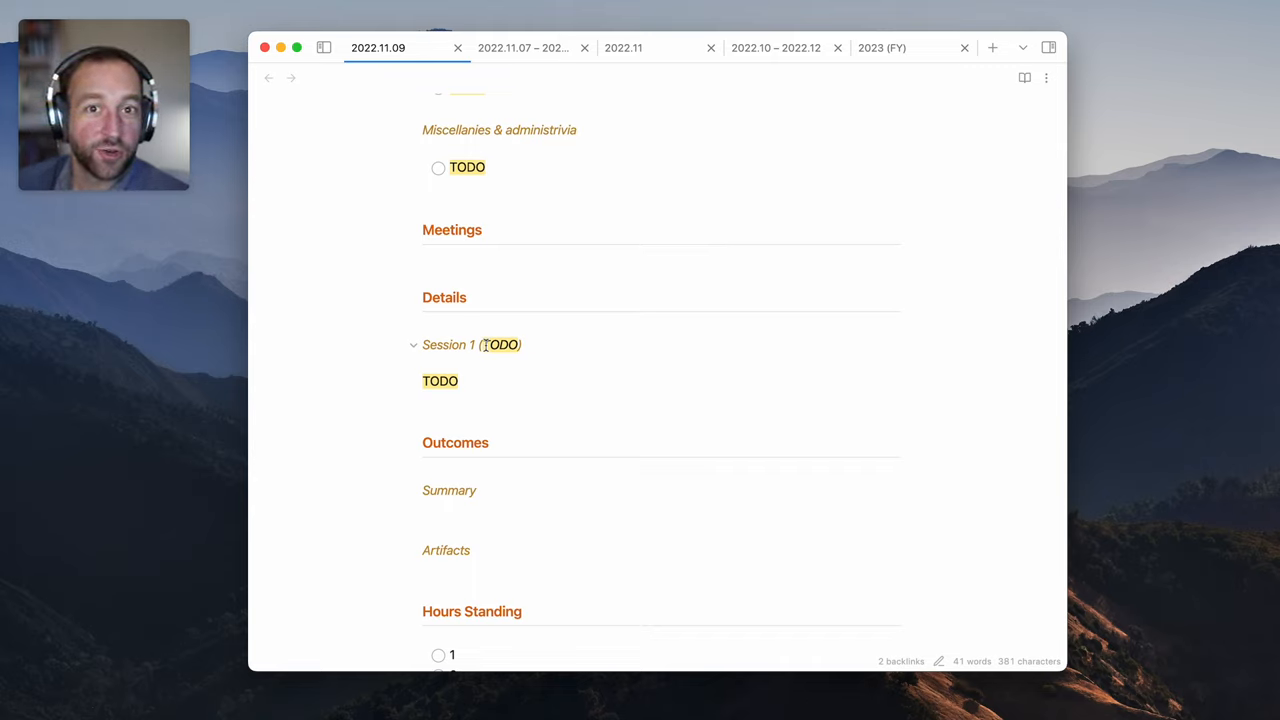
pyautogui.scroll(-3)
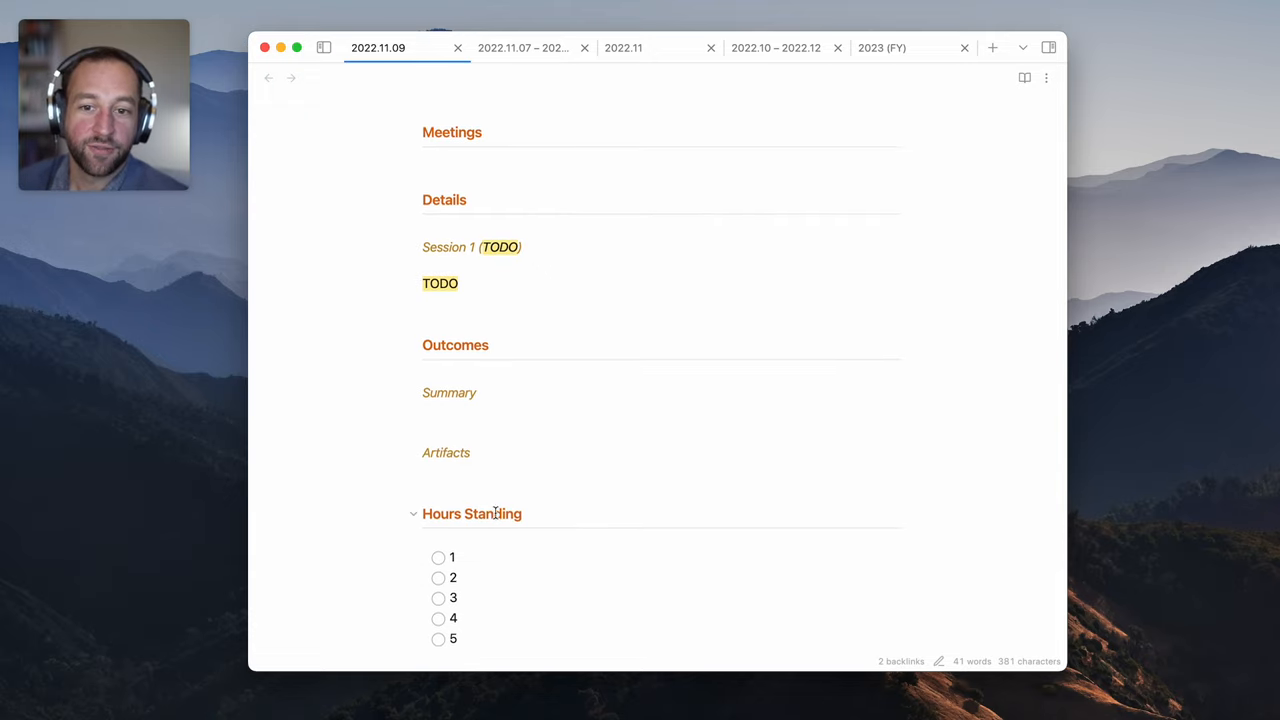
pyautogui.click(413, 513)
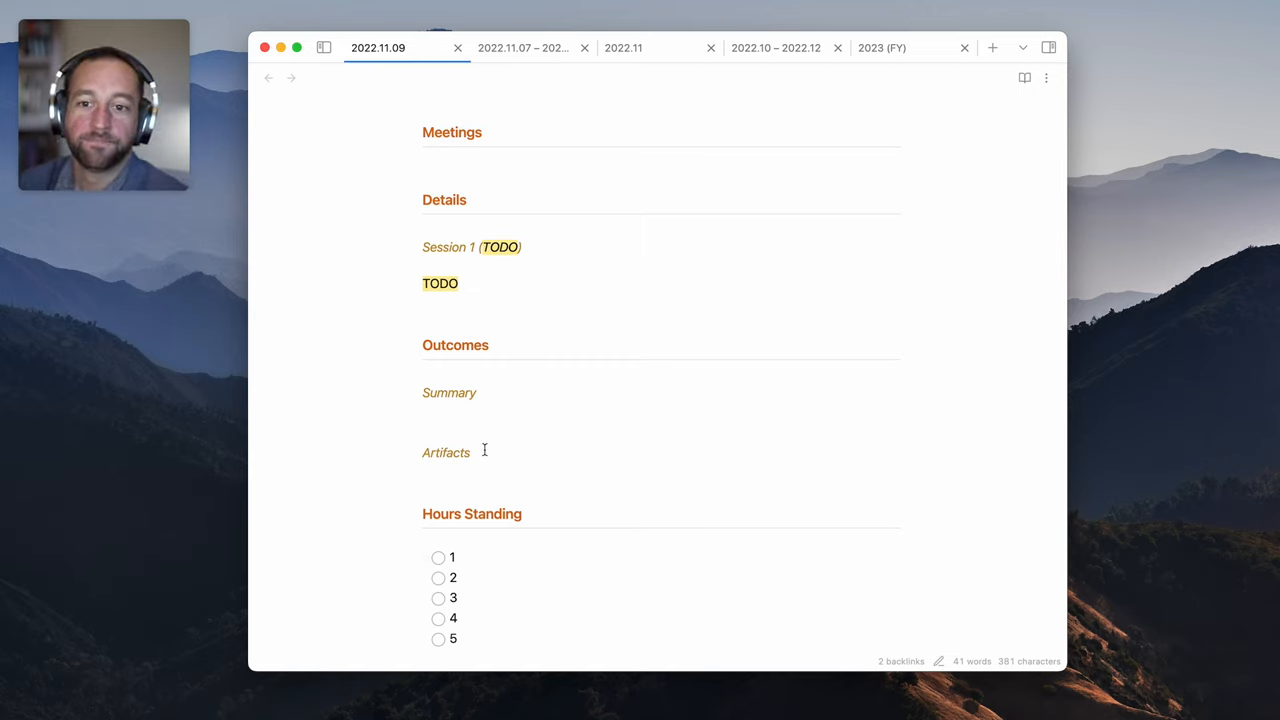
# Write 'Recorded this screencast' and a 'link to screencast' Markdown link in 2022.11.09's Outcomes
pyautogui.write('Rec')
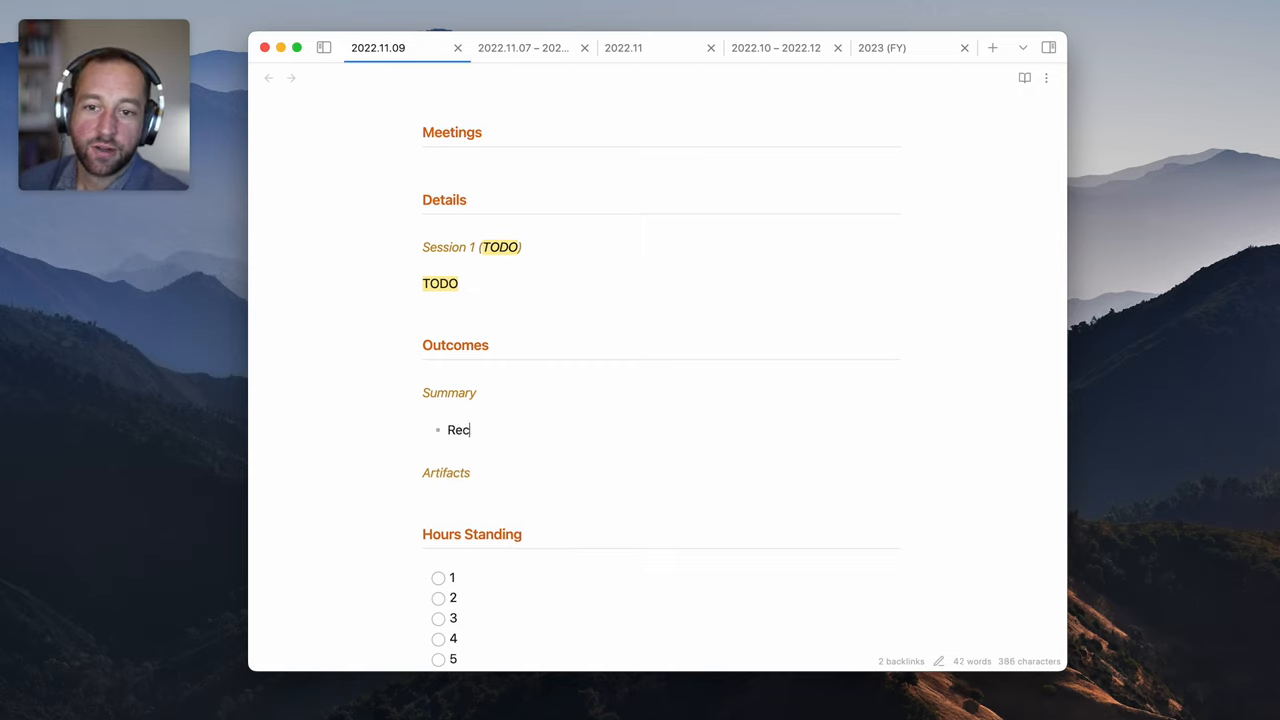
pyautogui.write('orded this screencast')
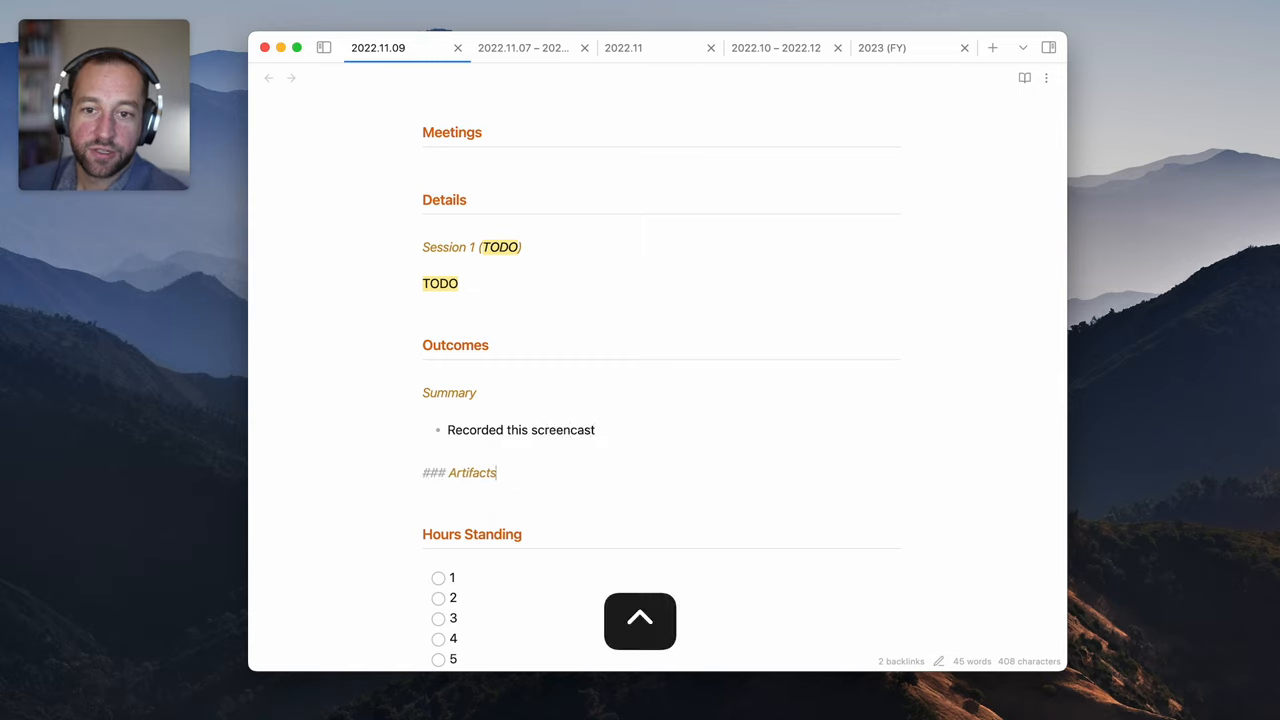
pyautogui.write('[link to ]')
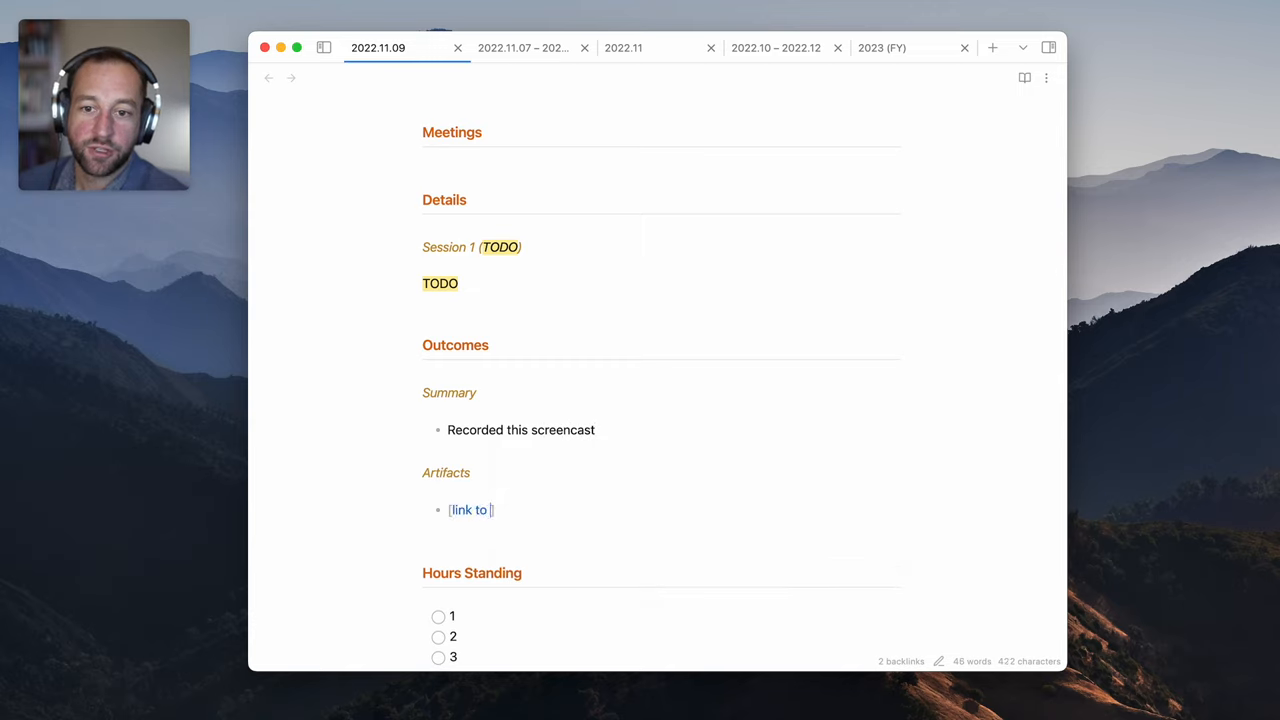
pyautogui.write('screencast]()')
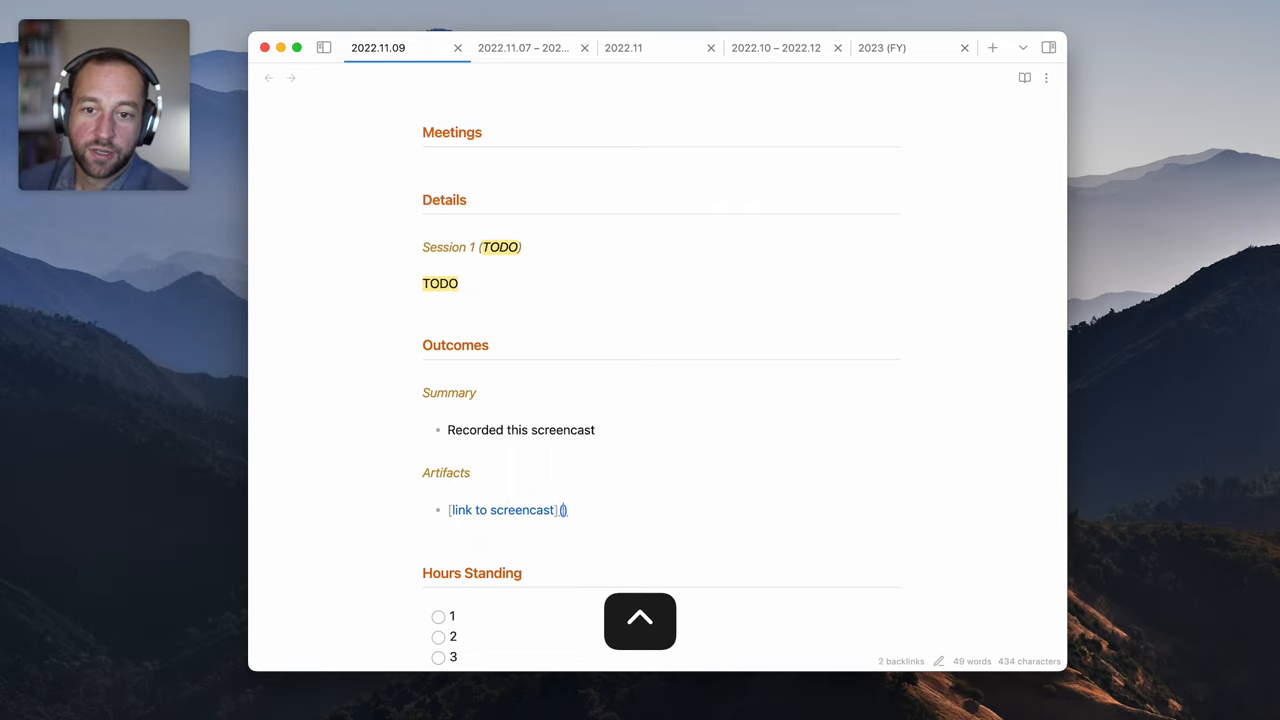
pyautogui.write('some yout')
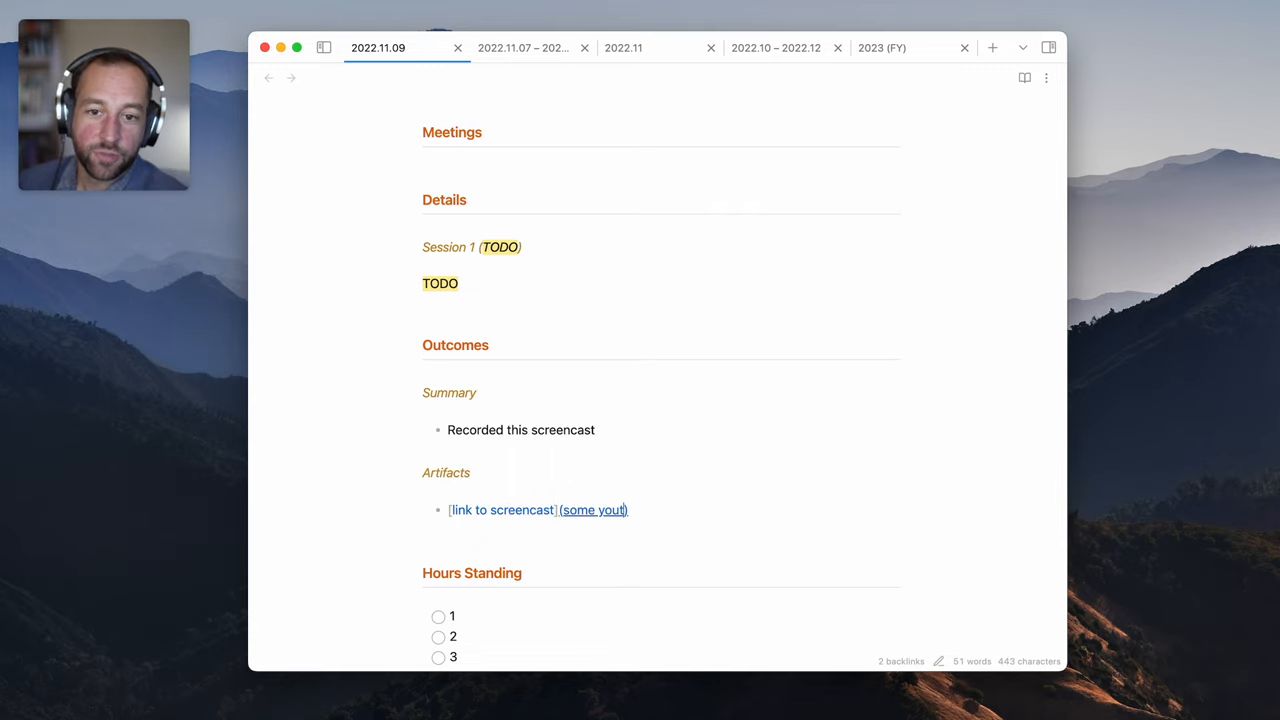
pyautogui.click(523, 47)
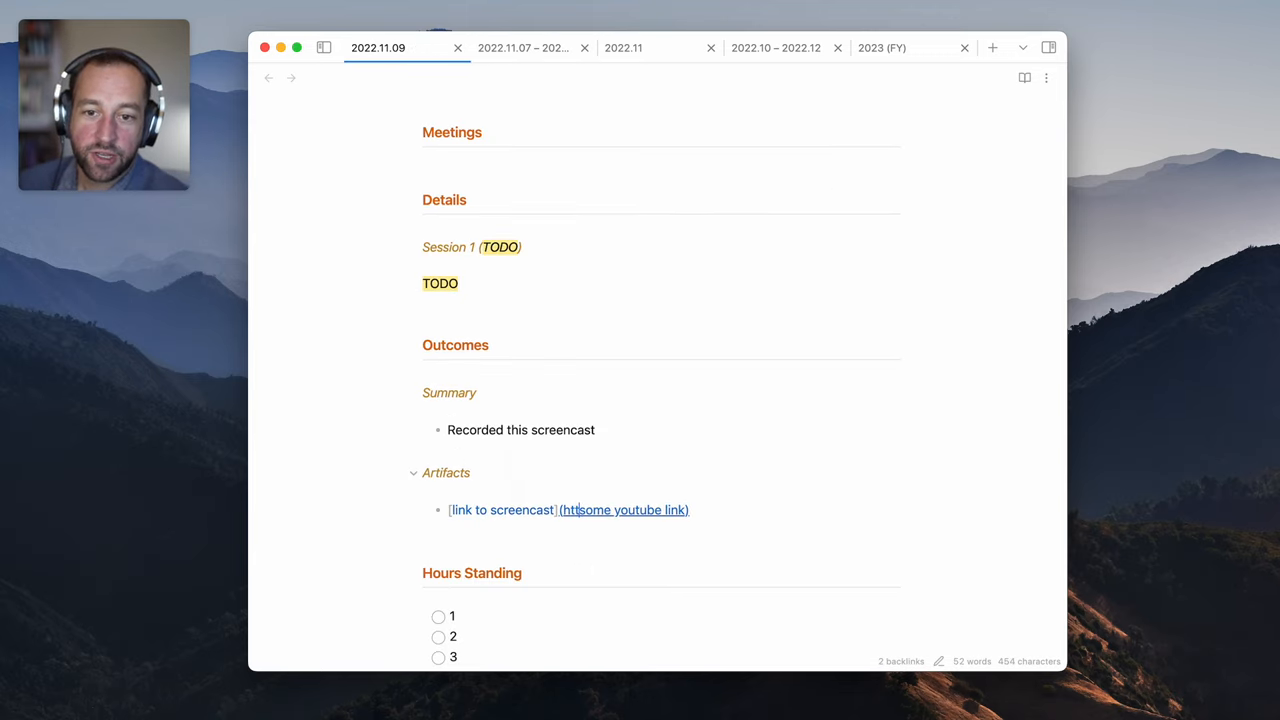
pyautogui.write('https://example.com/')
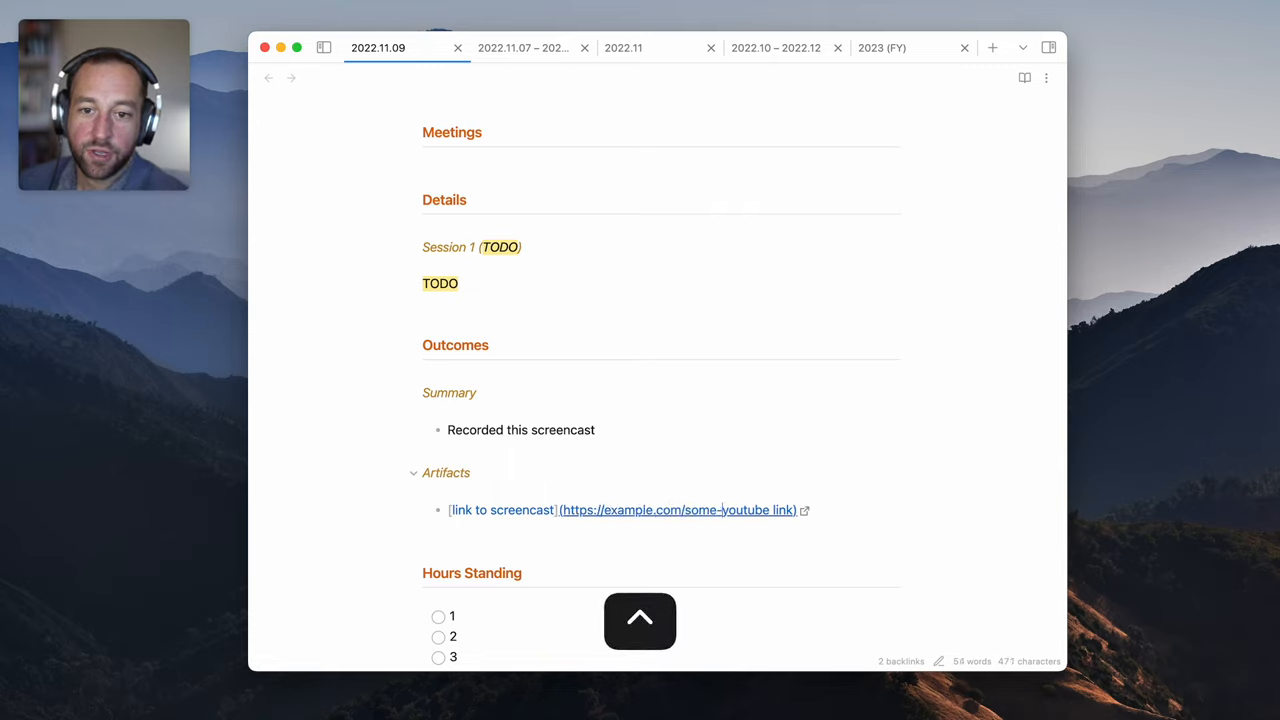
pyautogui.click(523, 47)
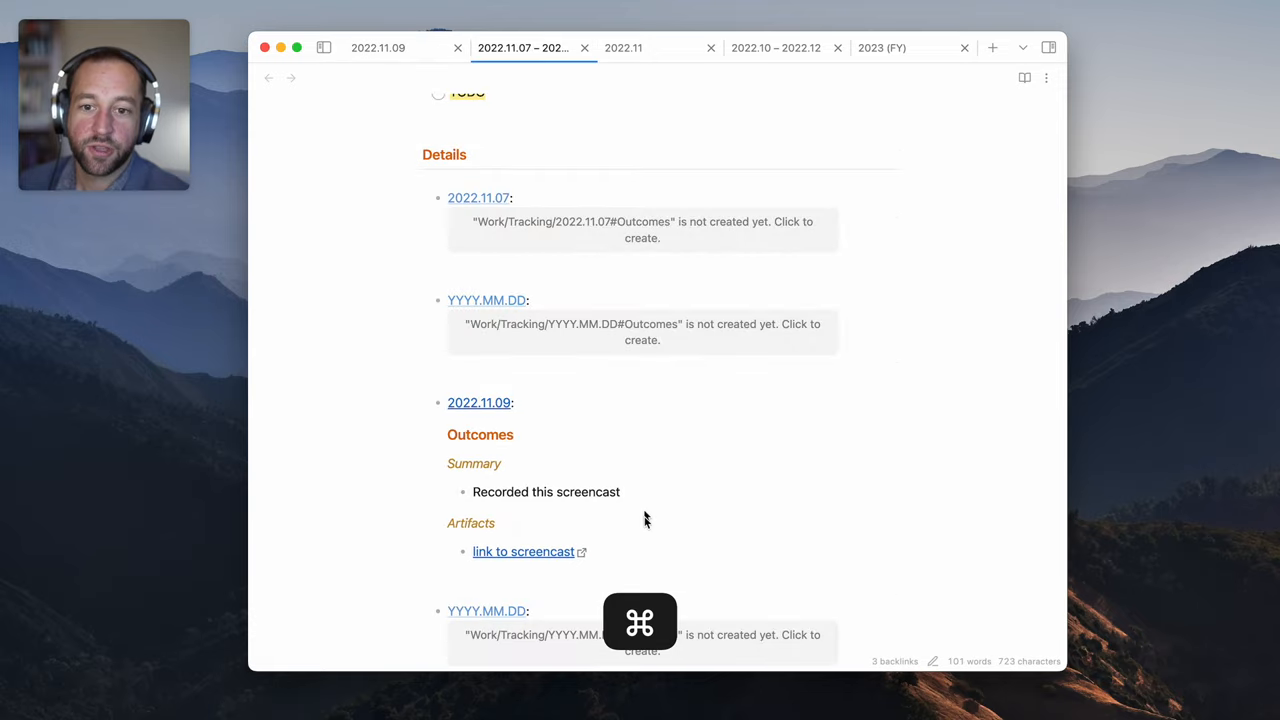
pyautogui.scroll(-3)
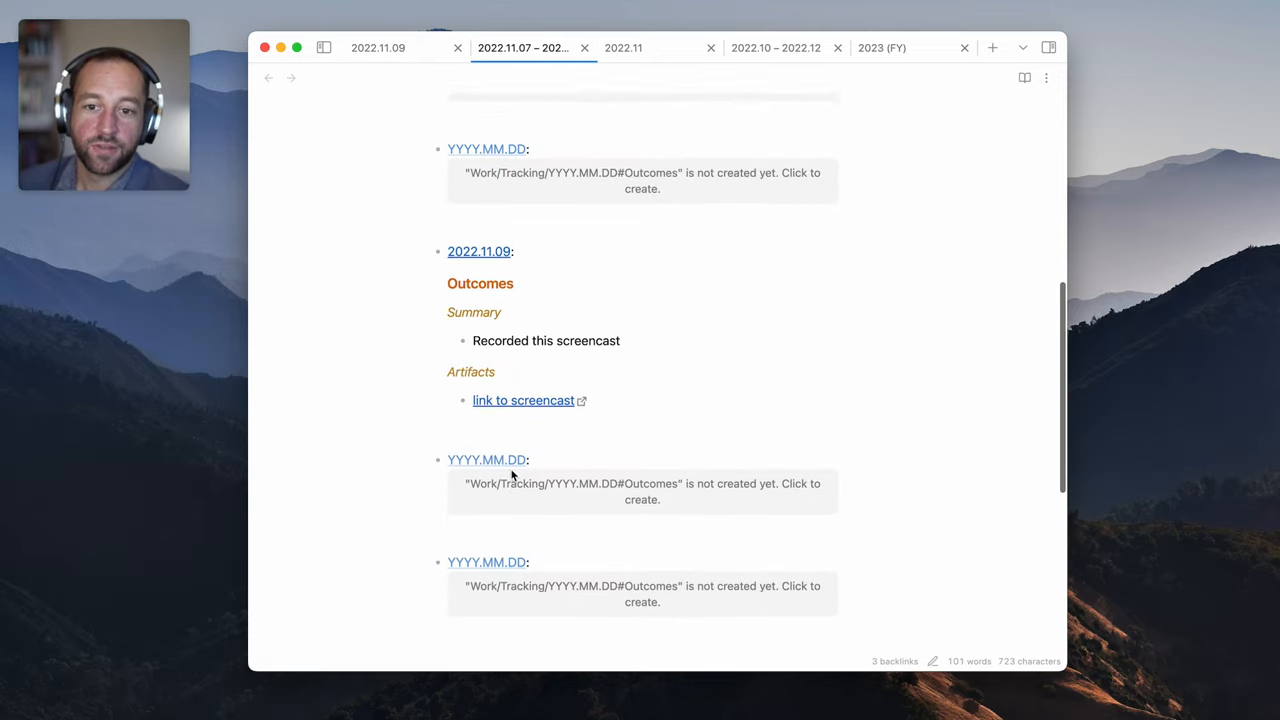
pyautogui.scroll(-3)
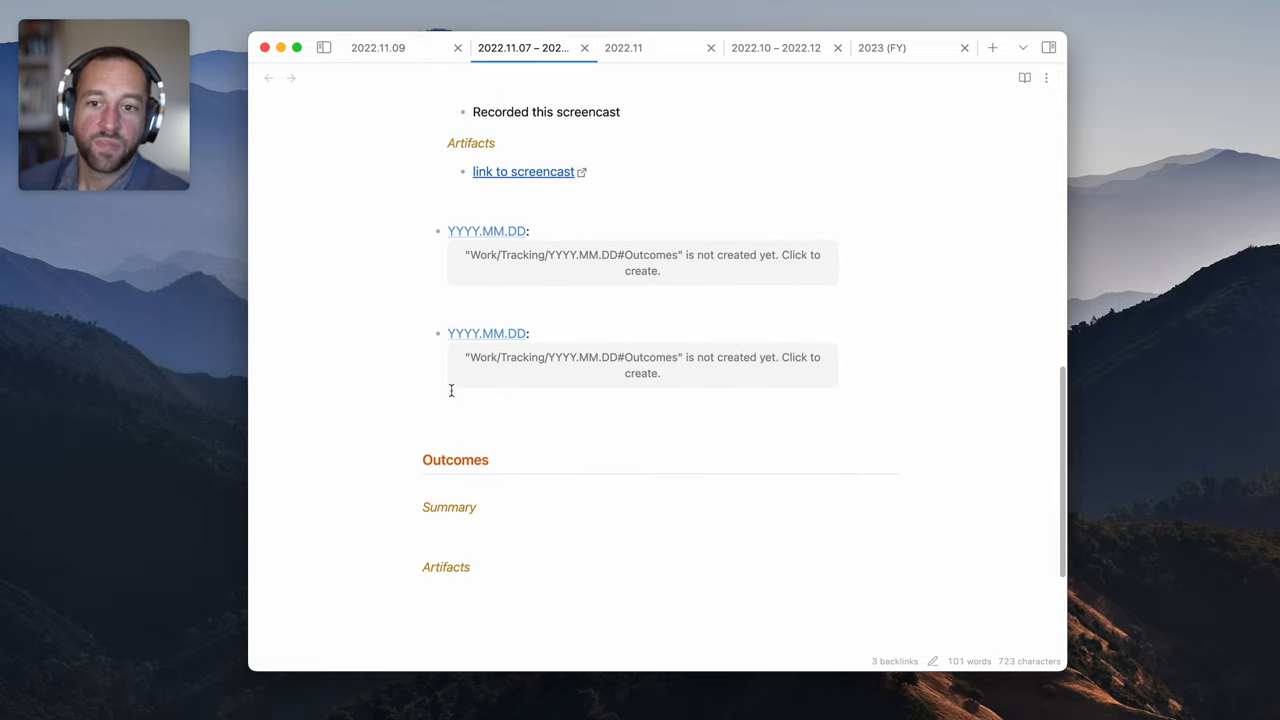
pyautogui.scroll(-3)
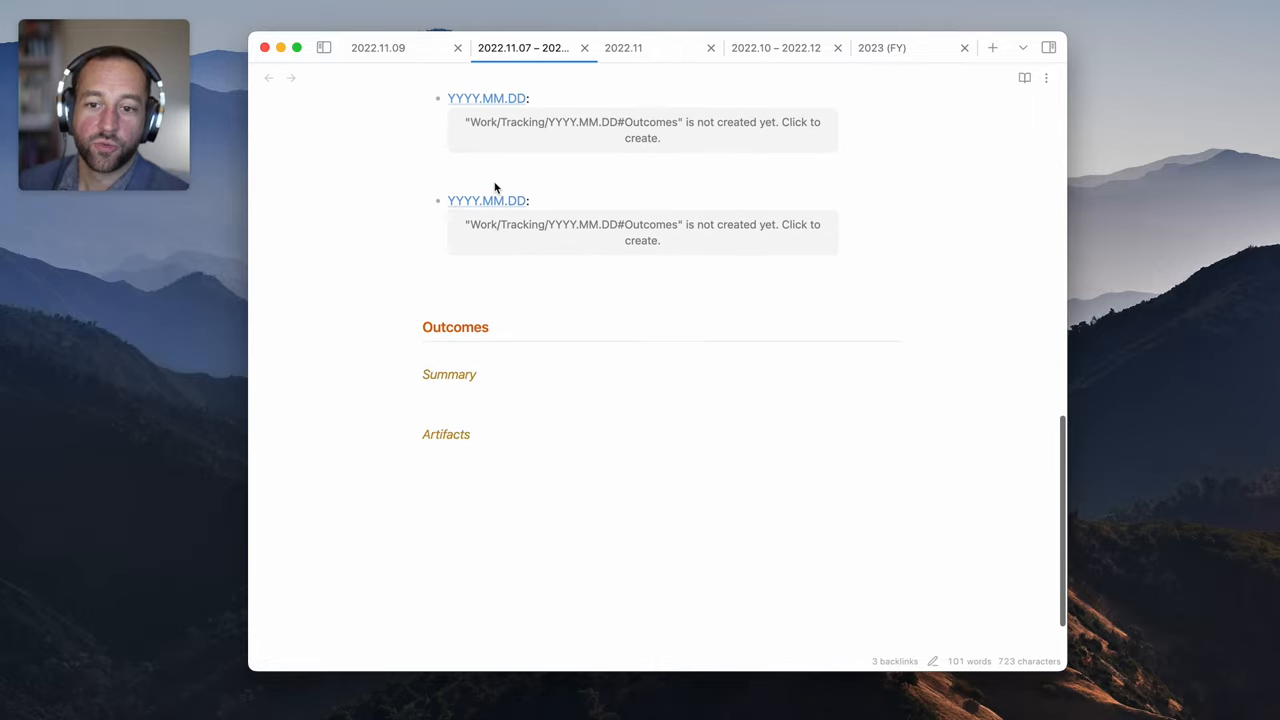
pyautogui.scroll(3)
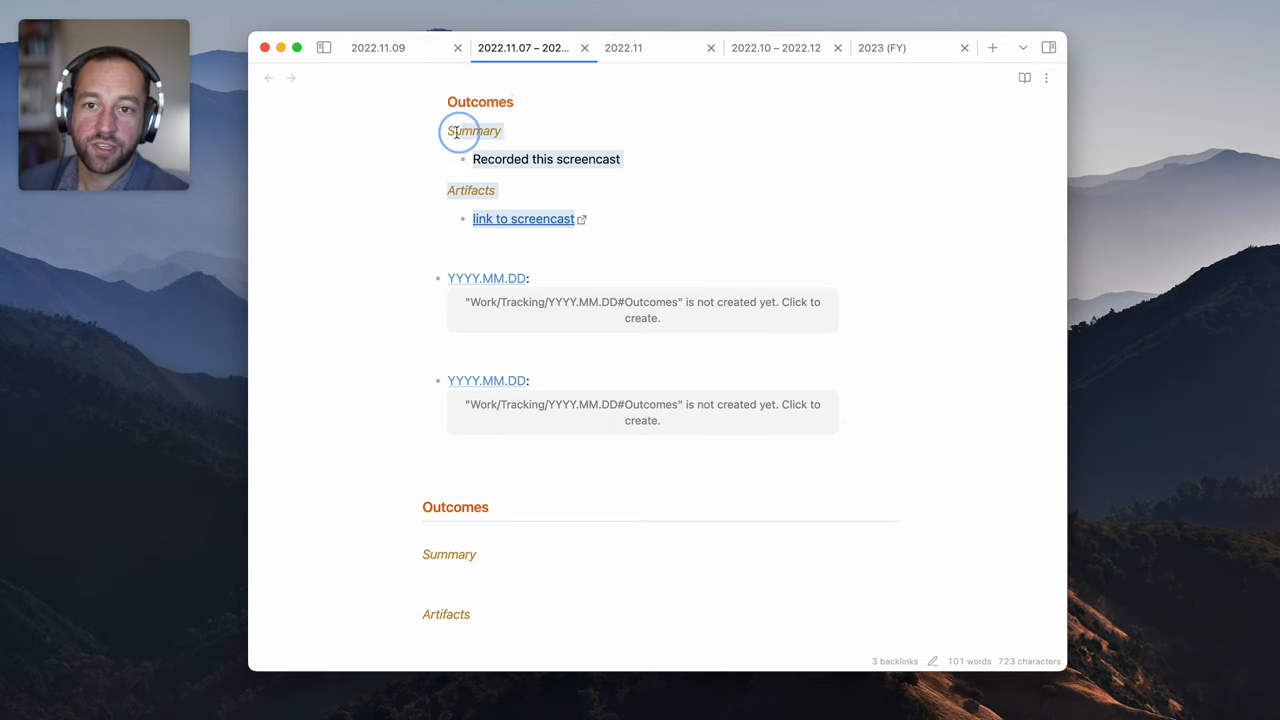
pyautogui.scroll(-3)
pyautogui.write('Recorded this screencast')
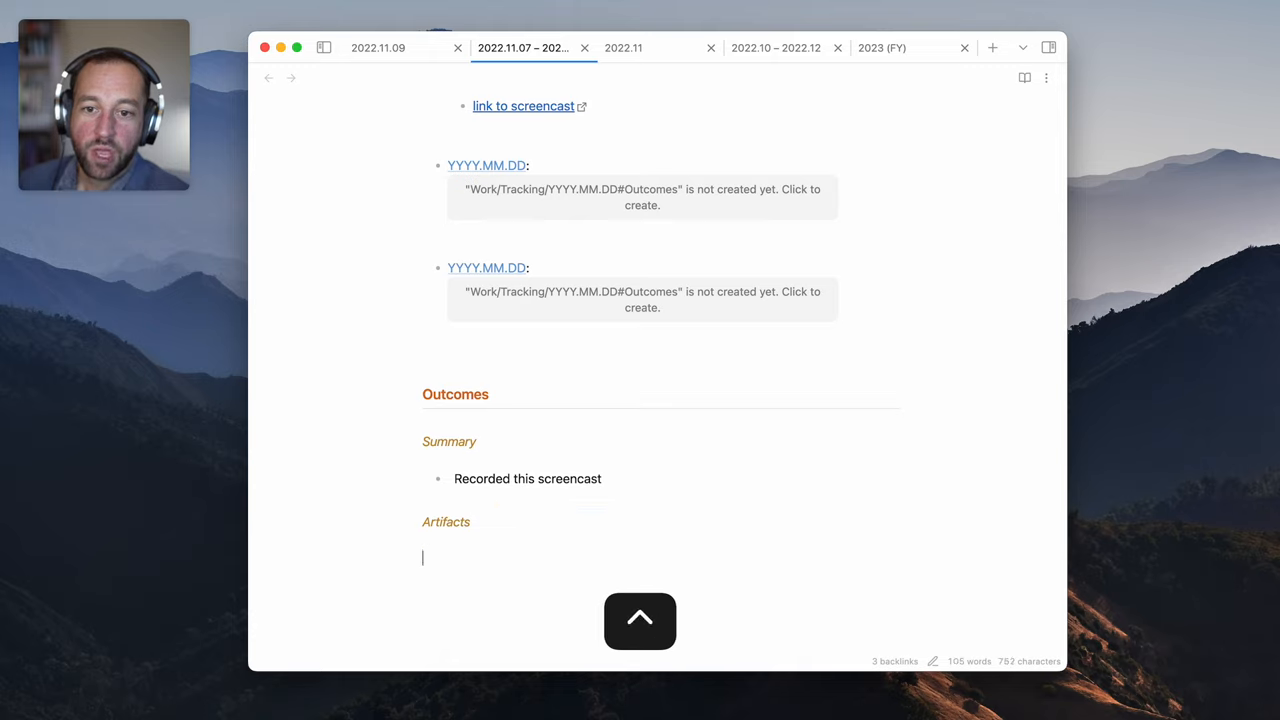
pyautogui.write('[link to screencast](https://example.com/some-youtube-link)')
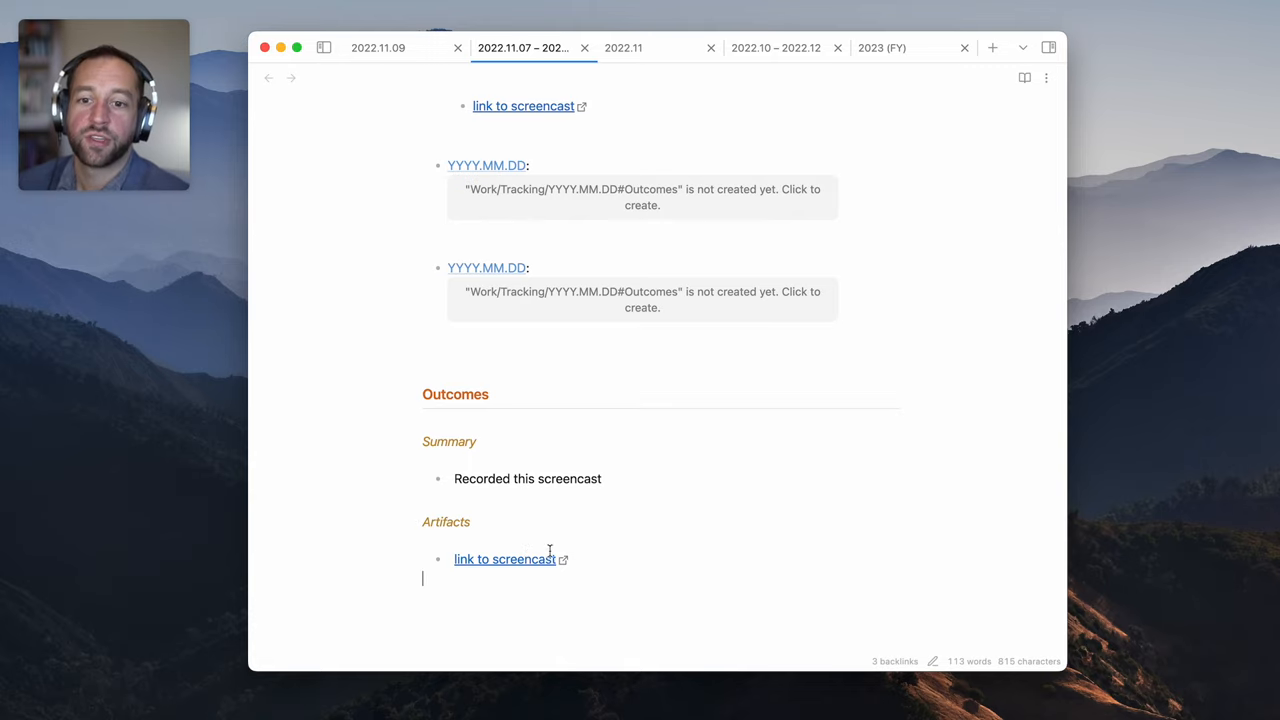
pyautogui.scroll(3)
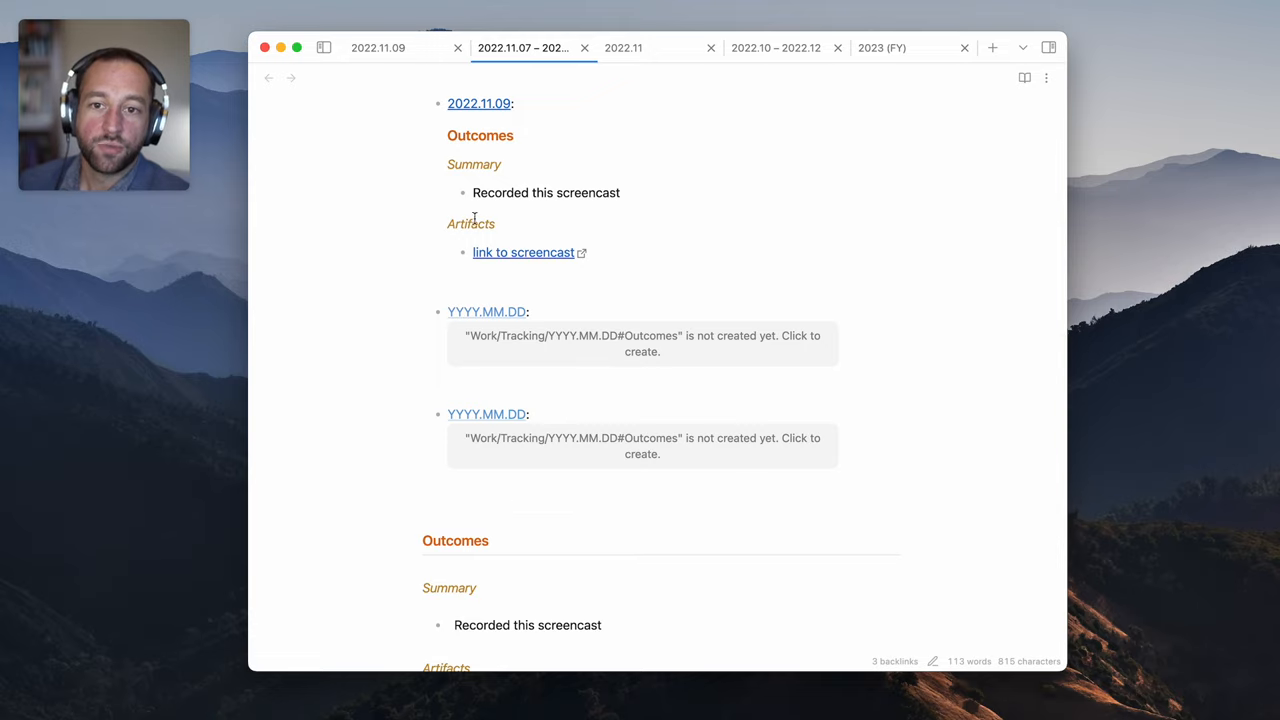
pyautogui.scroll(-3)
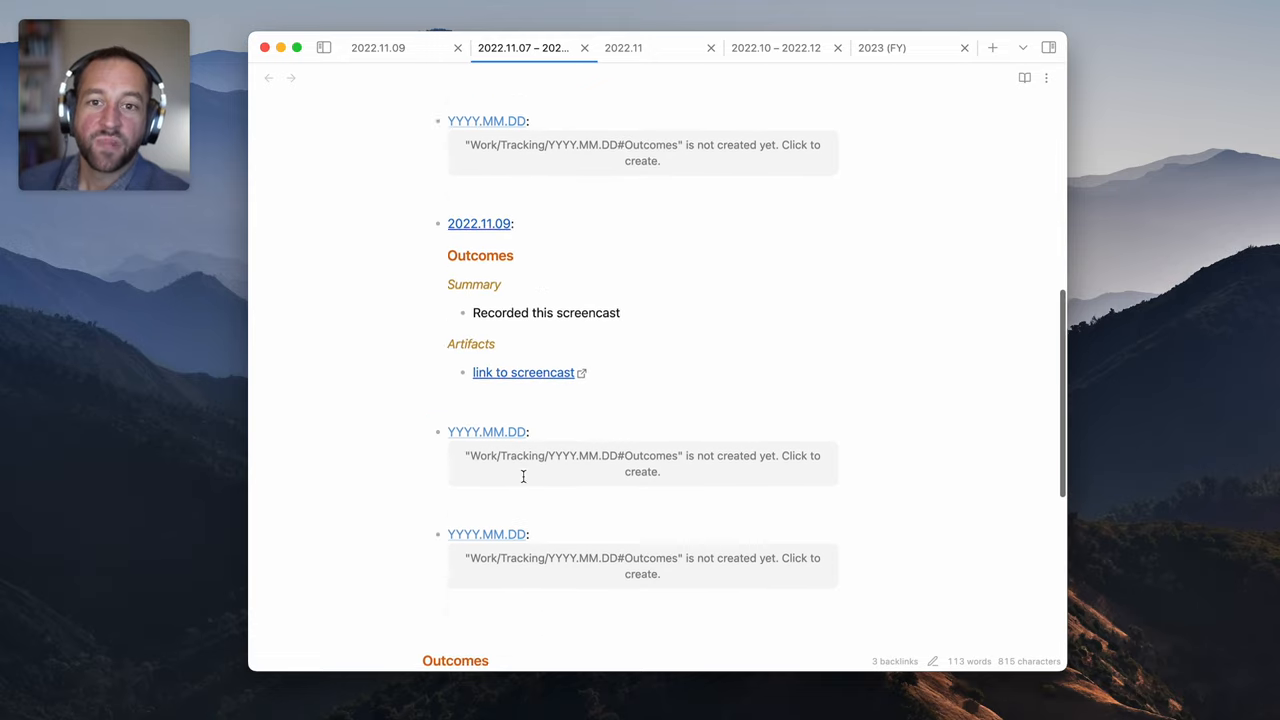
# Review 2022.11's embedded screencast outcomes, briefly glancing at the weekly note
pyautogui.click(623, 47)
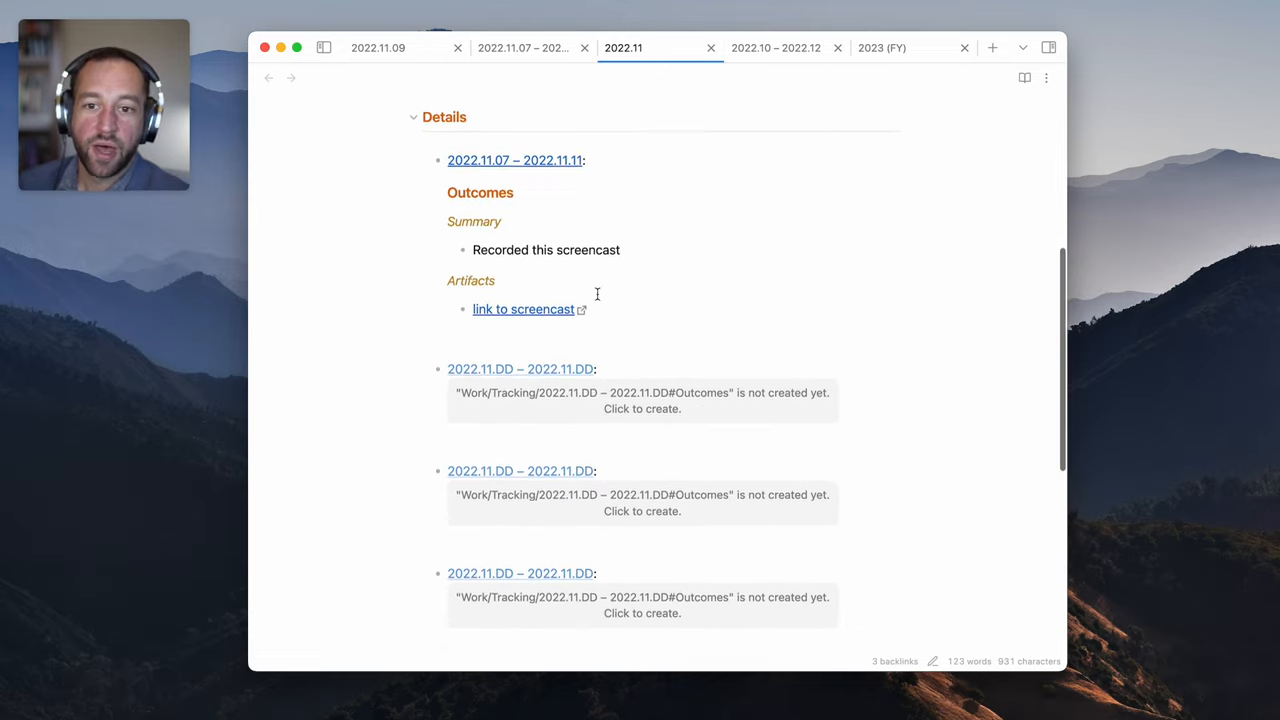
pyautogui.scroll(-3)
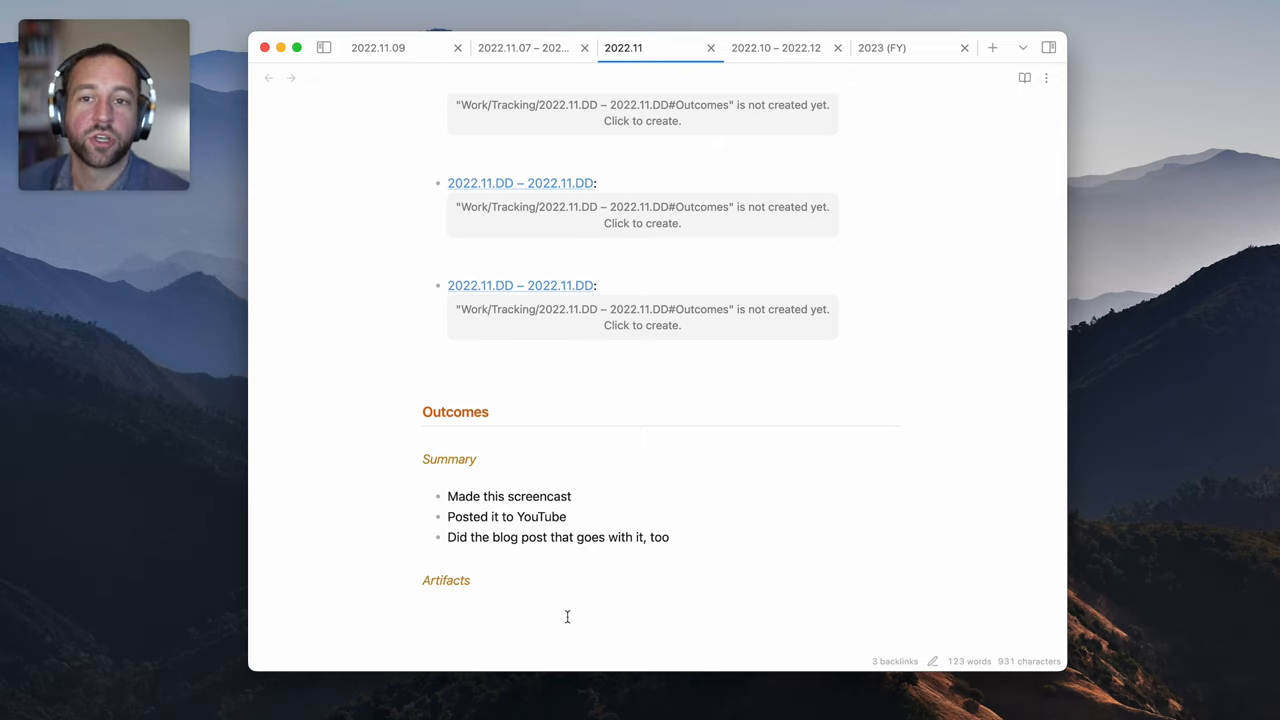
pyautogui.moveTo(535, 602)
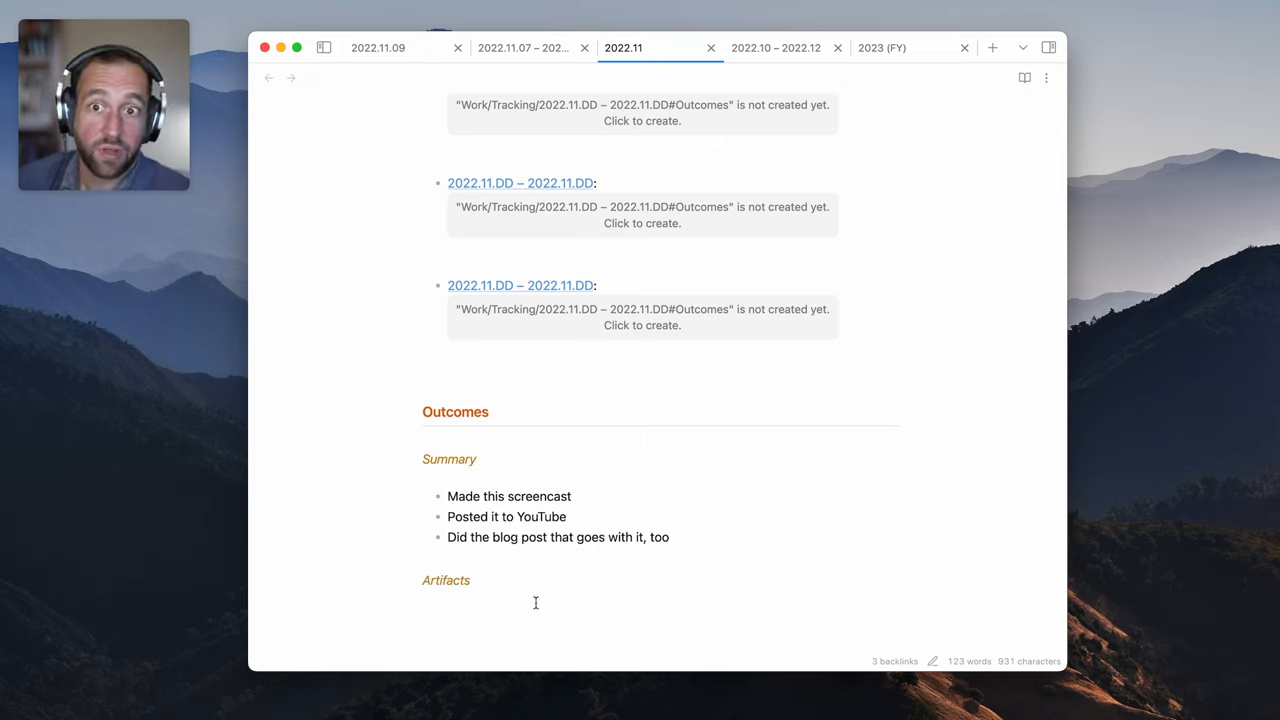
pyautogui.click(522, 47)
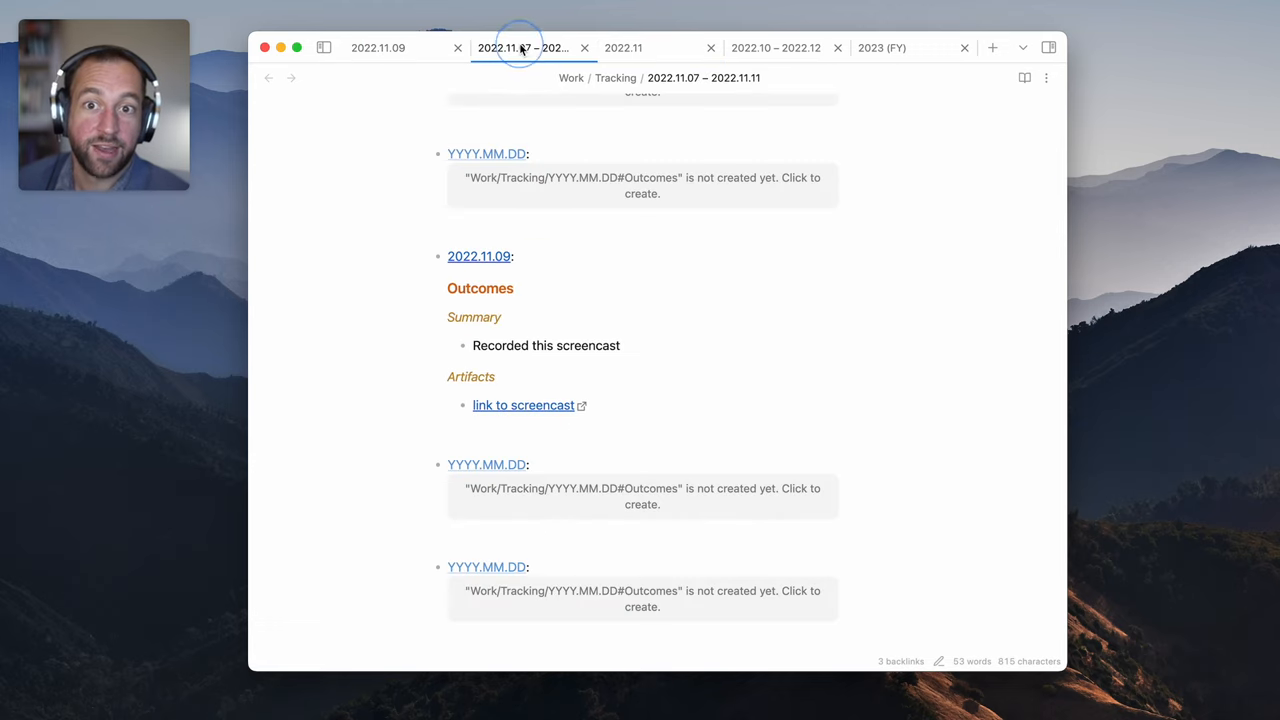
pyautogui.click(623, 47)
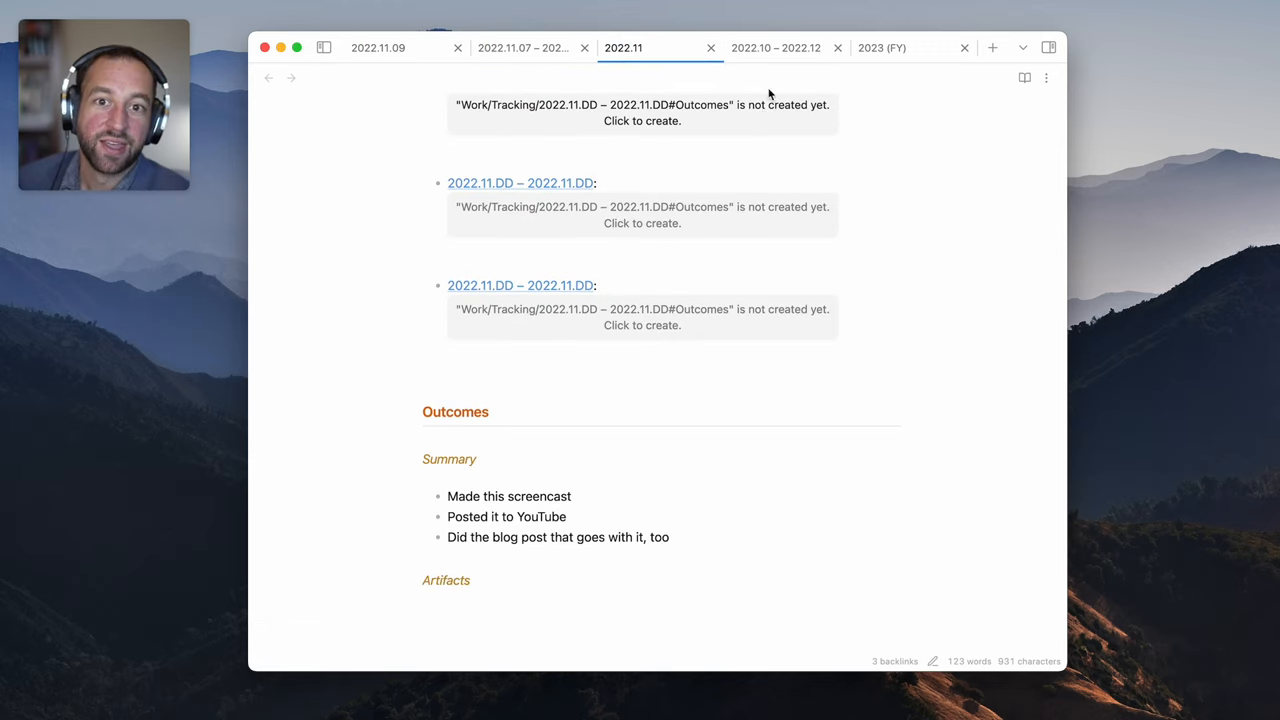
# Switch to the 2023 (FY) note and scroll to its embedded 2022.10 – 2022.12 Outcomes
pyautogui.click(881, 47)
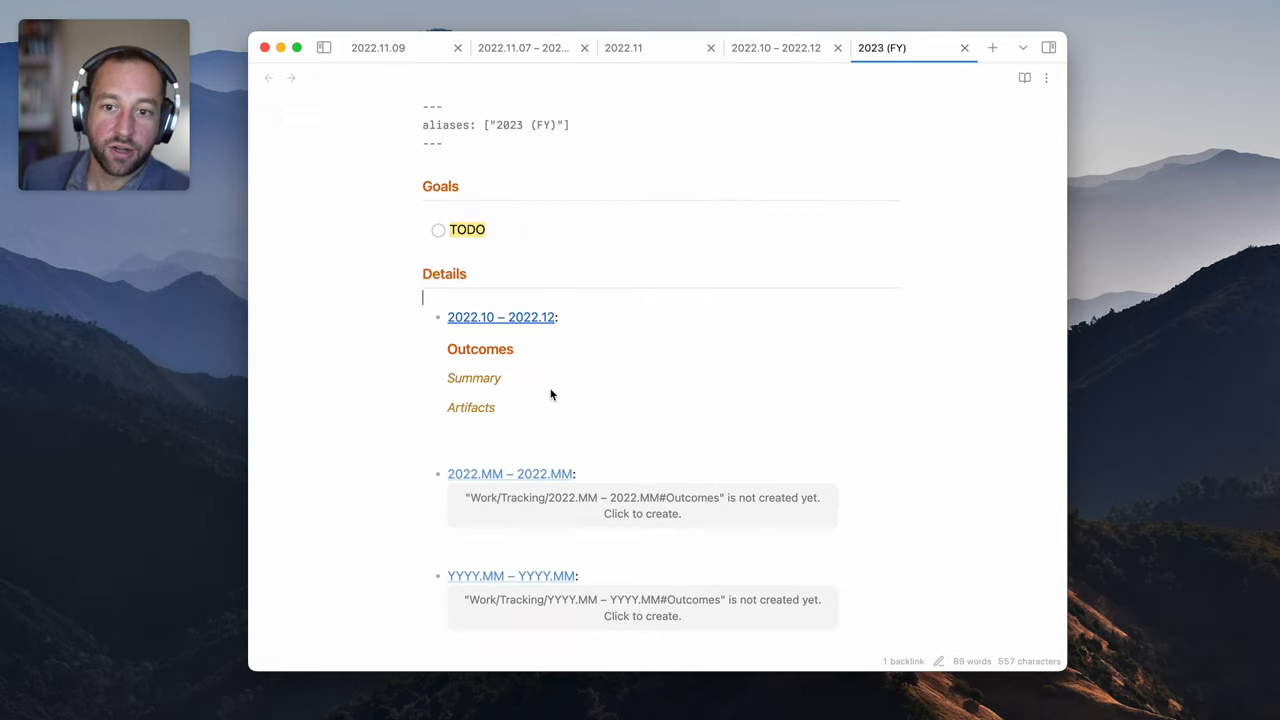
pyautogui.scroll(-3)
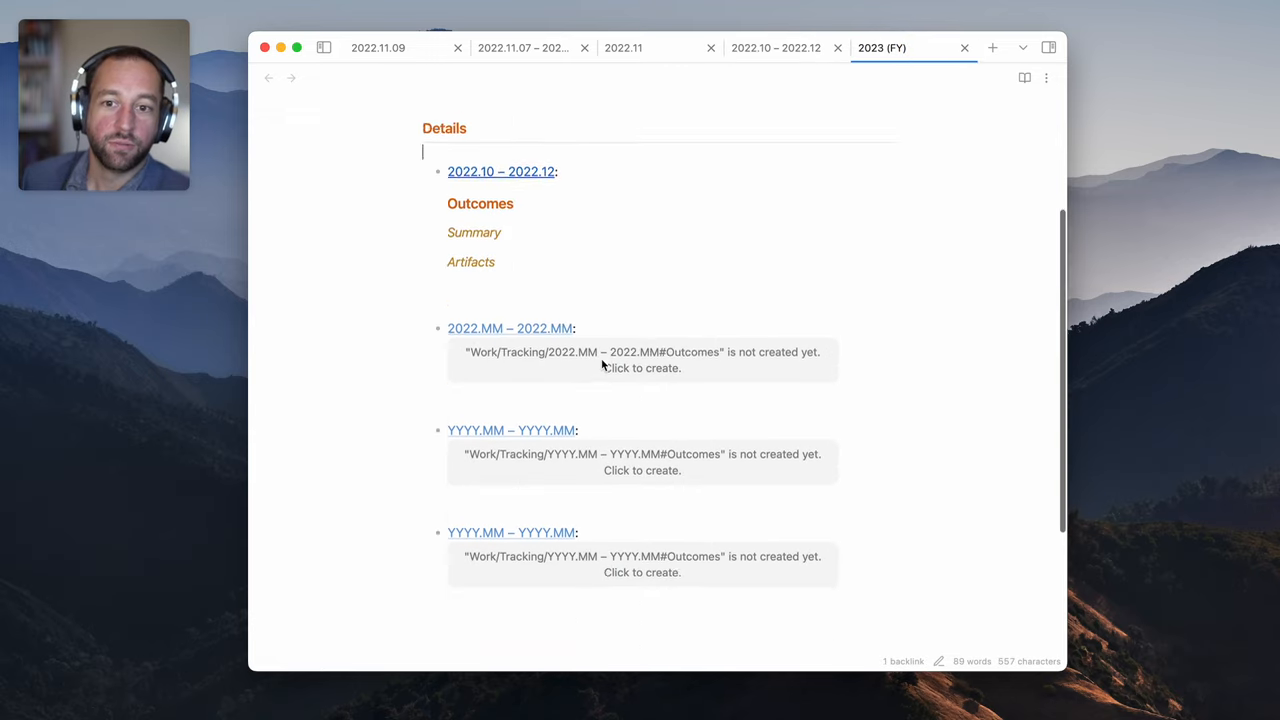
pyautogui.scroll(3)
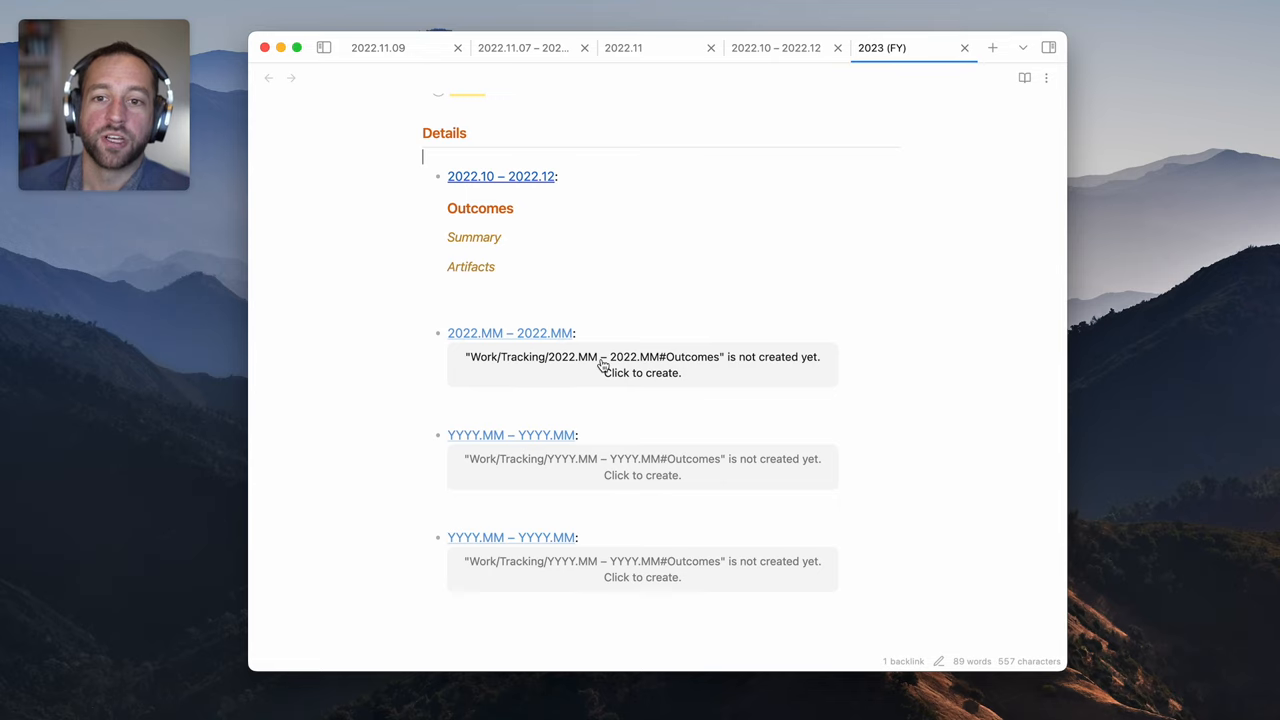
pyautogui.moveTo(491, 229)
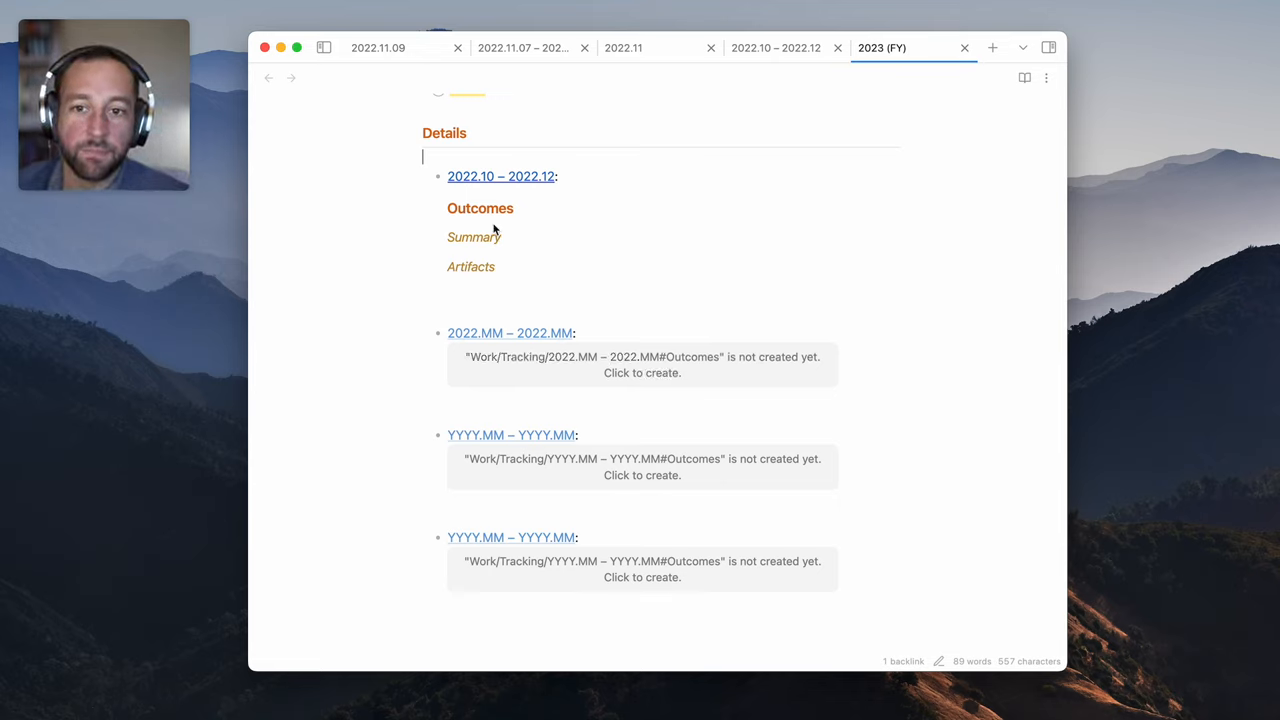
pyautogui.moveTo(466, 231)
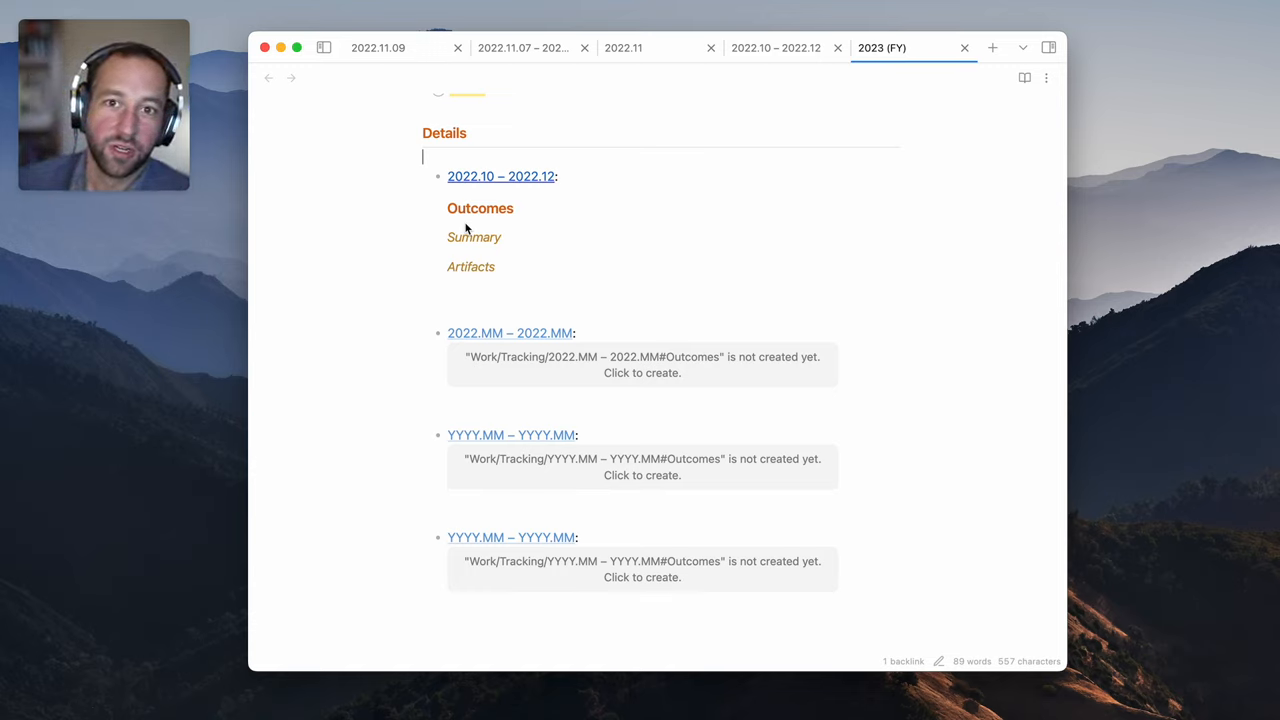
# Check the 2022.11.07 weekly note's Outcomes, then go back to 2022.11
pyautogui.click(523, 47)
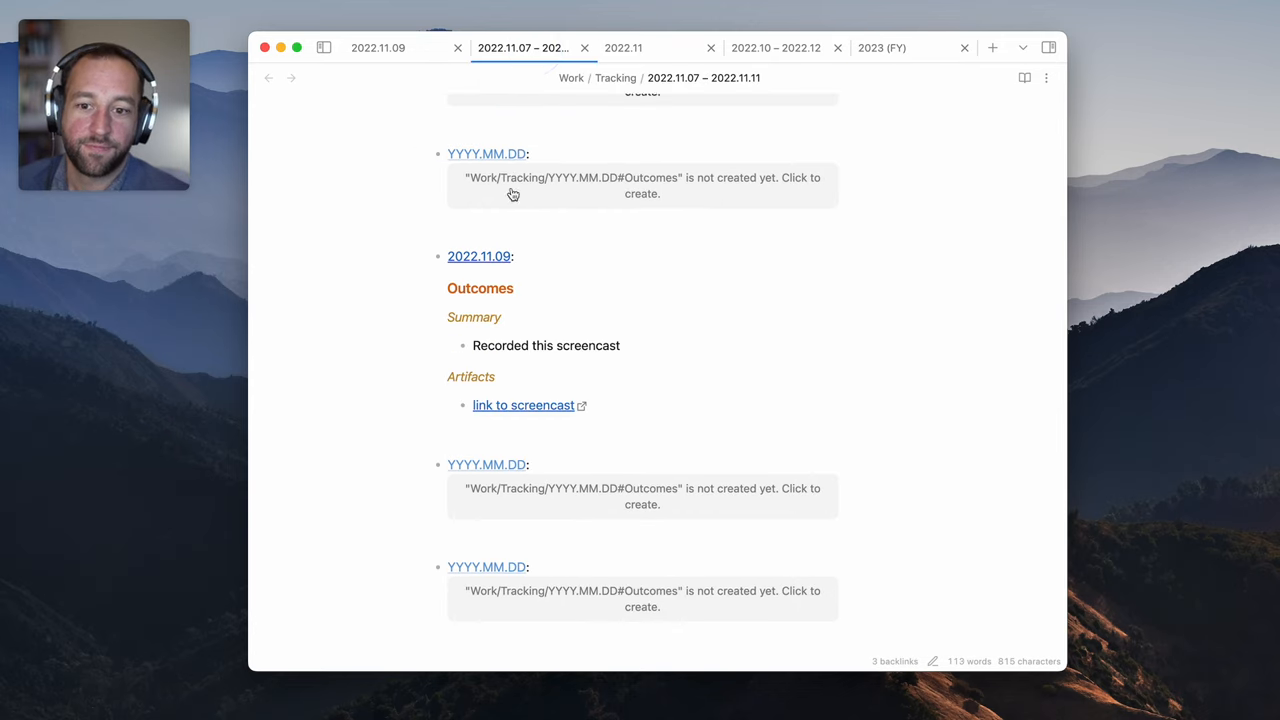
pyautogui.scroll(-3)
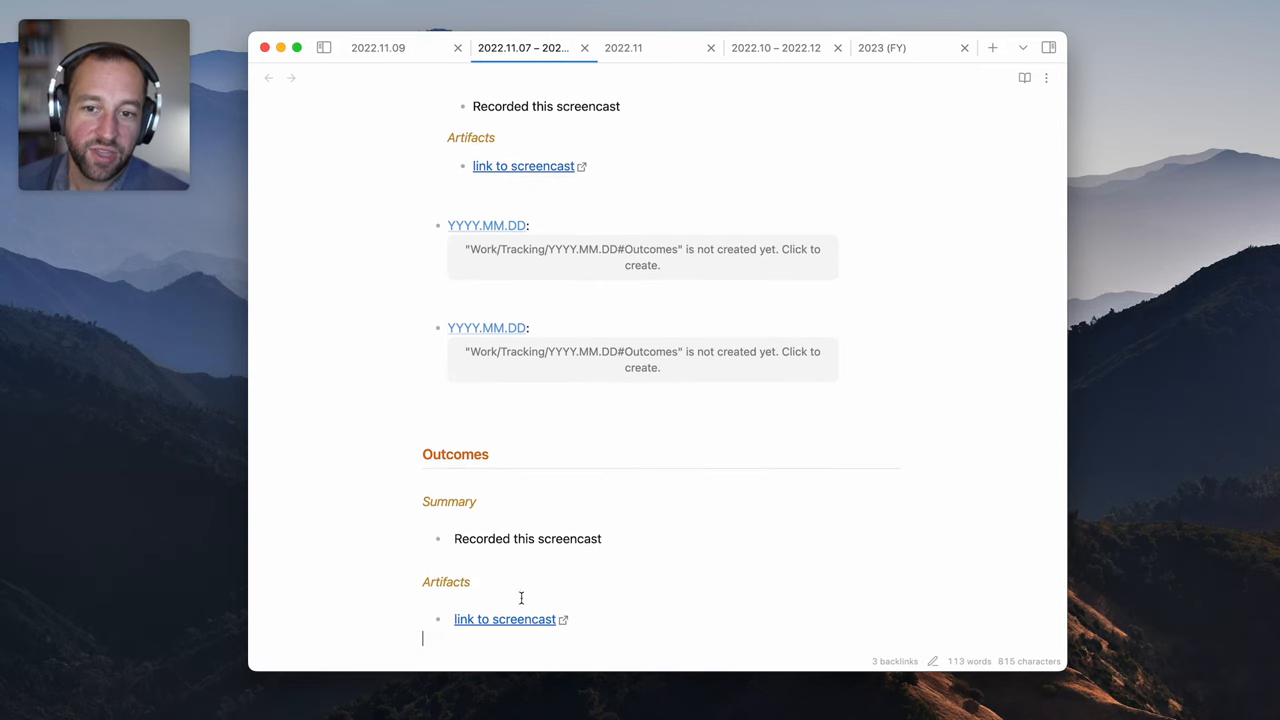
pyautogui.moveTo(535, 547)
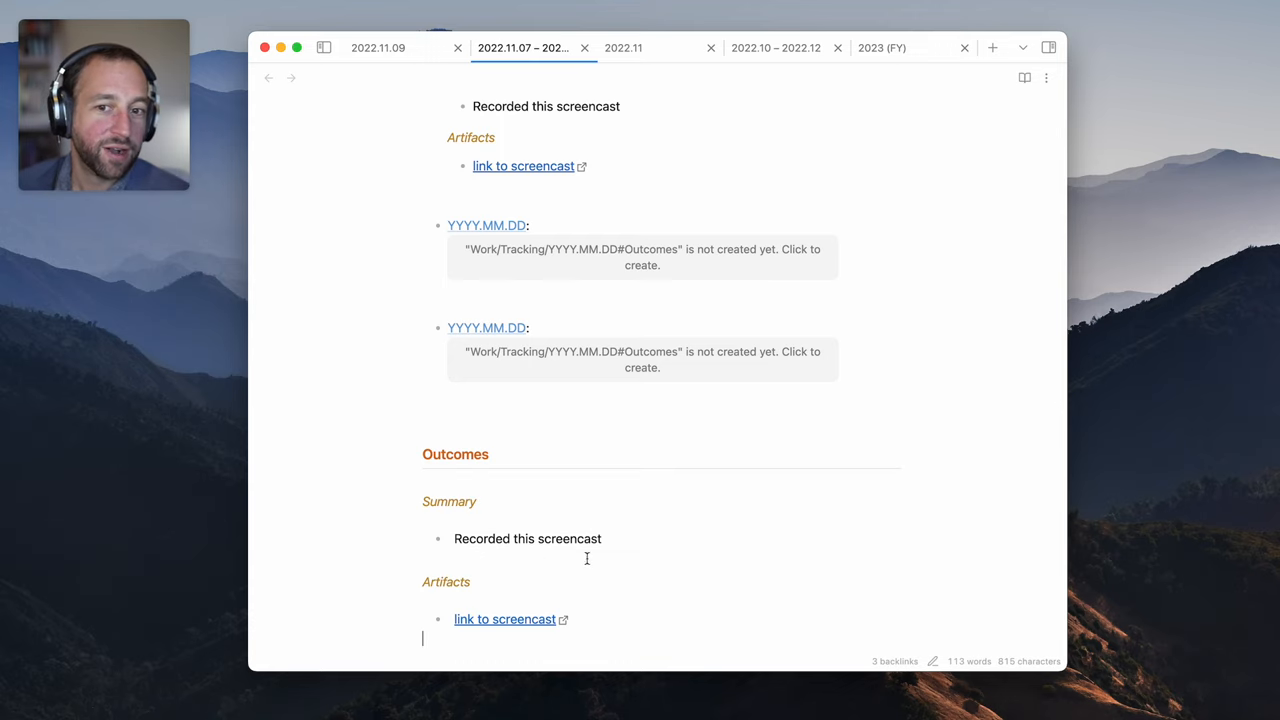
pyautogui.click(623, 47)
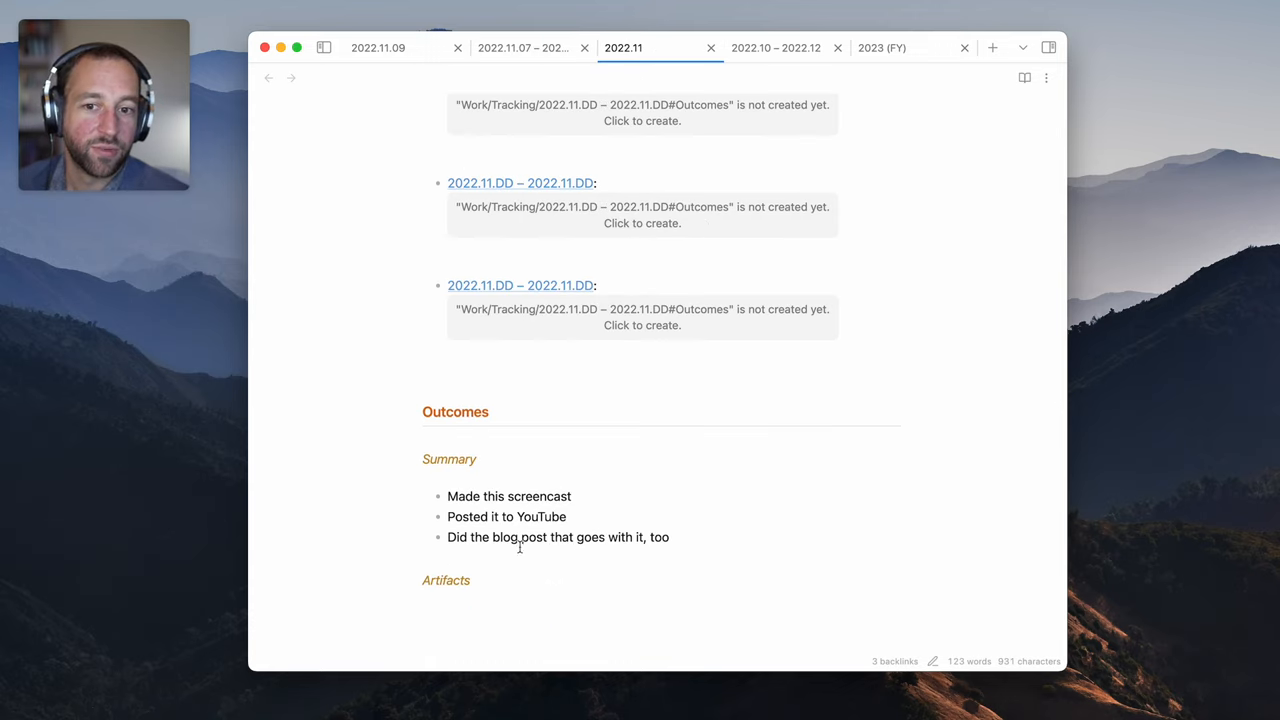